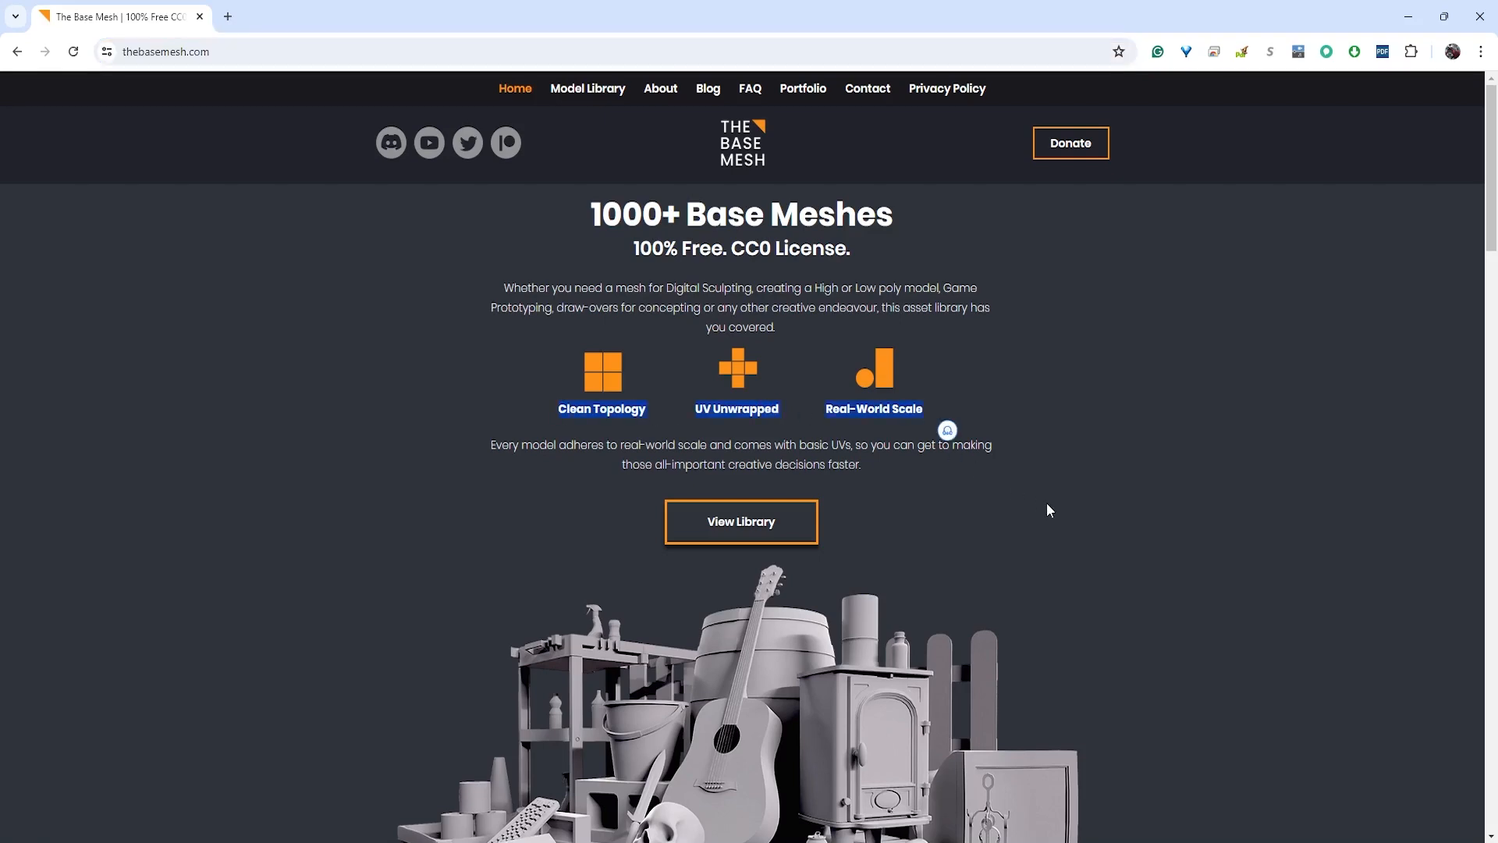
Scroll the home page and highlight the '100% Free' headline
scroll(down, 3)
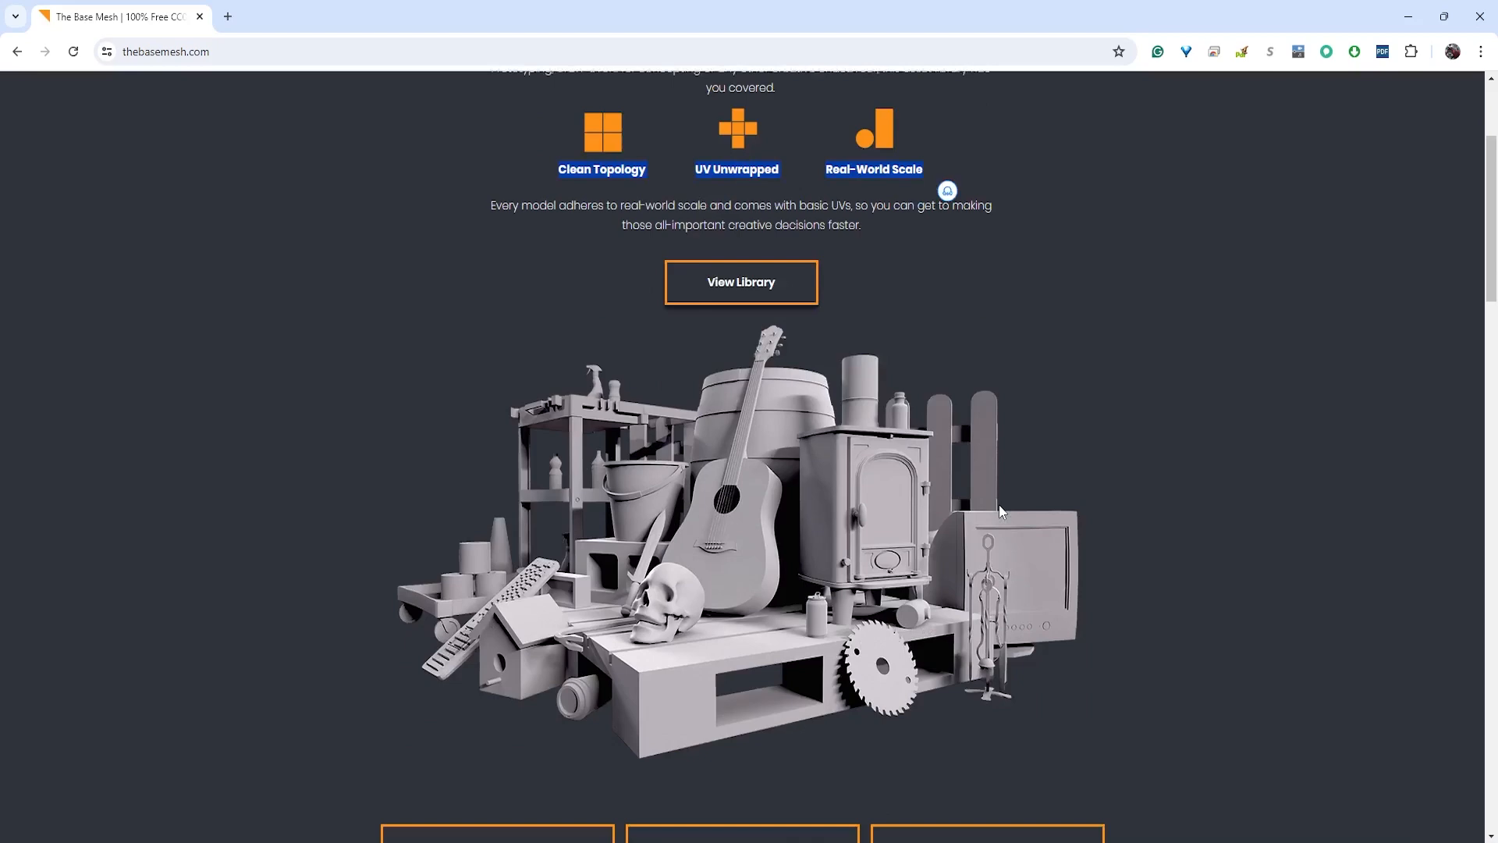
scroll(down, 3)
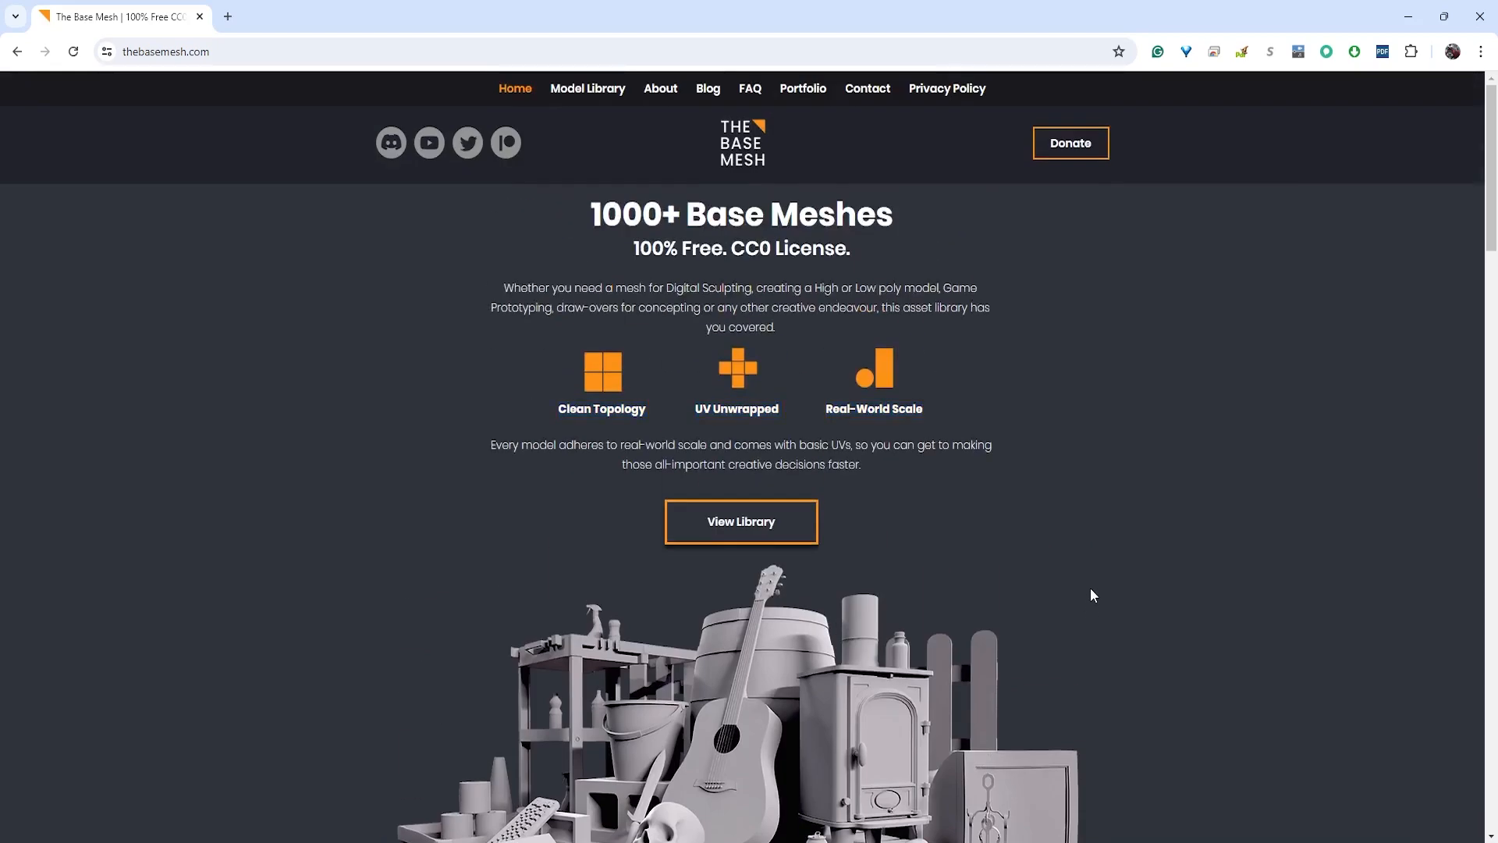
mouse_move(1068, 579)
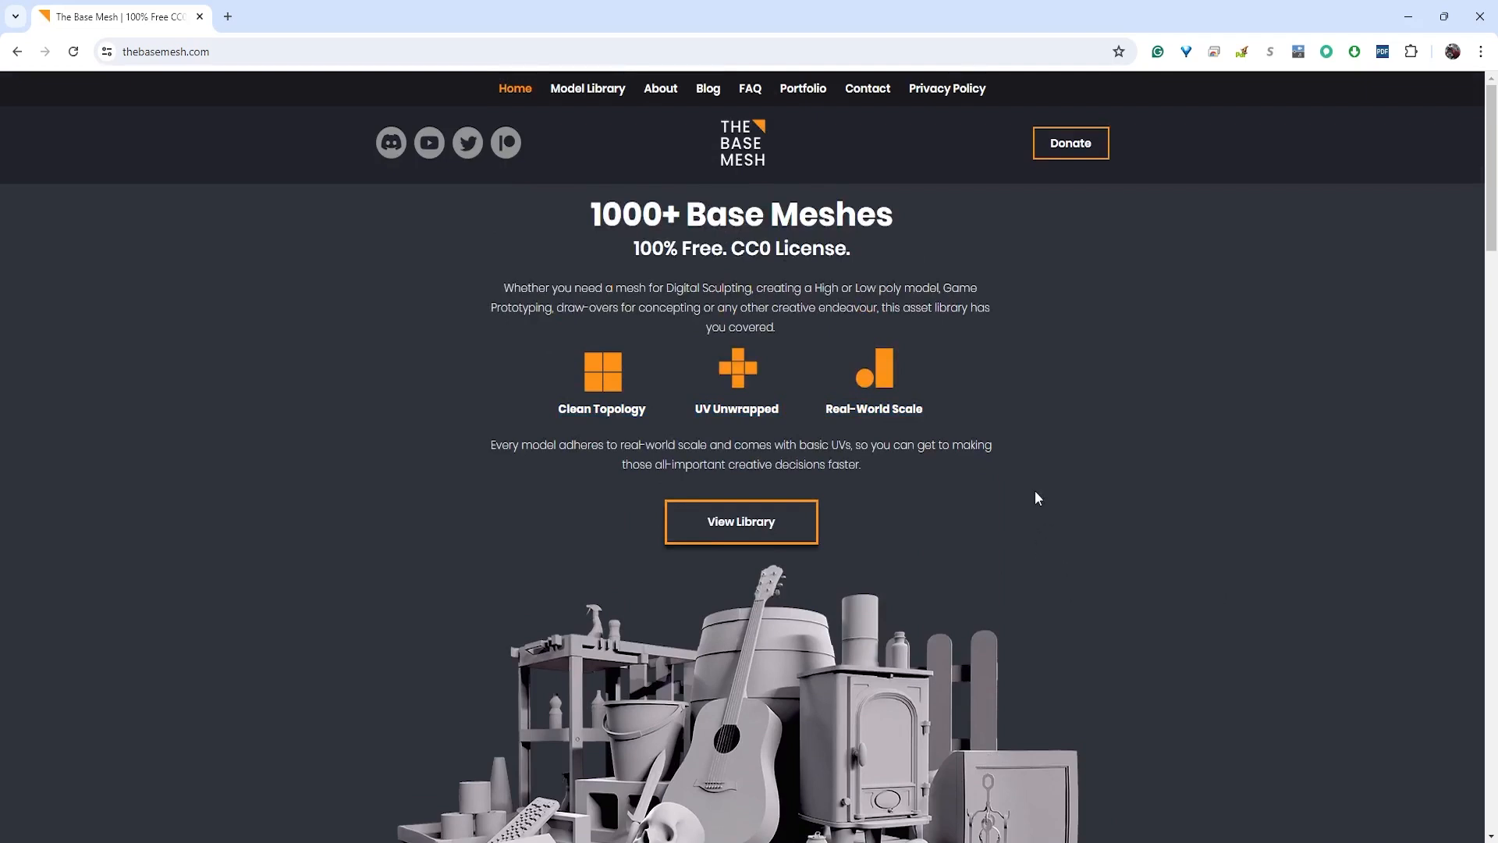
mouse_move(754, 750)
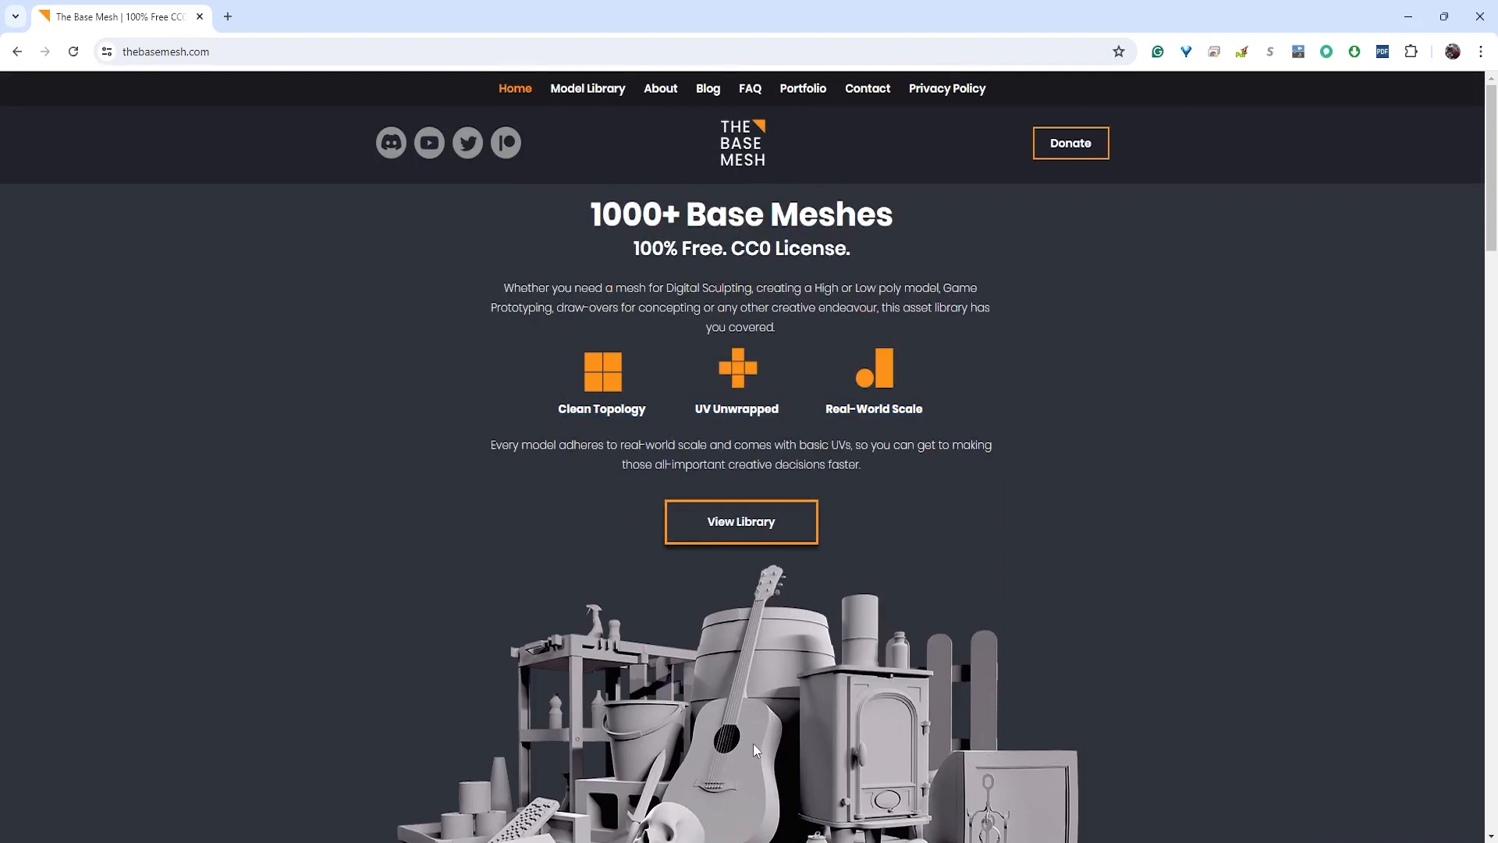
mouse_move(754, 739)
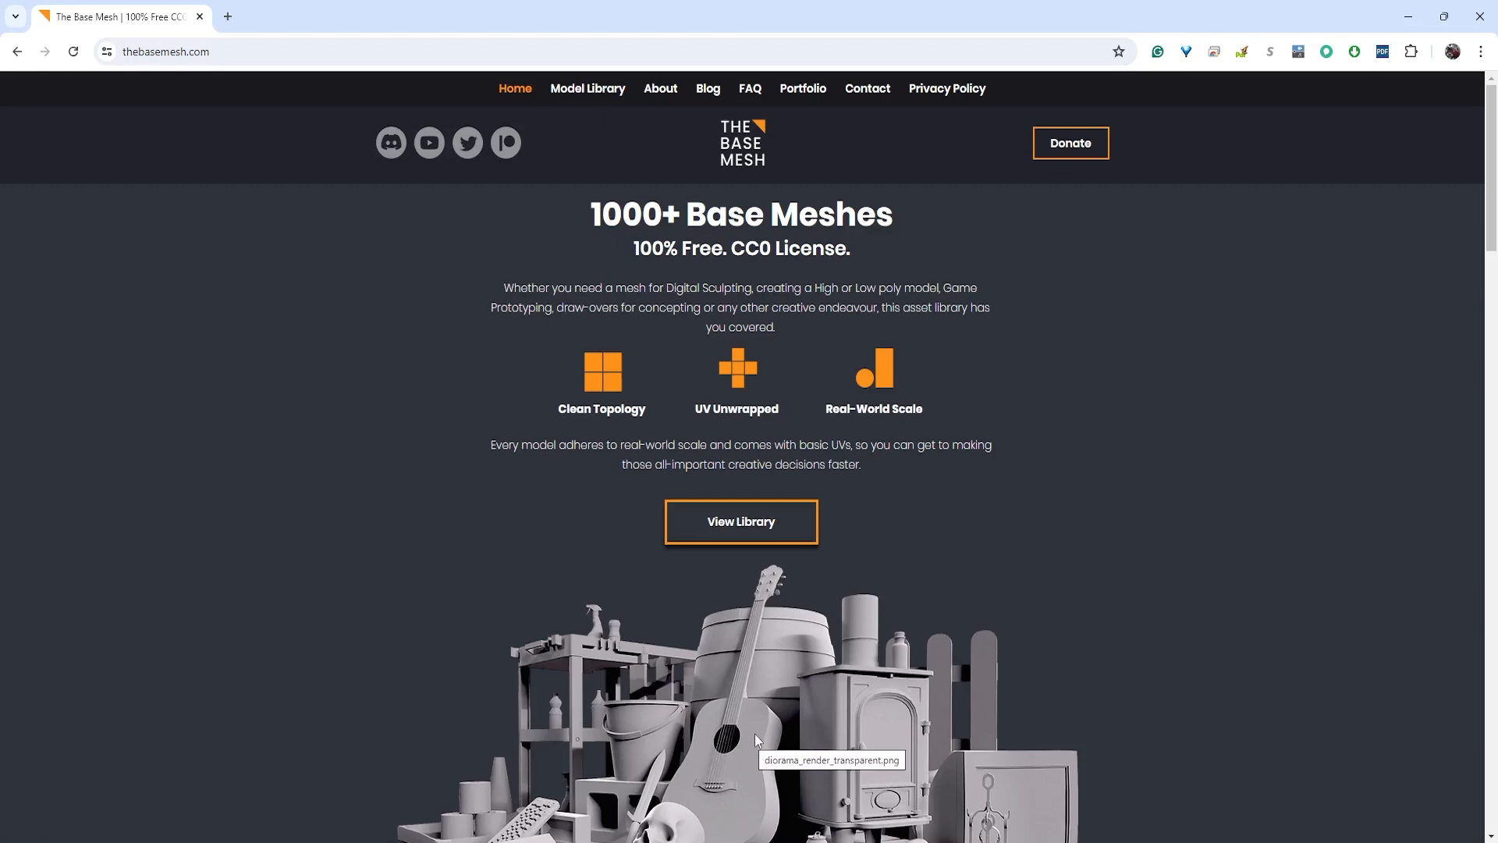
mouse_move(750, 681)
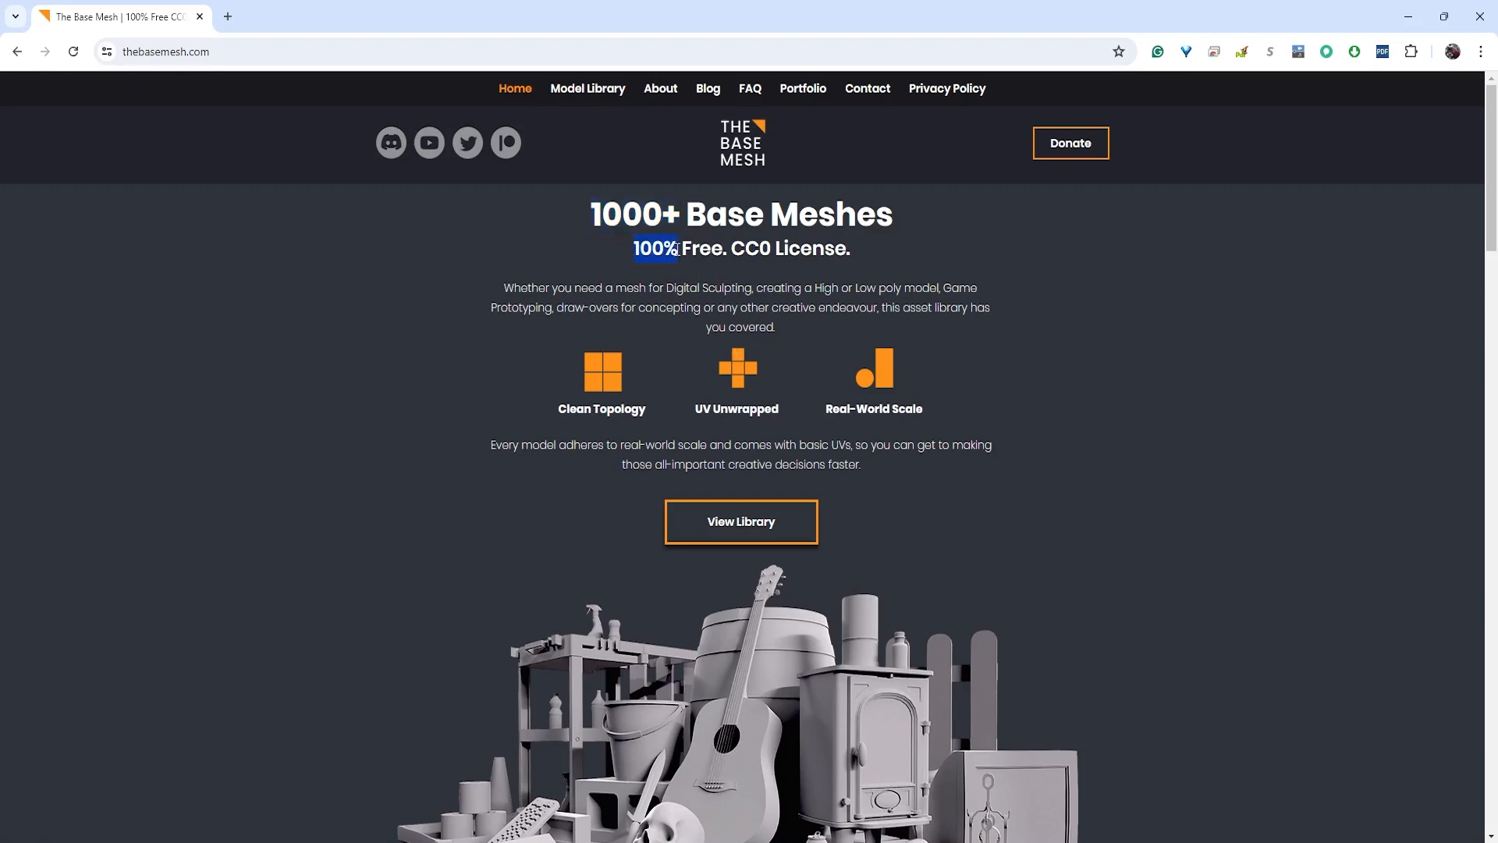
drag(635, 248, 850, 248)
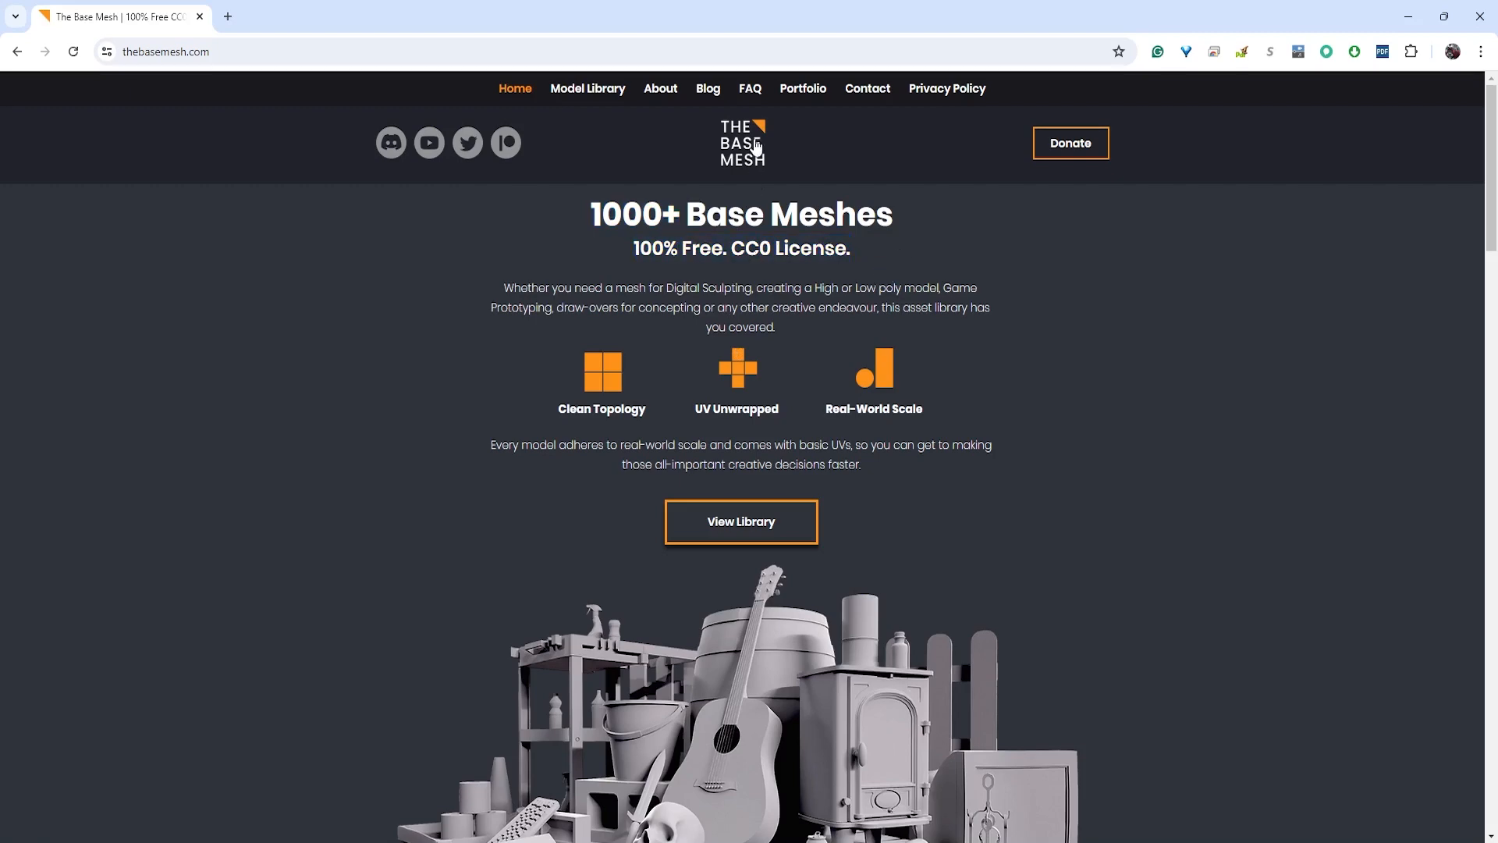
Open the FAQ and highlight the no-restrictions sentence in the commercial-use answer
click(750, 88)
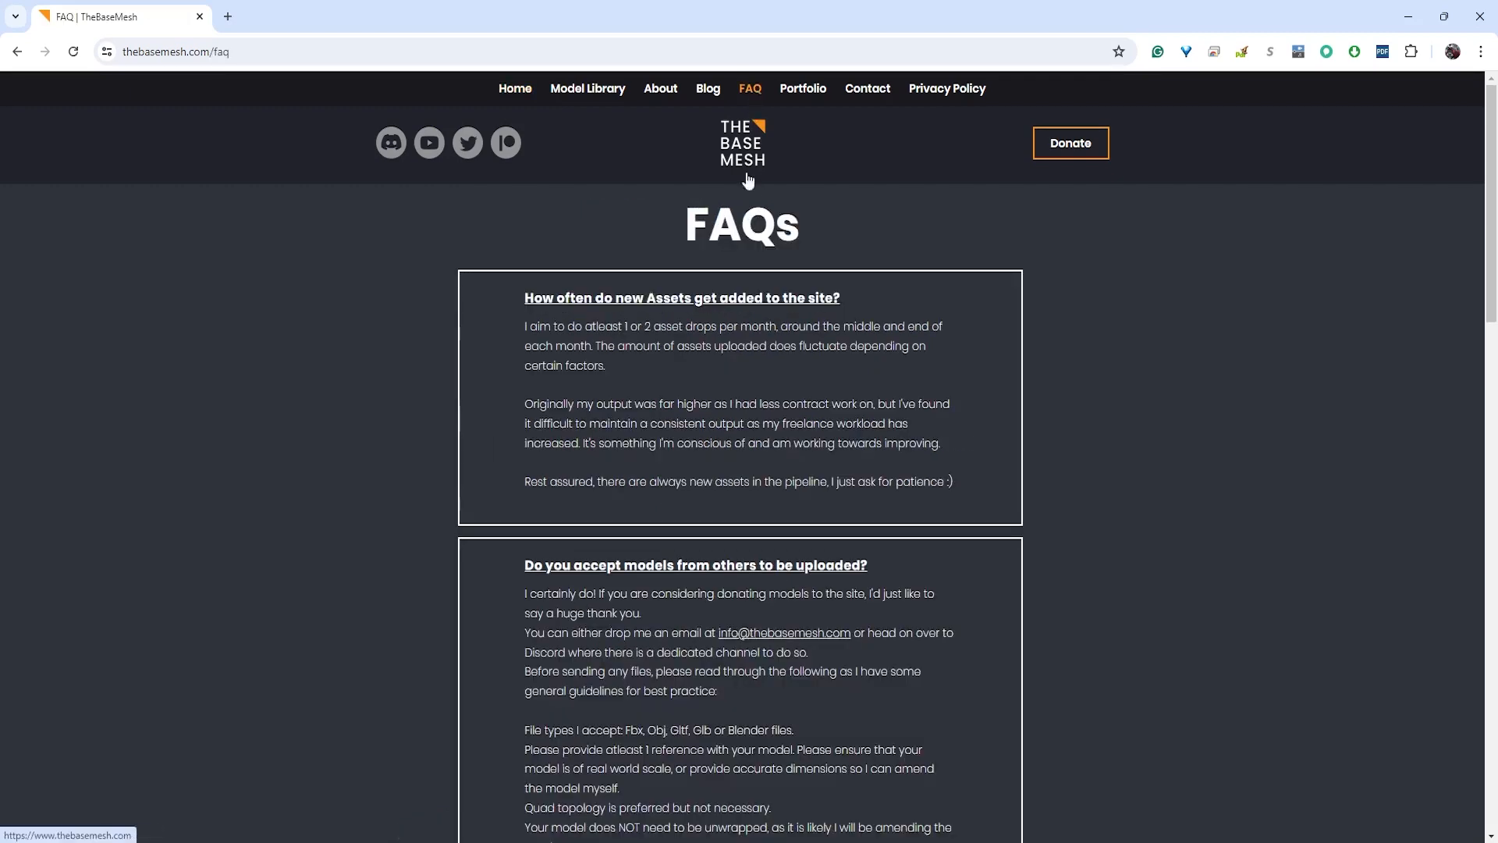
scroll(down, 3)
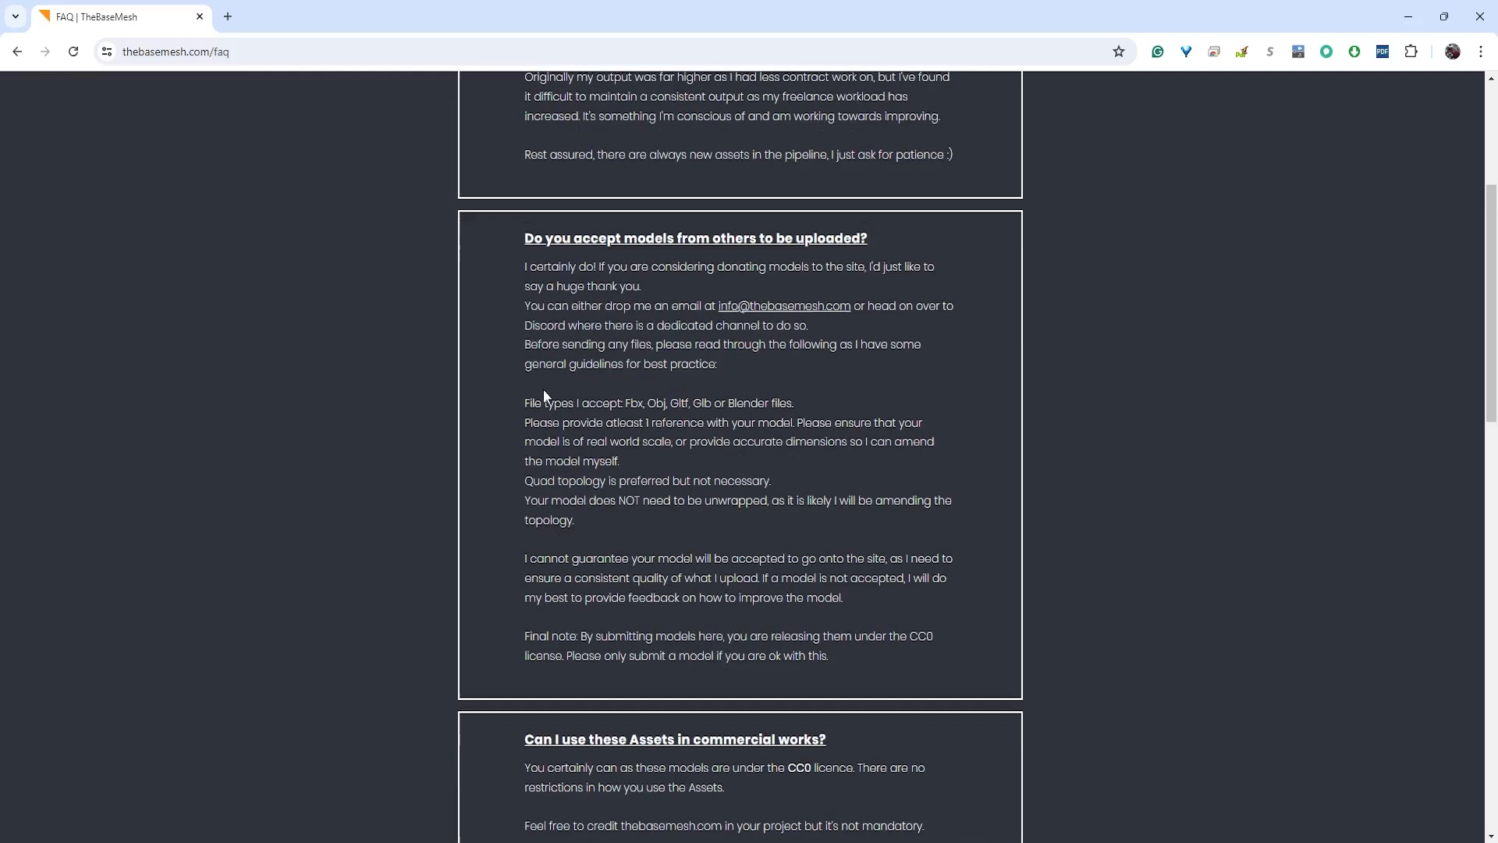
scroll(down, 3)
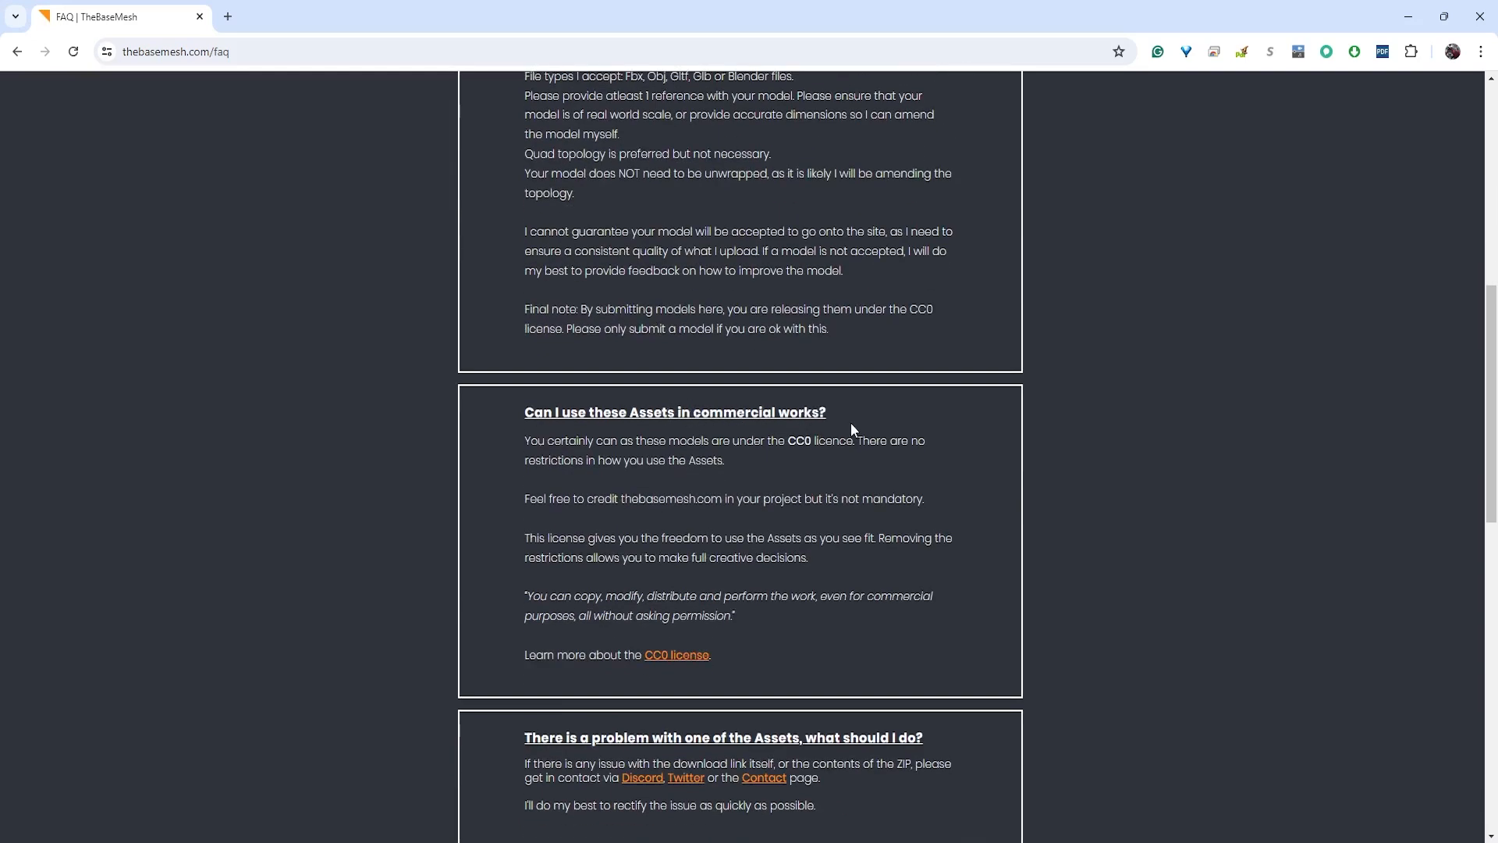
mouse_move(754, 467)
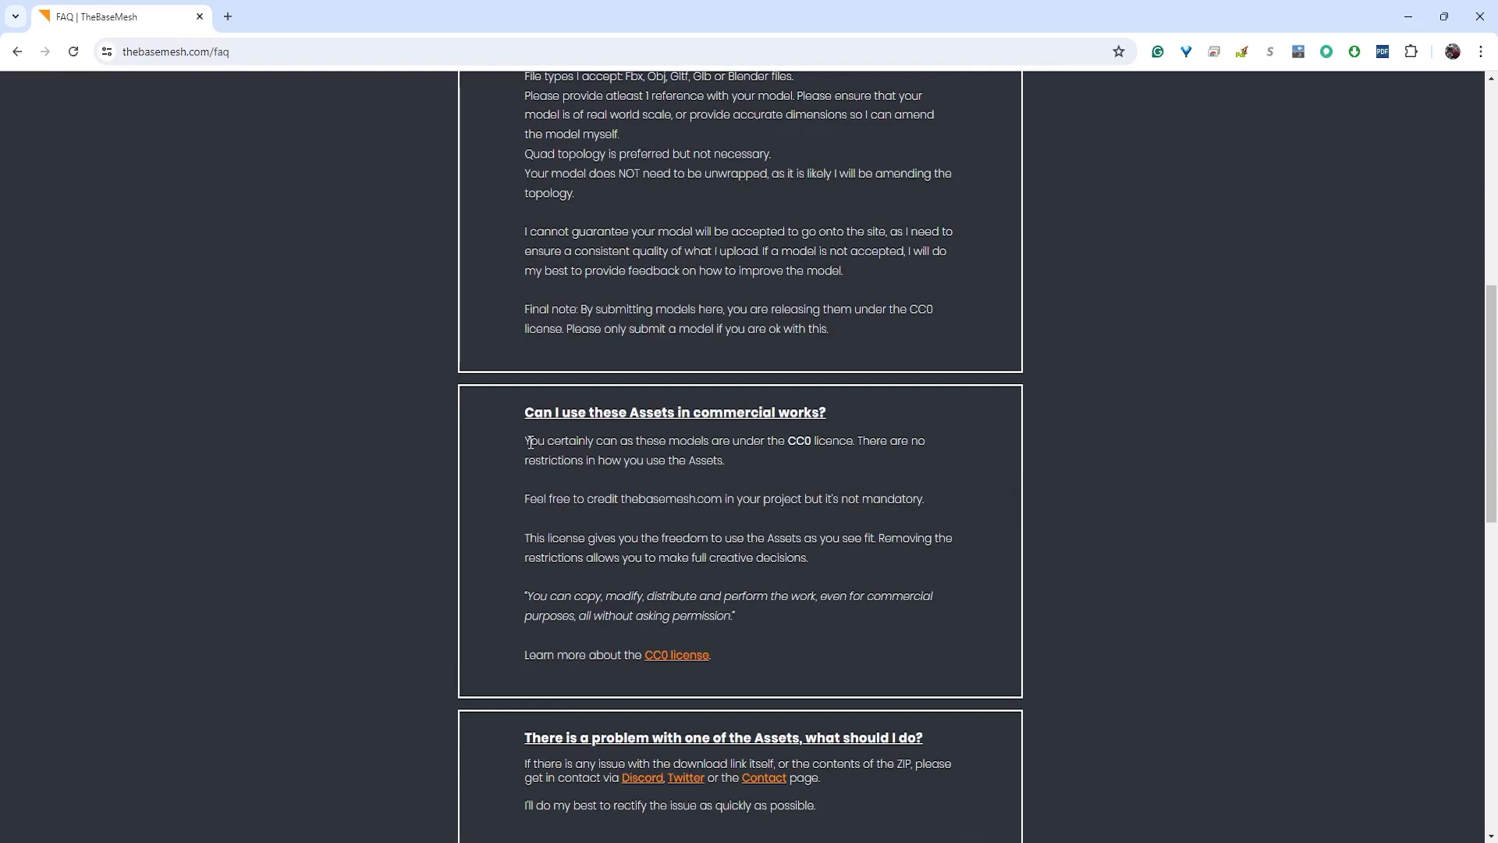
drag(524, 440, 759, 440)
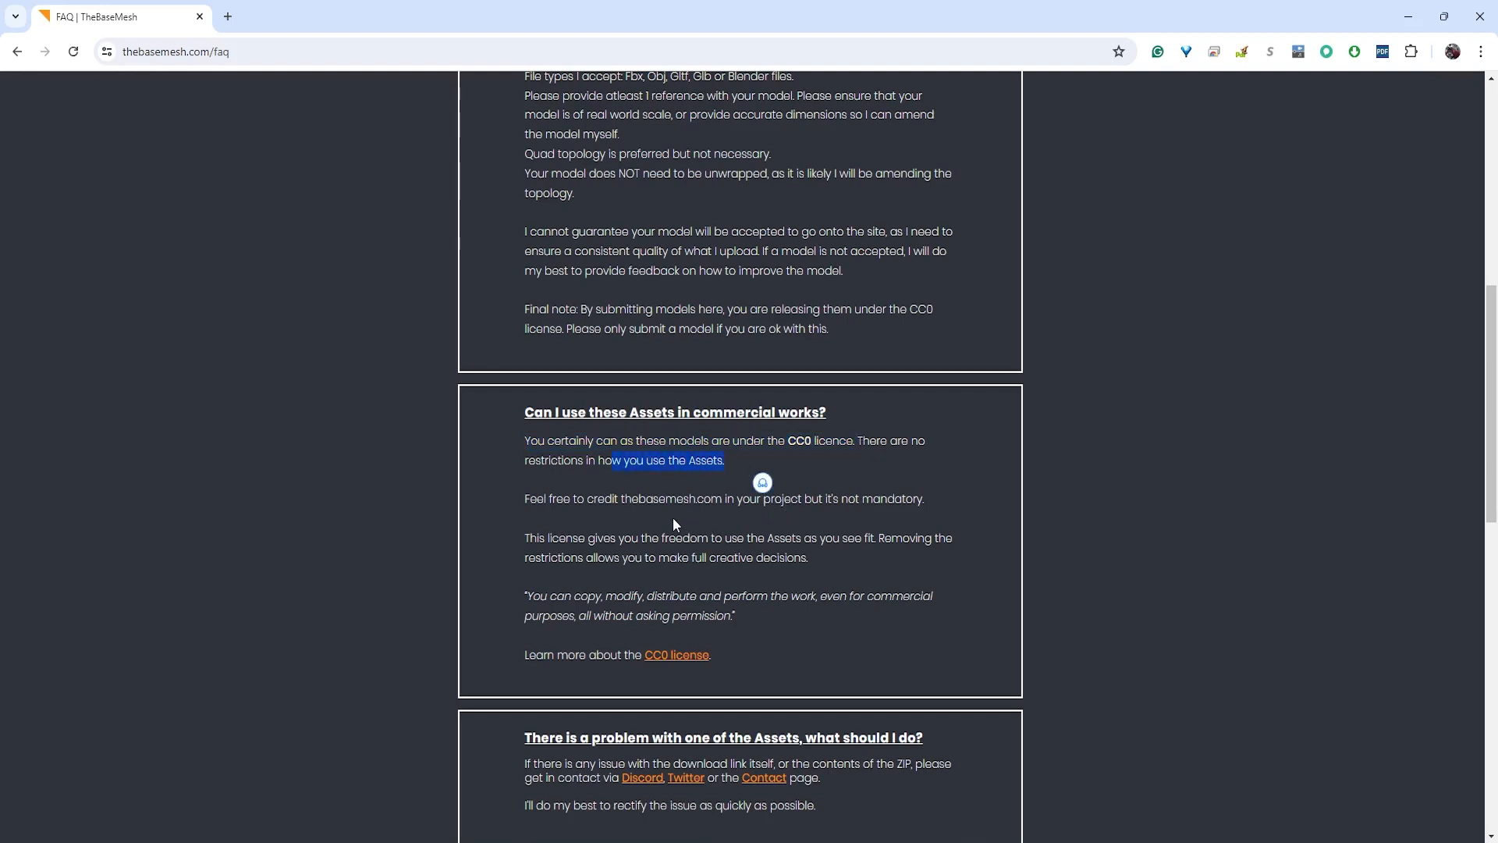
mouse_move(678, 655)
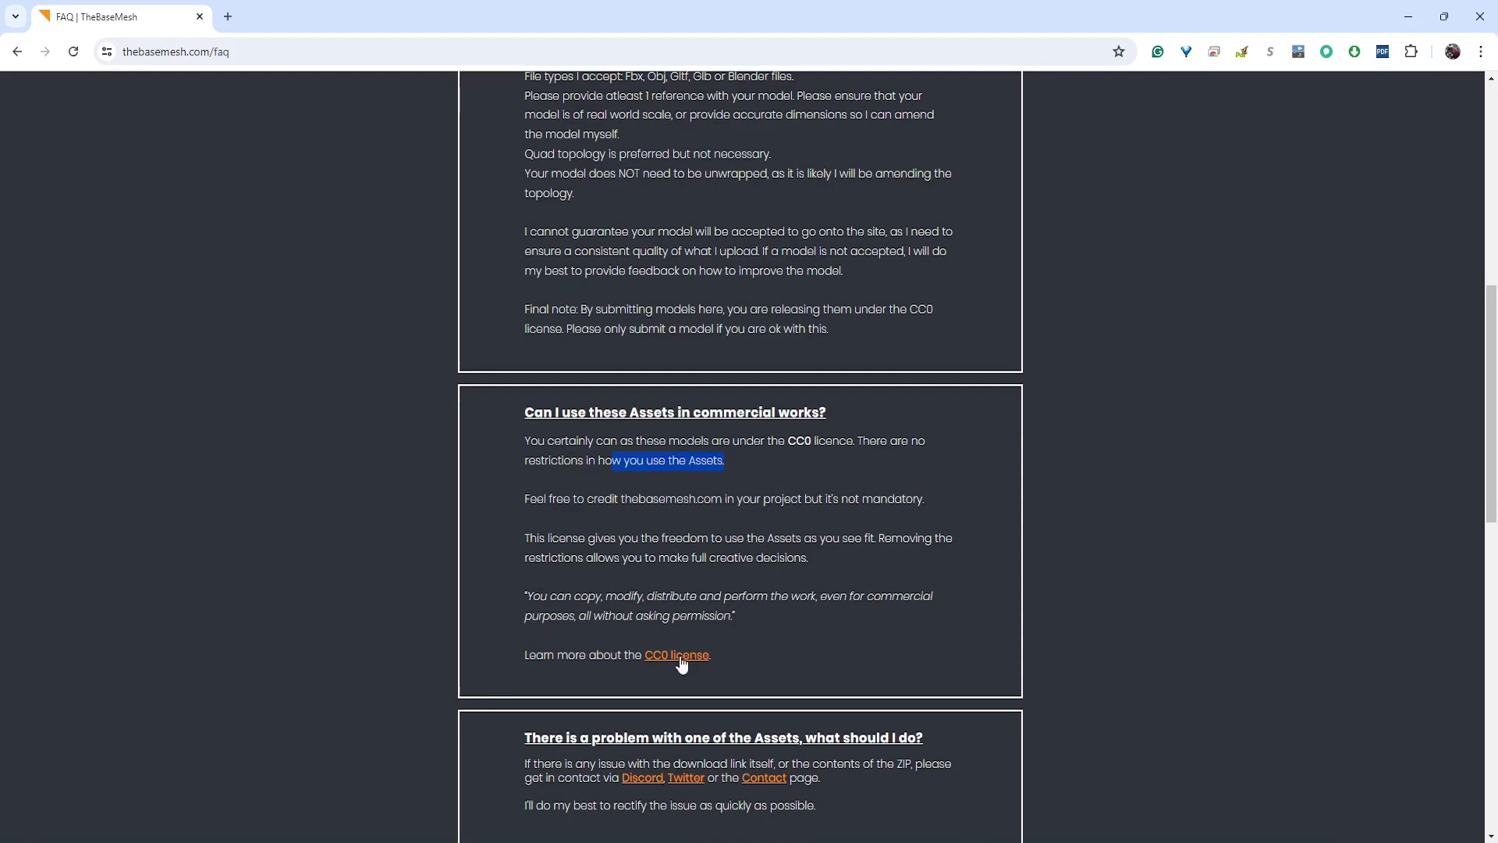
Follow the CC0 licence link and view the CC0 1.0 Universal deed in its new tab
click(676, 655)
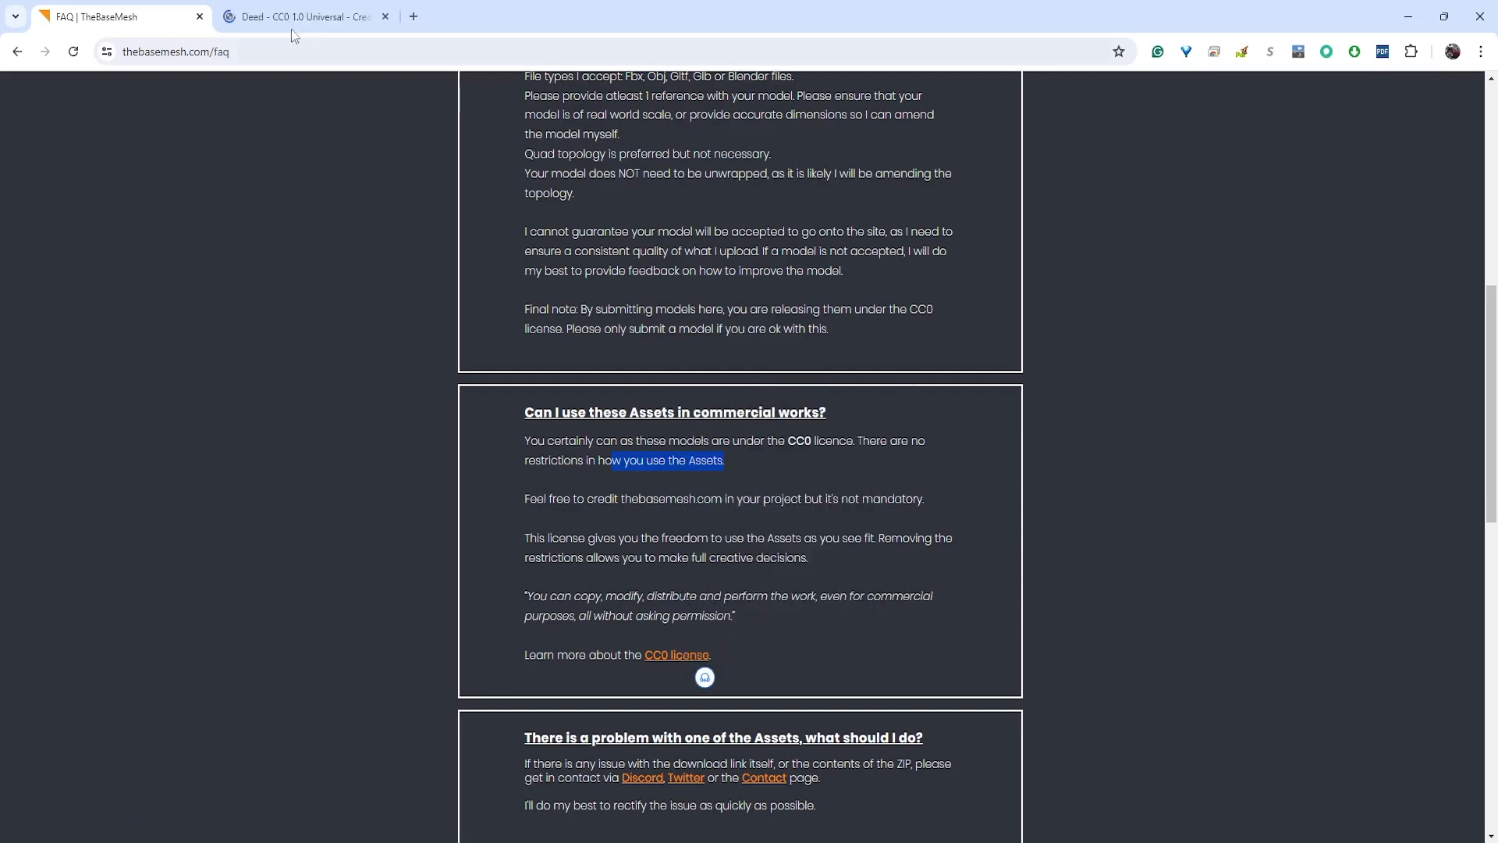
click(301, 16)
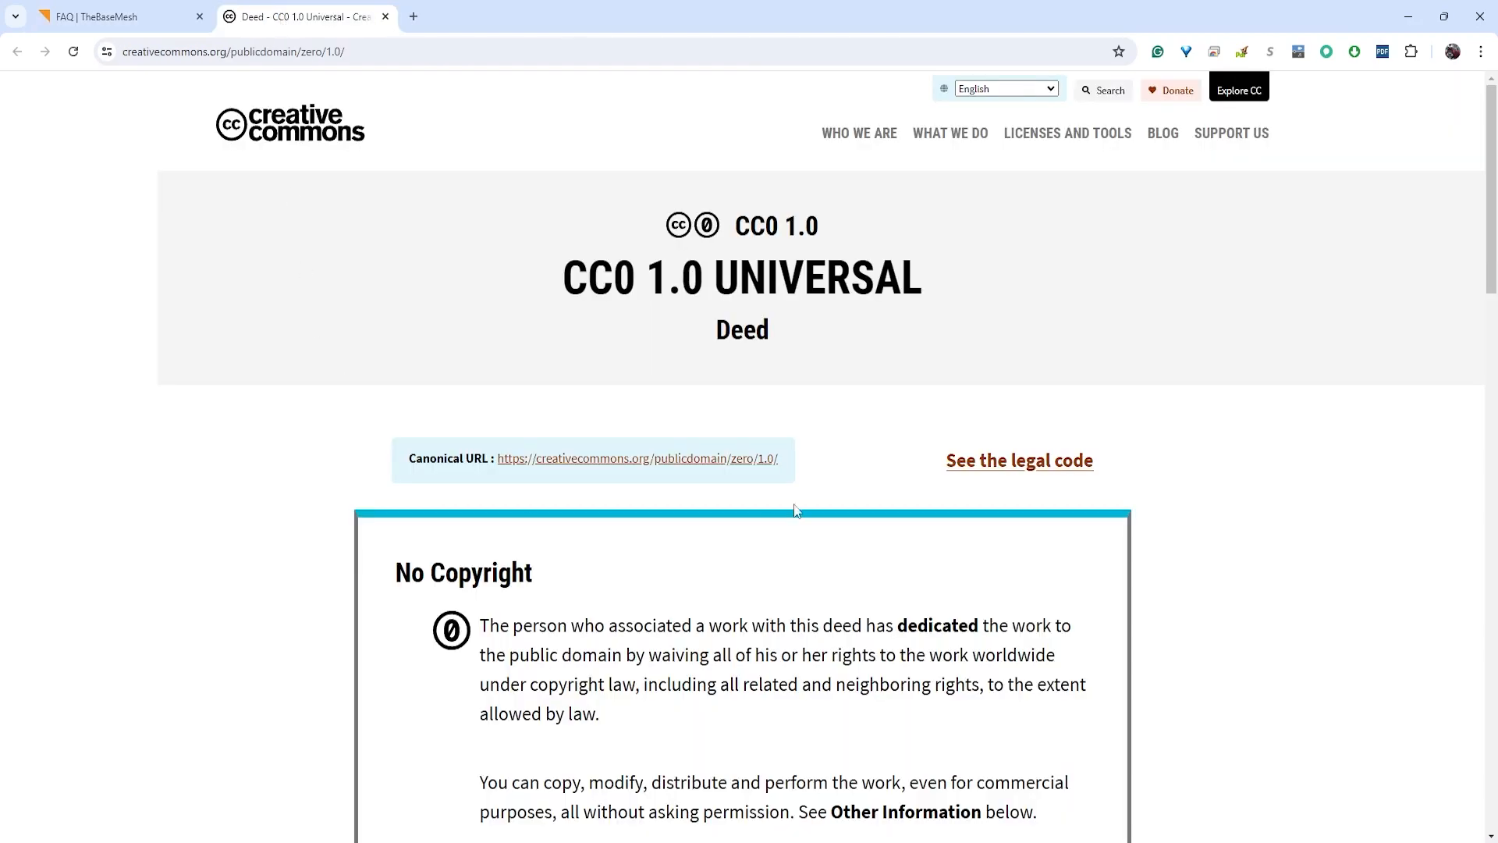
scroll(down, 3)
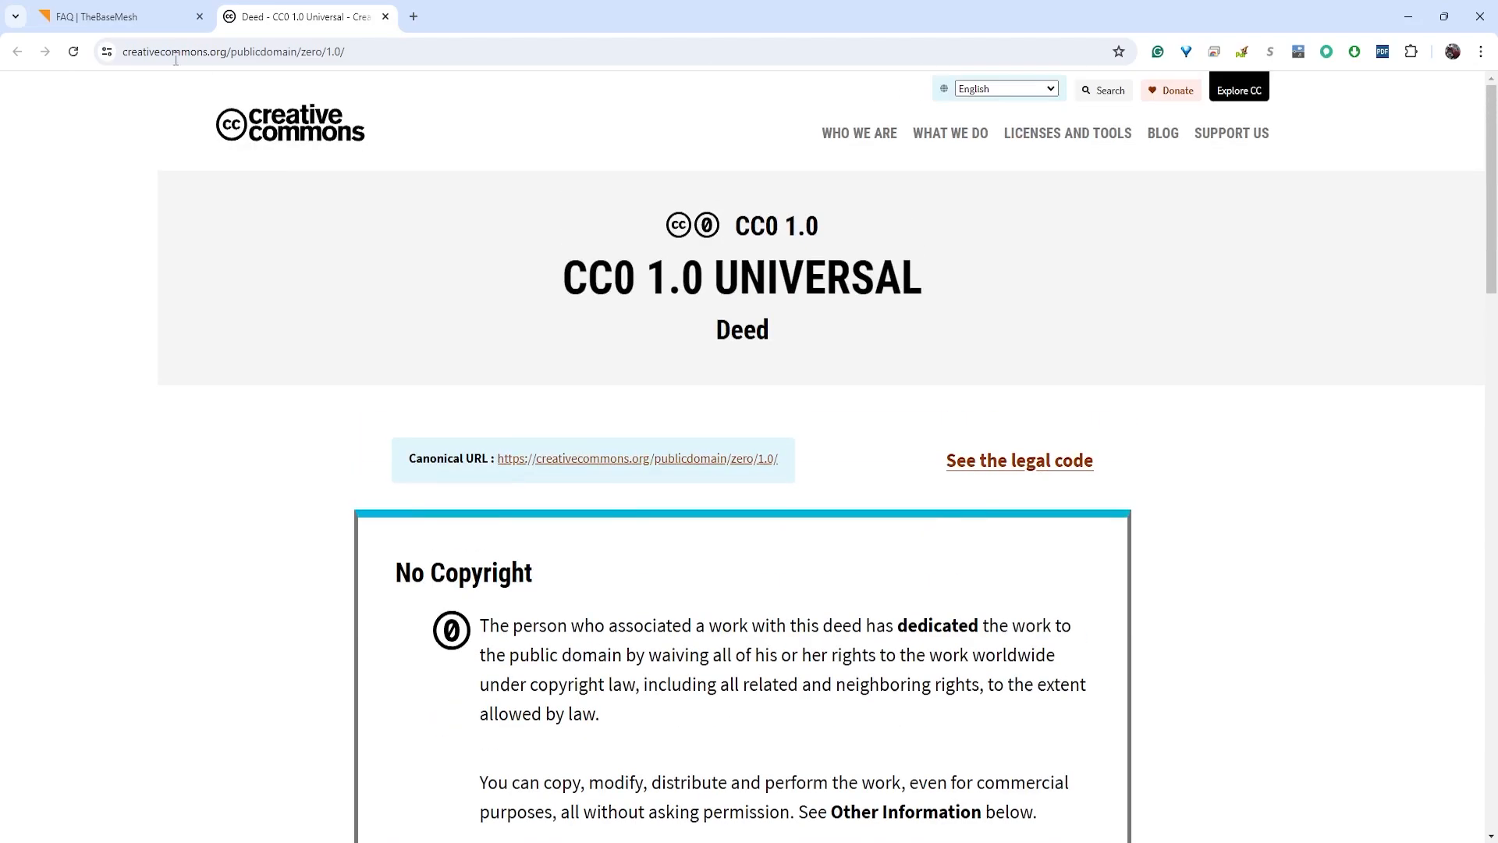
Close the Creative Commons deed tab to return to the FAQ
click(115, 17)
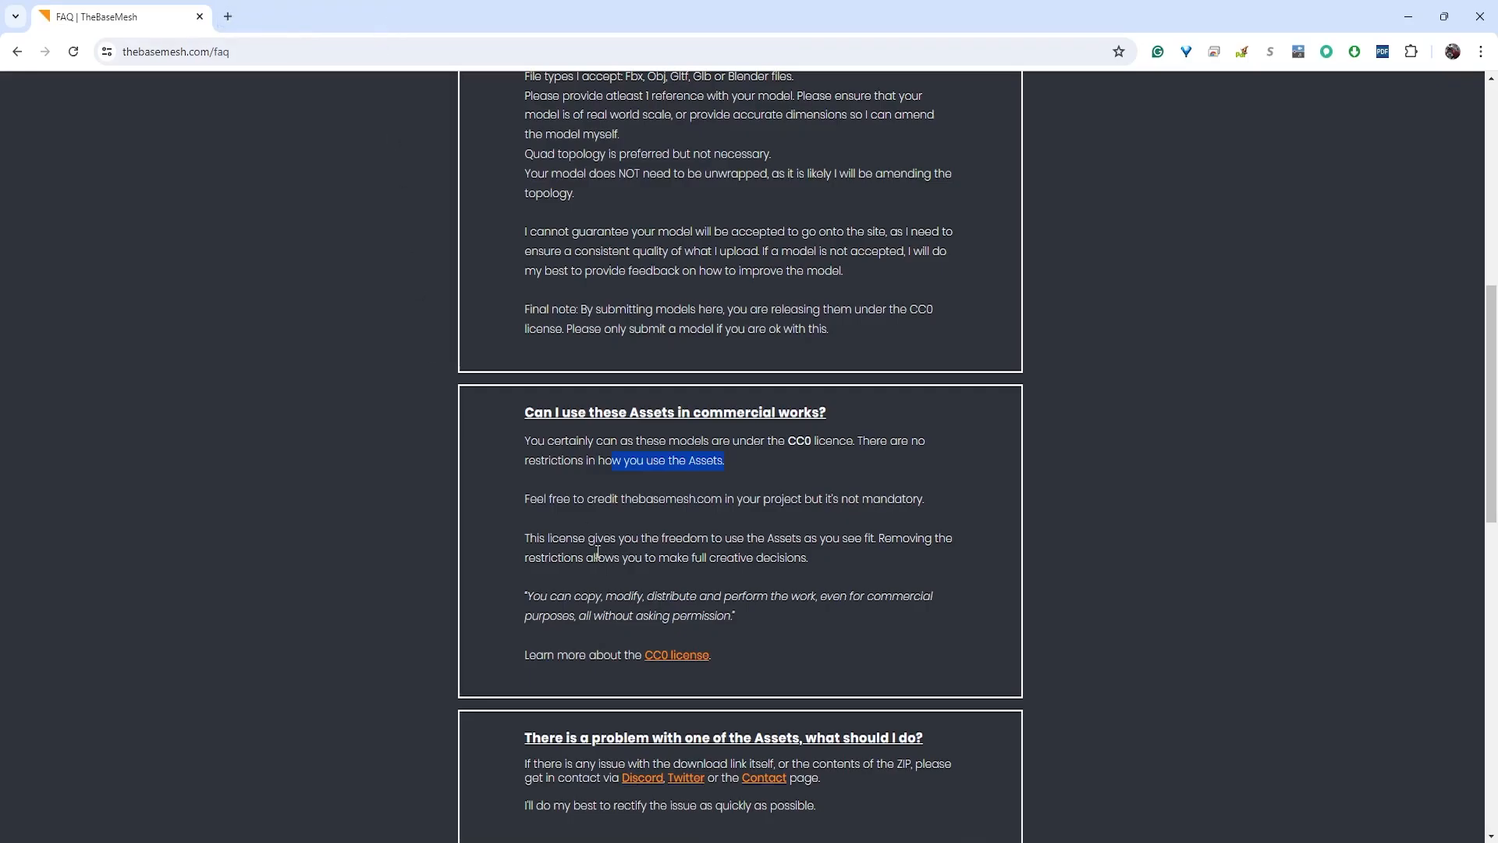
mouse_move(596, 532)
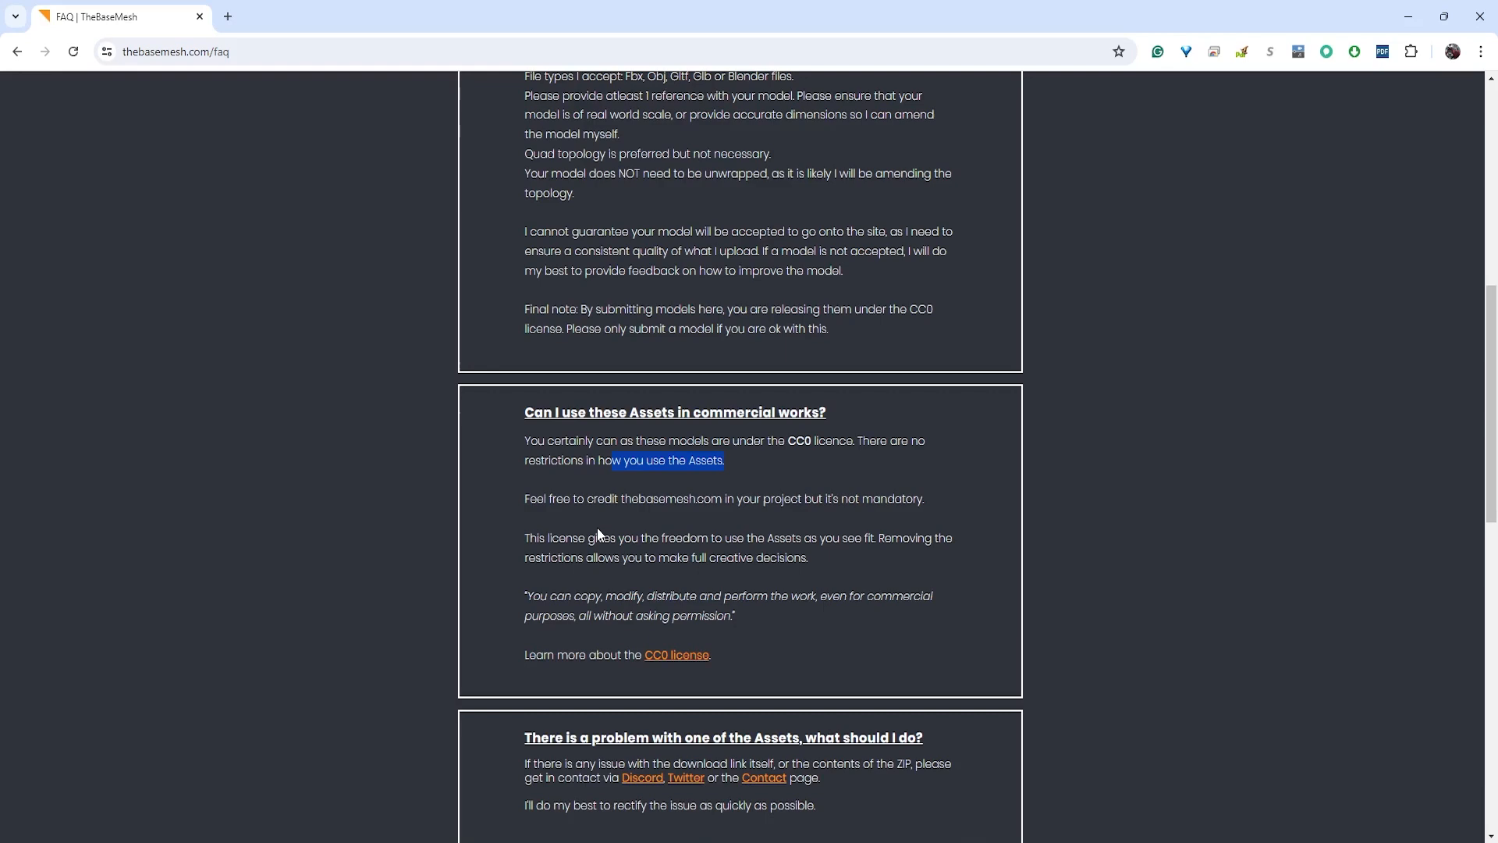
mouse_move(677, 379)
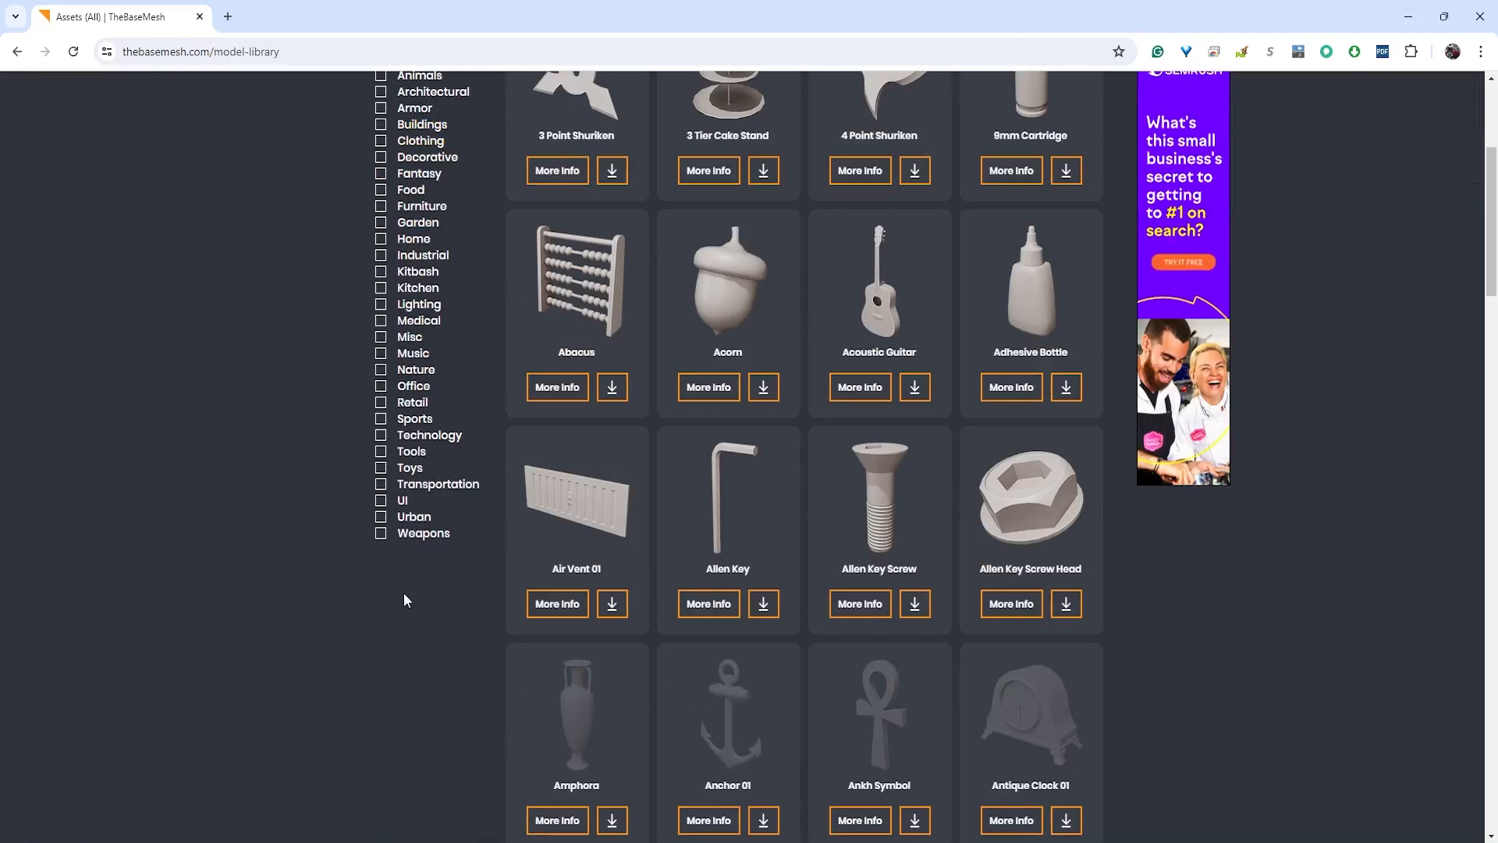
Filter to Music, open the Acoustic Guitar page, and orbit its 3D preview
click(380, 515)
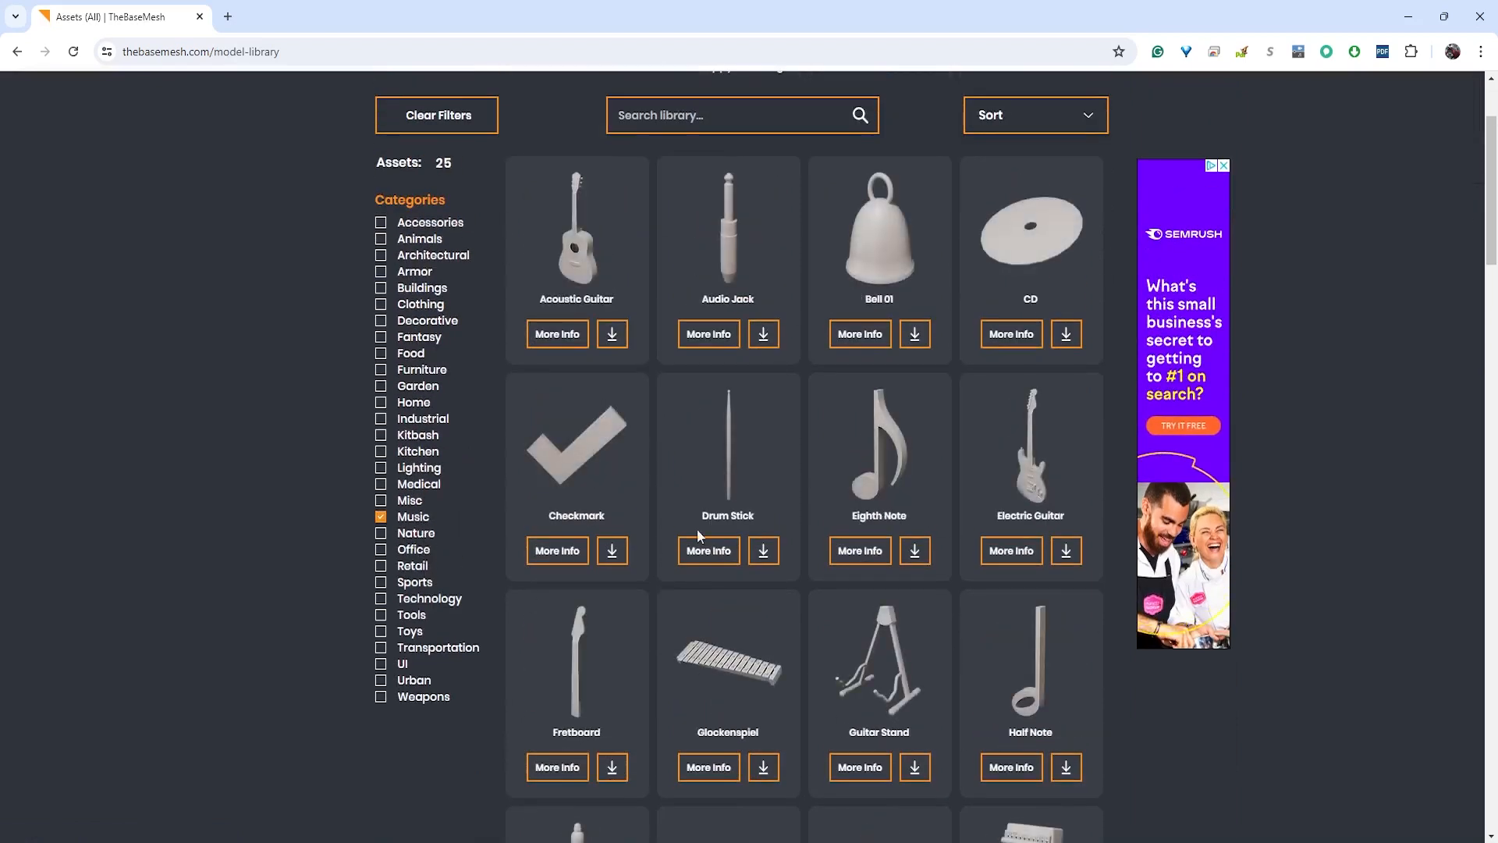
click(557, 333)
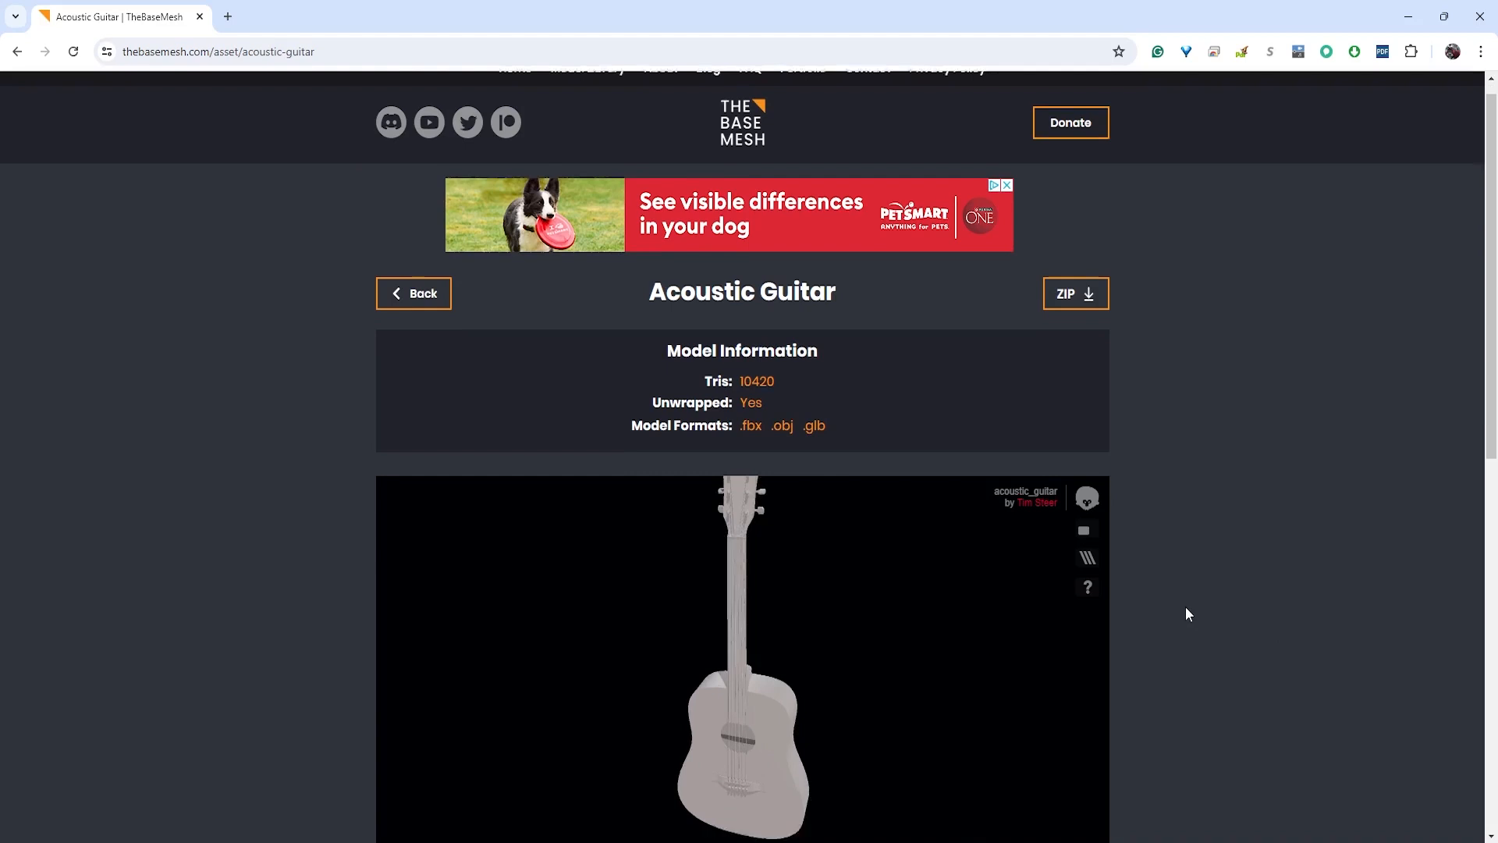
scroll(down, 3)
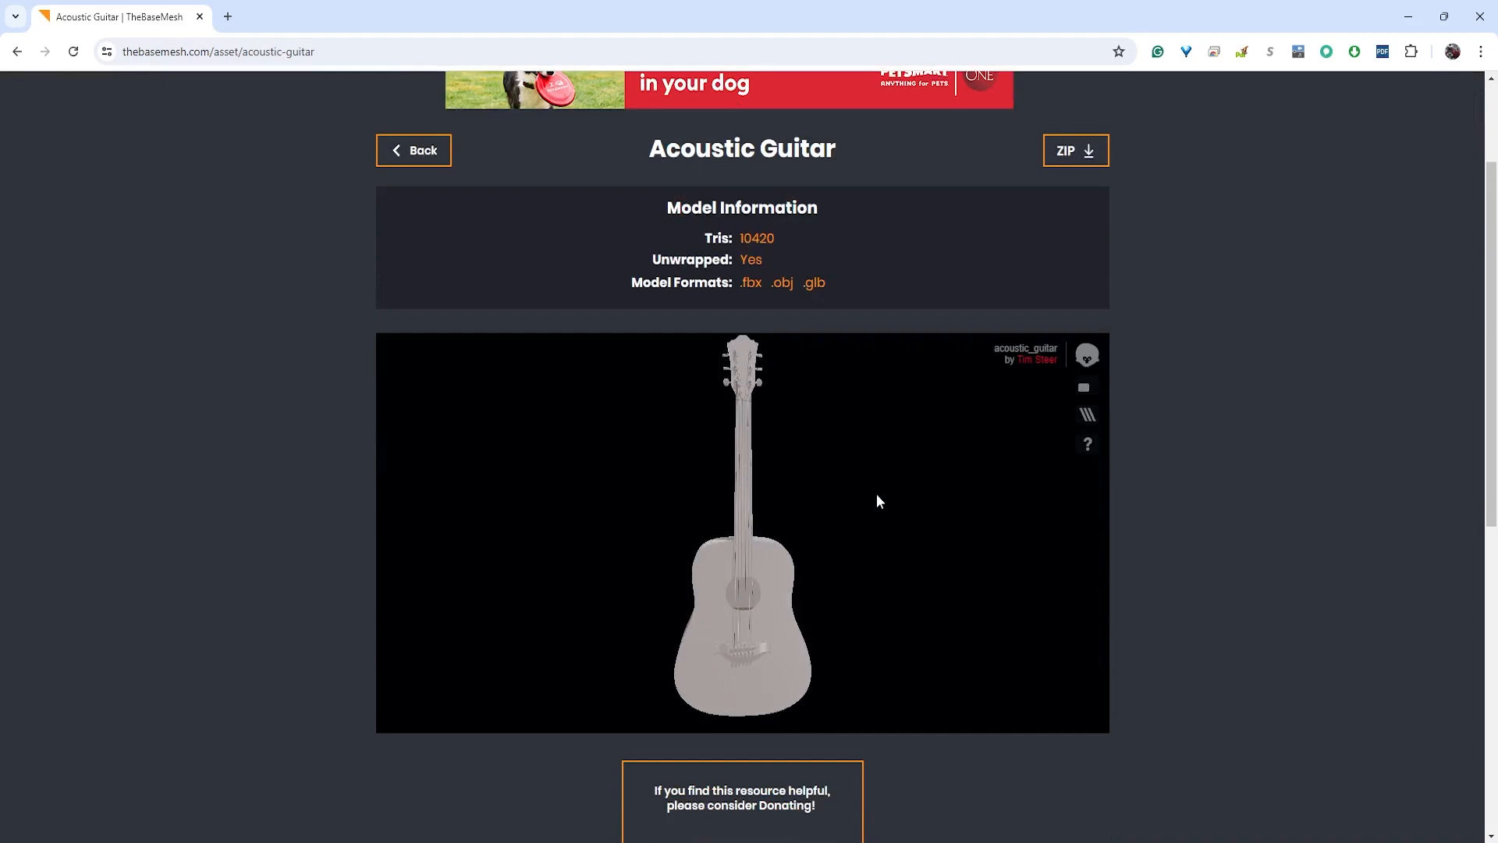
drag(880, 502, 831, 545)
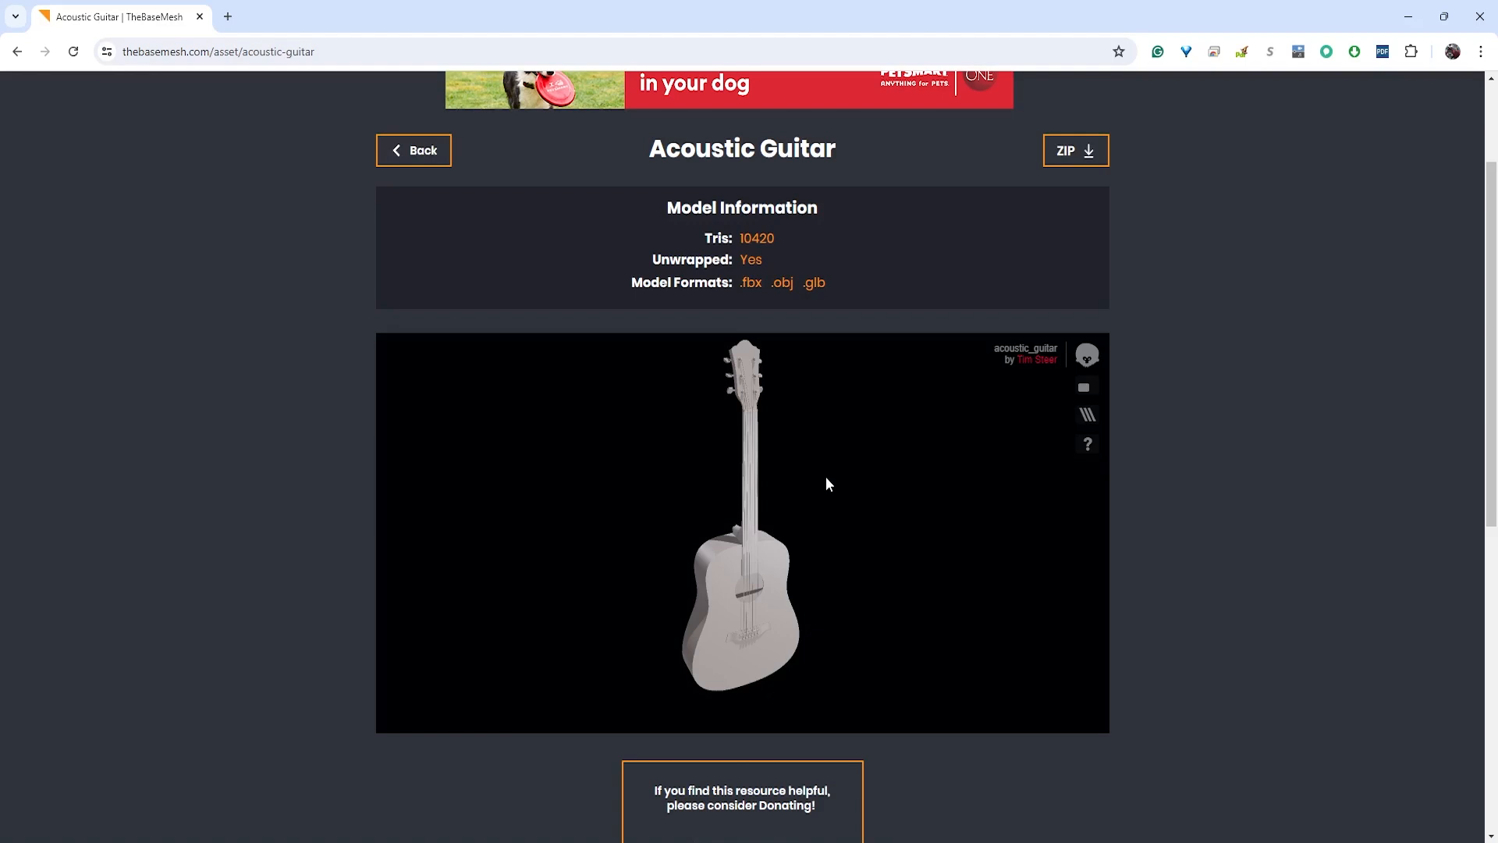
mouse_move(17, 19)
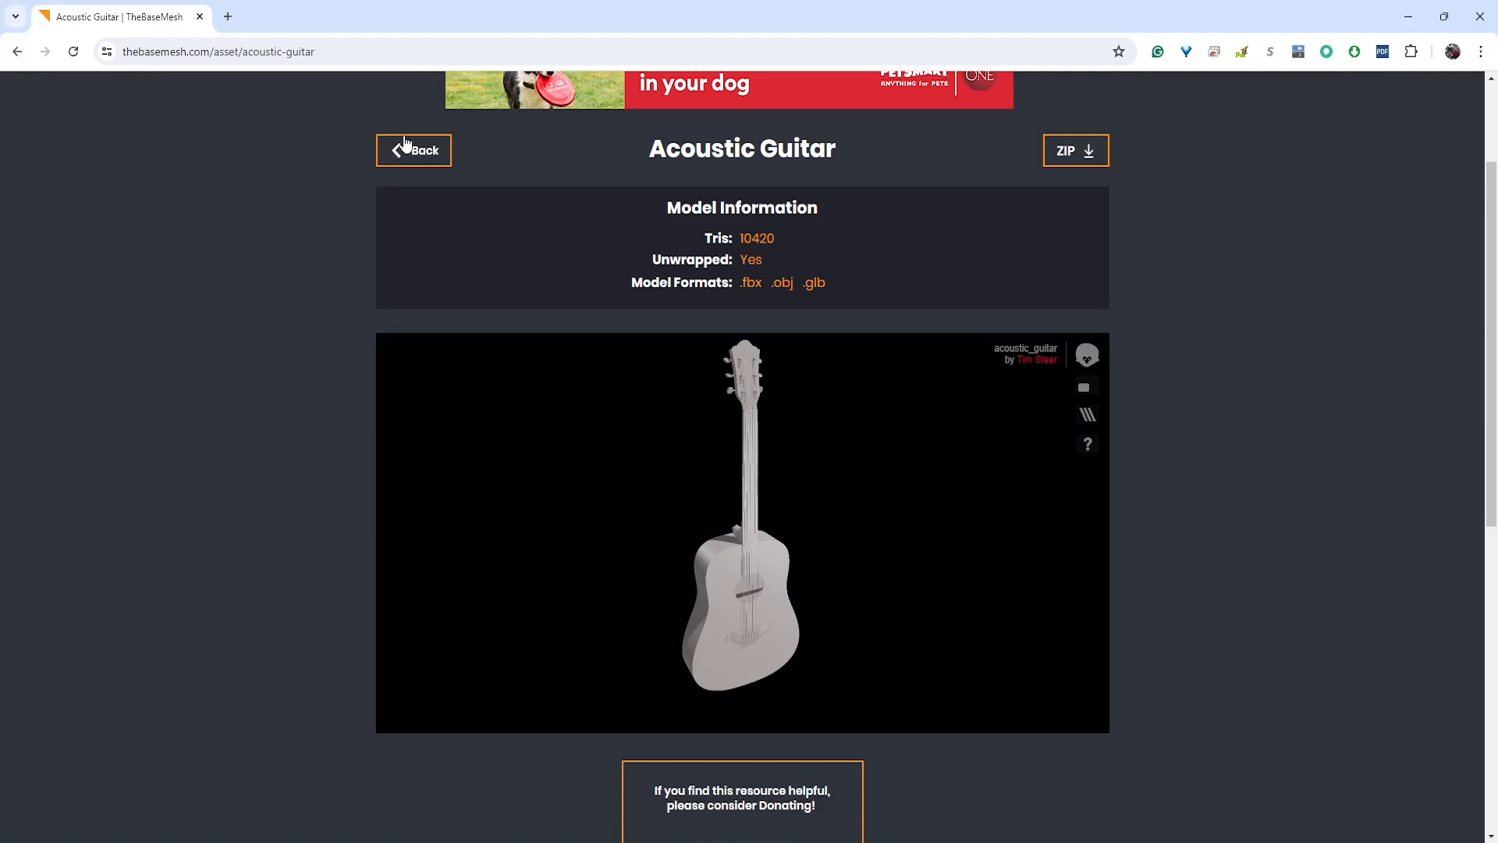
Go back home and open the full 1195-asset model library, scrolling through it
click(413, 150)
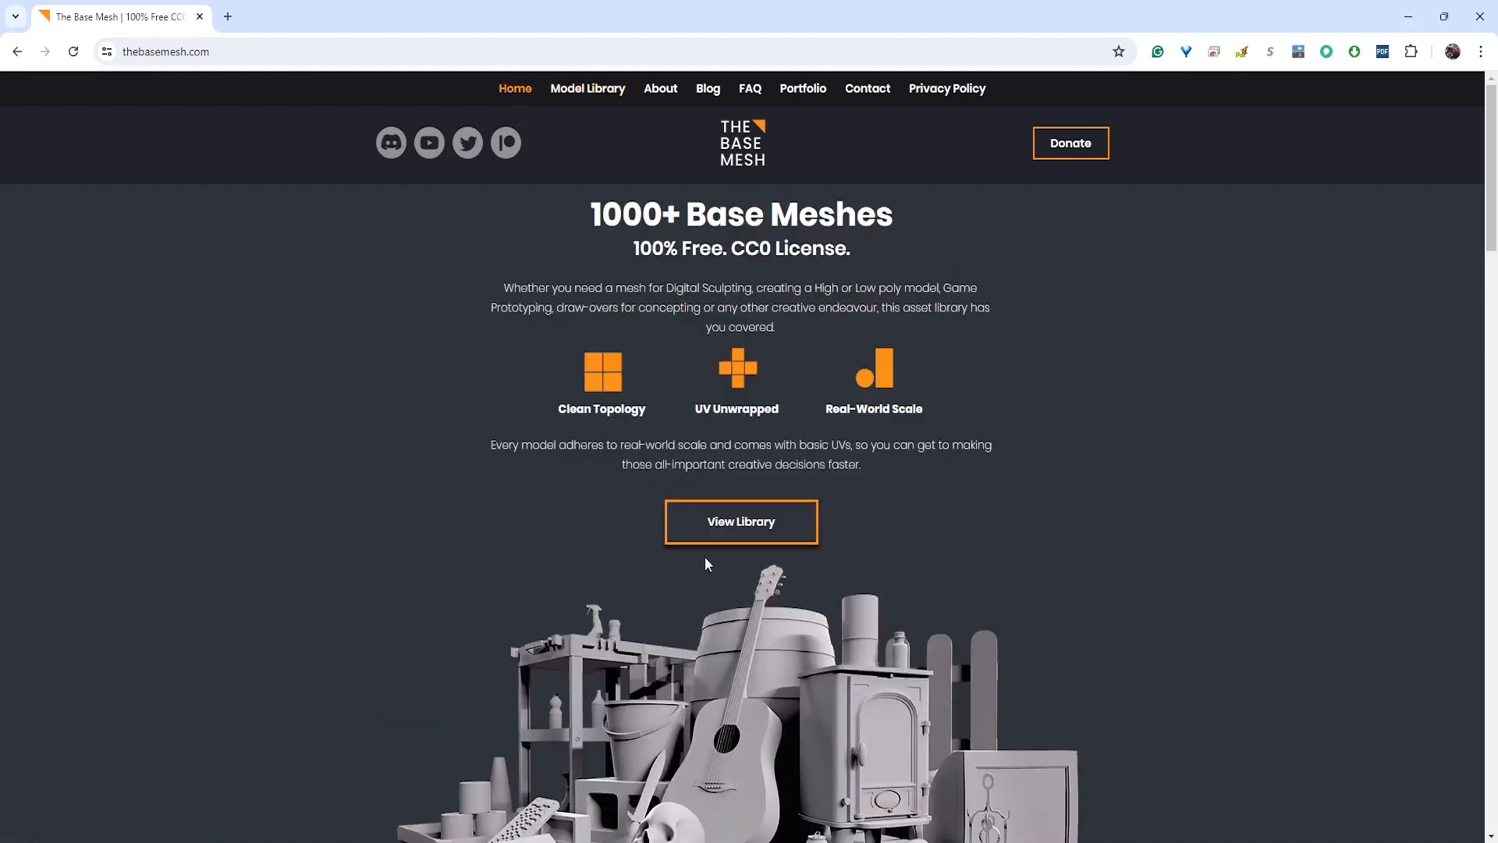
click(740, 521)
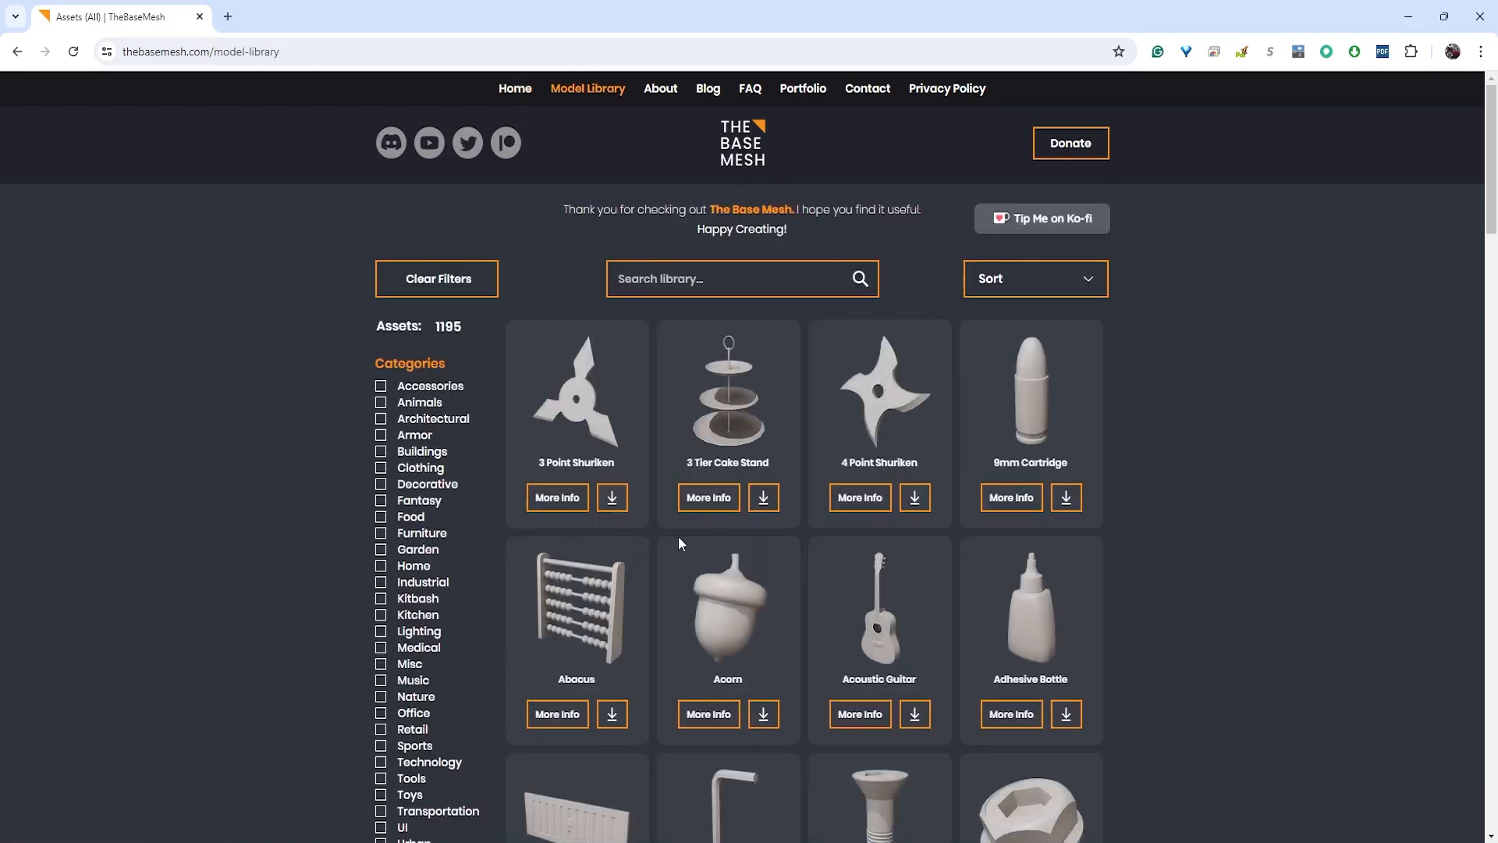
scroll(down, 3)
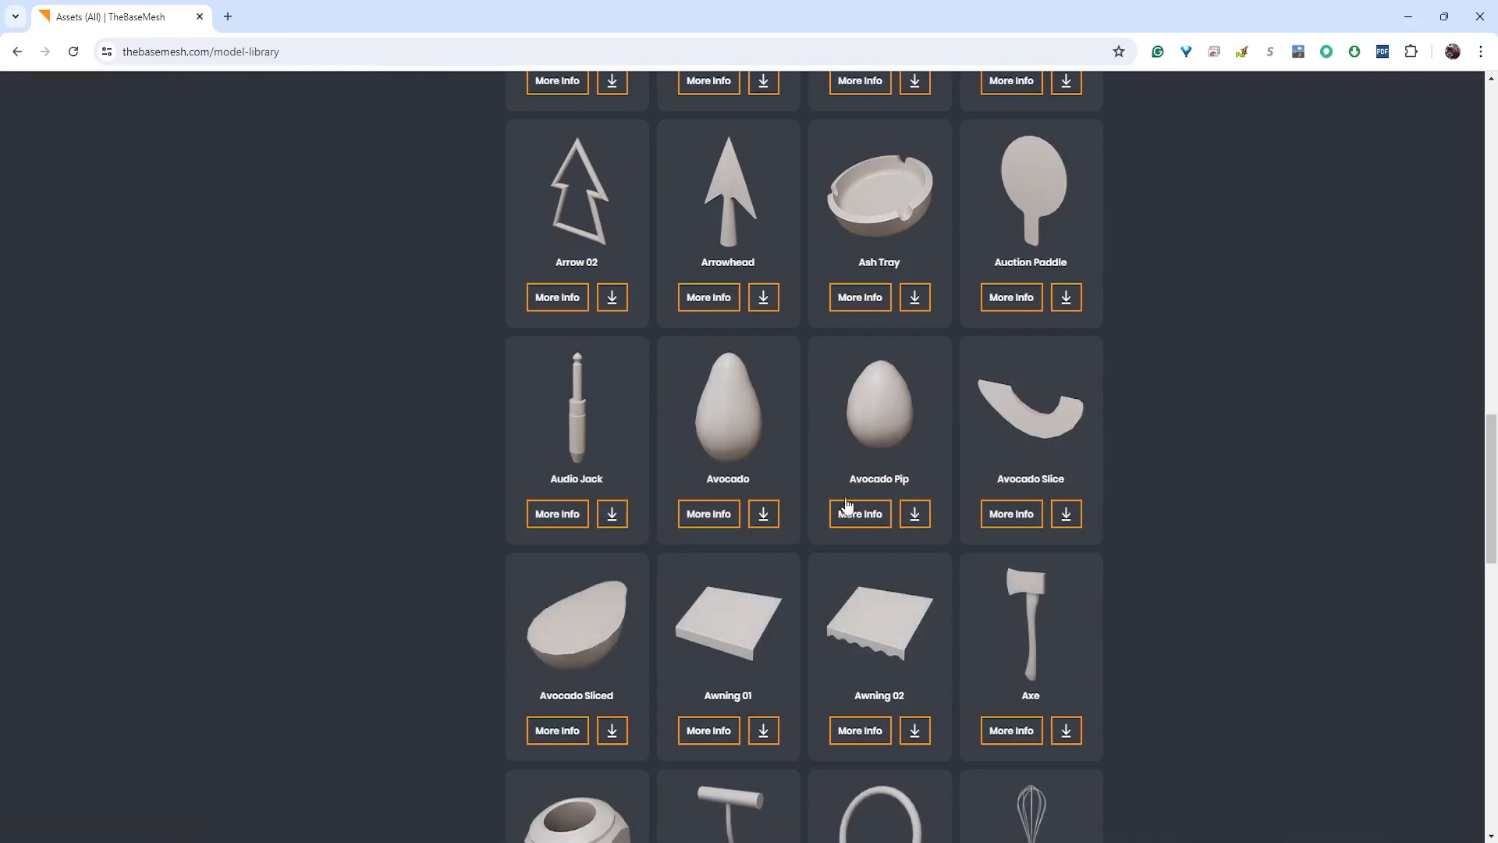
mouse_move(882, 418)
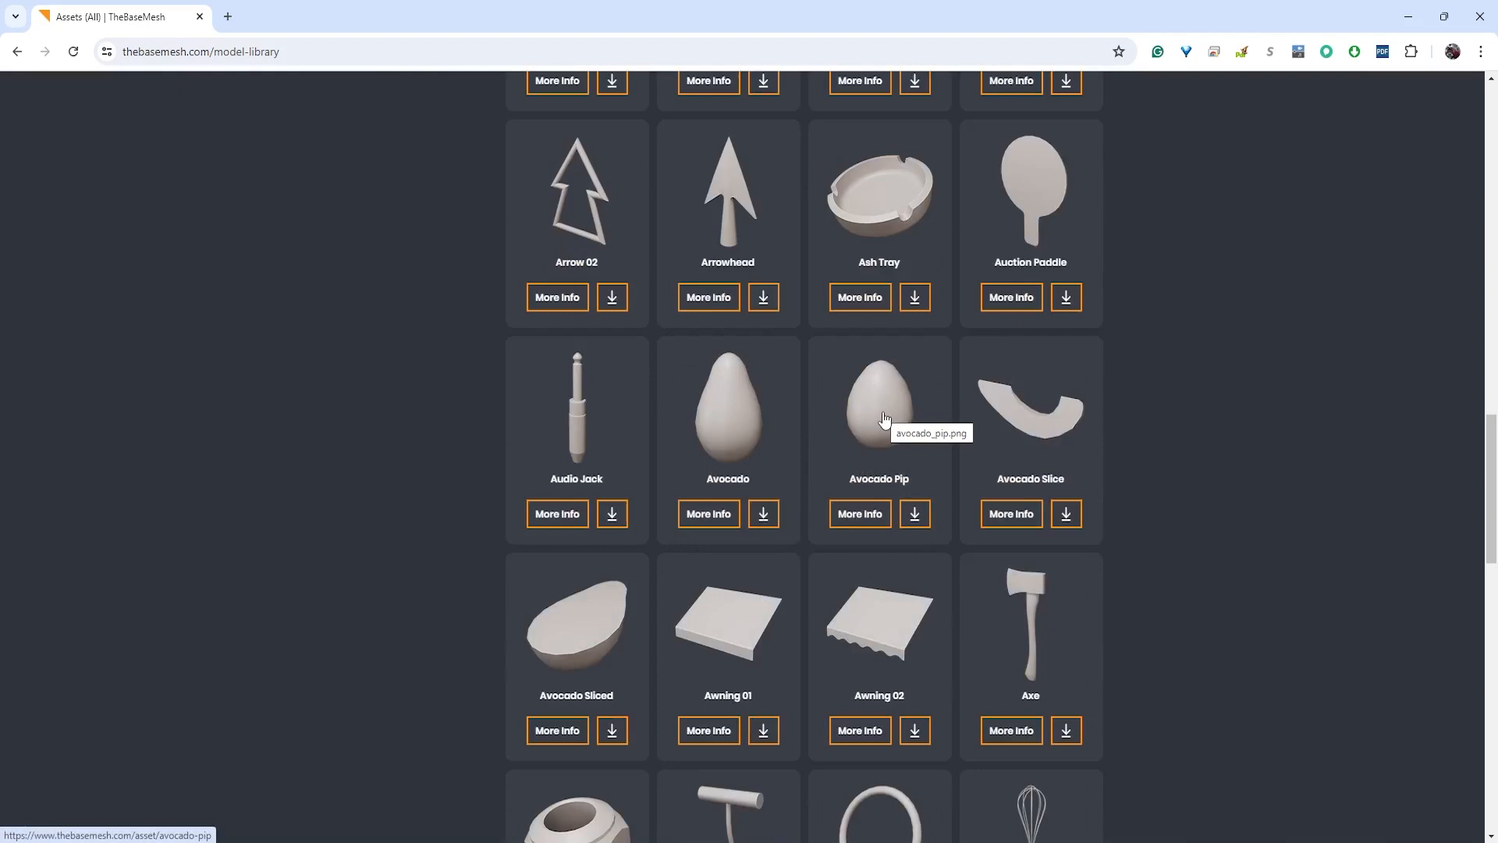
mouse_move(1030, 653)
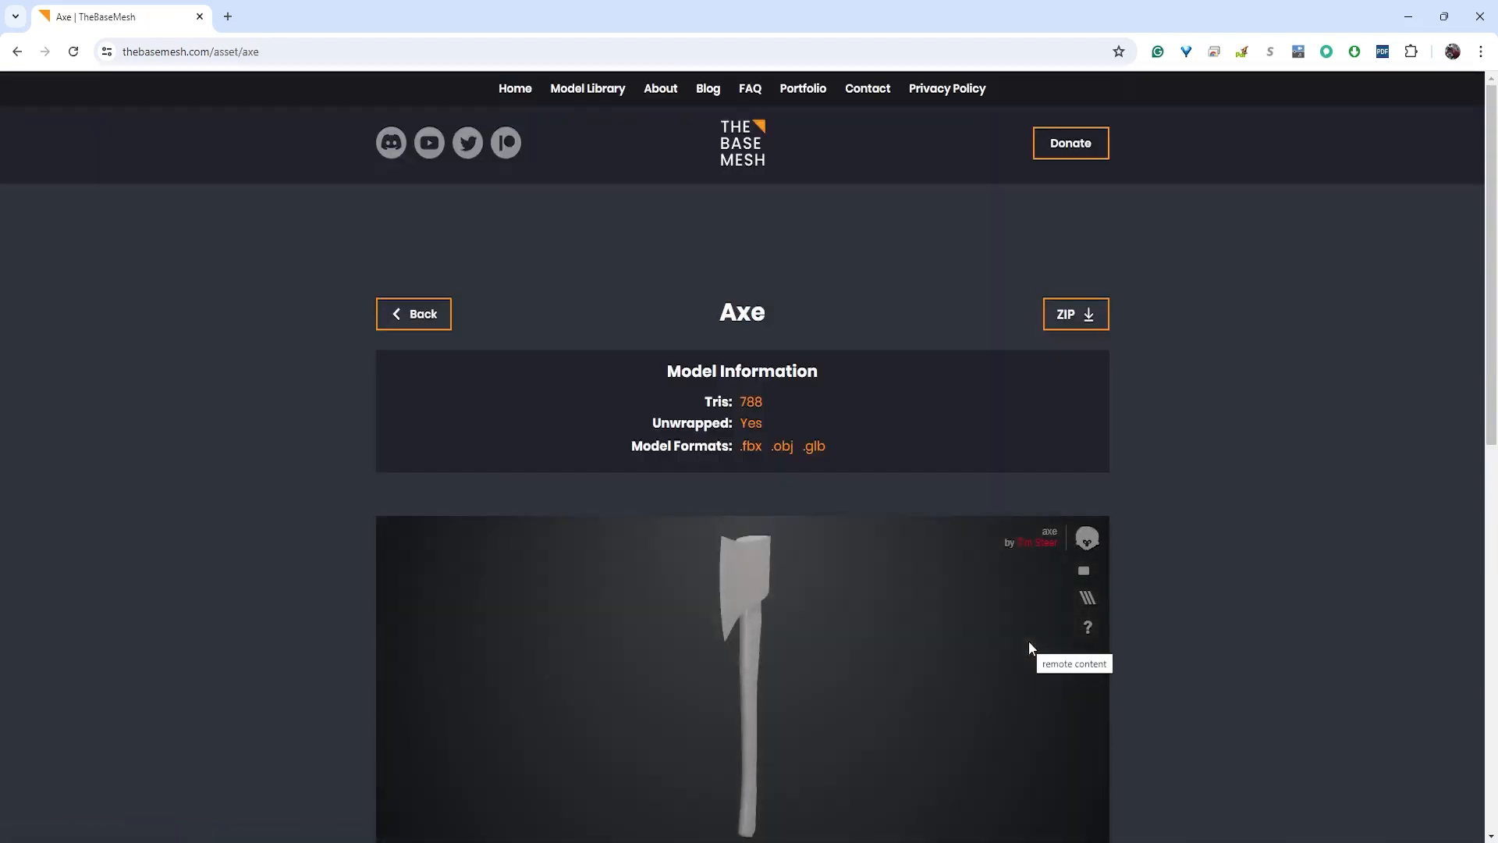
scroll(down, 3)
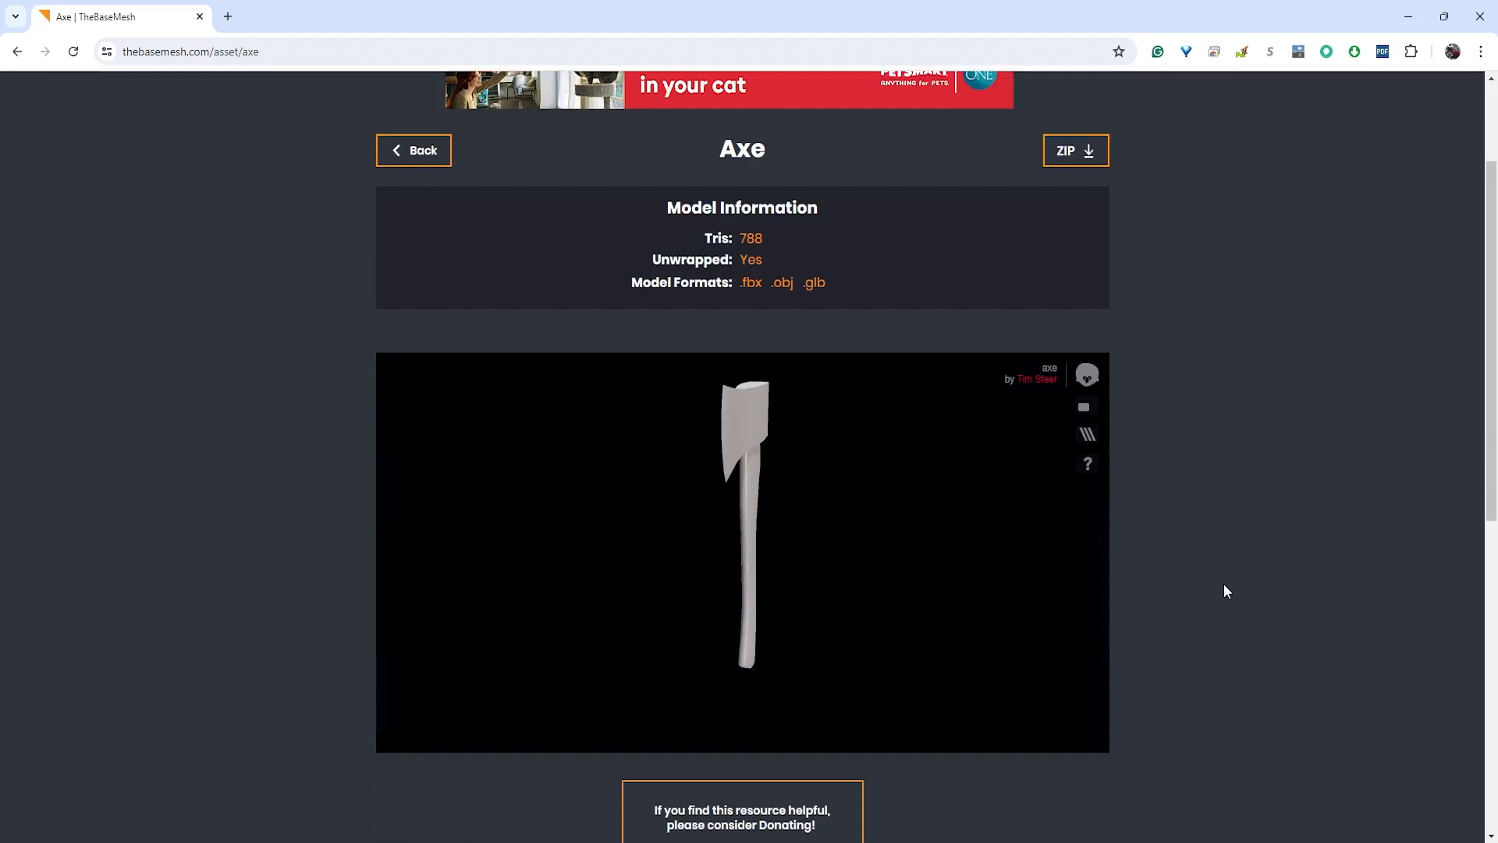
scroll(down, 3)
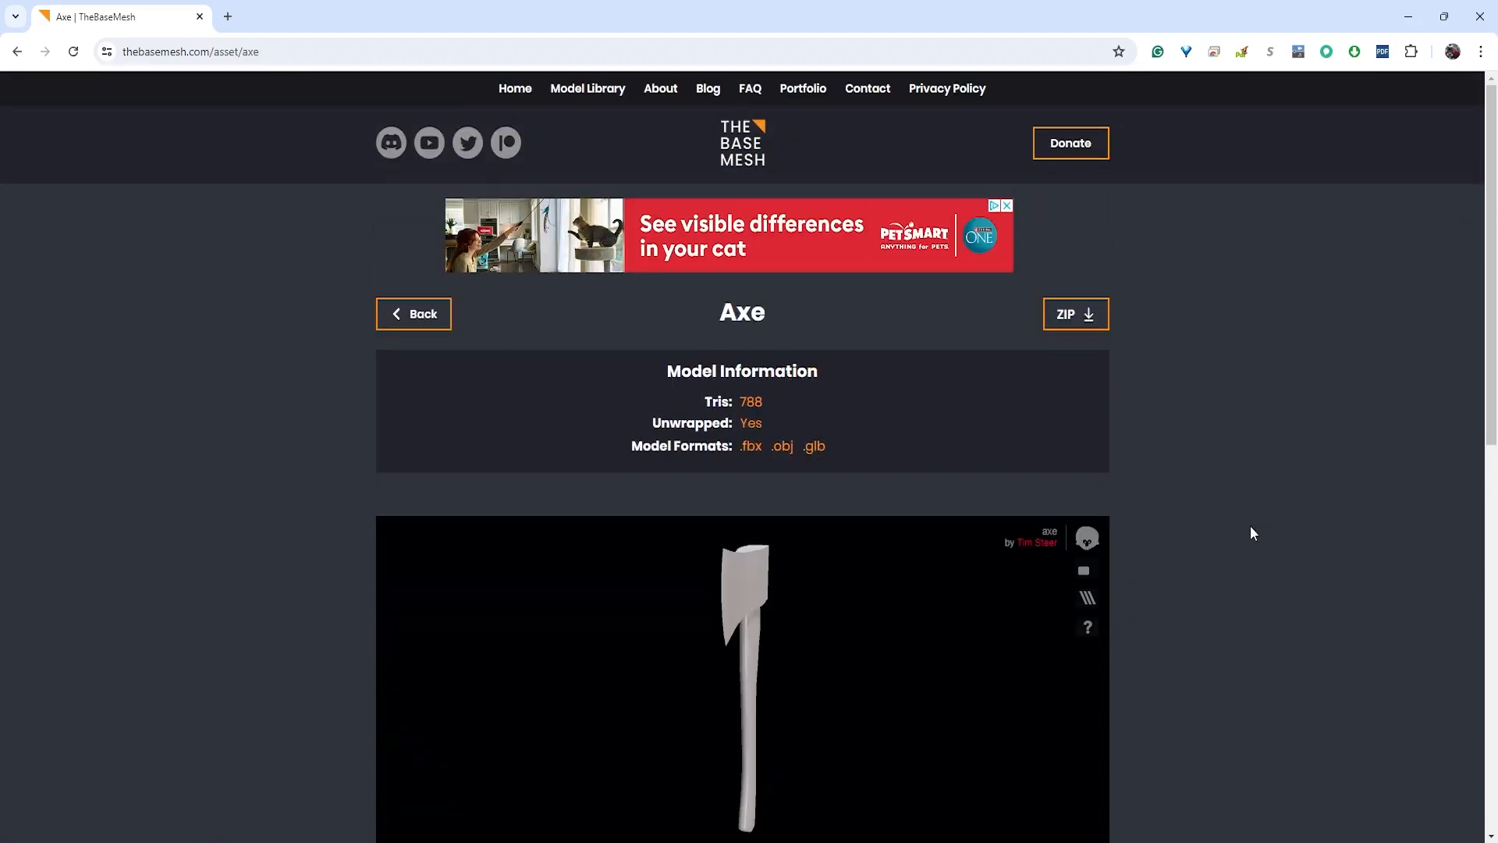
scroll(down, 3)
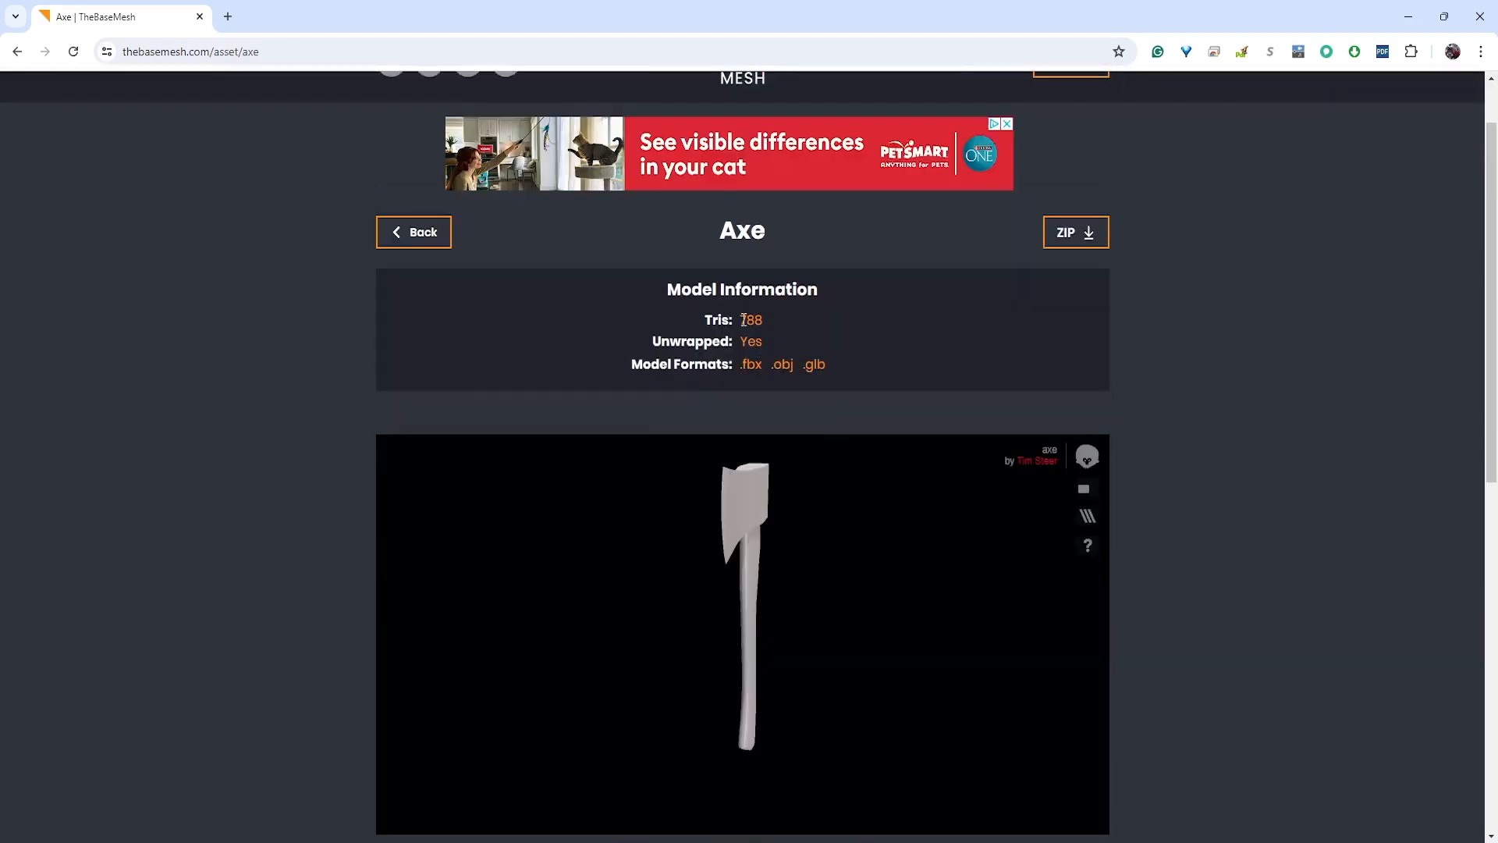
double_click(750, 320)
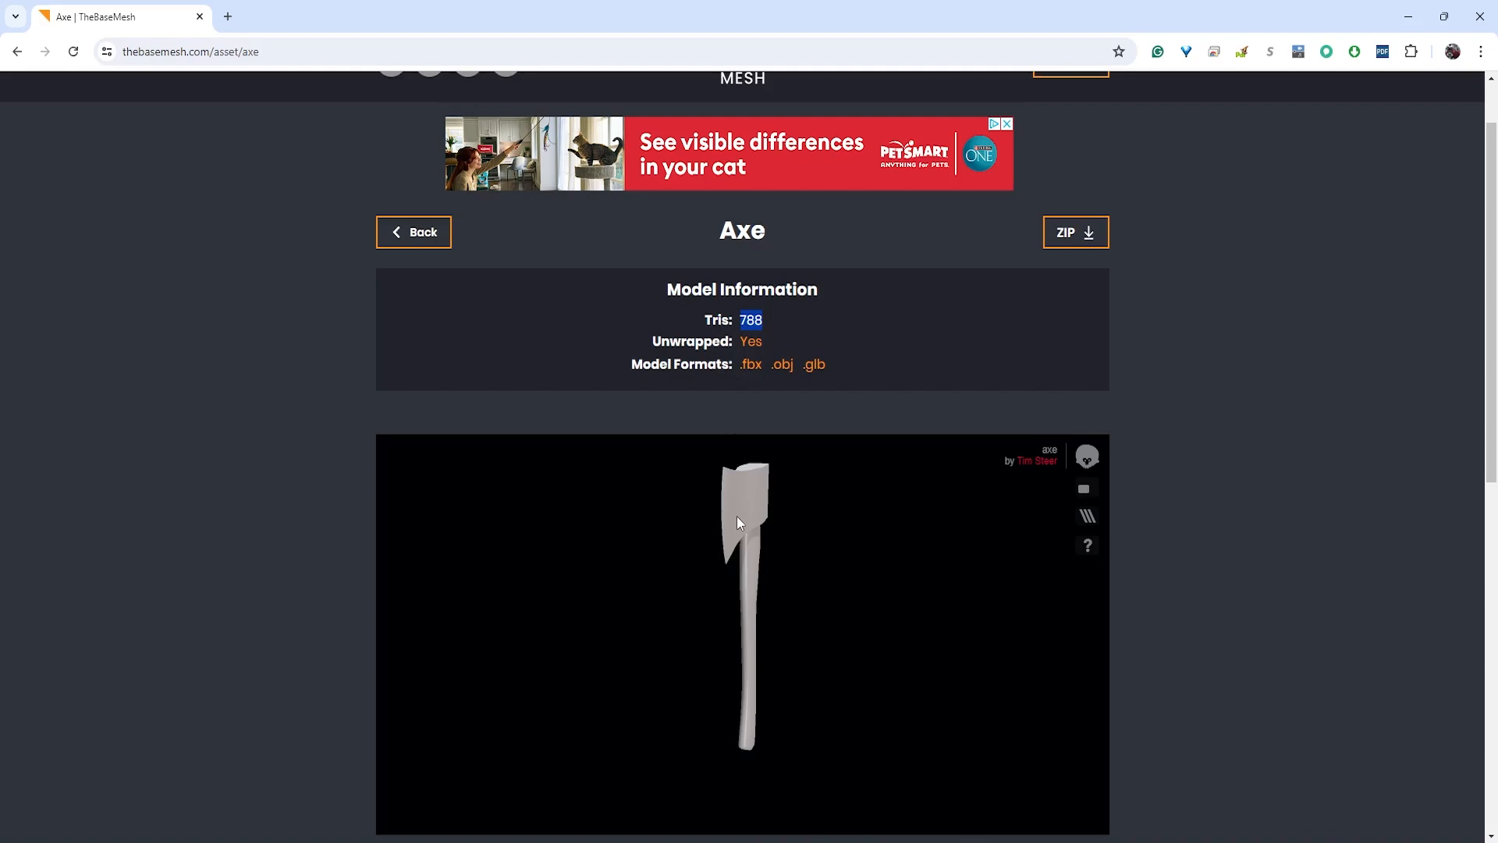
mouse_move(744, 533)
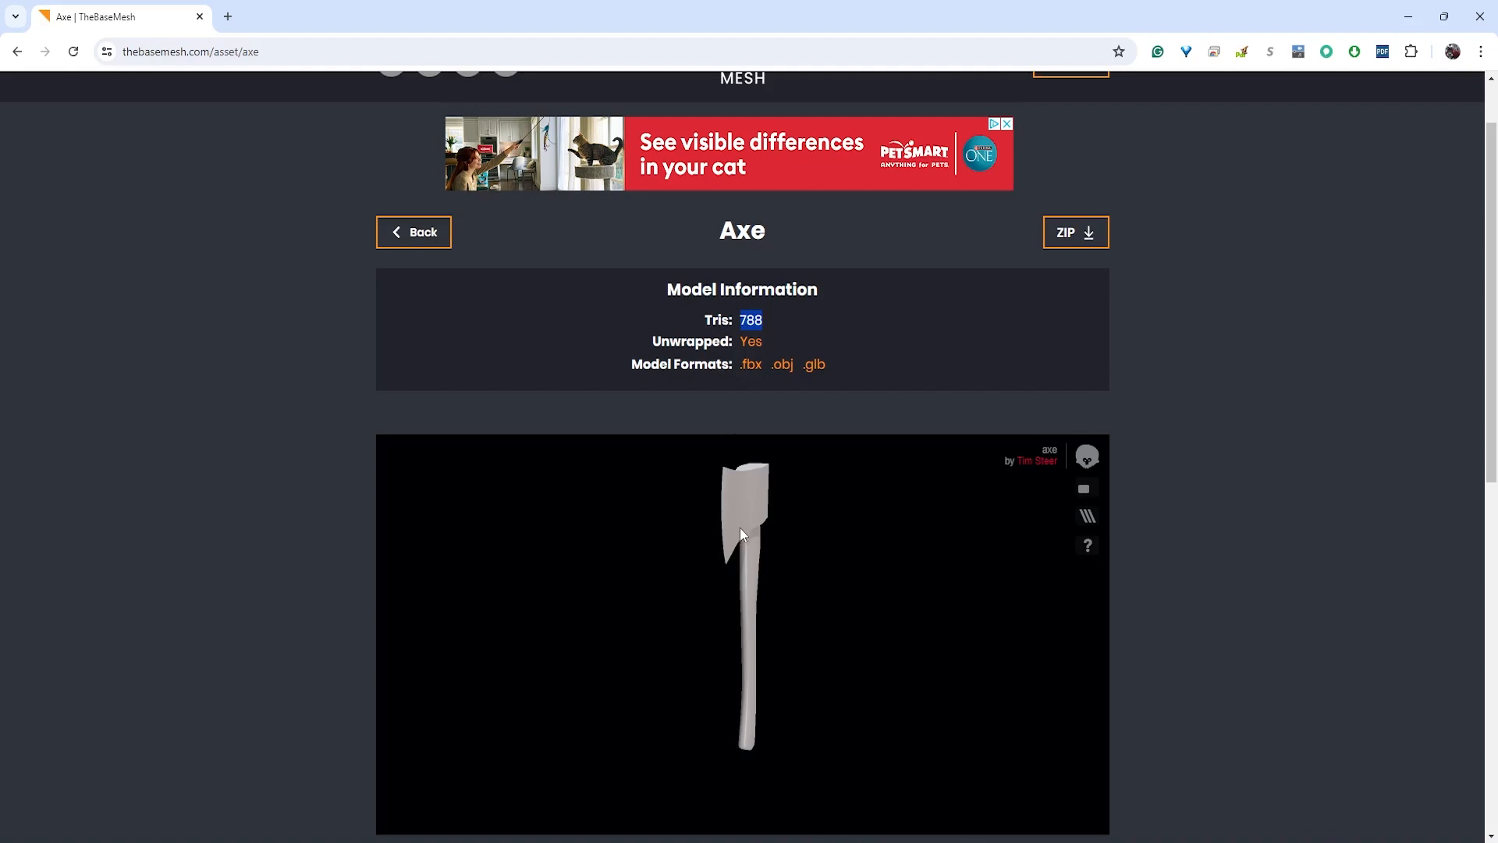
mouse_move(811, 543)
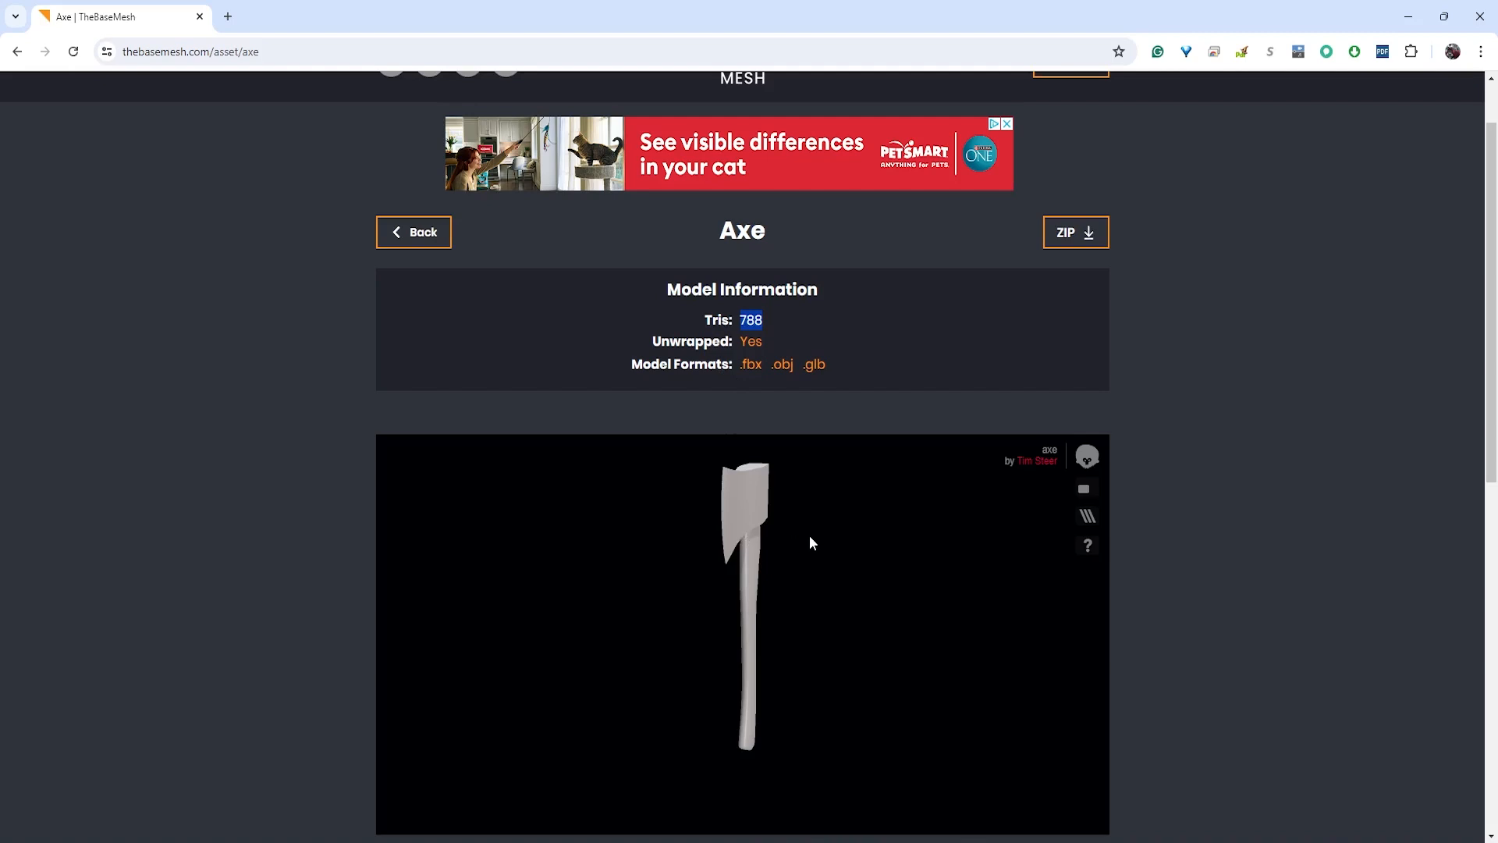
mouse_move(829, 558)
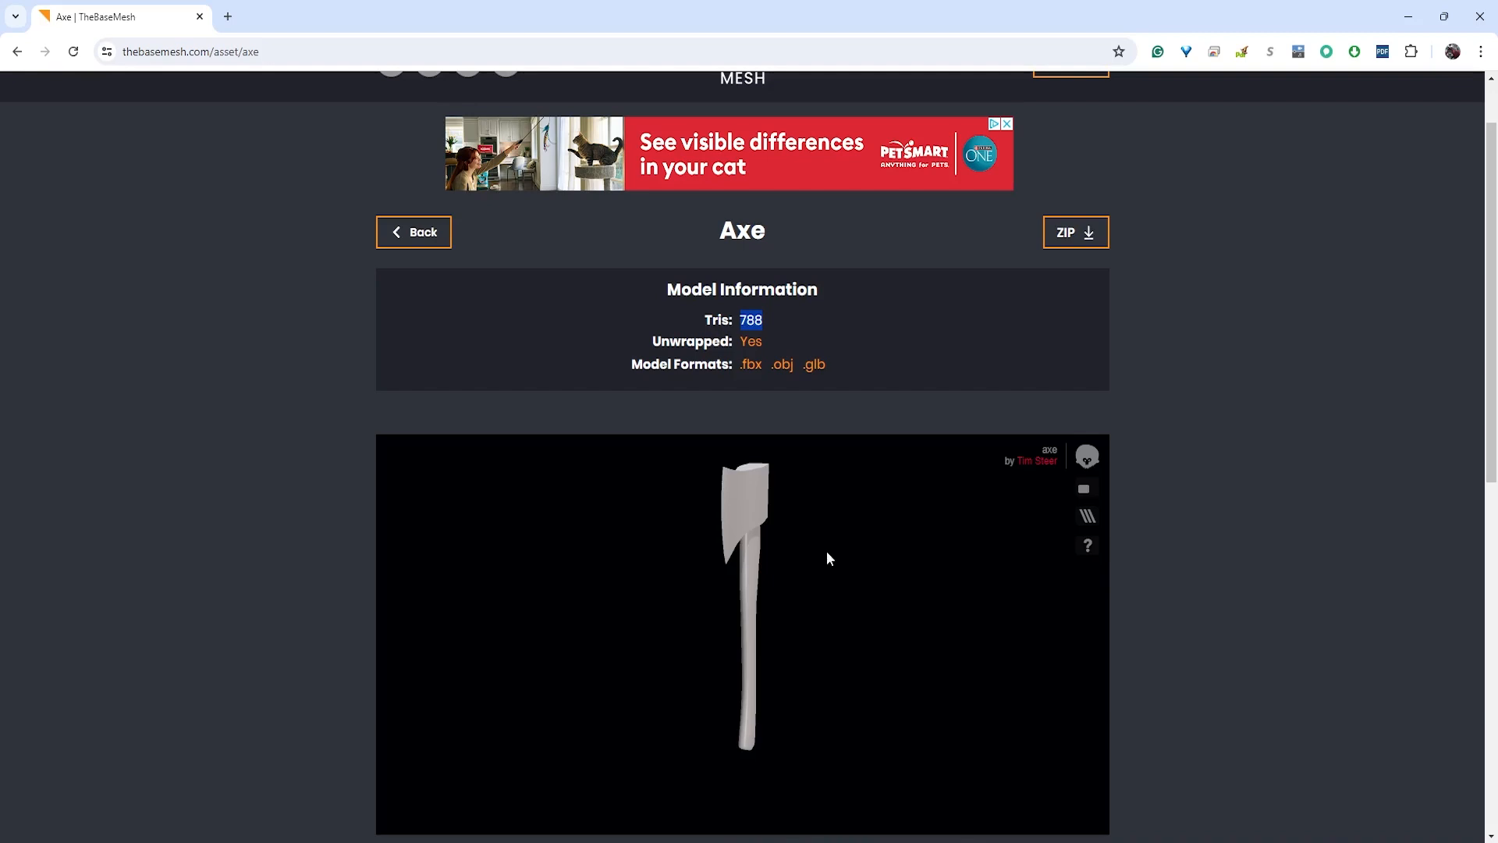
mouse_move(772, 433)
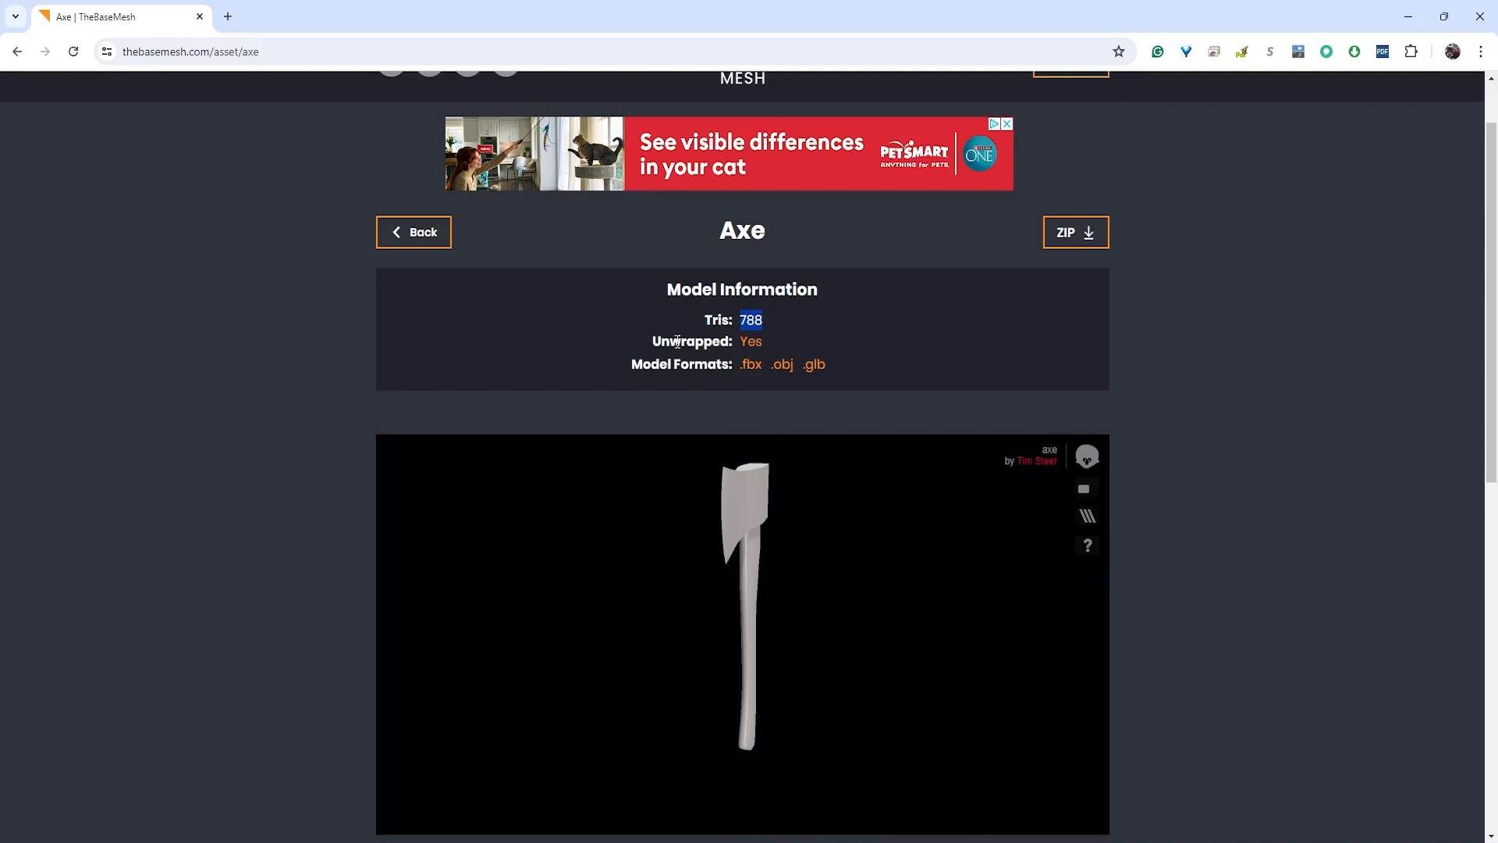
drag(750, 319, 755, 342)
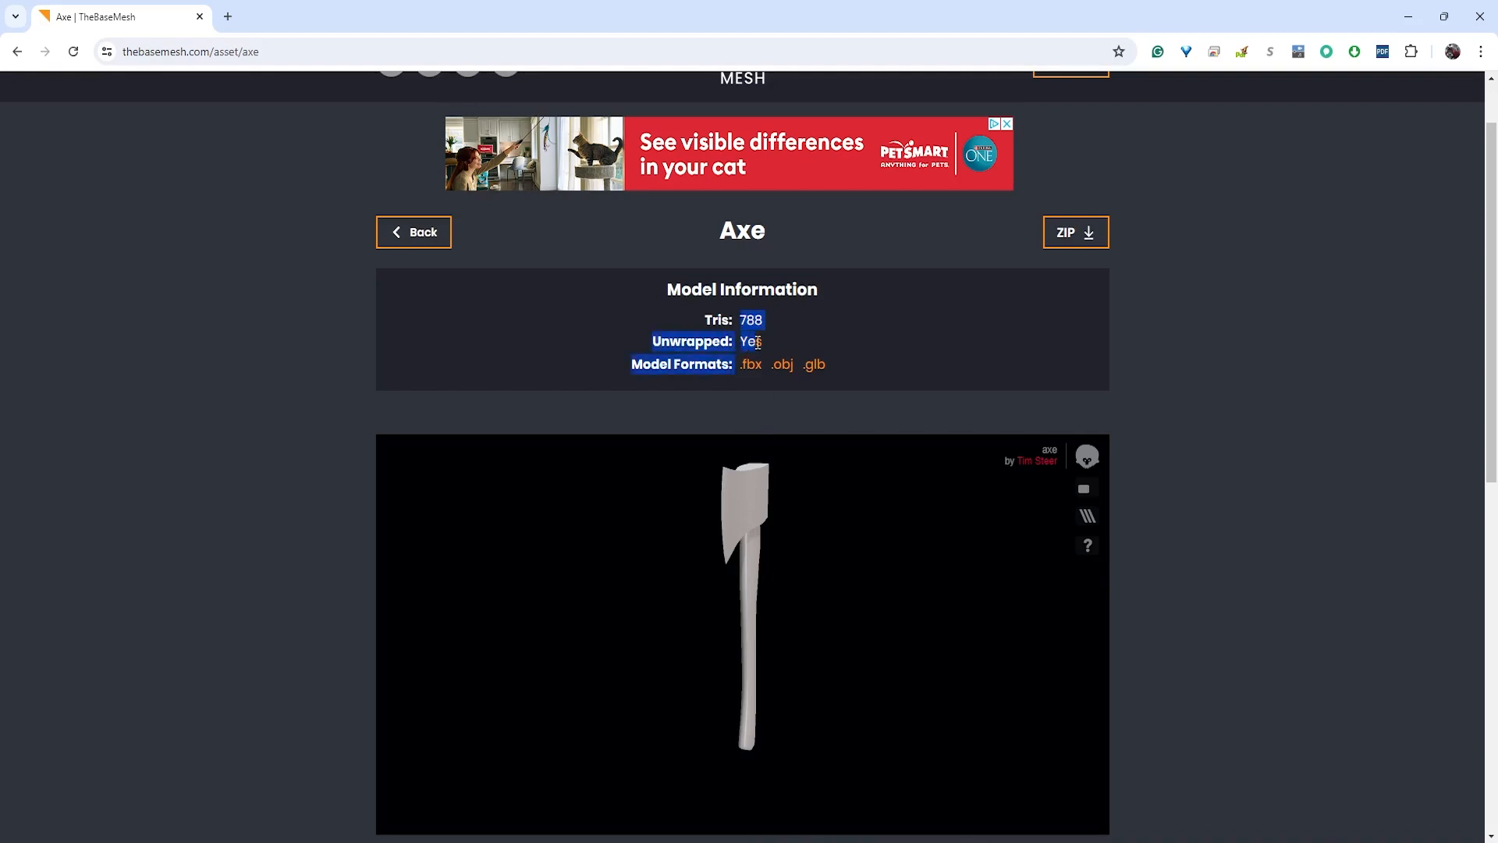
click(669, 380)
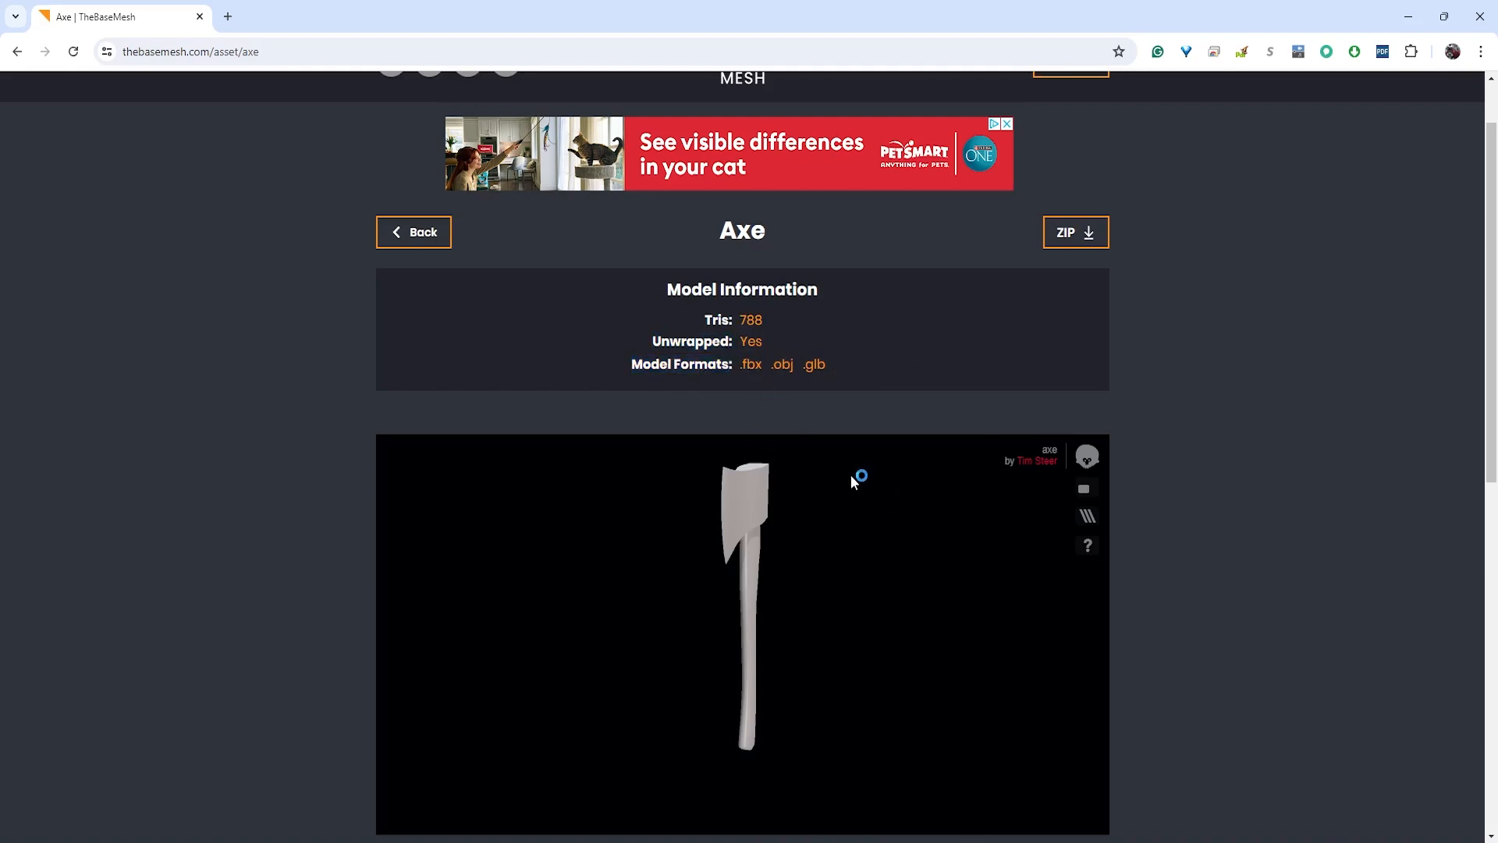
mouse_move(753, 370)
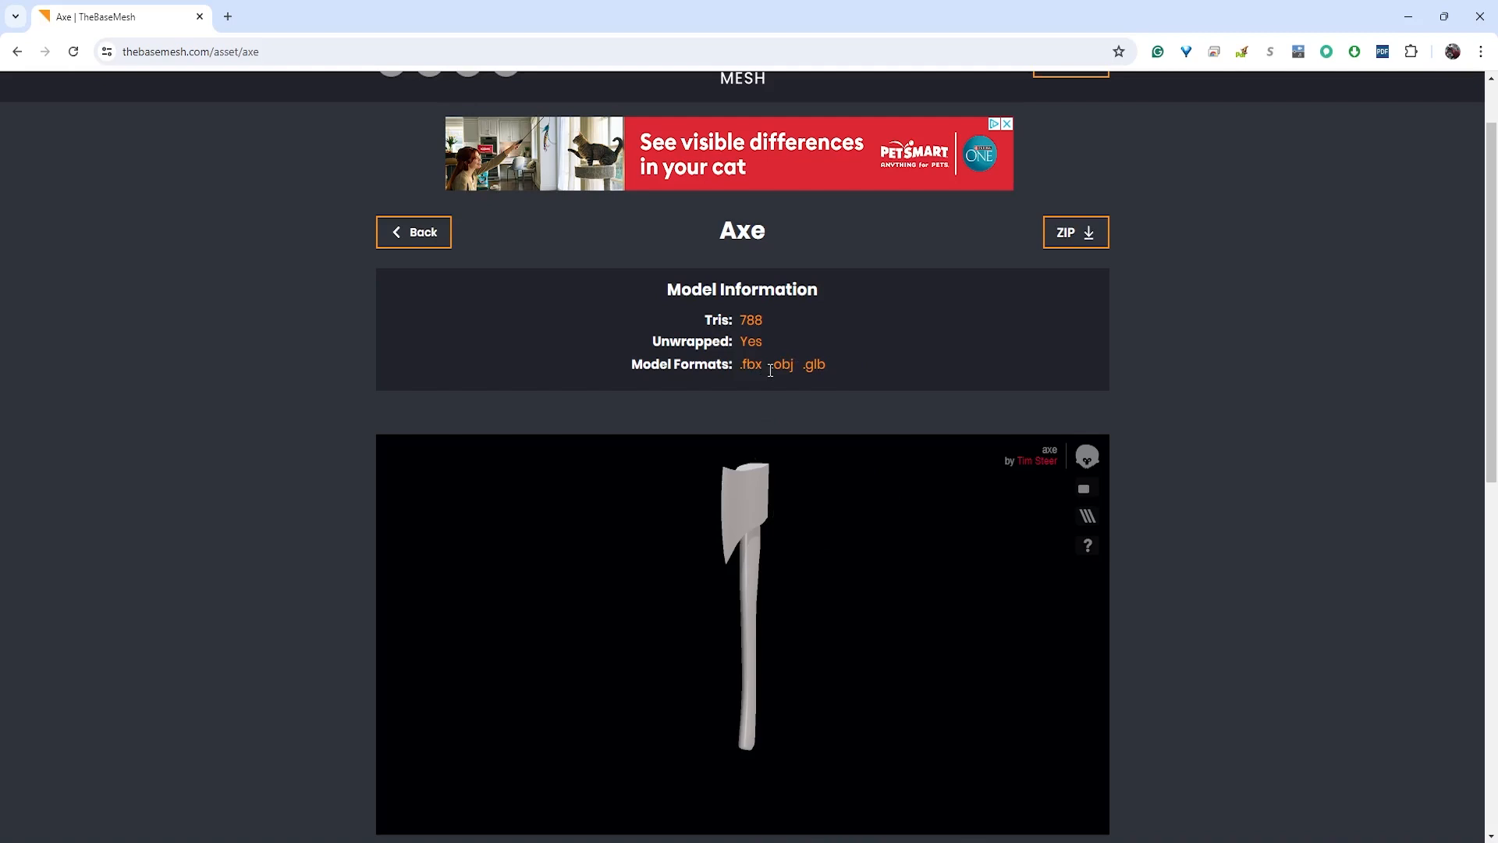
mouse_move(764, 370)
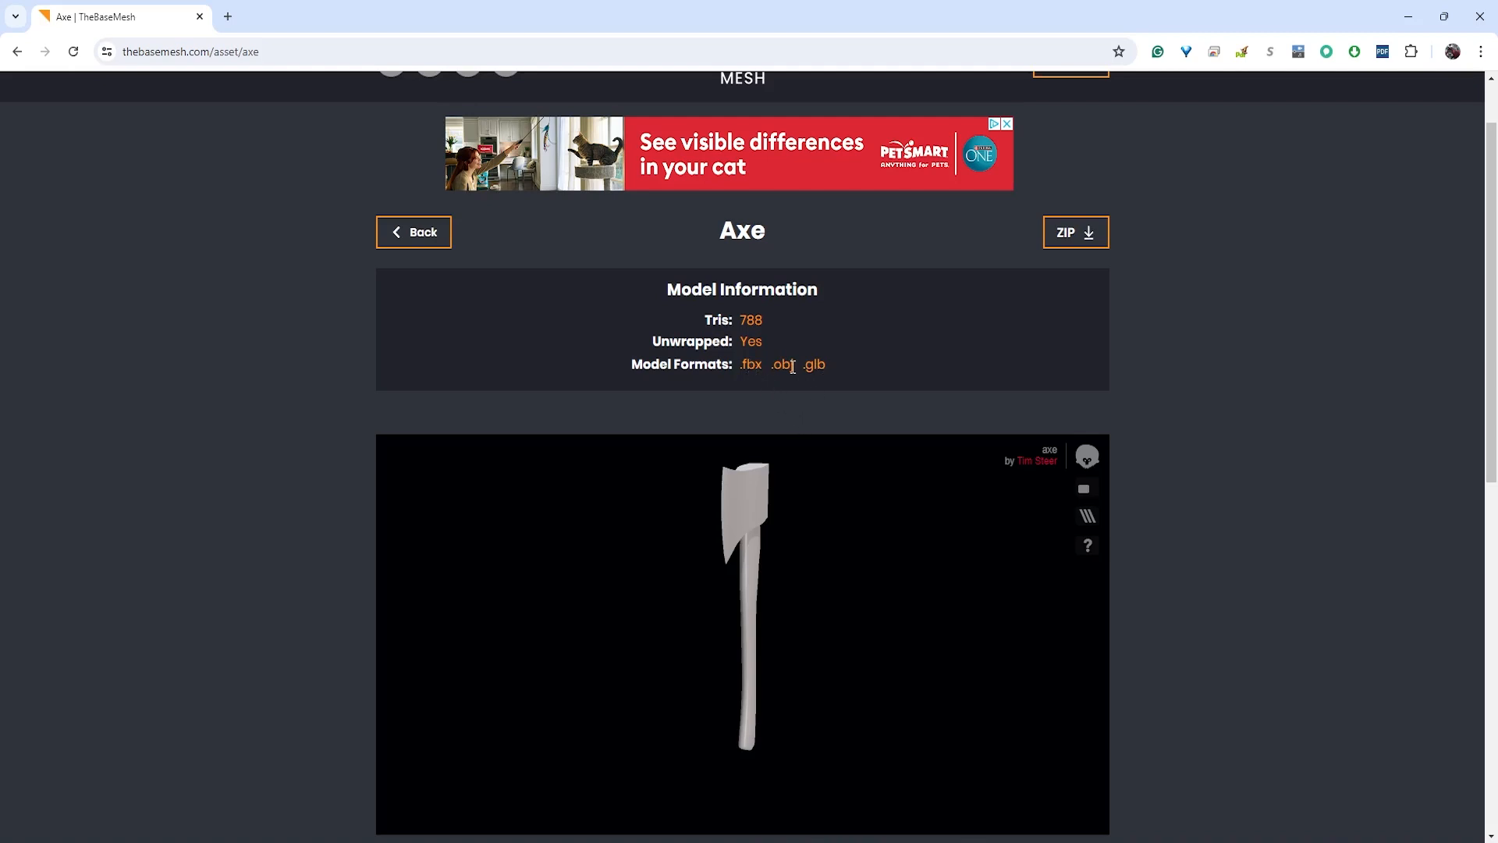
mouse_move(811, 369)
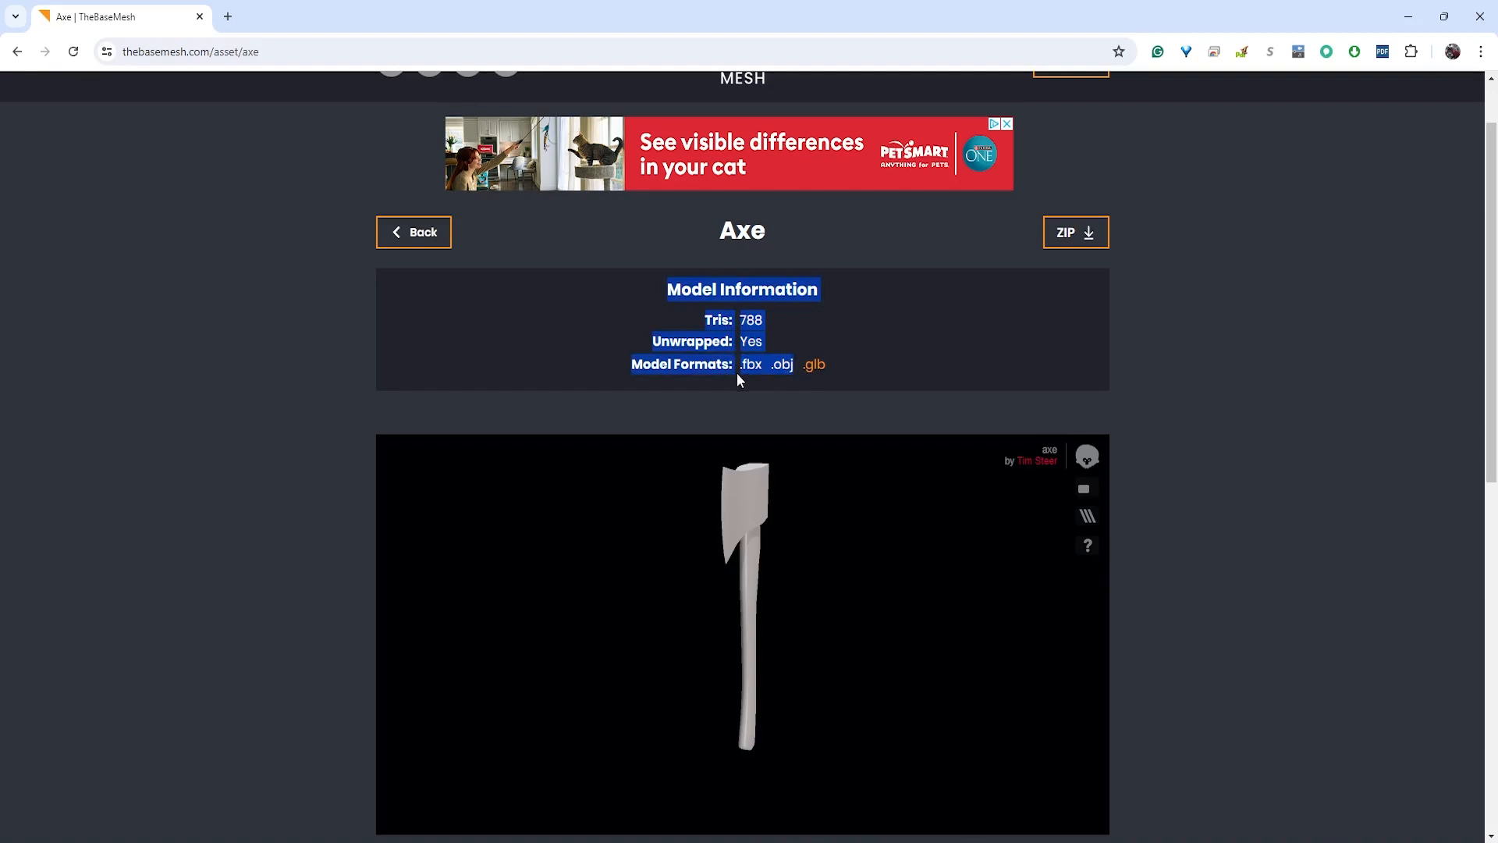
click(688, 439)
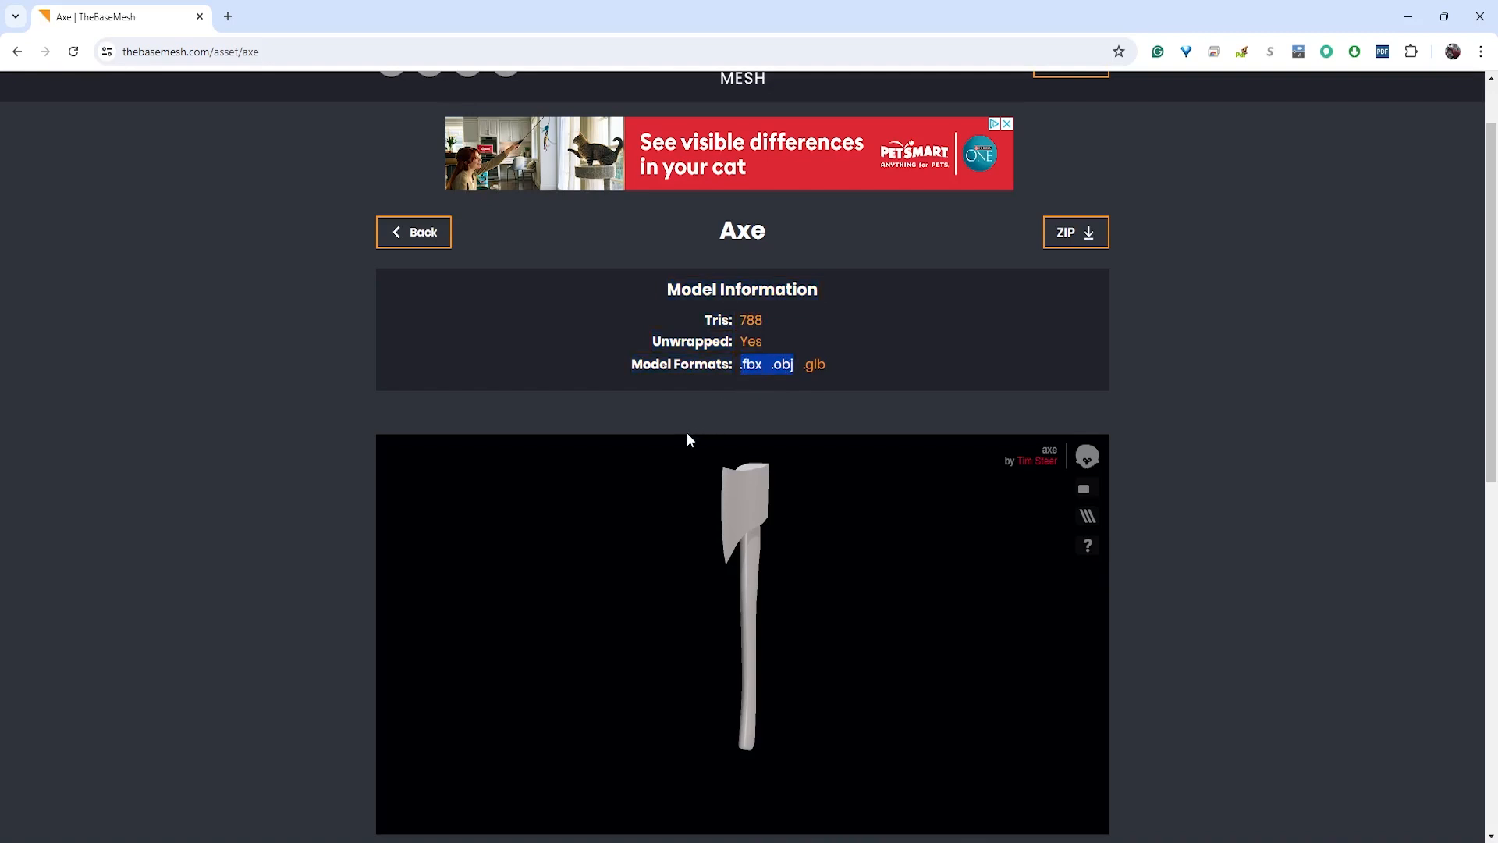
mouse_move(668, 471)
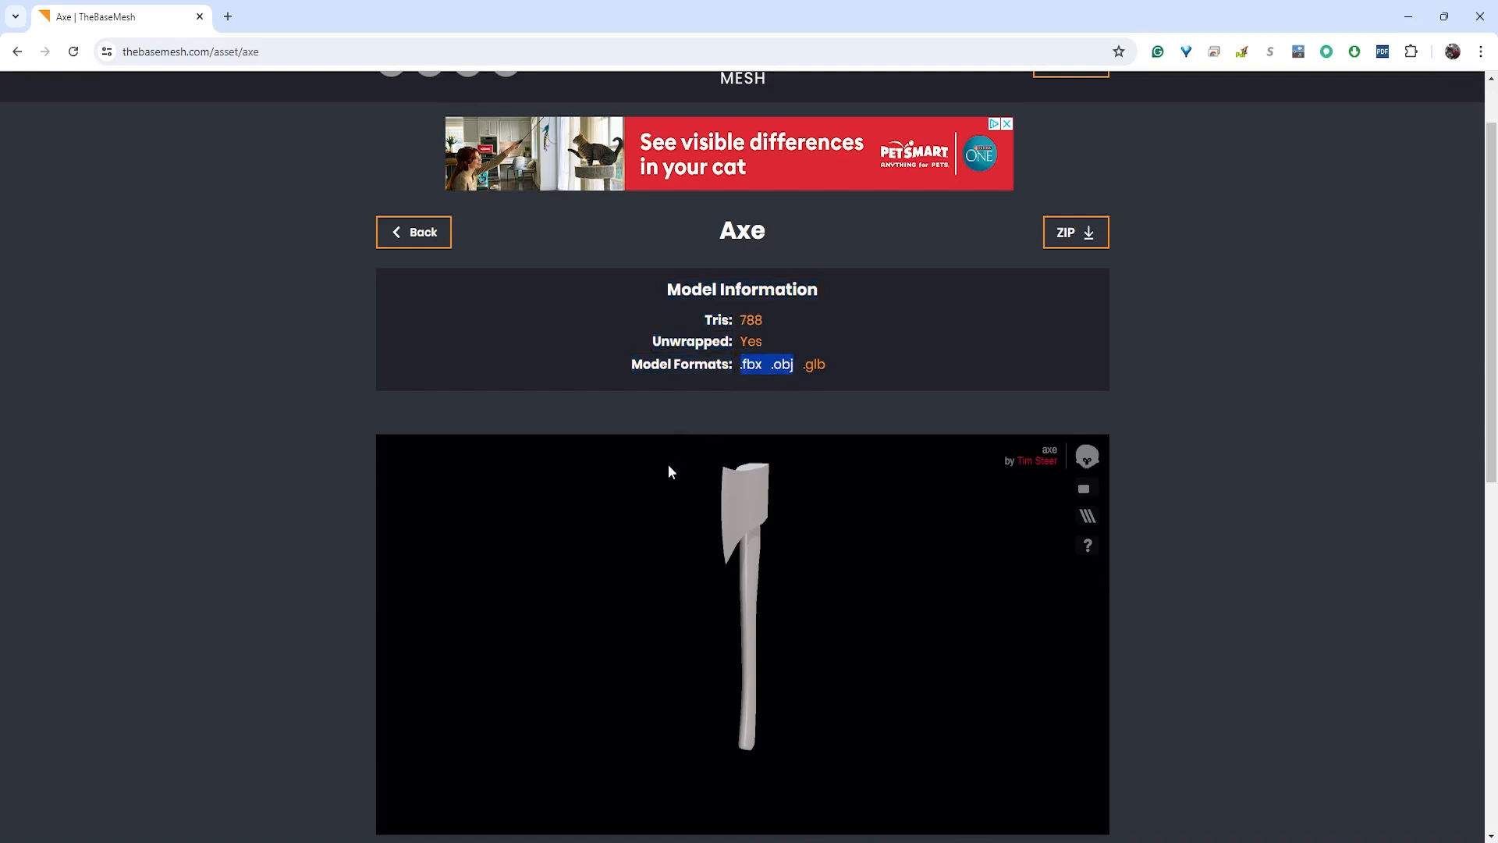
click(755, 370)
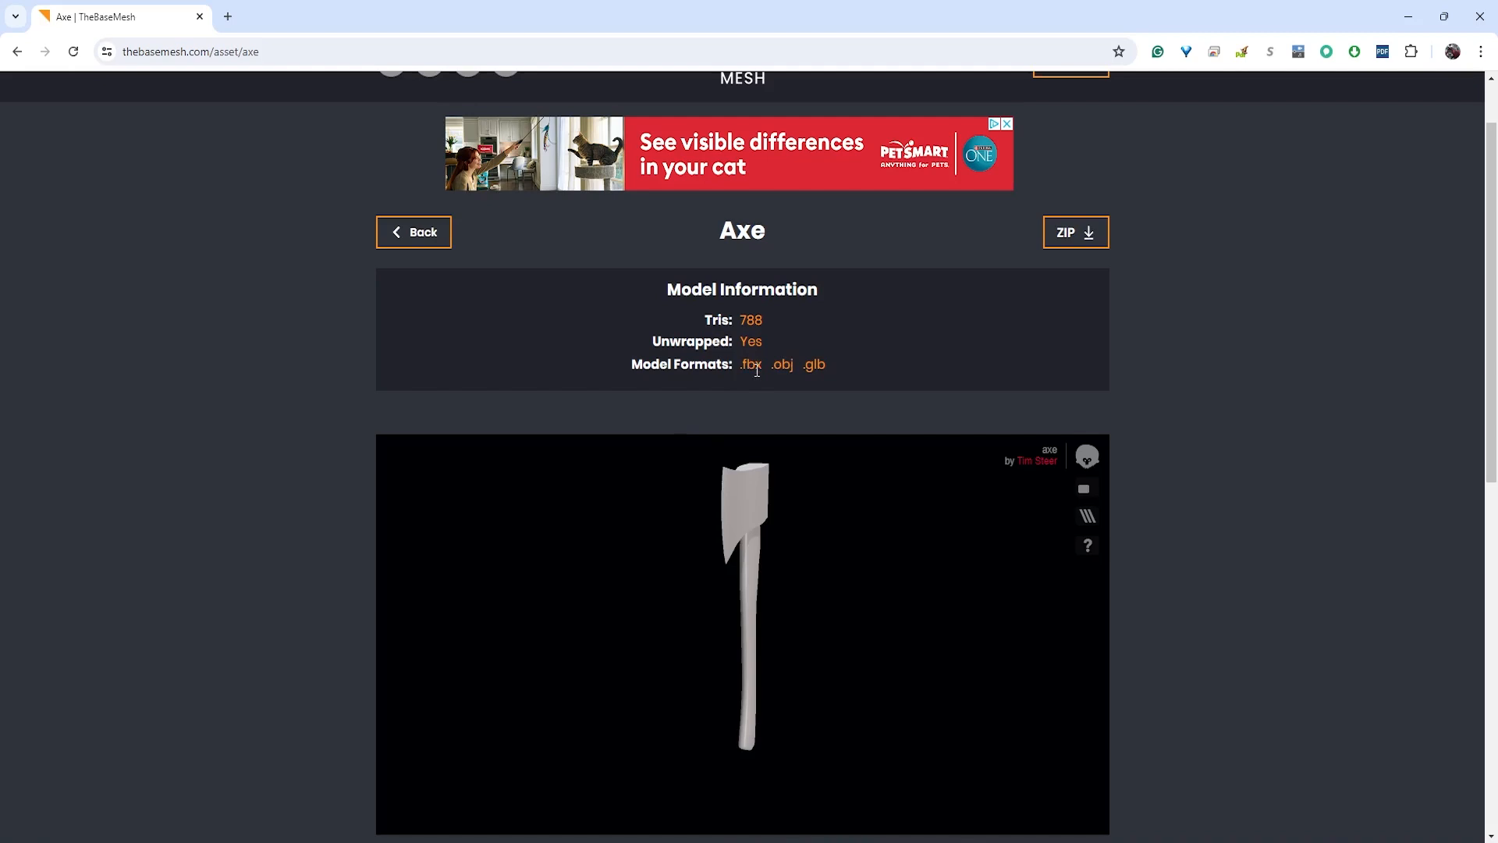
scroll(down, 3)
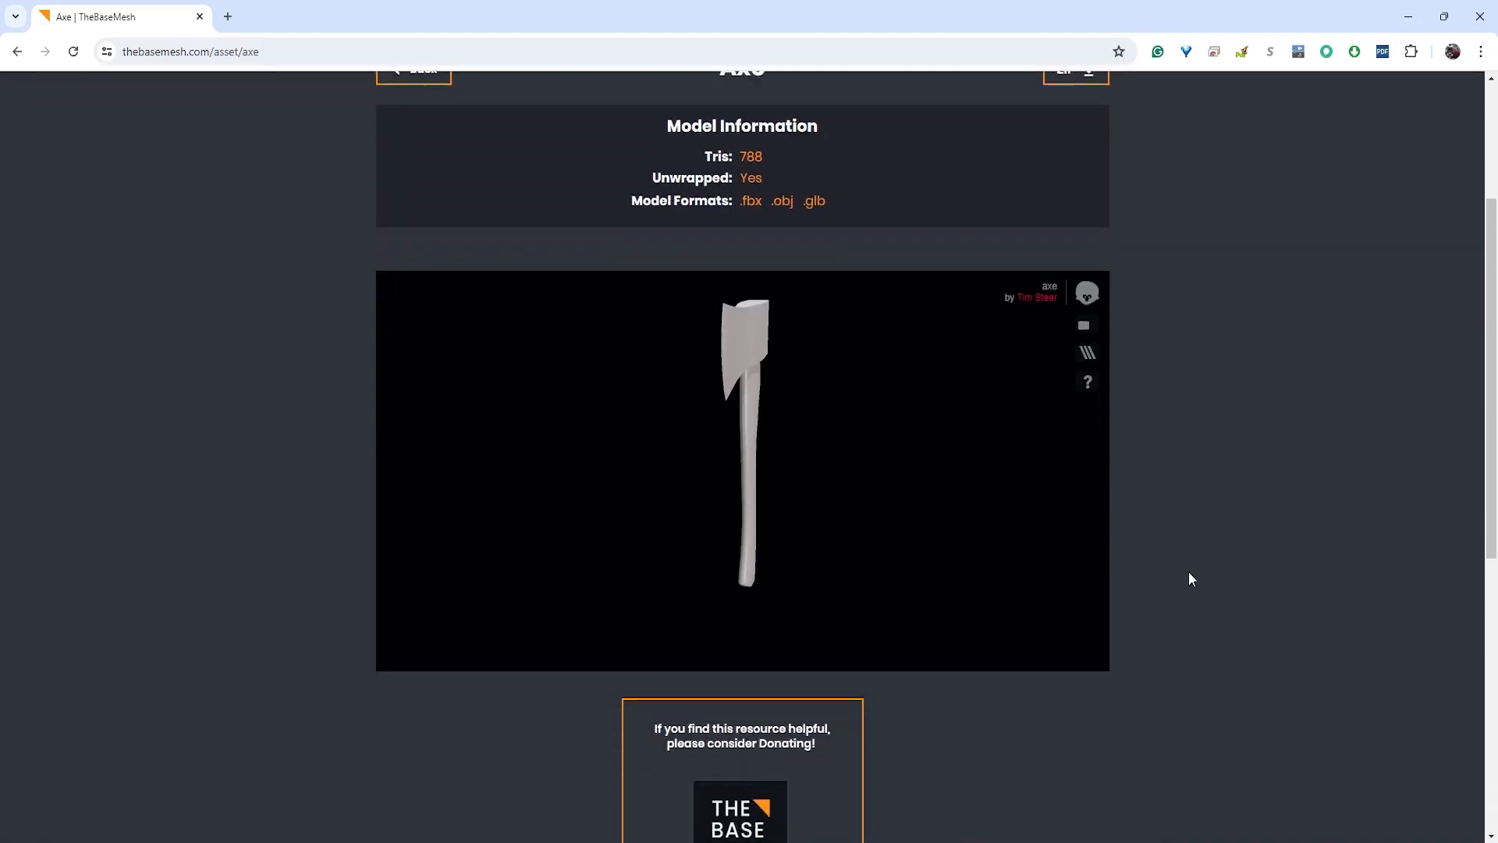
mouse_move(878, 494)
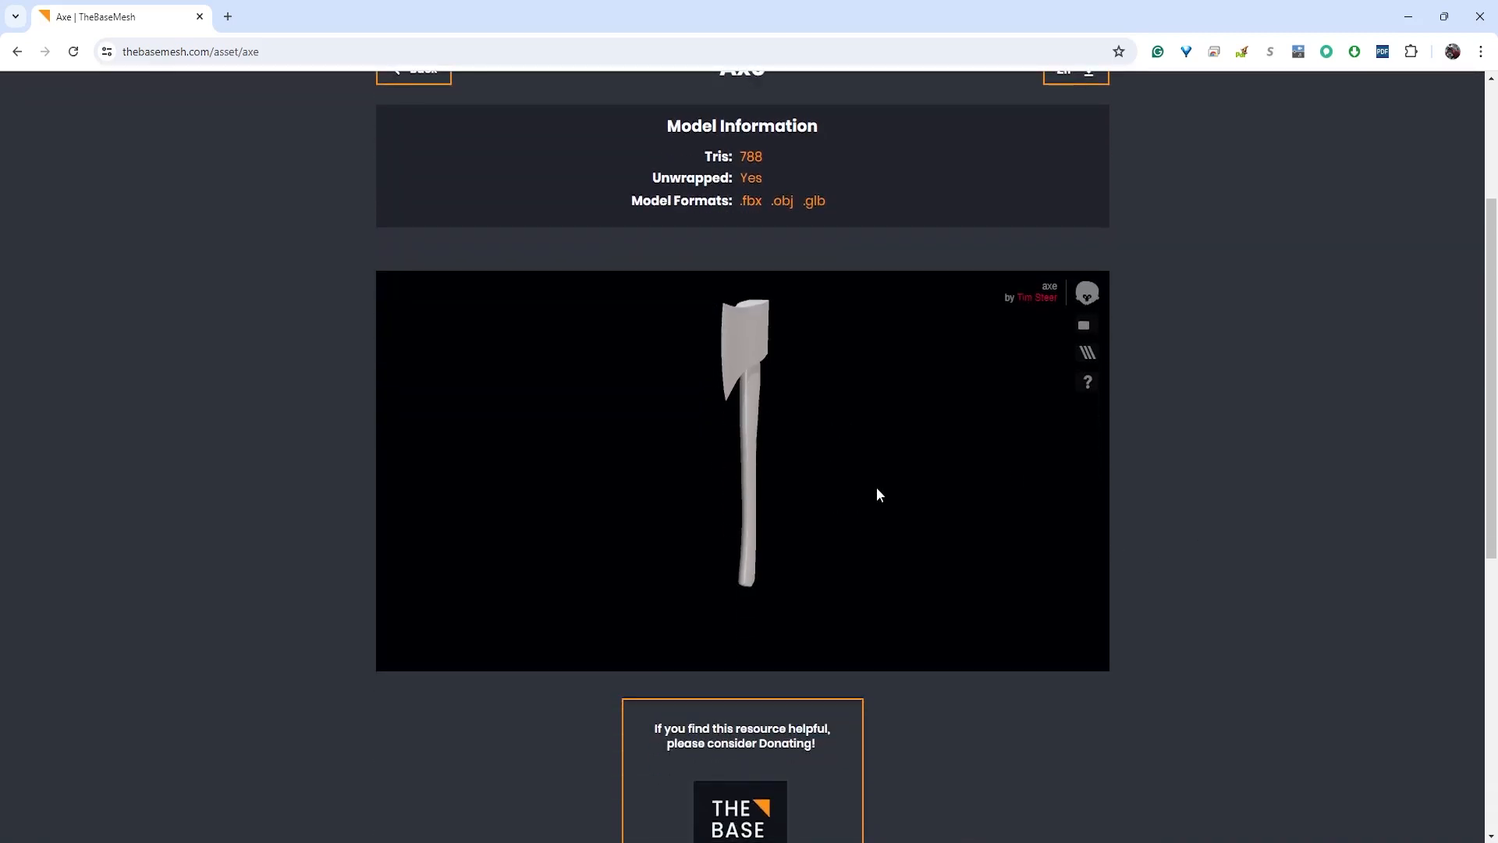
drag(877, 493, 705, 336)
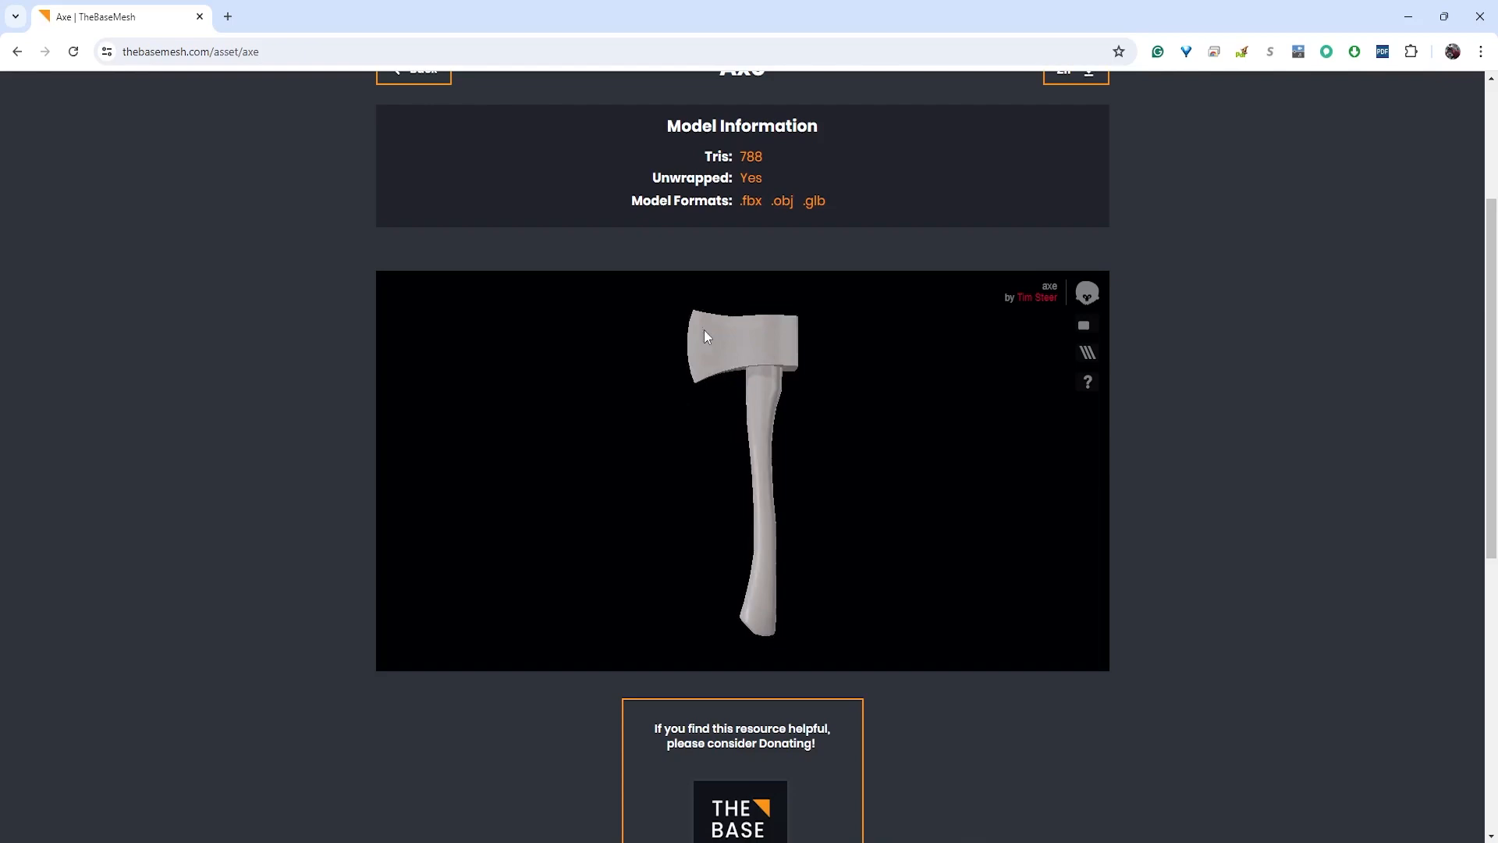
drag(705, 335, 720, 391)
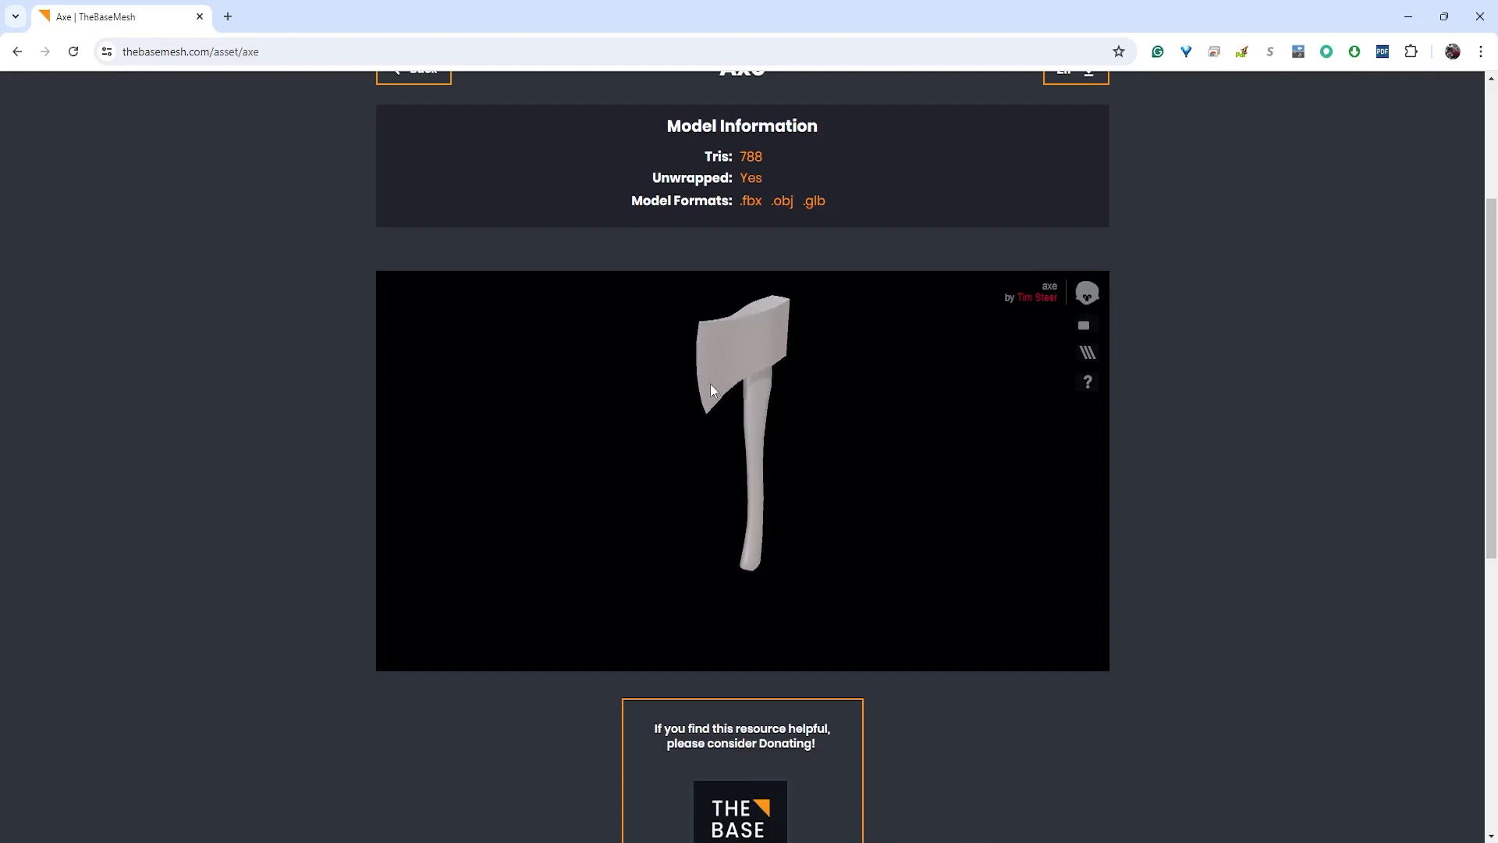
mouse_move(696, 366)
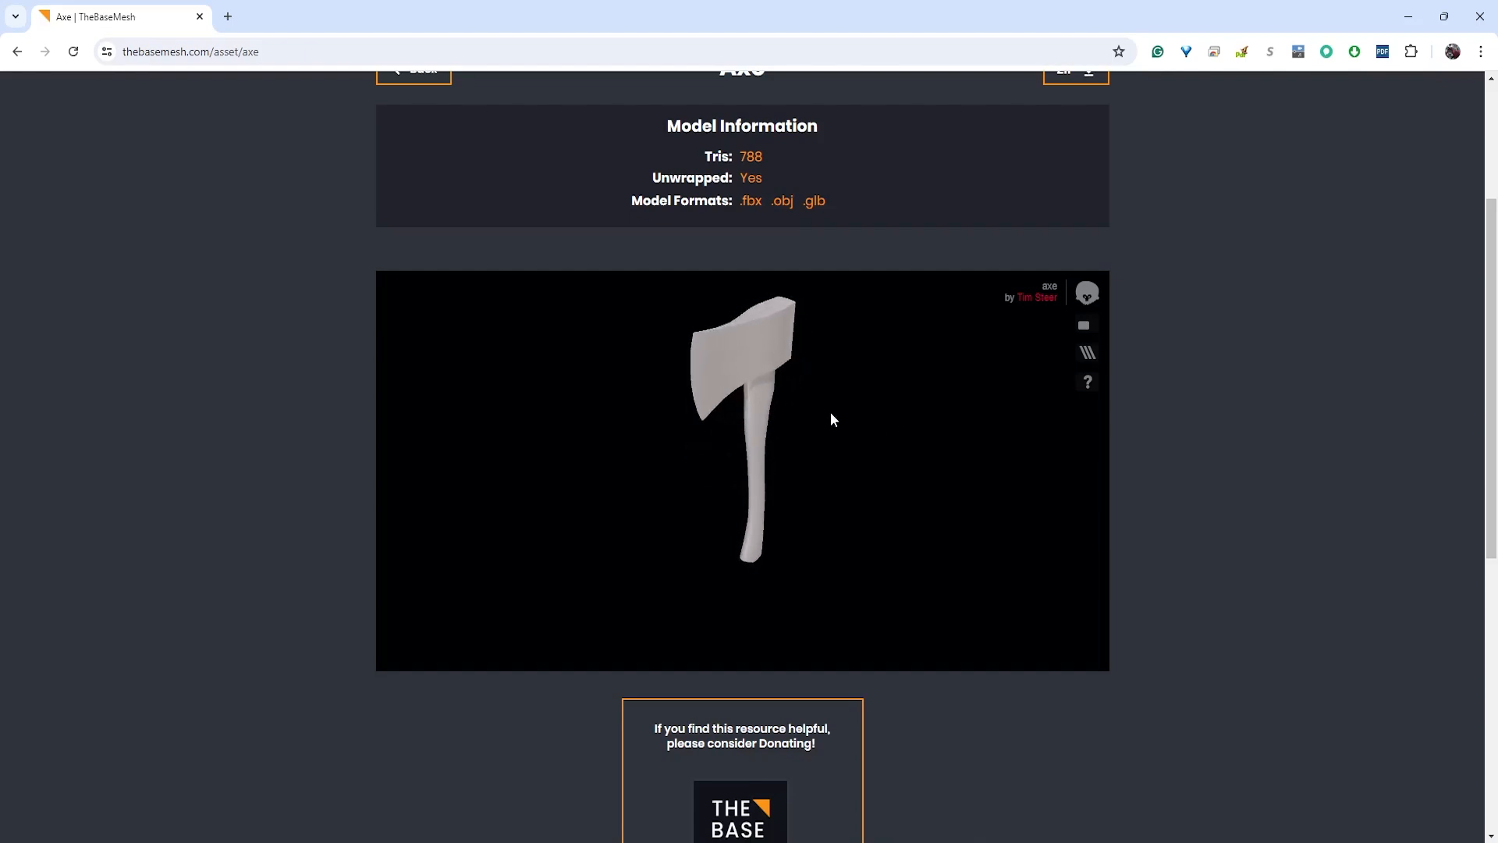
mouse_move(837, 425)
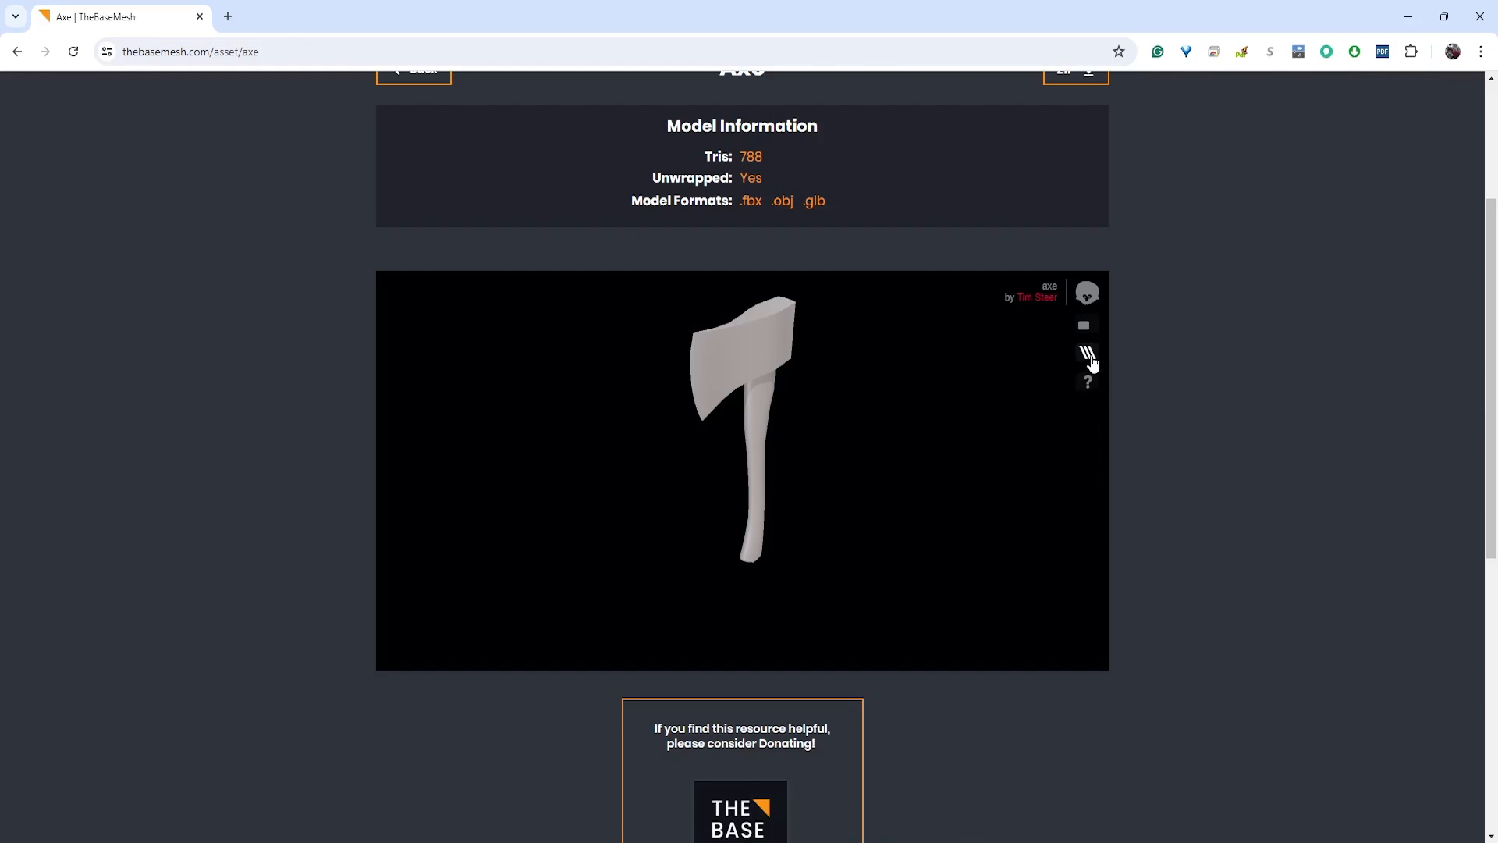
Show the Axe's topology wireframe (788 triangles, 469 vertices) and rotate it to an angle
click(1086, 353)
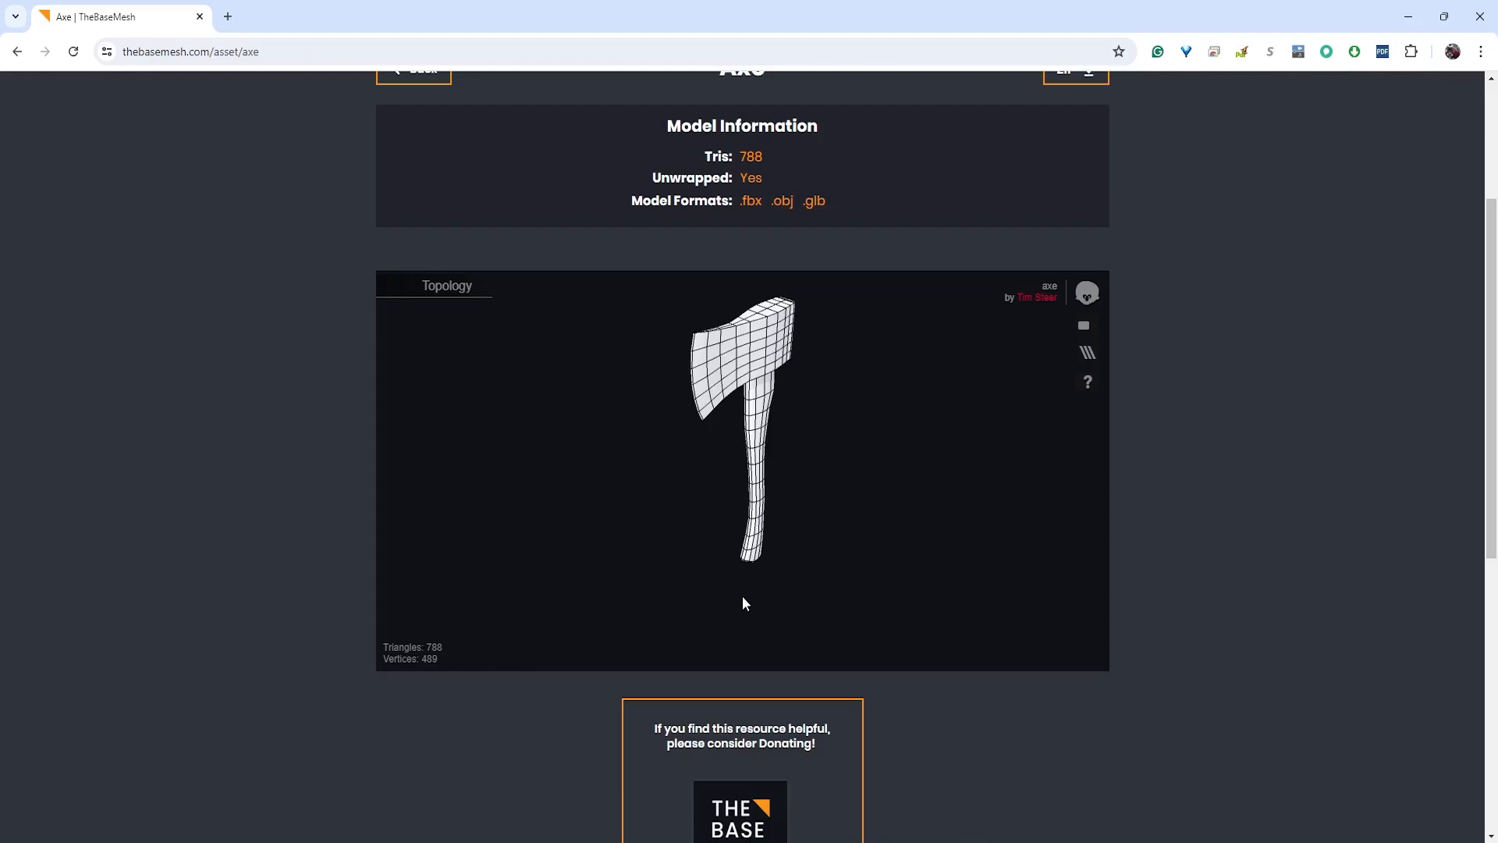
mouse_move(726, 561)
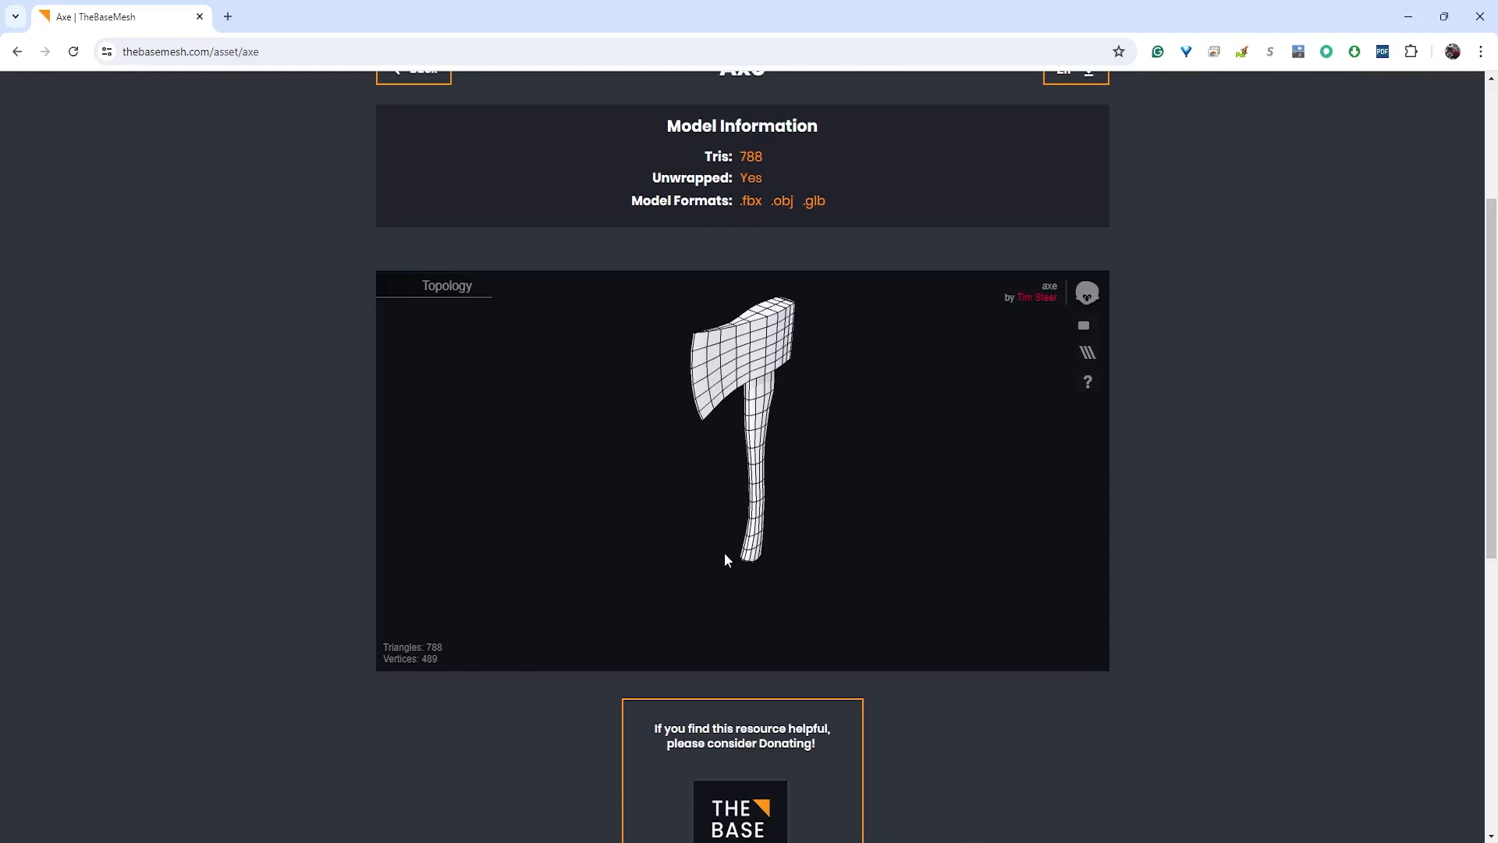
mouse_move(719, 558)
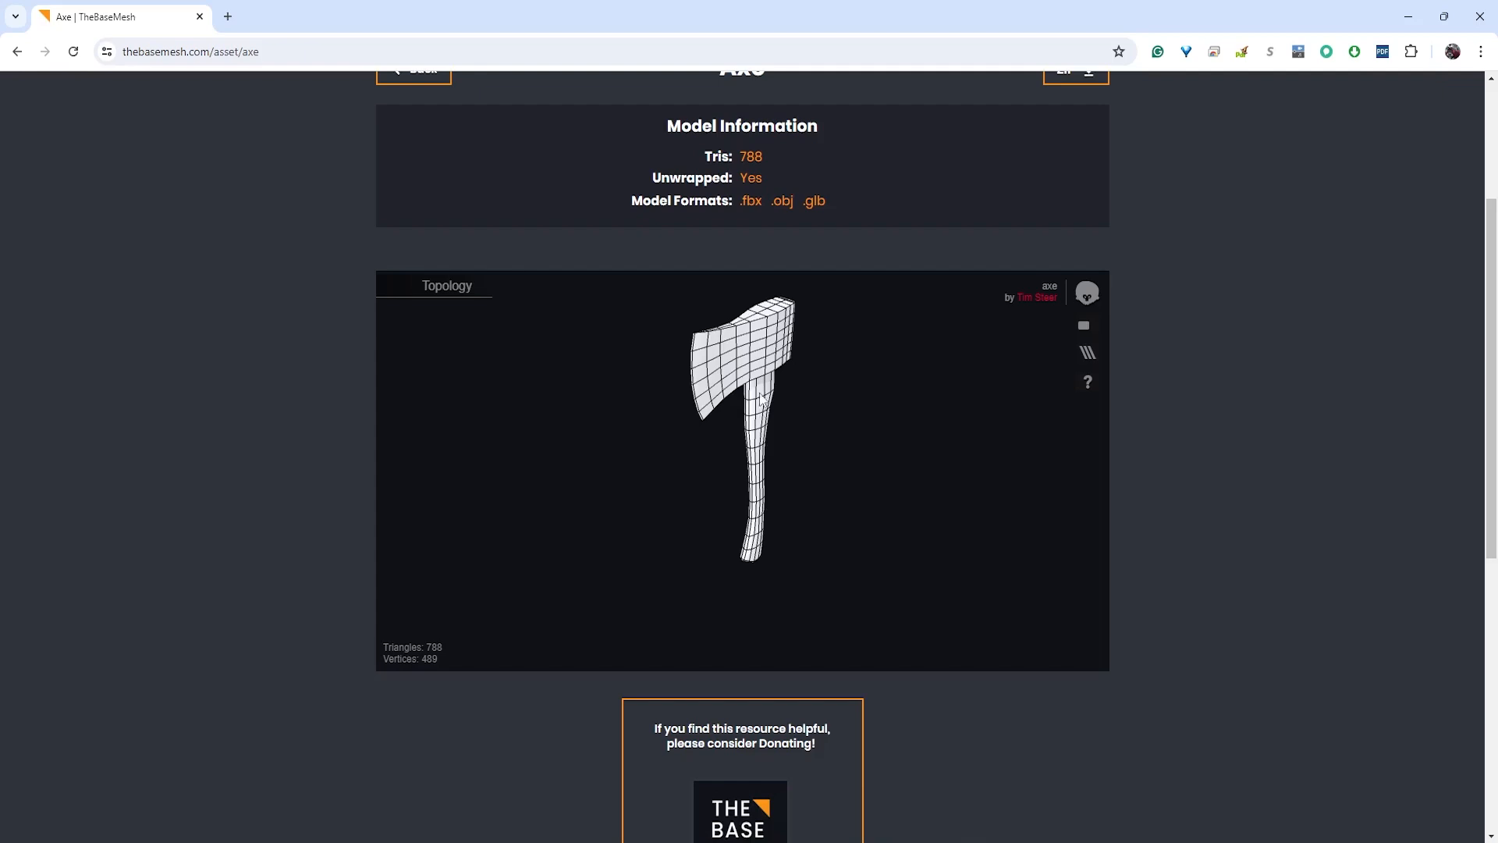
mouse_move(786, 549)
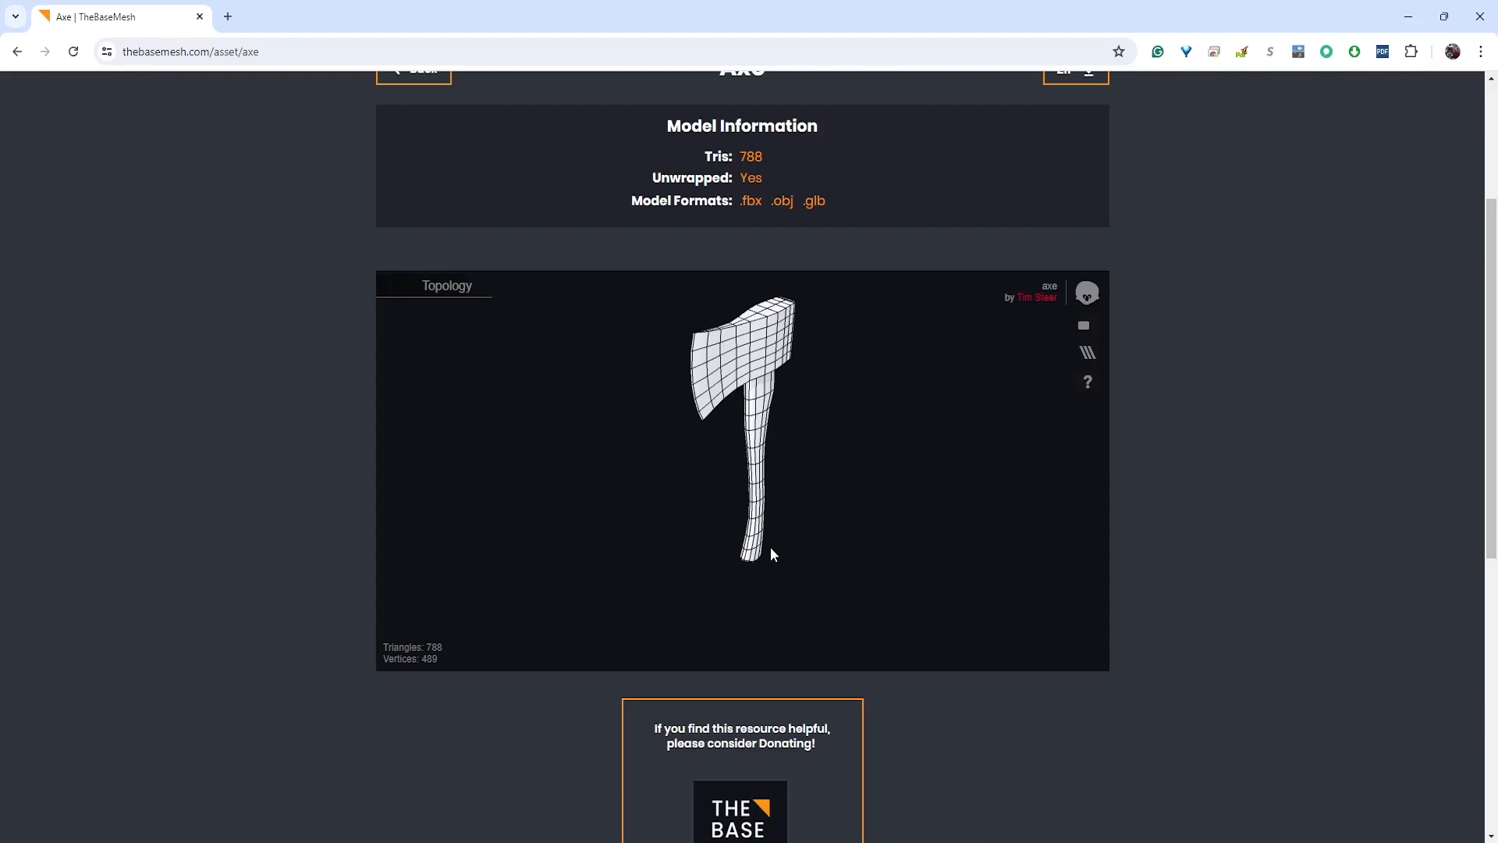
mouse_move(746, 471)
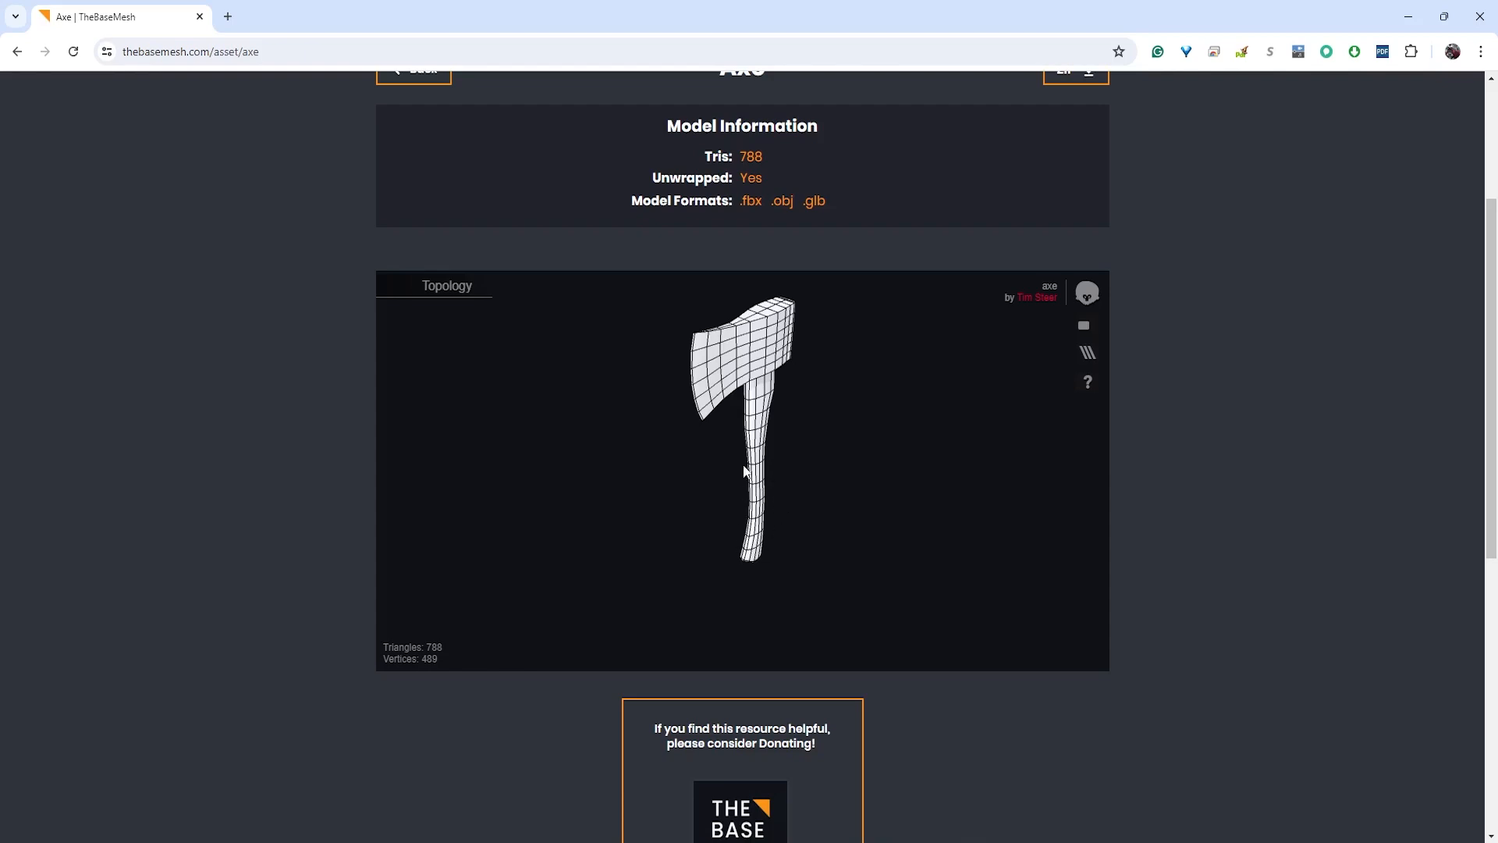
mouse_move(767, 426)
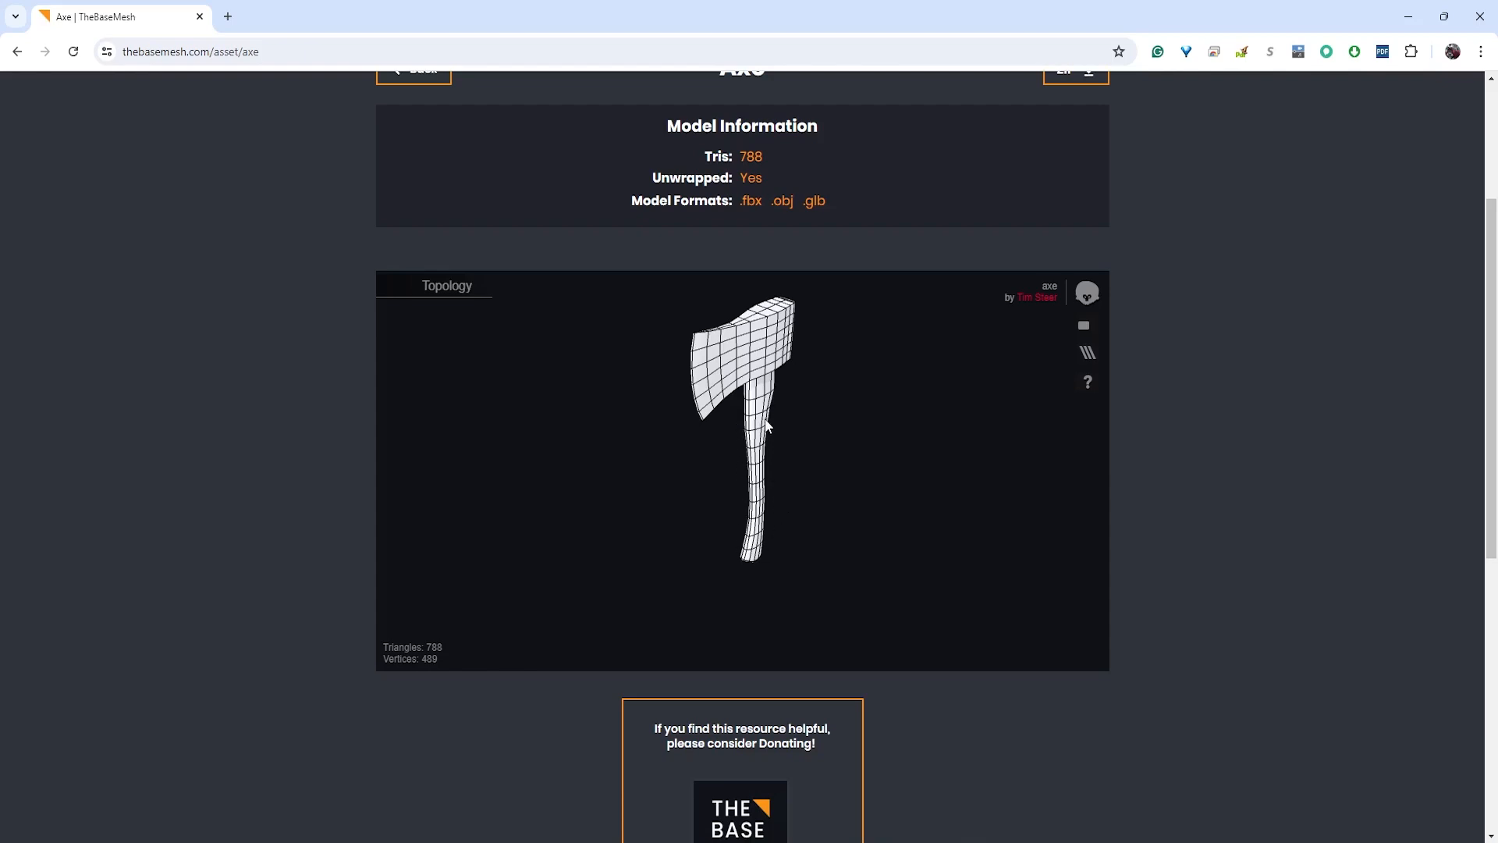
mouse_move(576, 397)
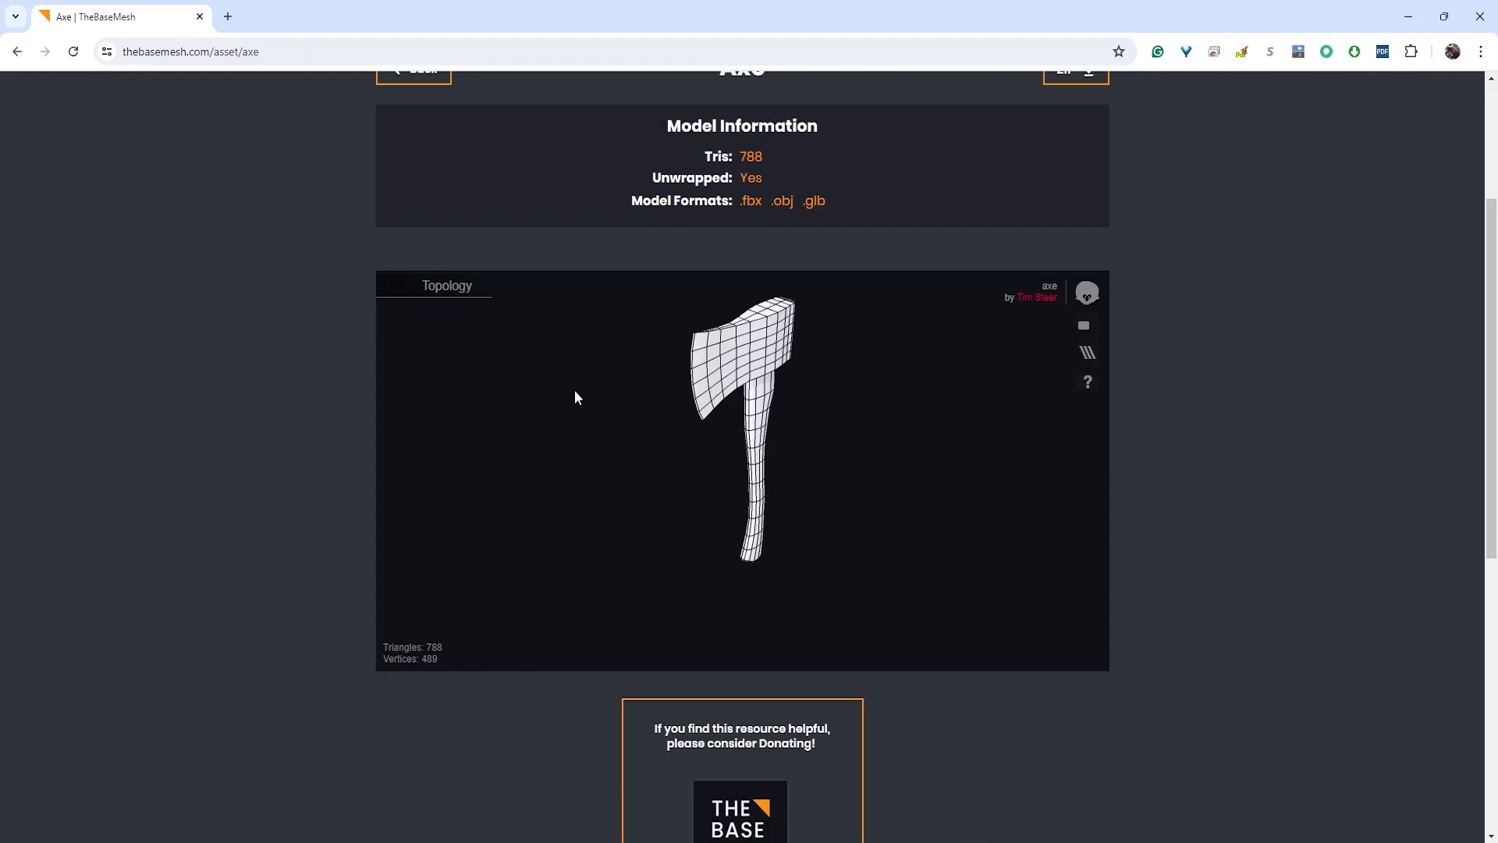
mouse_move(595, 458)
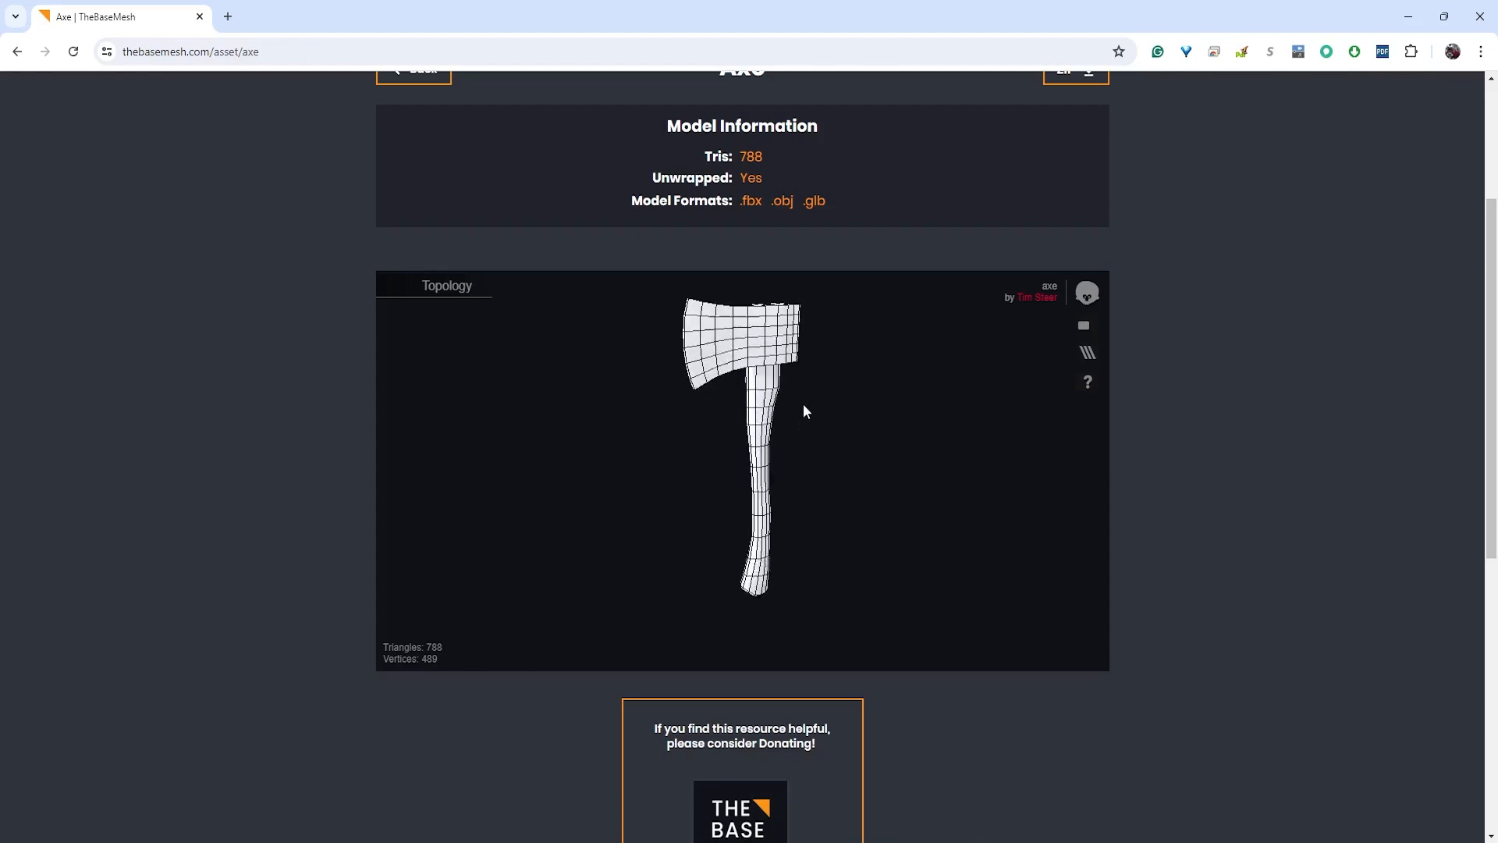
drag(806, 412, 816, 442)
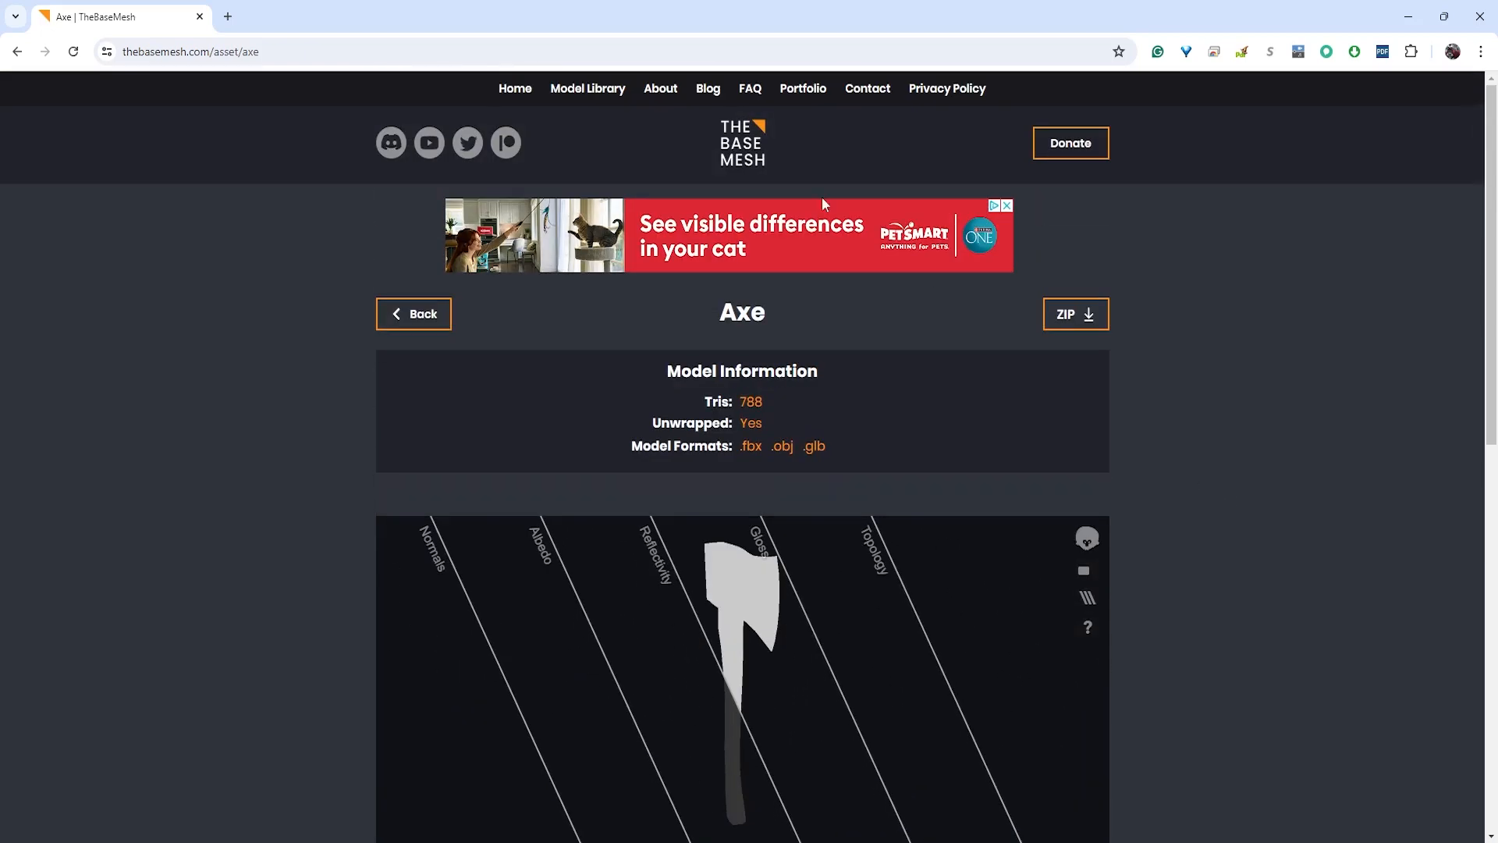
mouse_move(750, 162)
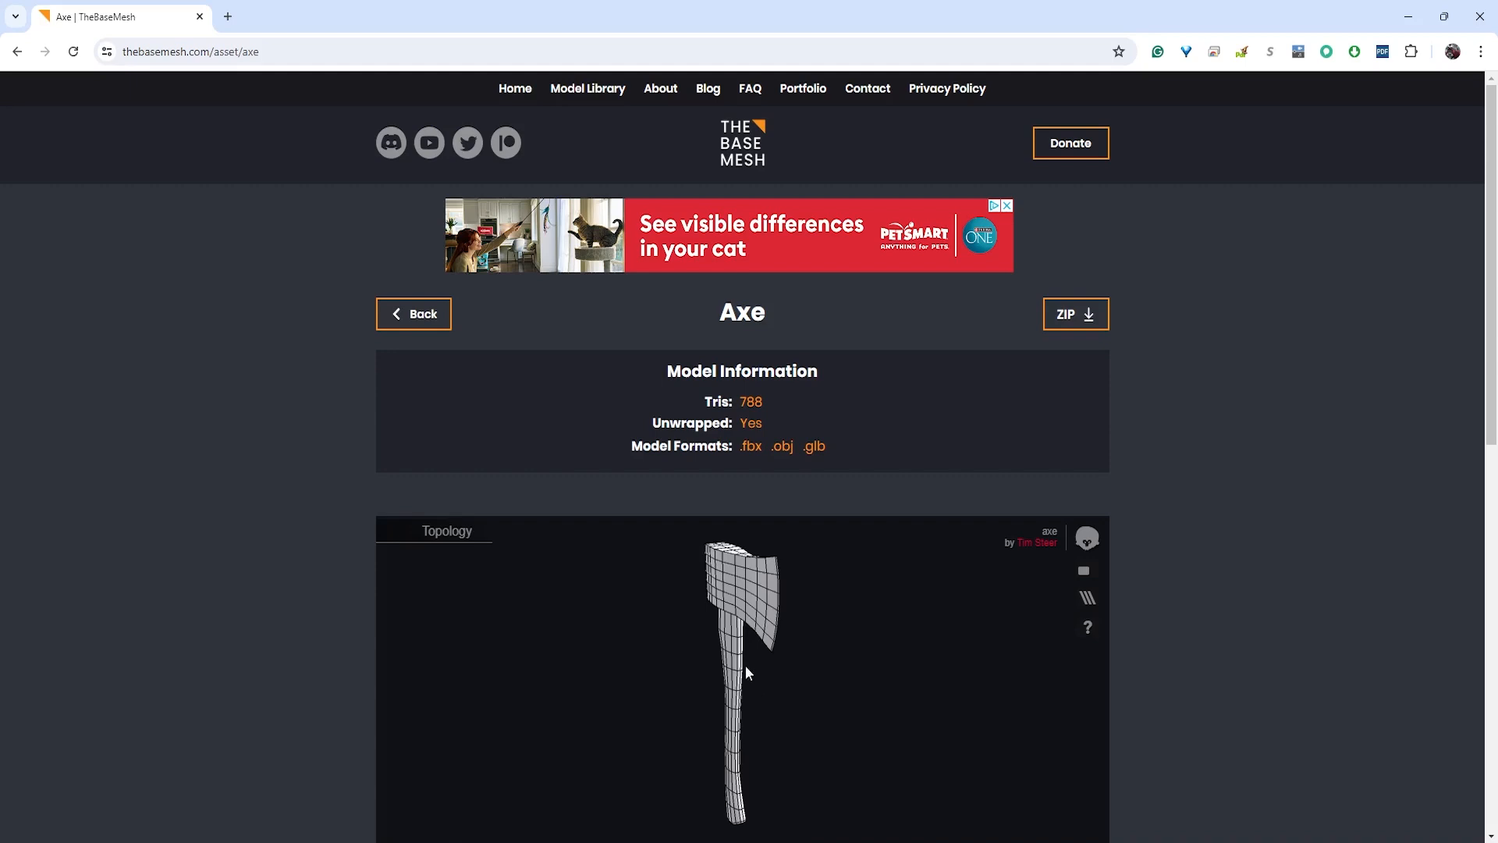
mouse_move(723, 695)
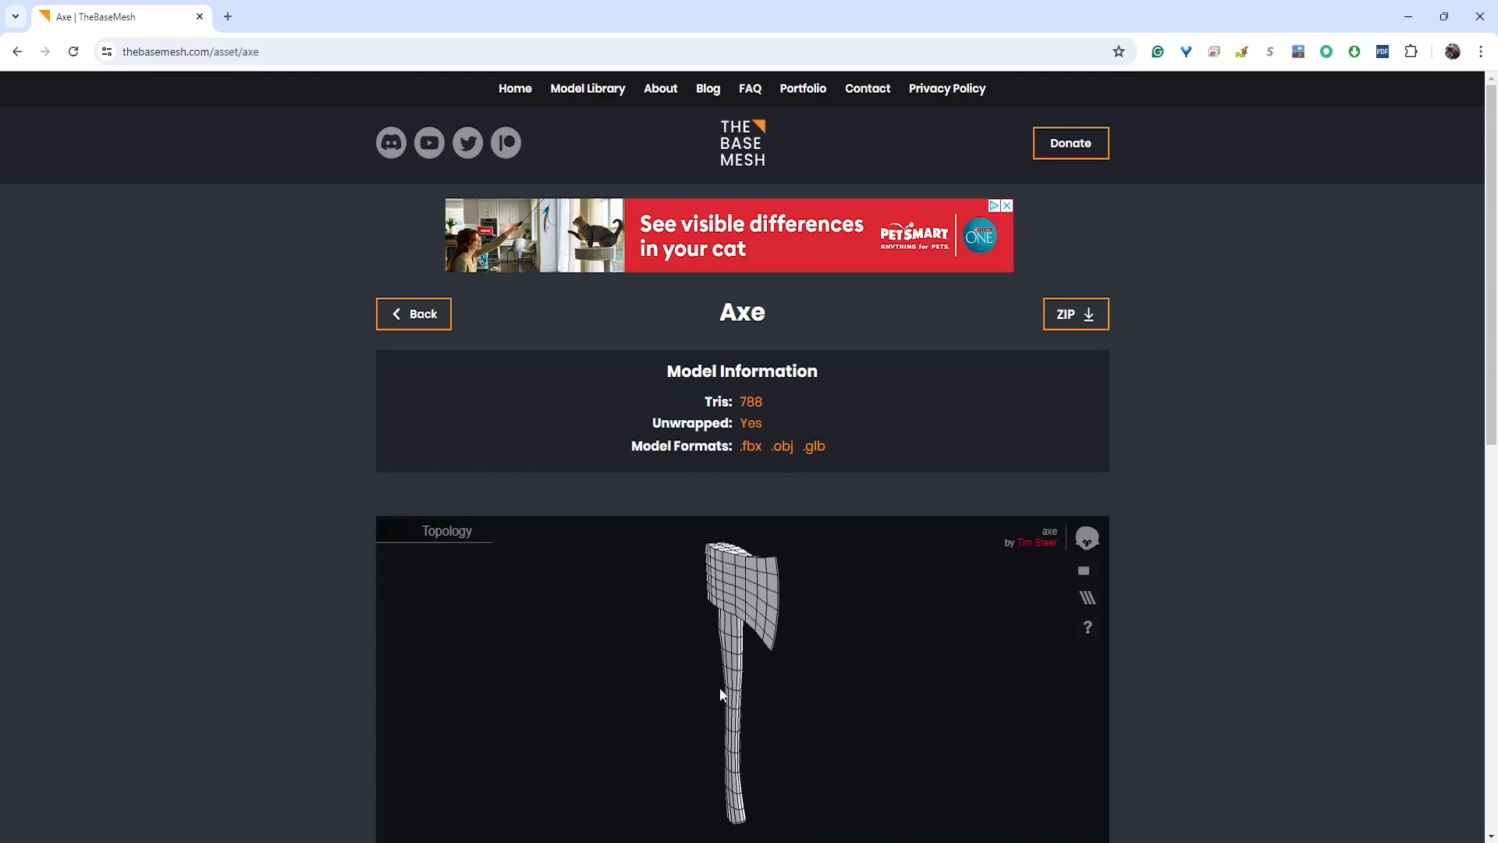
mouse_move(750, 703)
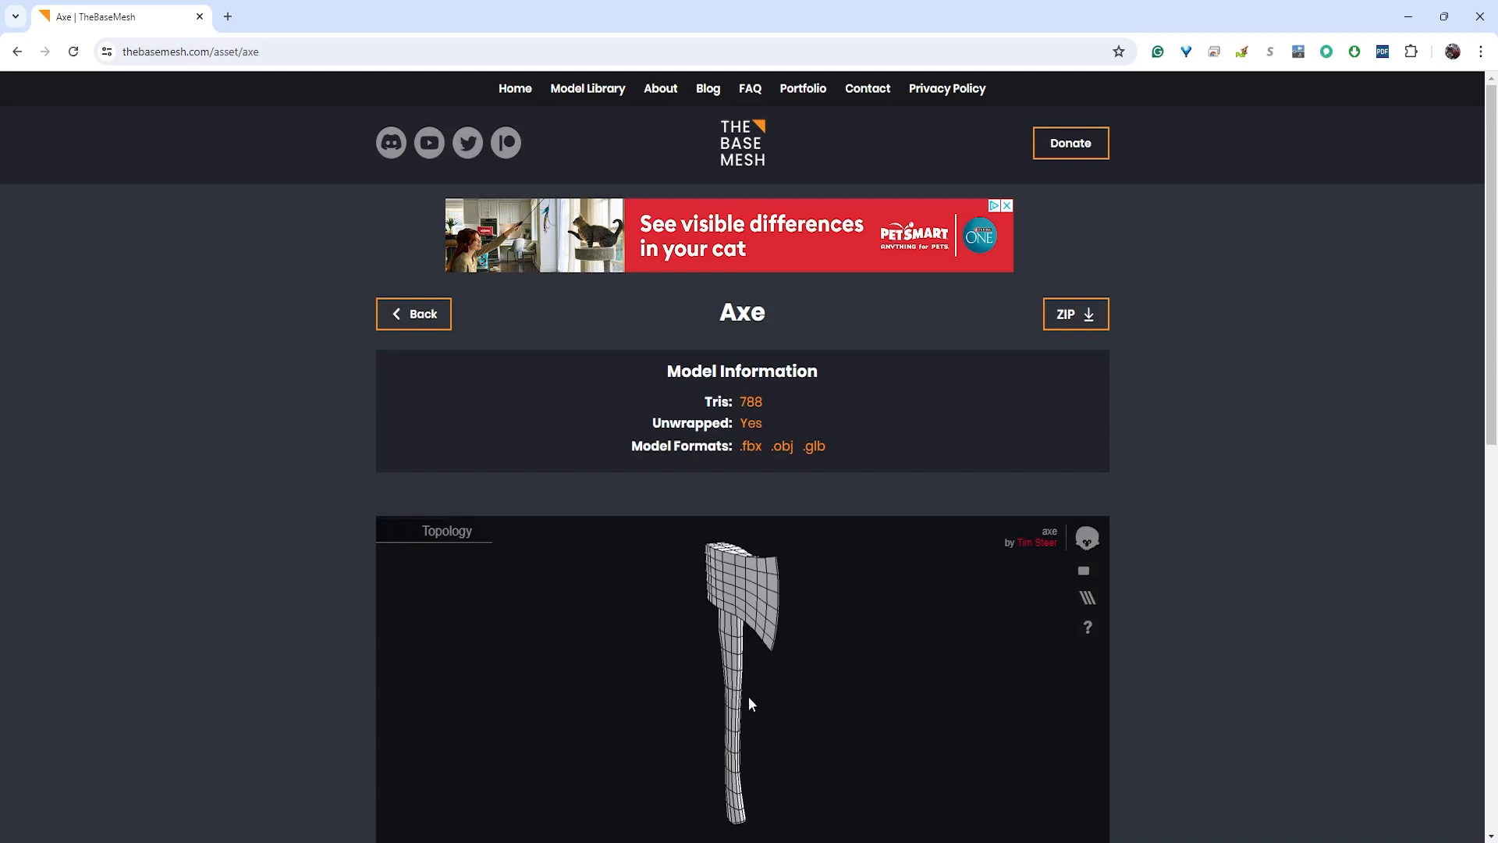
scroll(down, 3)
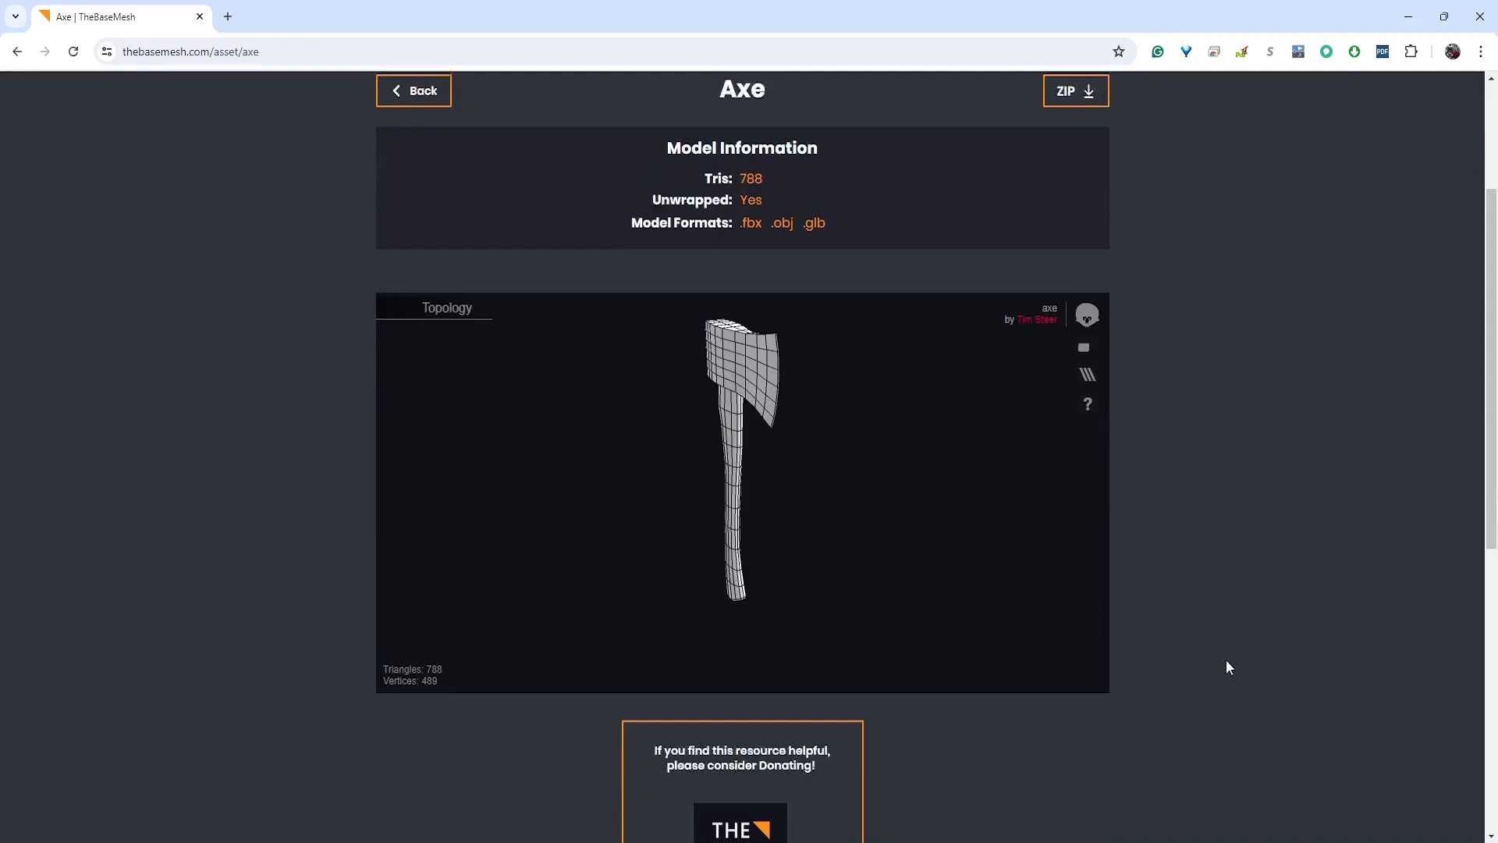
Download Axe.zip and save it to D:\Project2\assets
click(1074, 89)
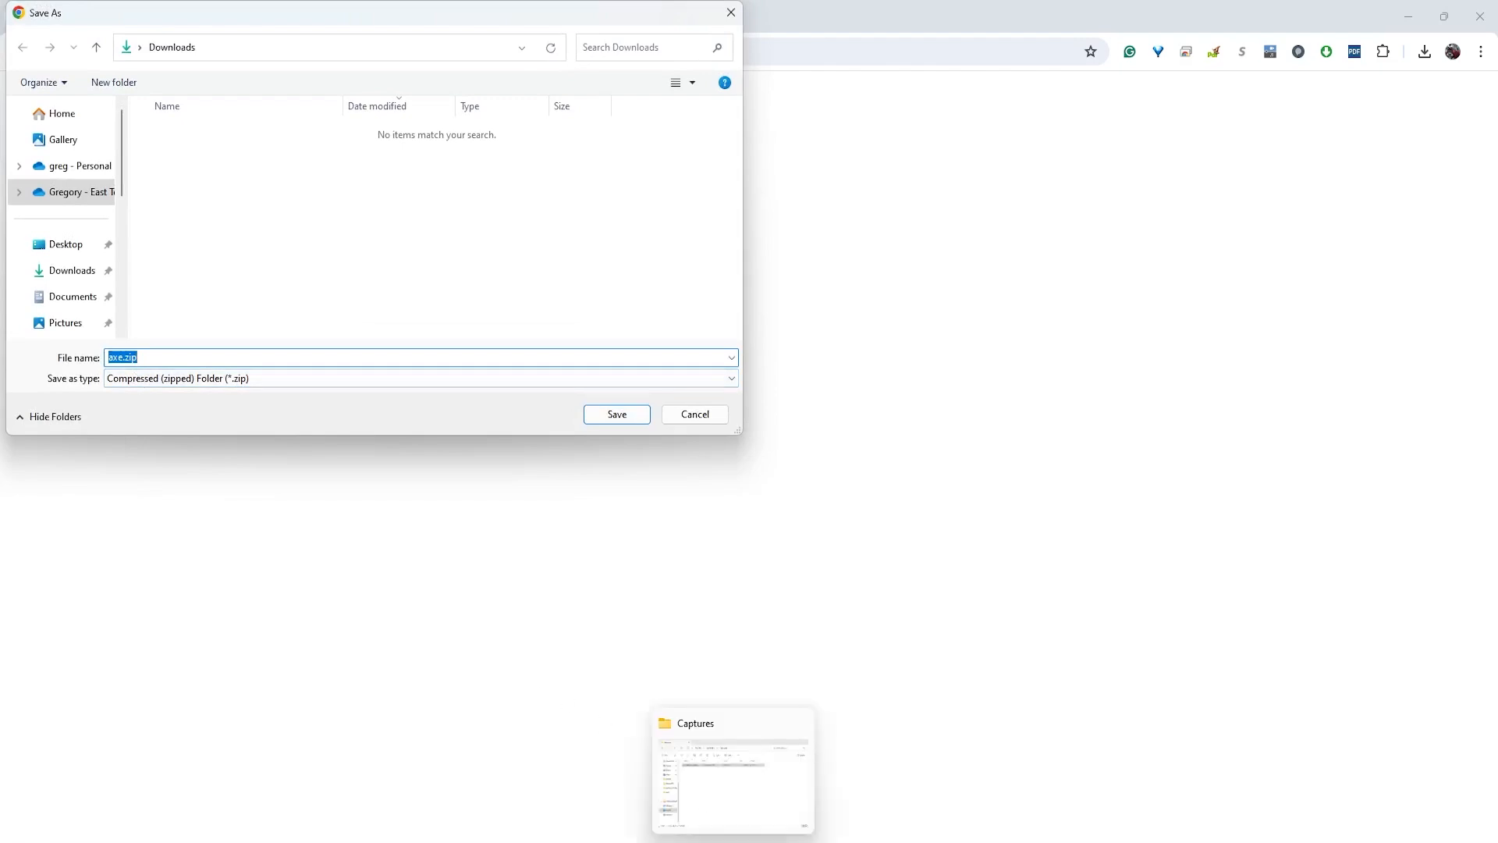
right_click(732, 723)
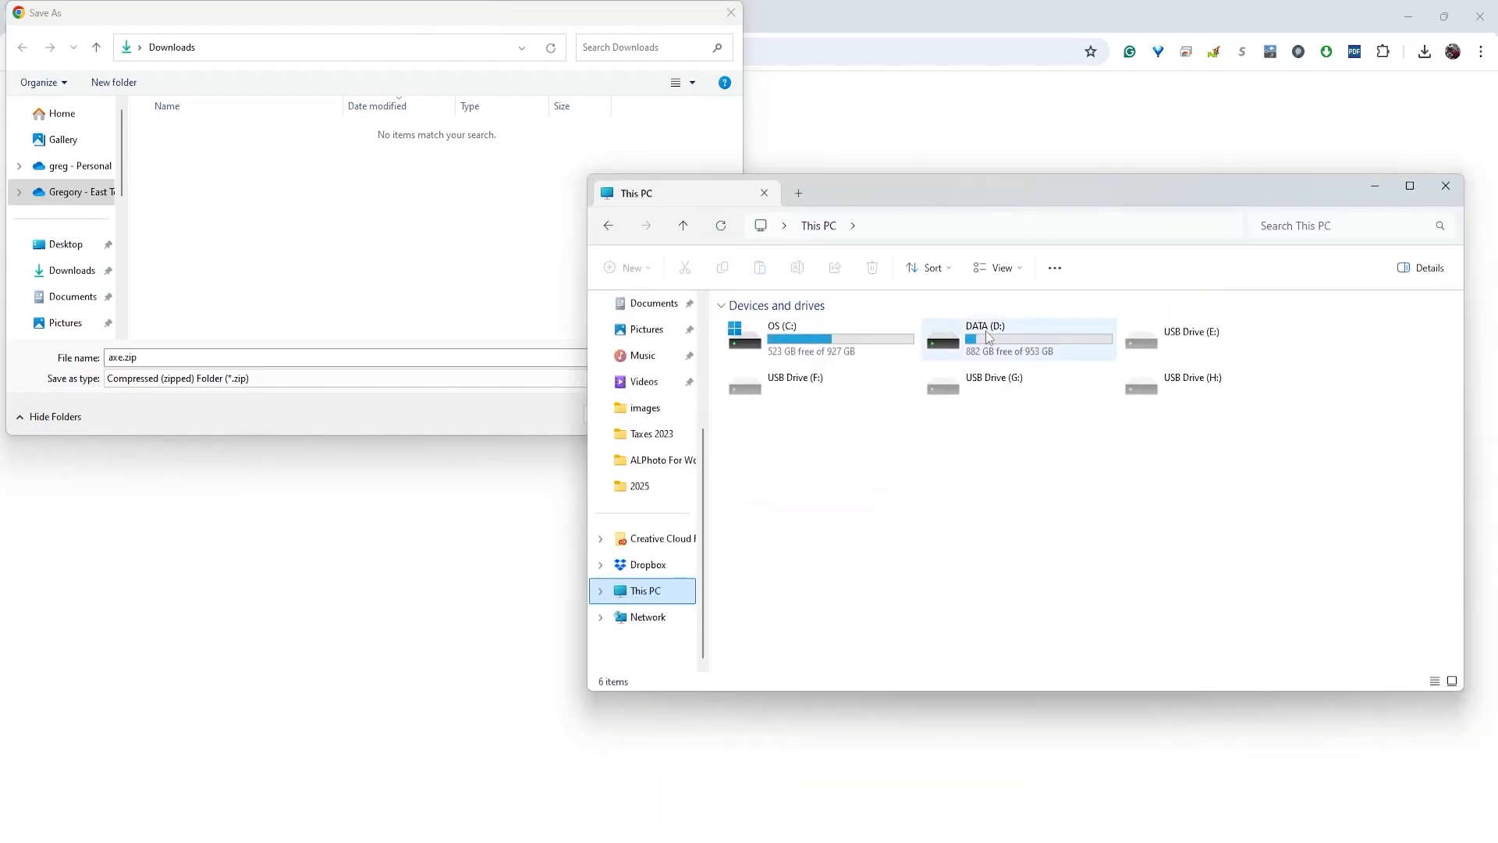
double_click(987, 338)
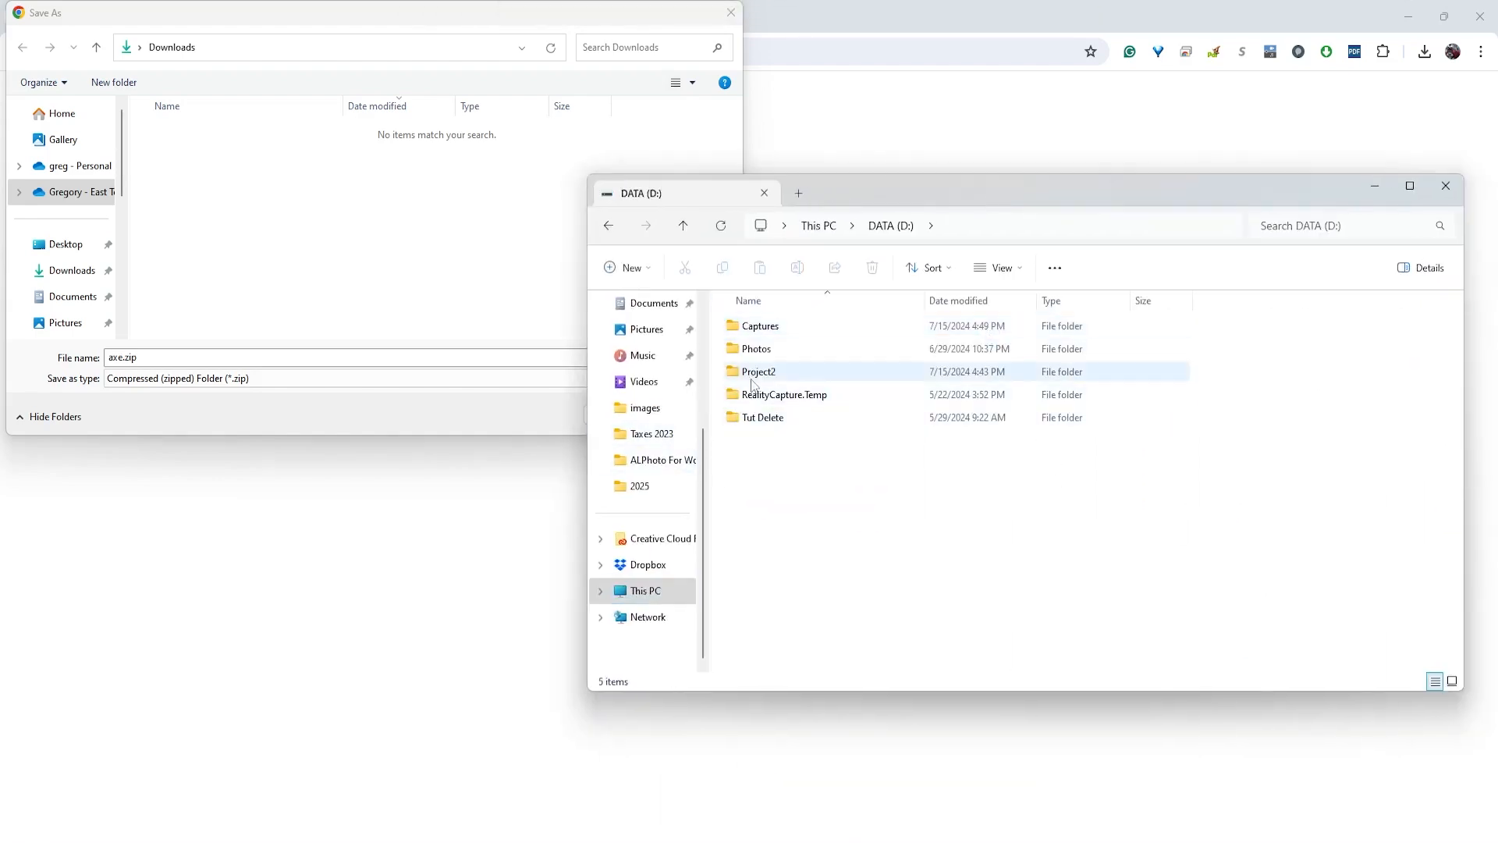
double_click(759, 370)
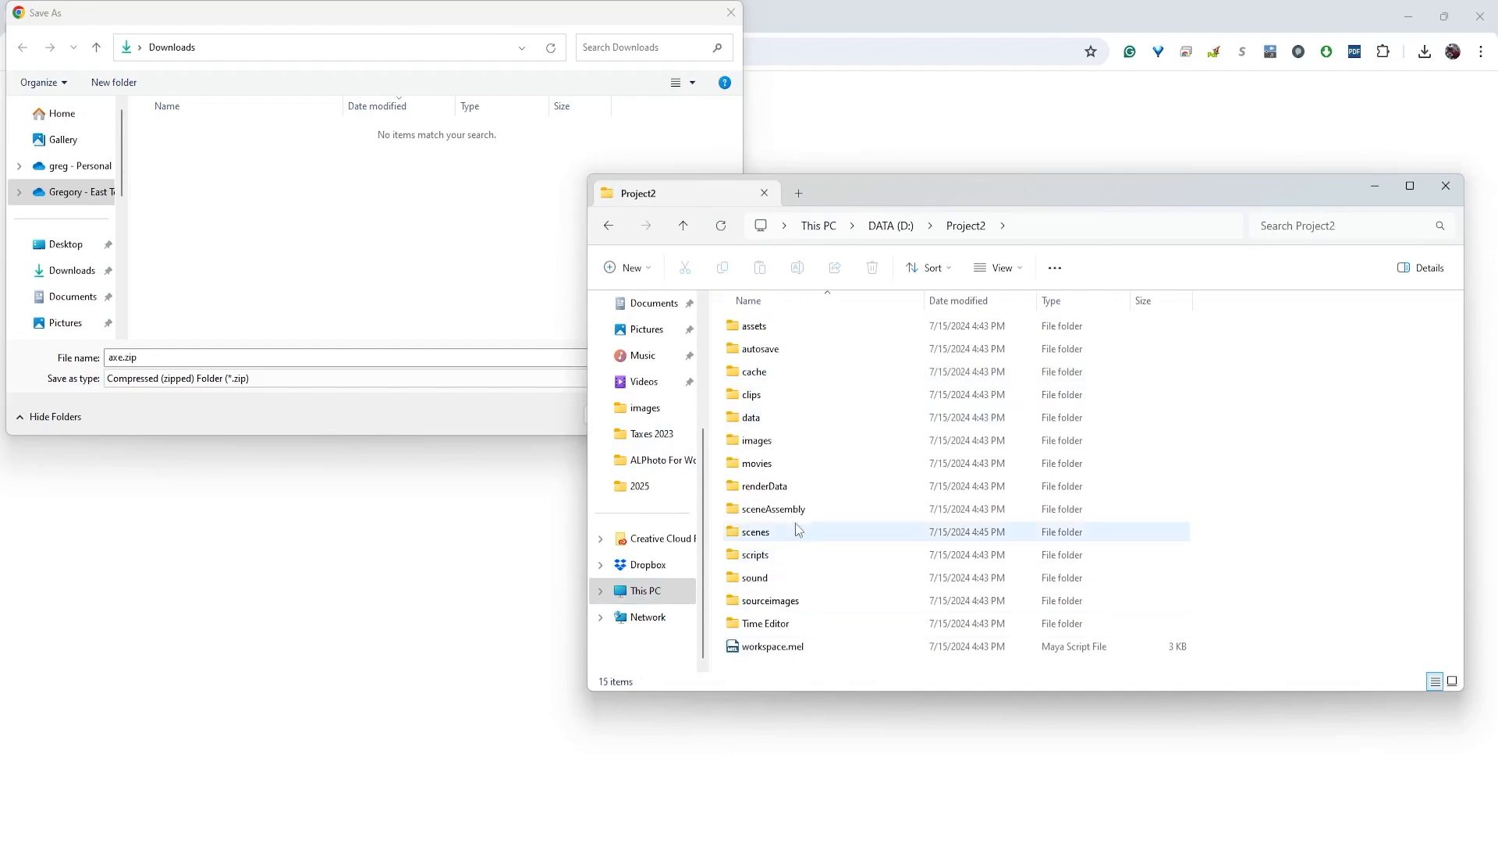
mouse_move(756, 531)
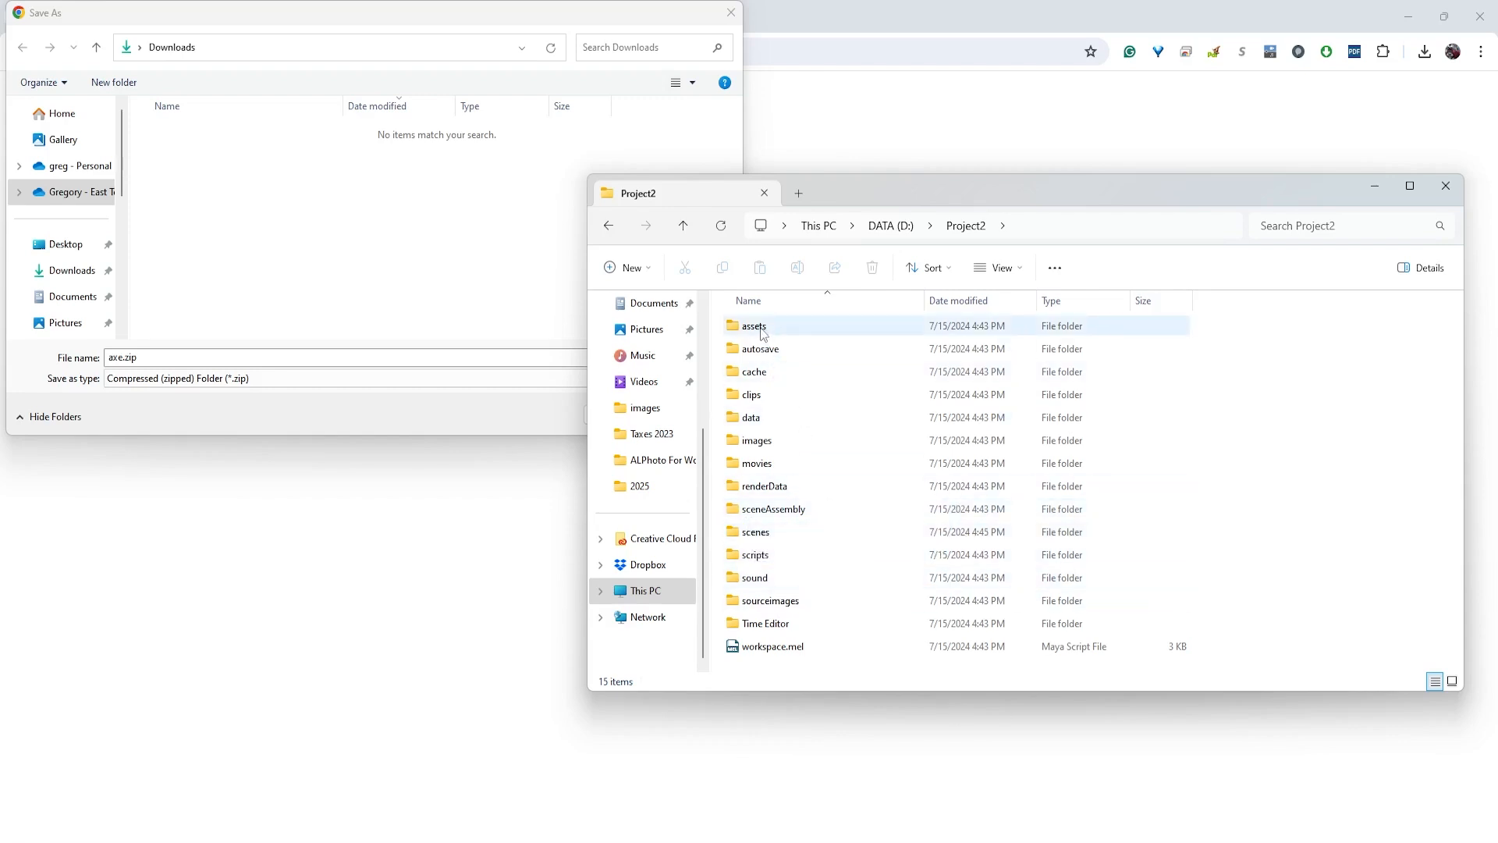
double_click(754, 326)
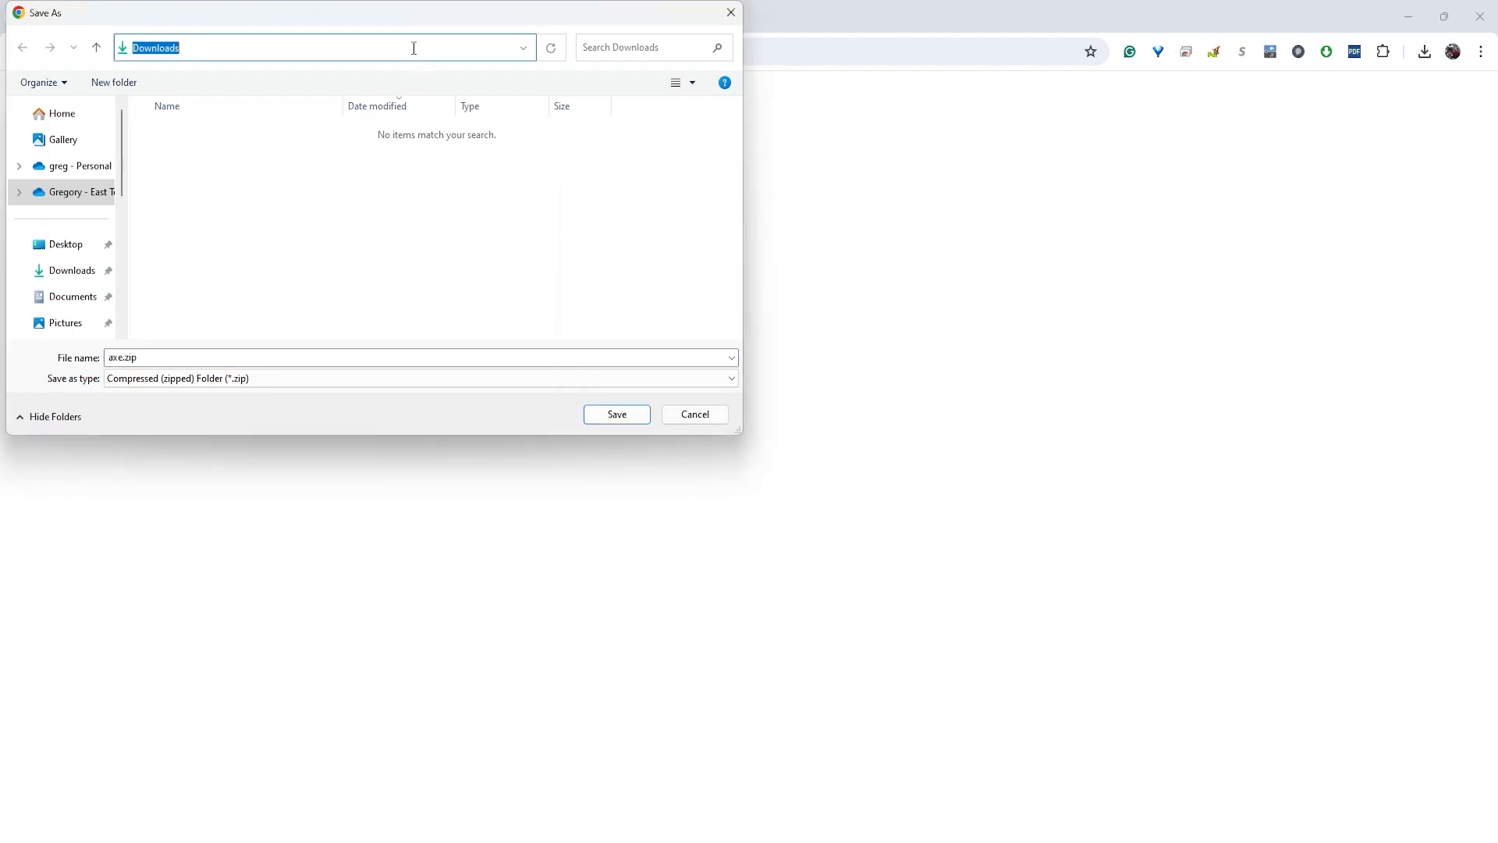
text(D:\Project2\assets)
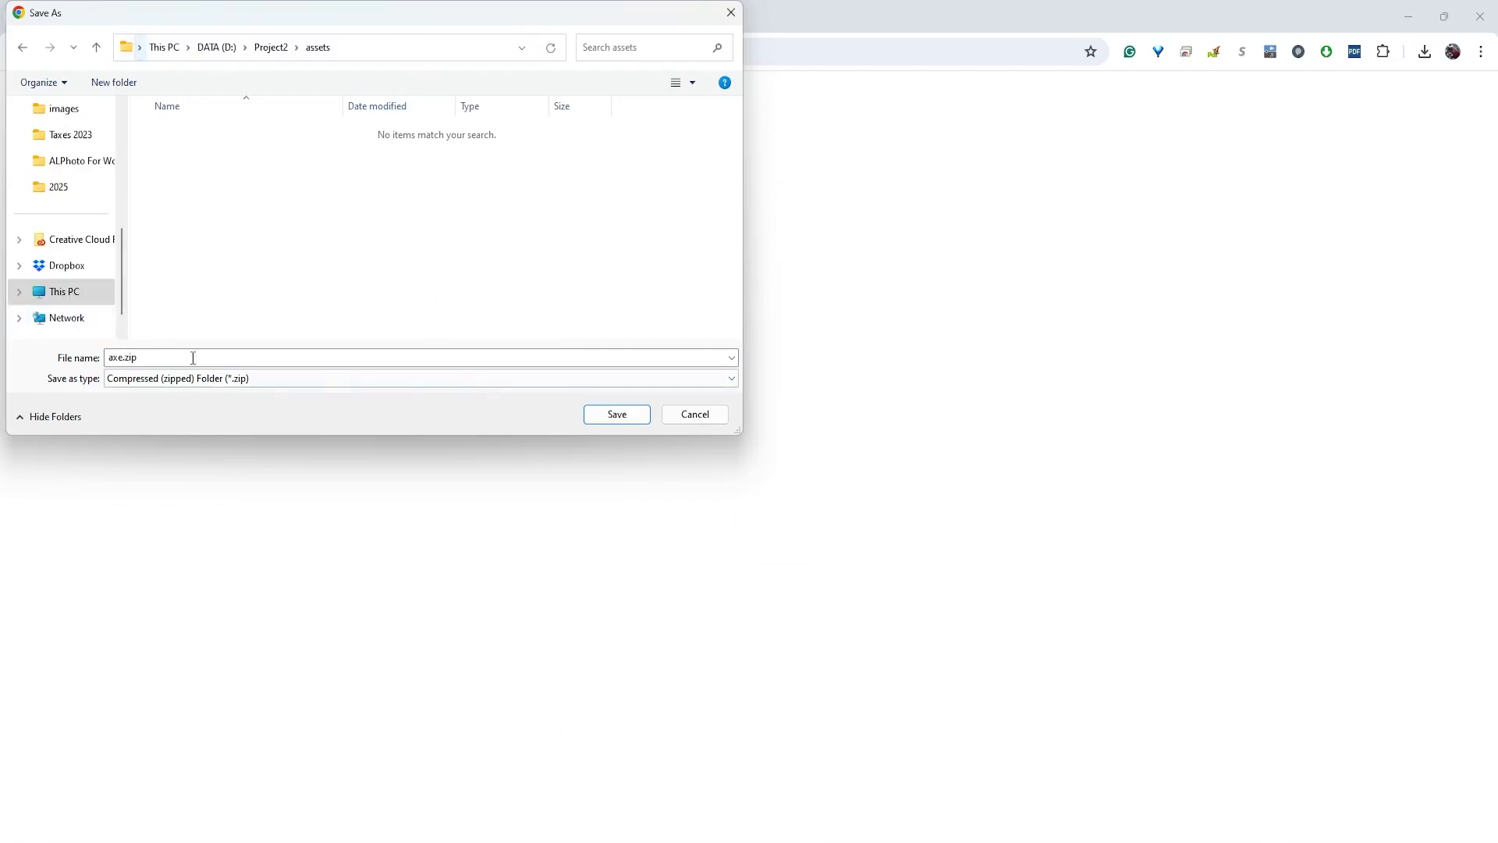
click(616, 414)
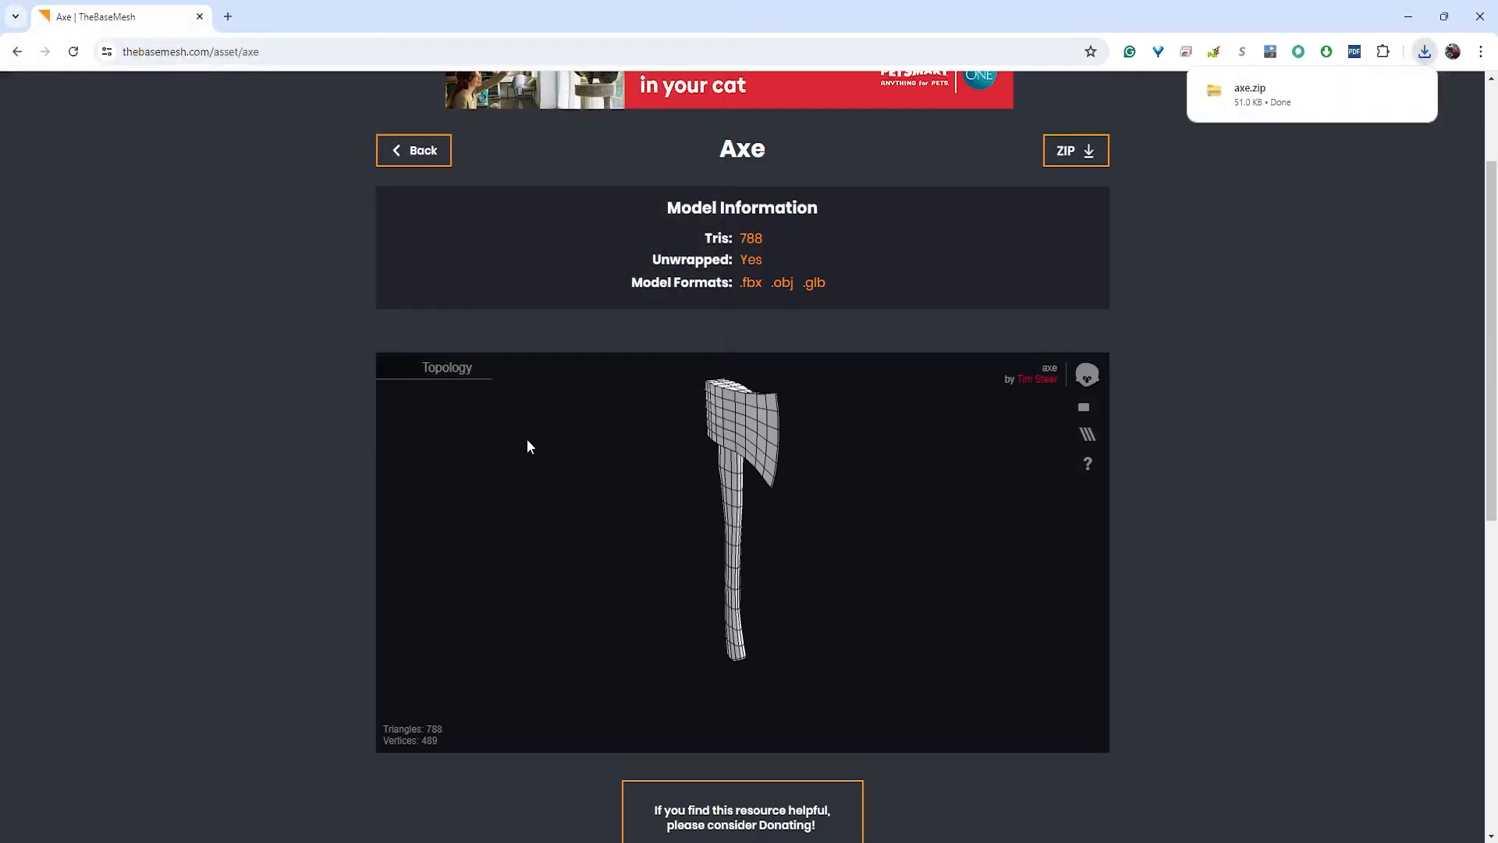
Return to the model library and check the Tools category filter
click(412, 150)
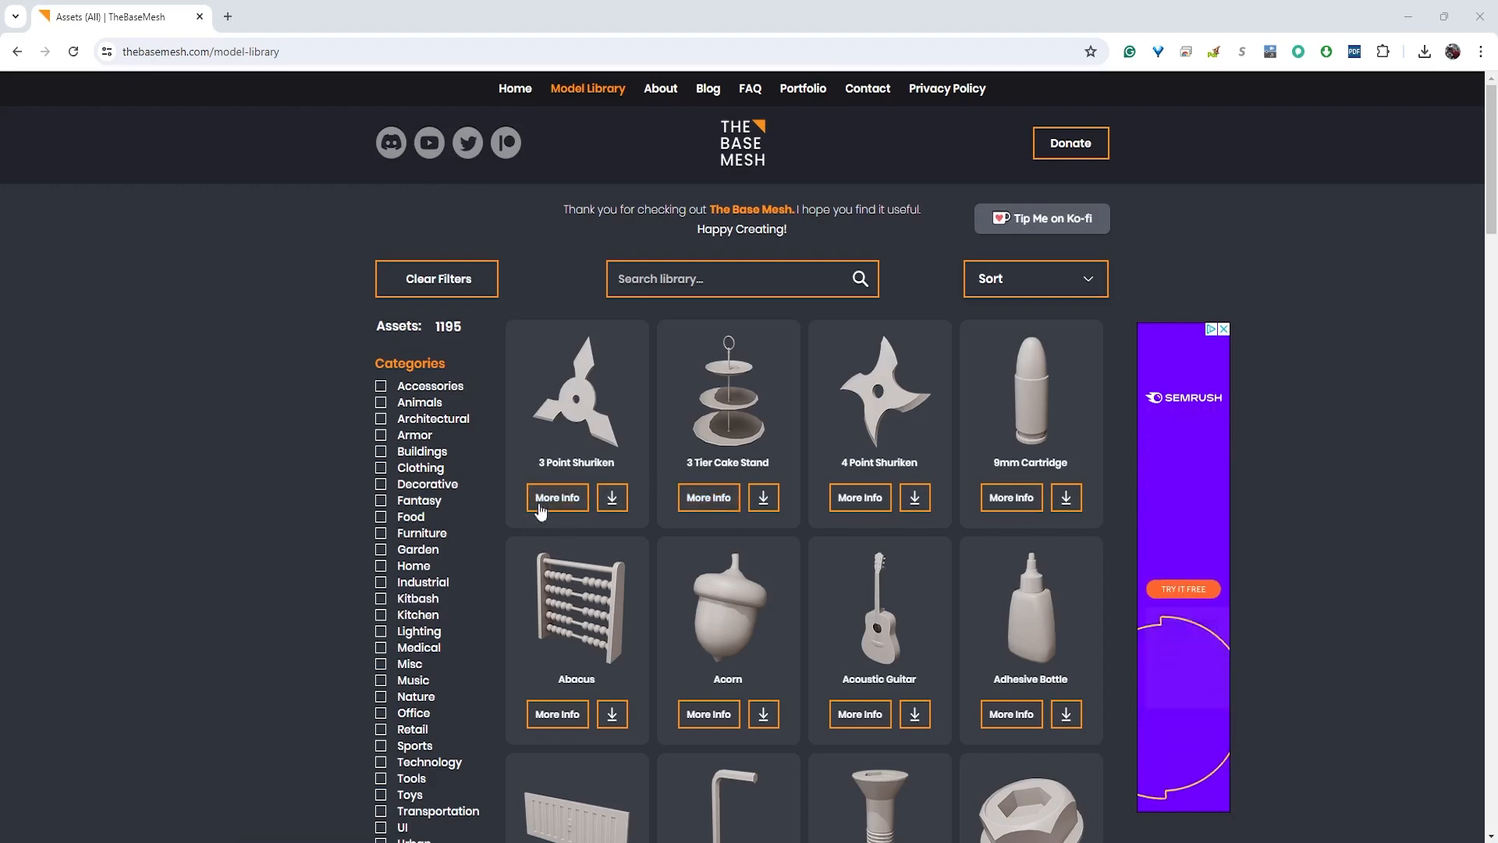
mouse_move(484, 565)
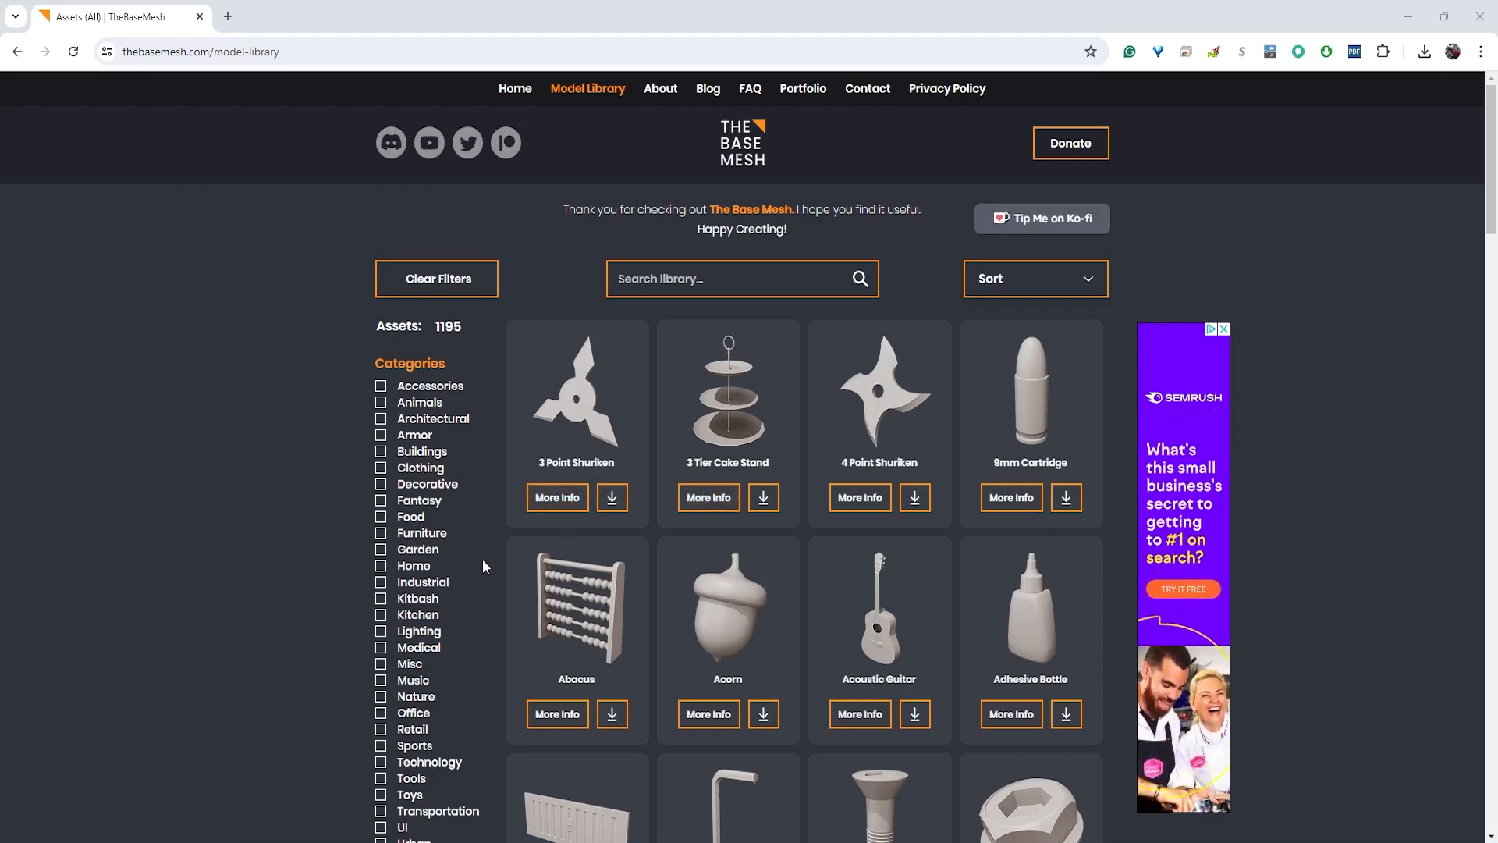
scroll(down, 3)
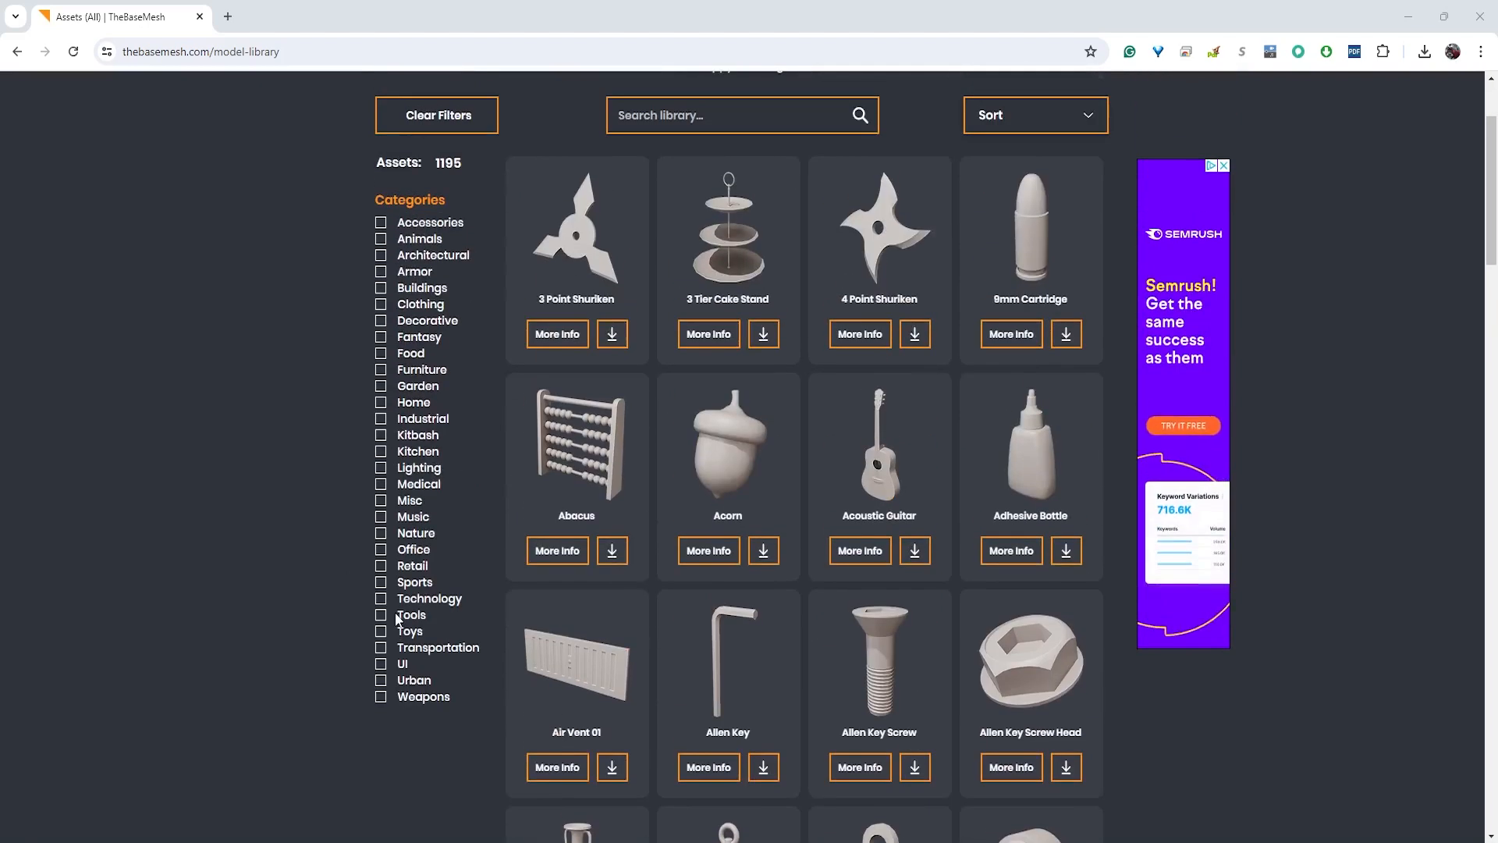
click(380, 696)
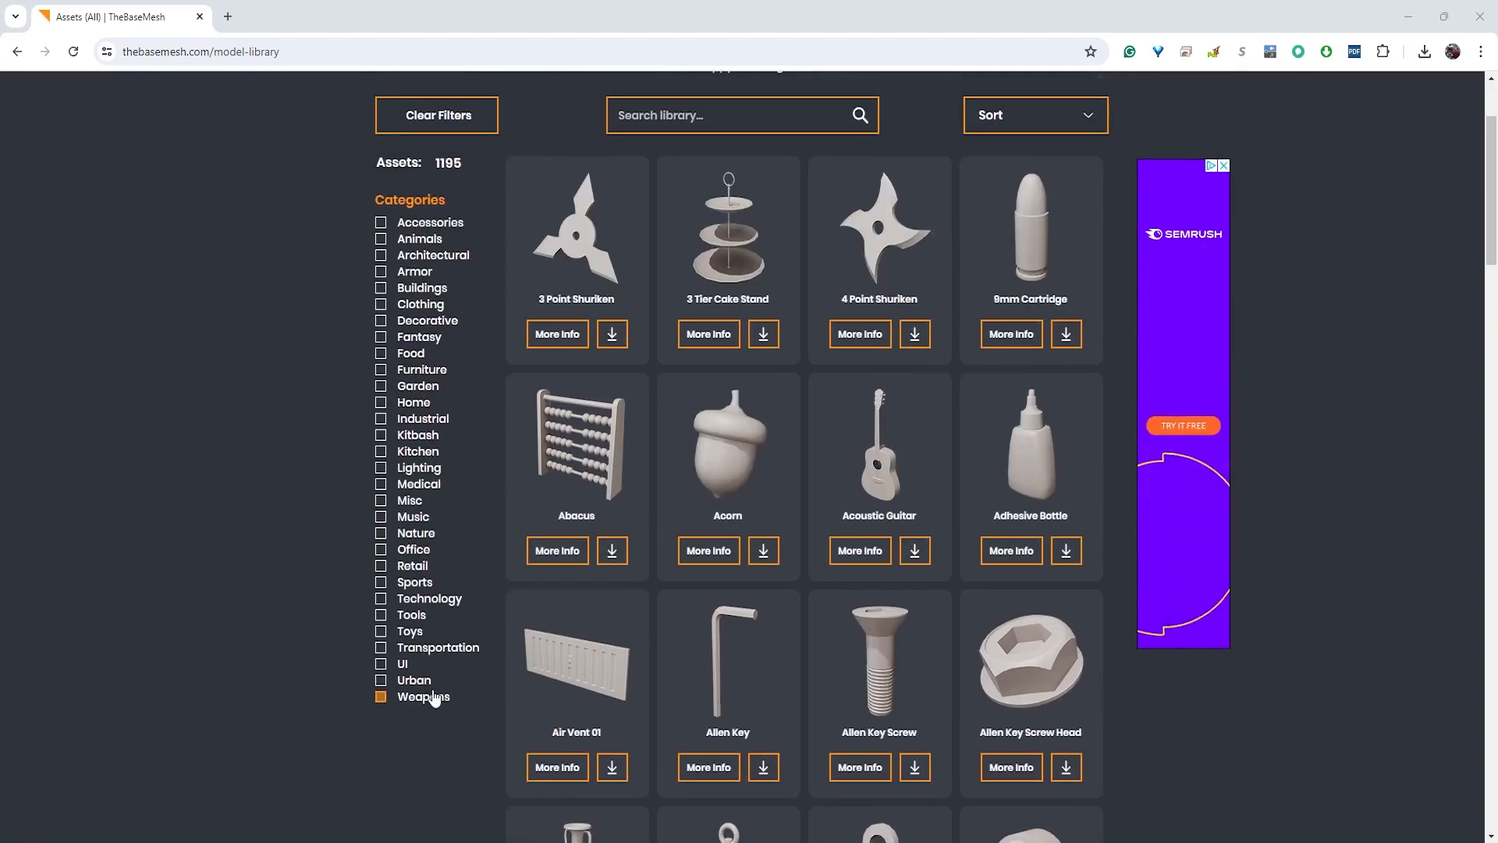
click(380, 695)
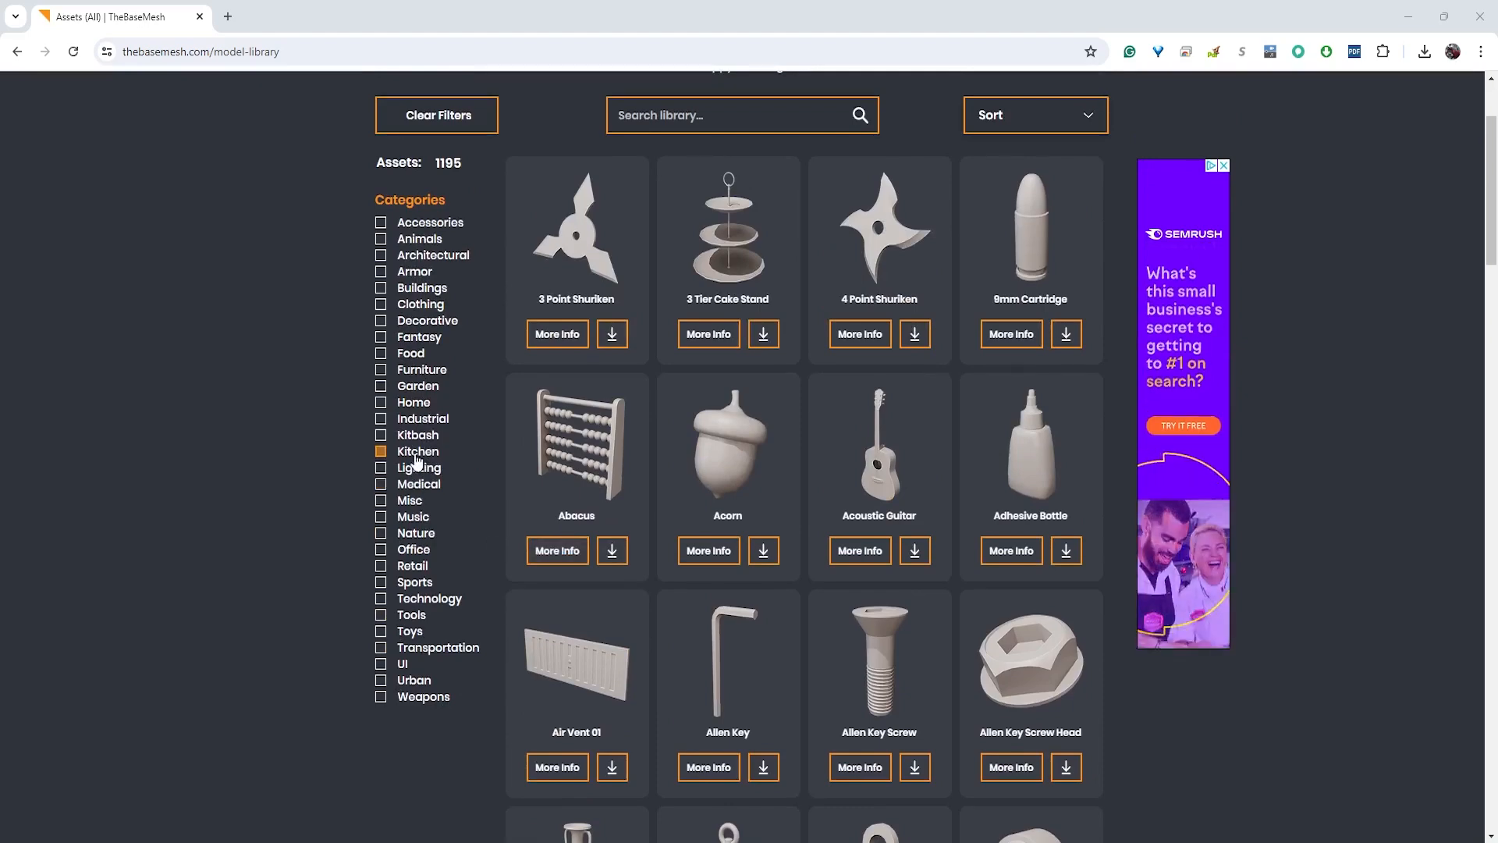
click(380, 614)
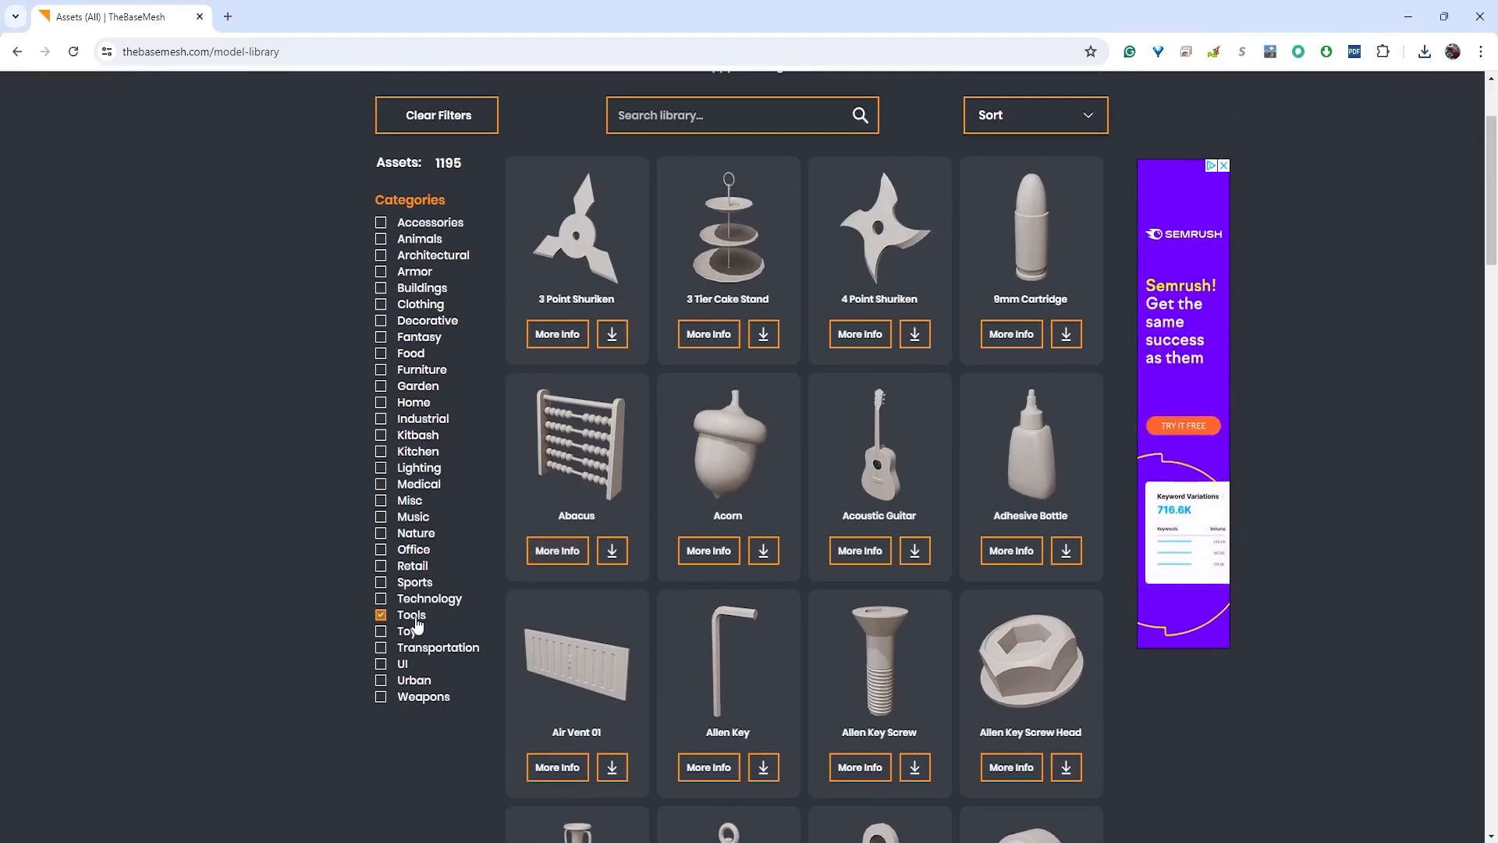
Search the library for 'barrel' and download the Wood Barrel zip
scroll(down, 3)
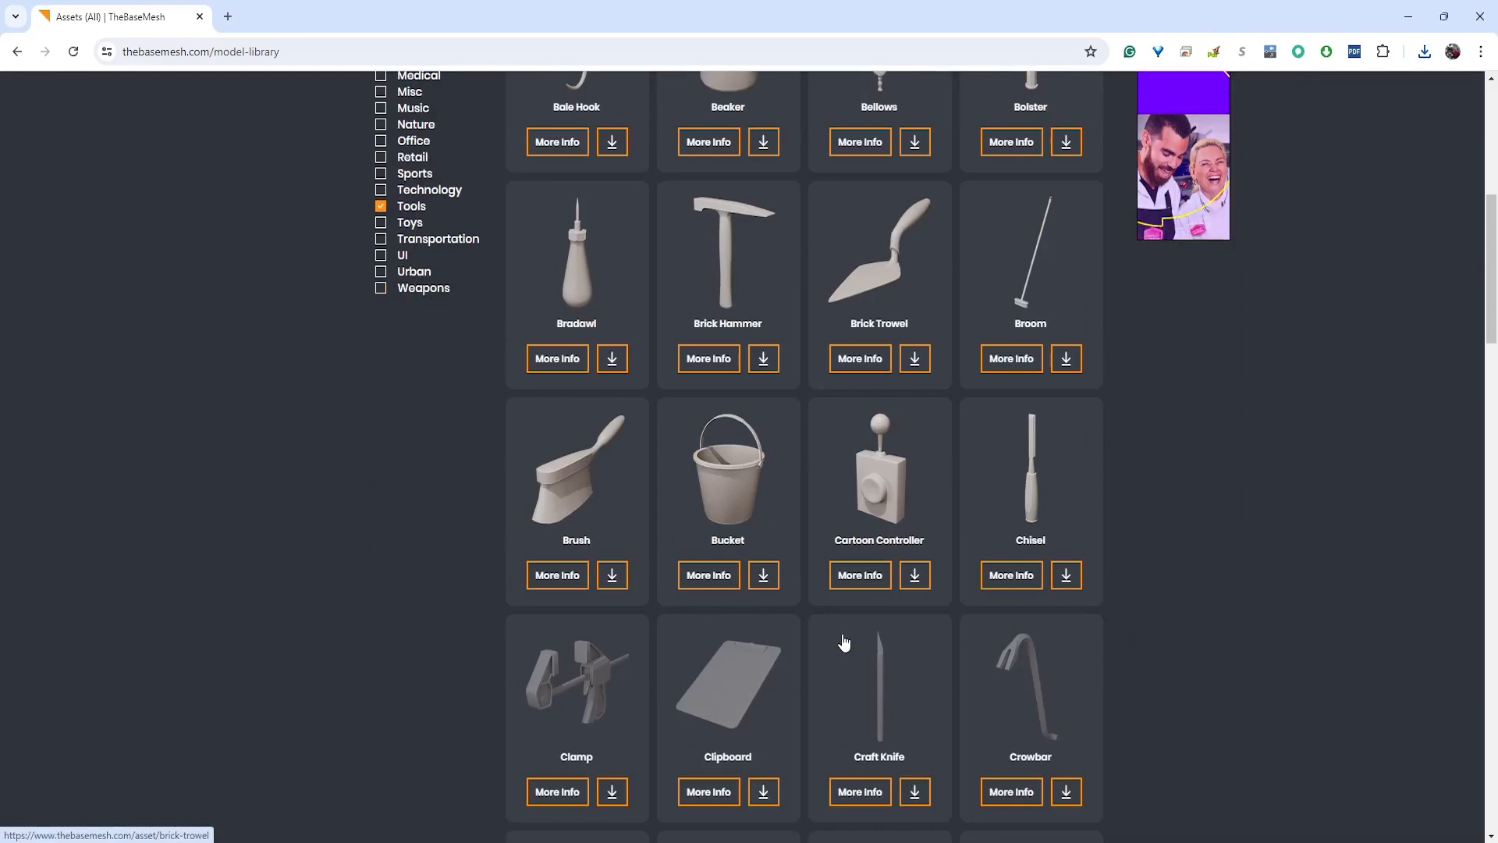
scroll(down, 3)
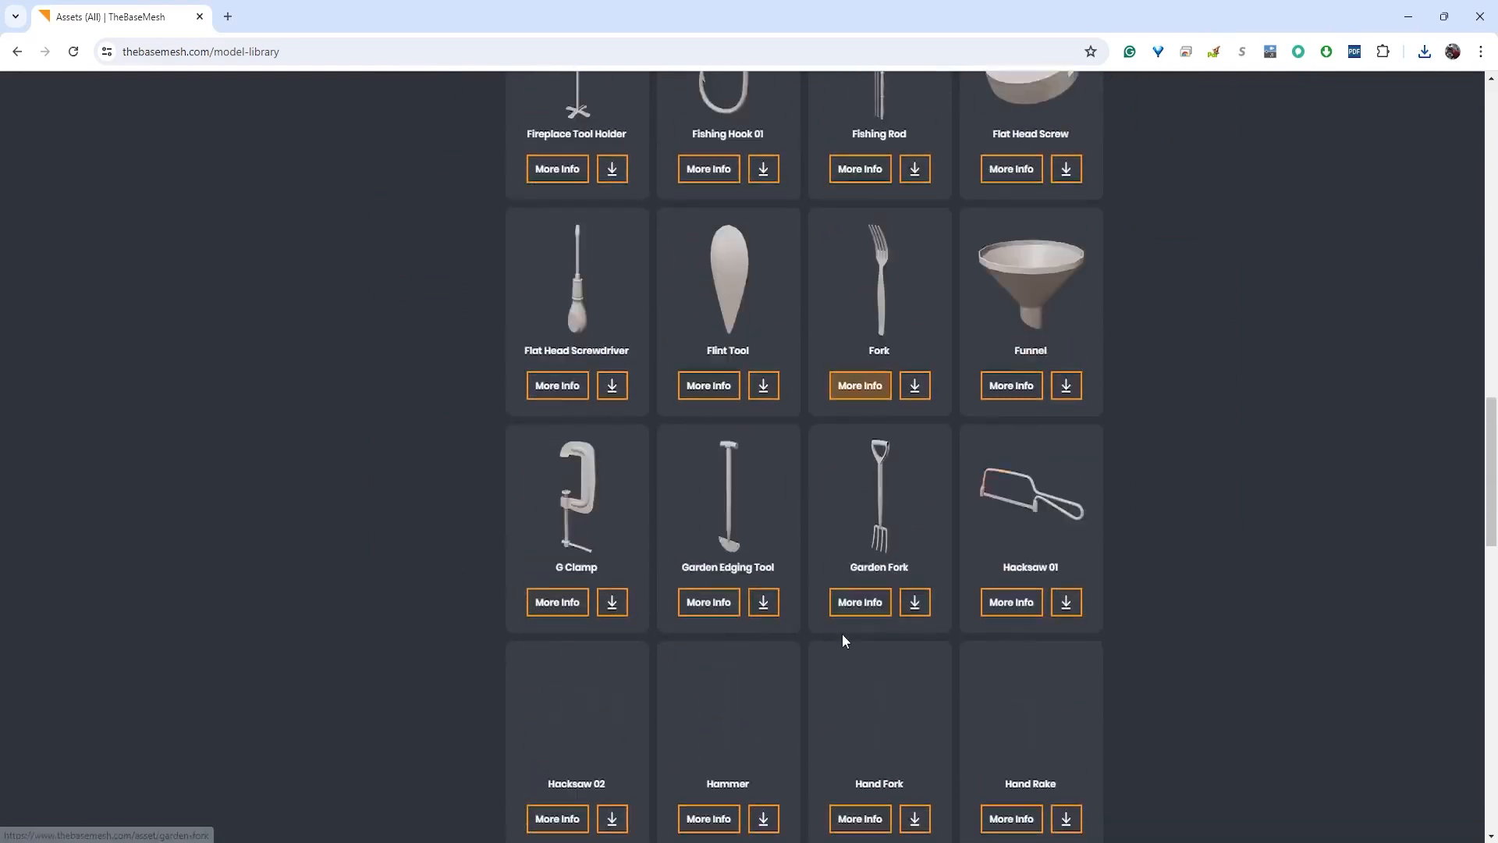
scroll(down, 3)
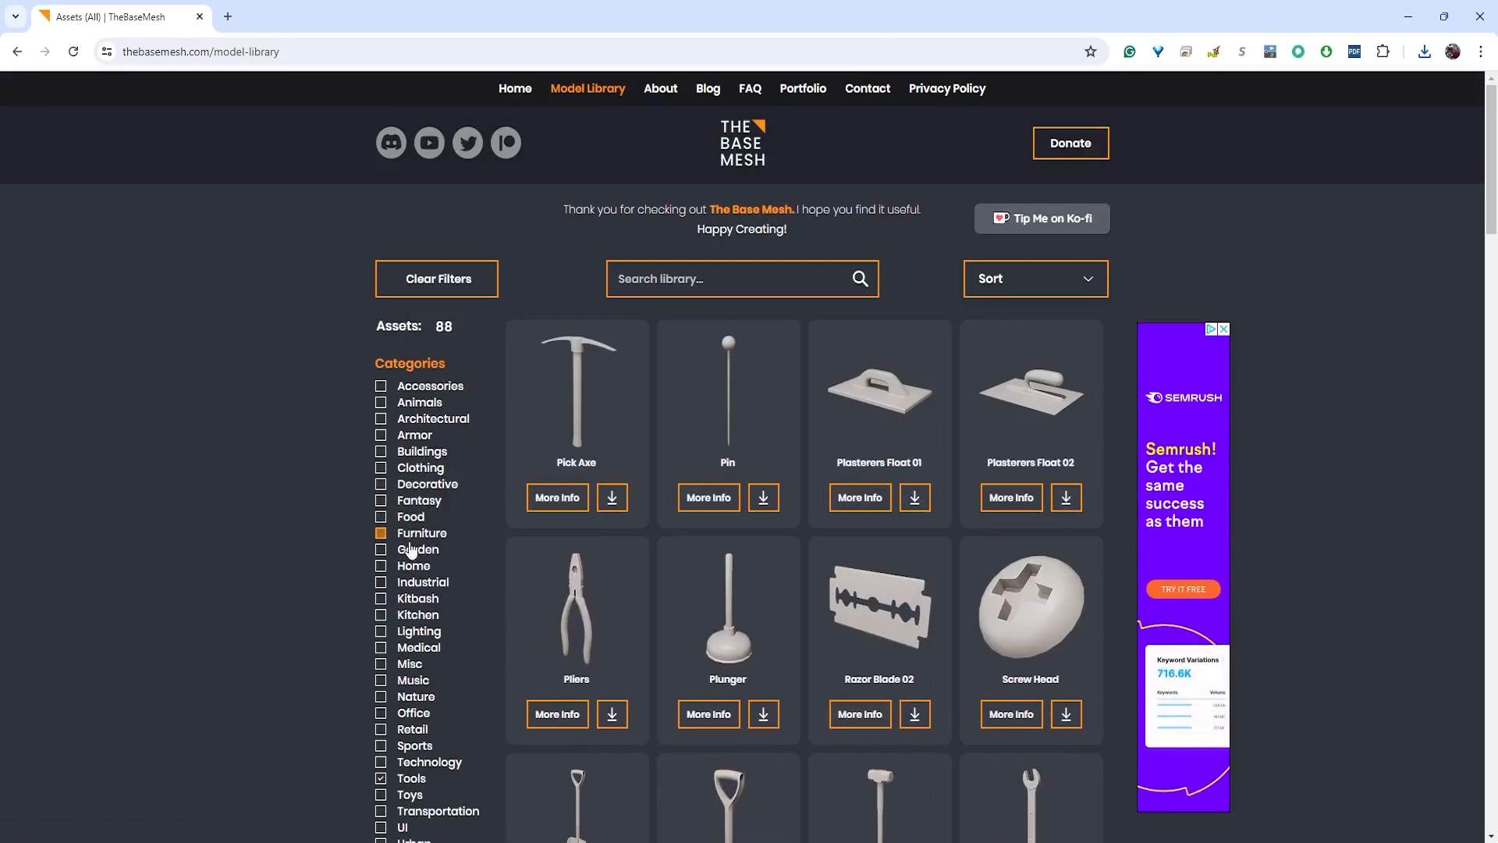
scroll(down, 3)
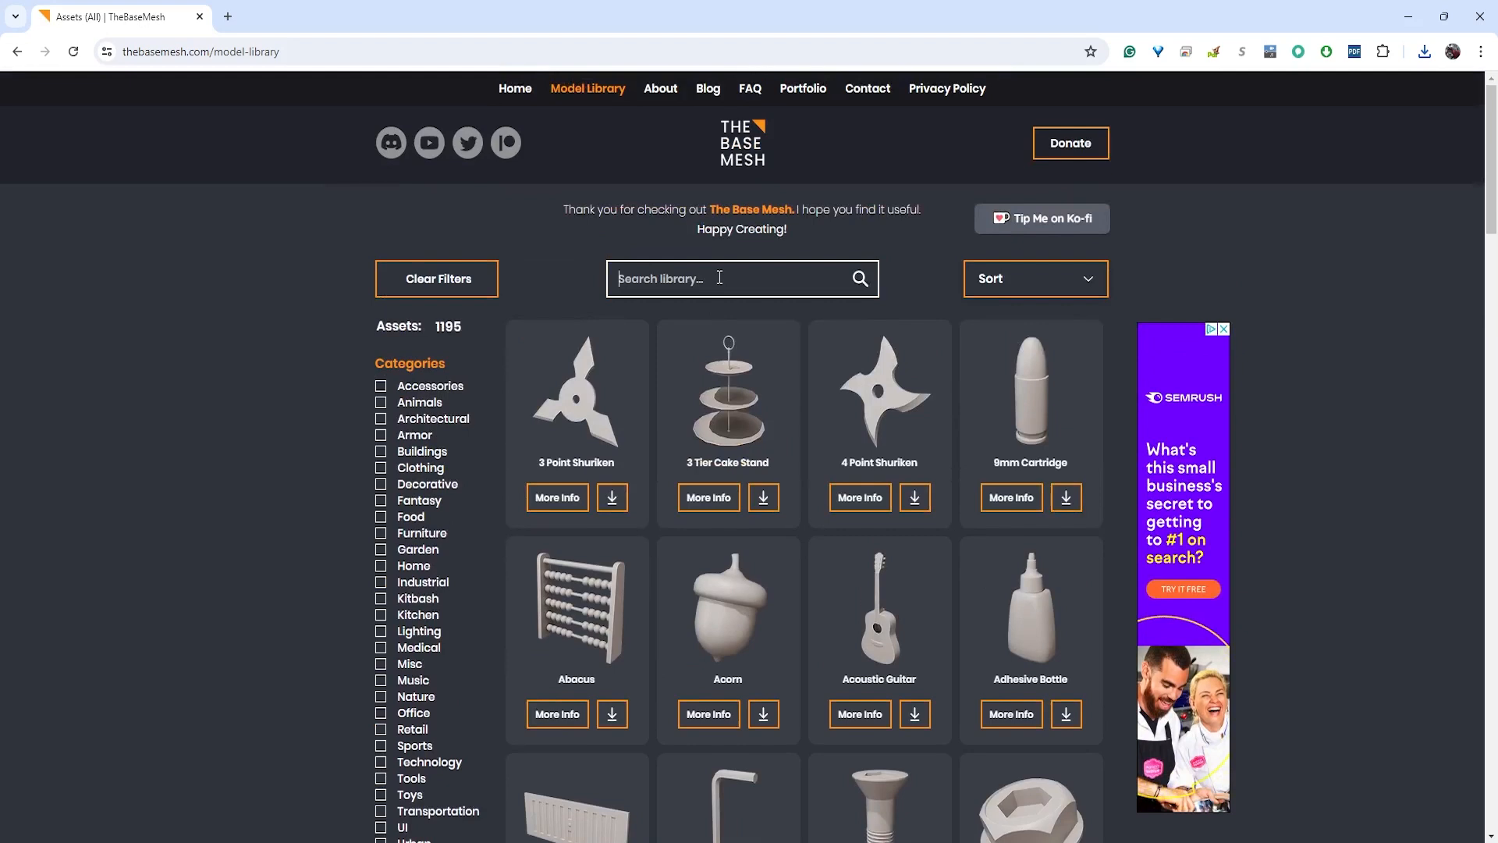
text(barrel)
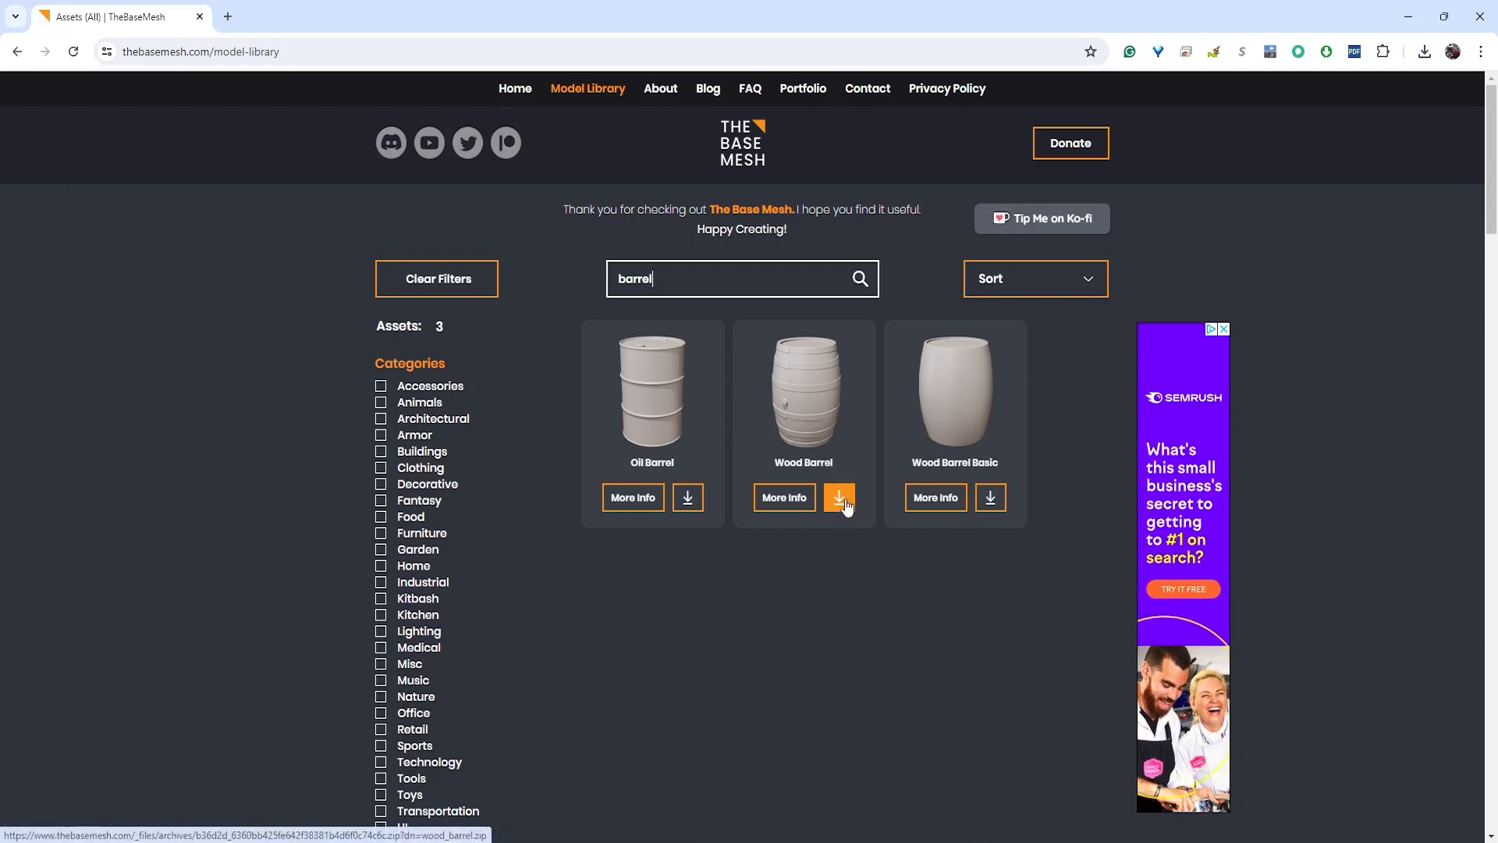
click(838, 497)
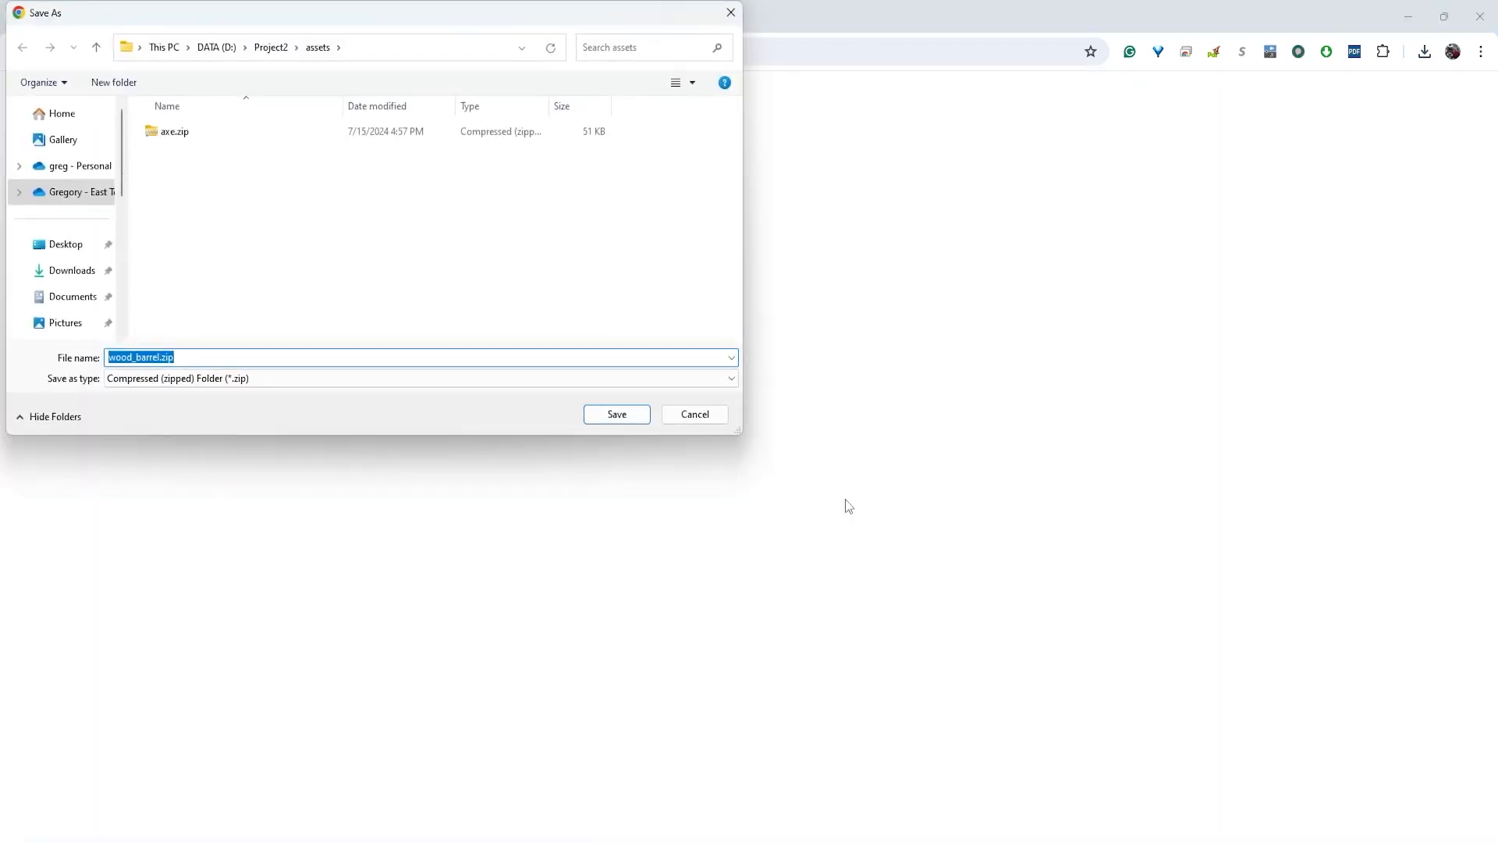
Save wood_barrel.zip (159 KB) into Project2\assets and dismiss the downloads list
click(174, 131)
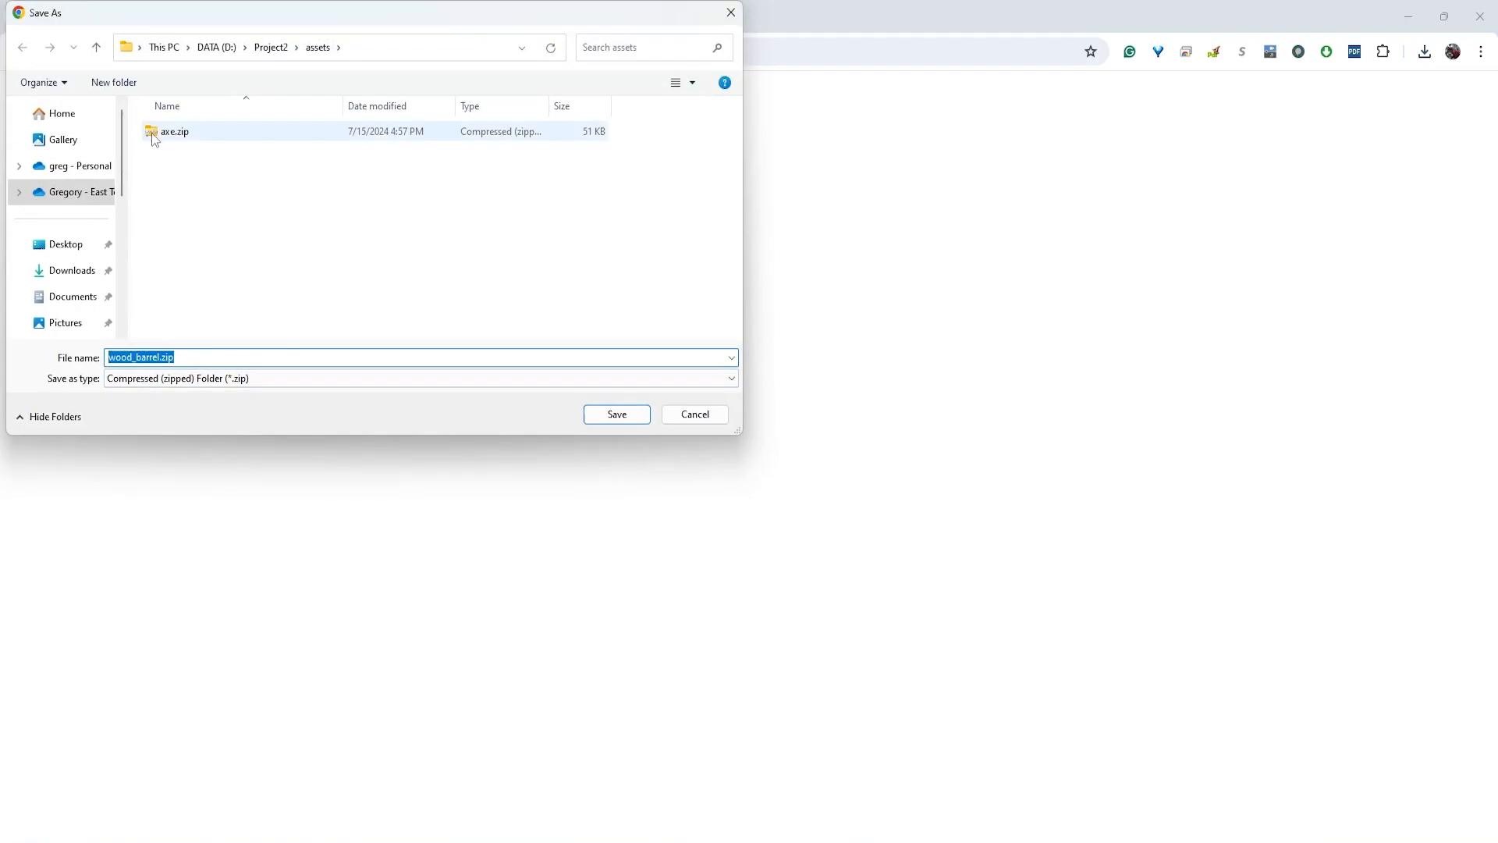
click(616, 414)
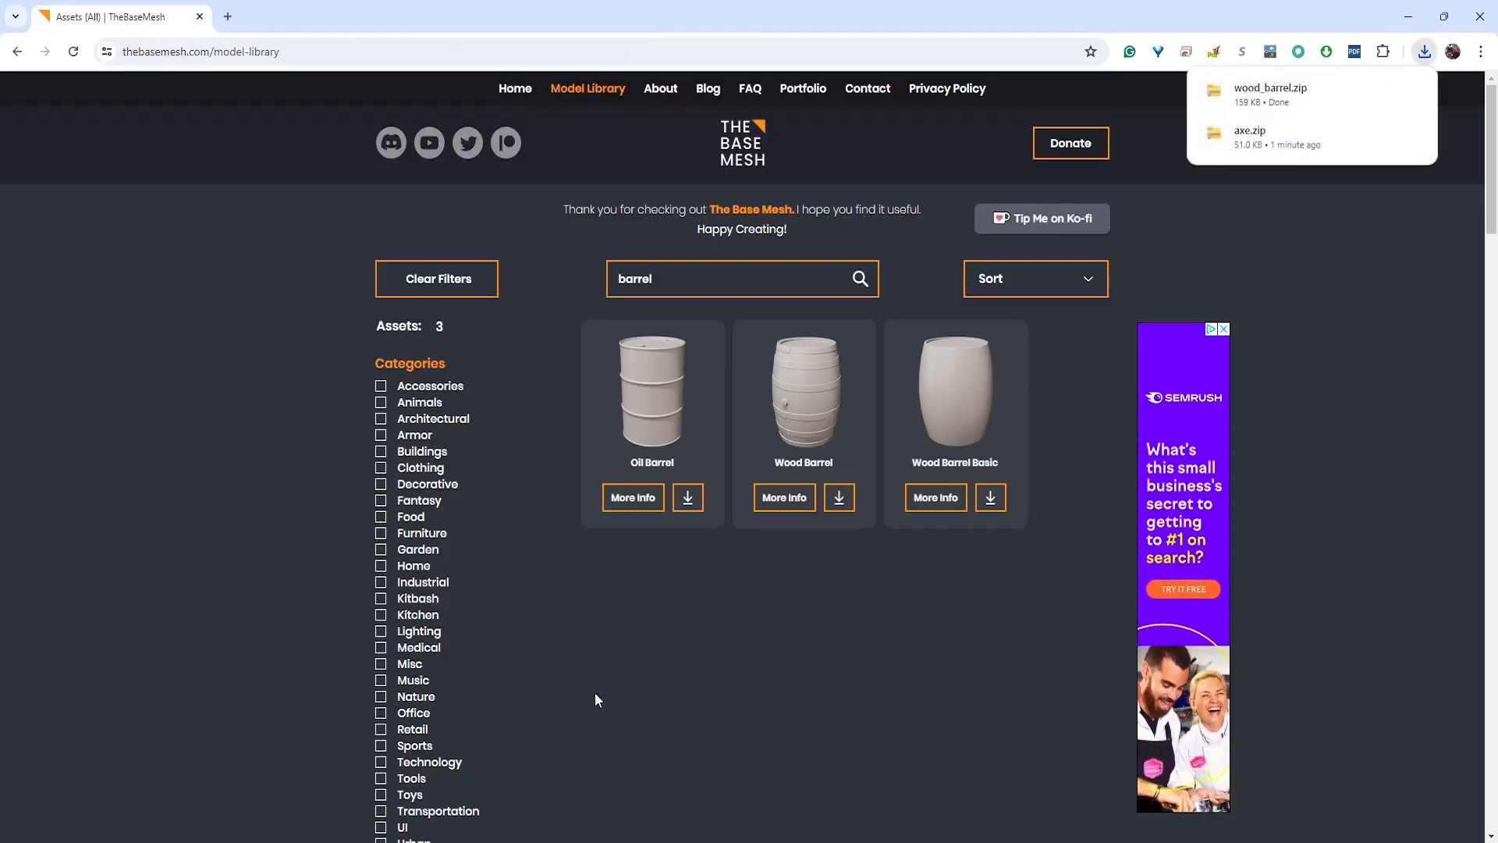
mouse_move(603, 425)
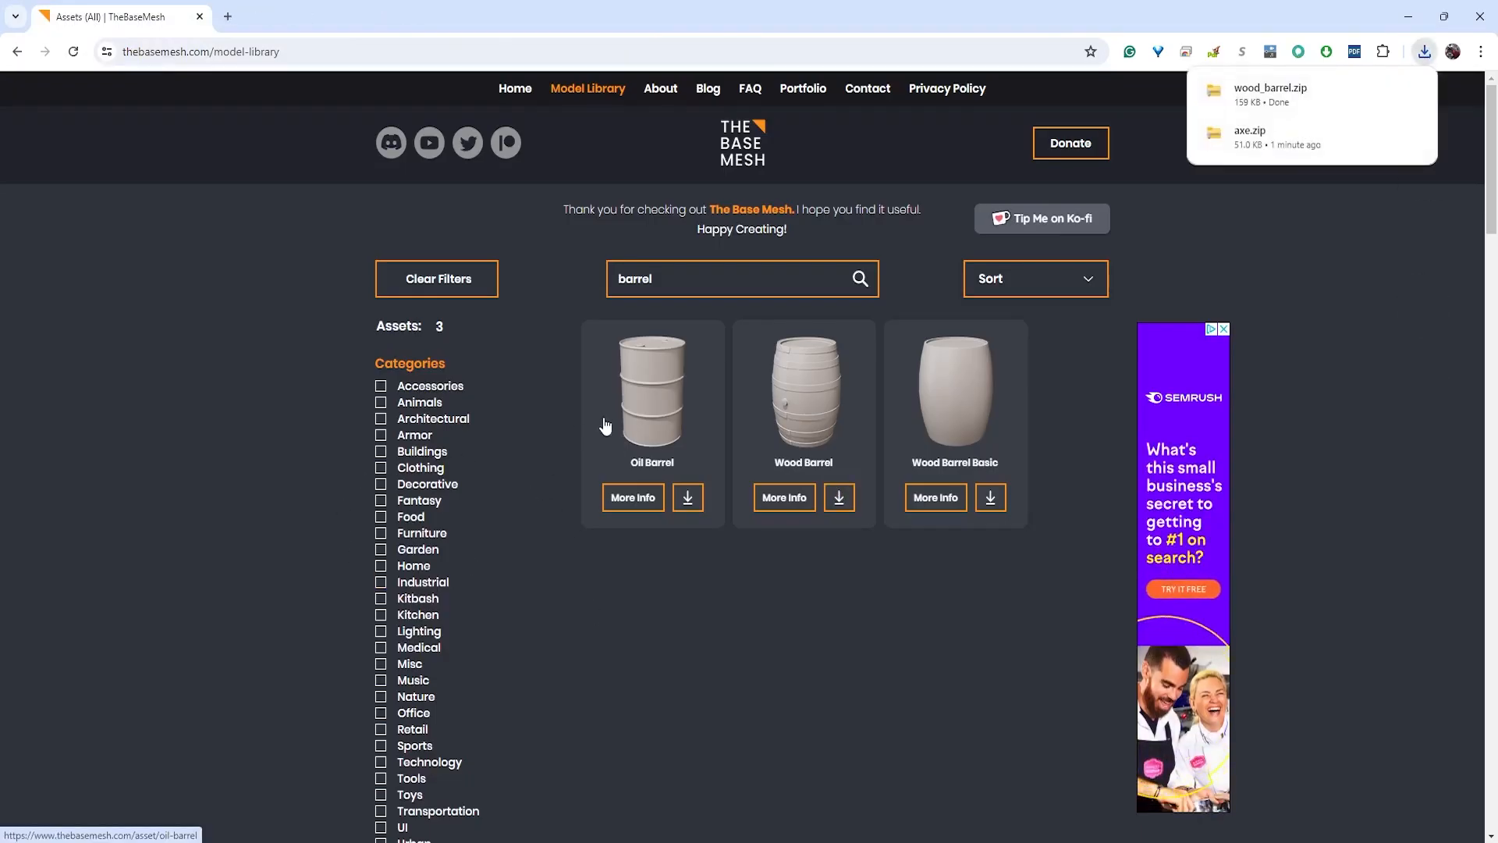
click(740, 278)
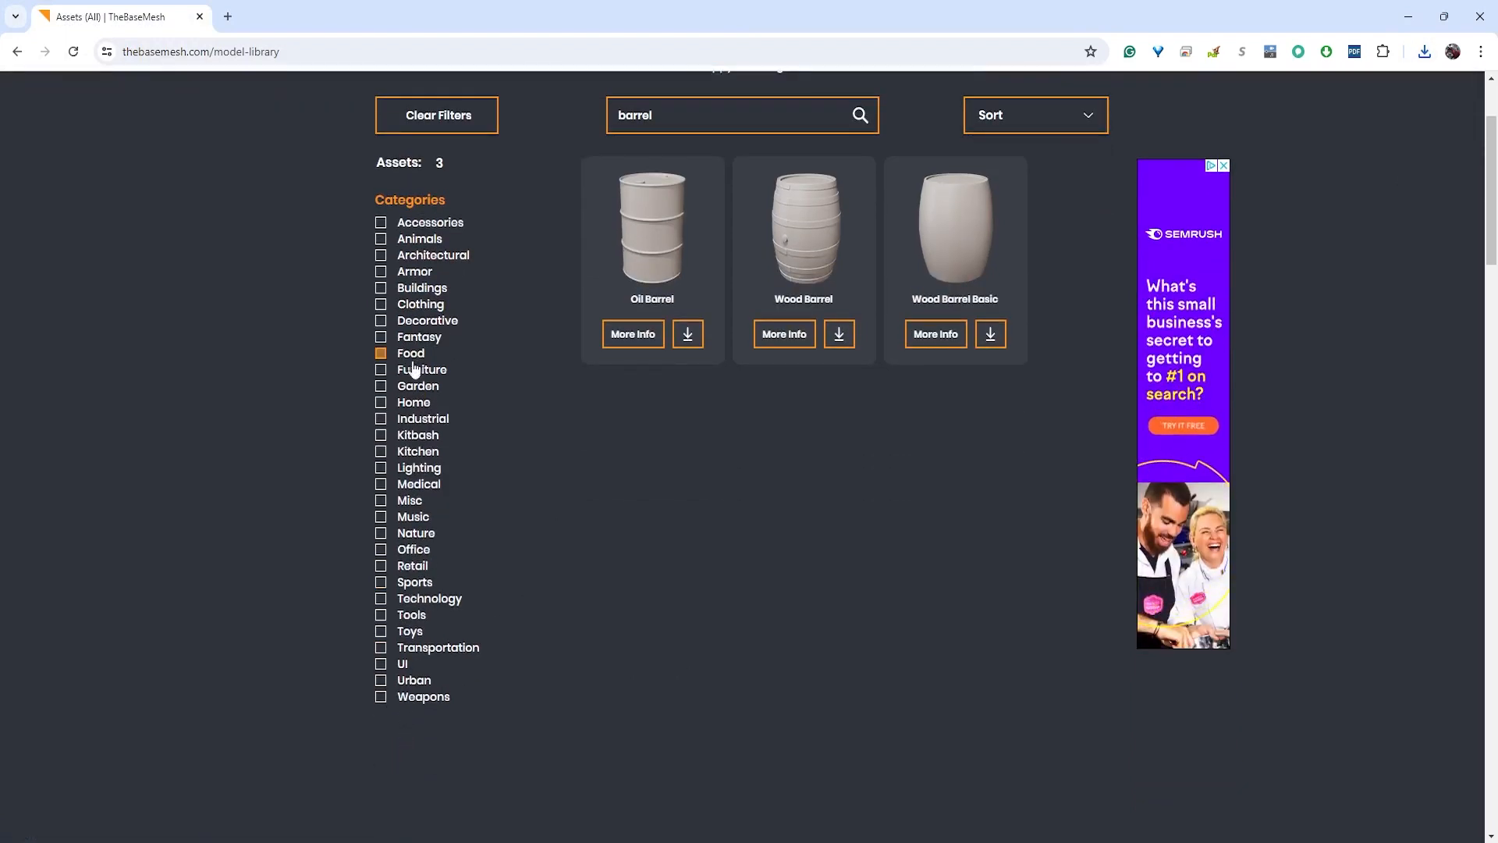
Check Nature (33 assets), clear the barrel search, and scroll to the mushroom cards
click(380, 532)
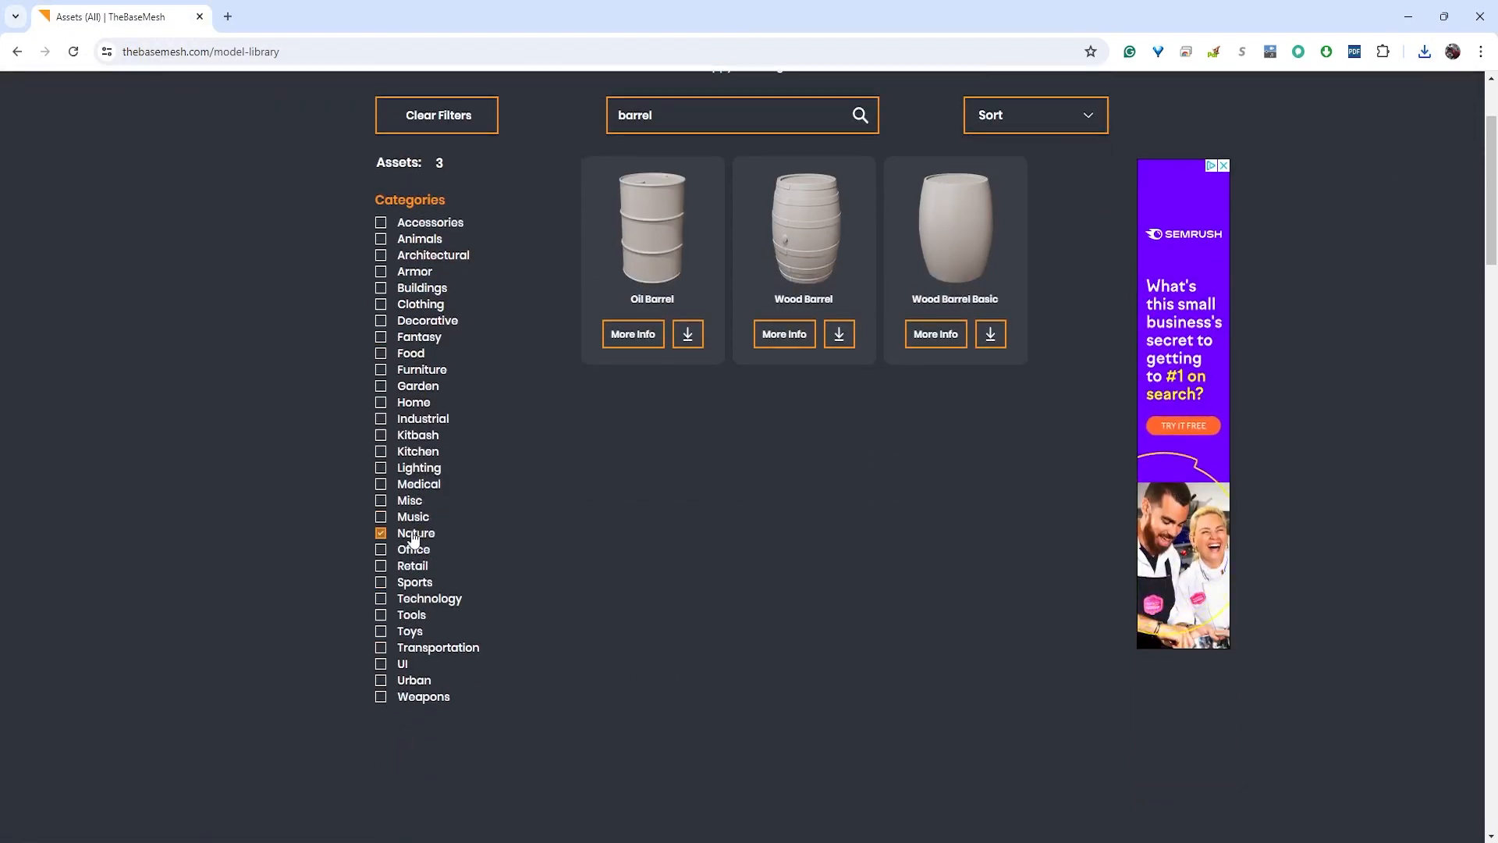
click(711, 115)
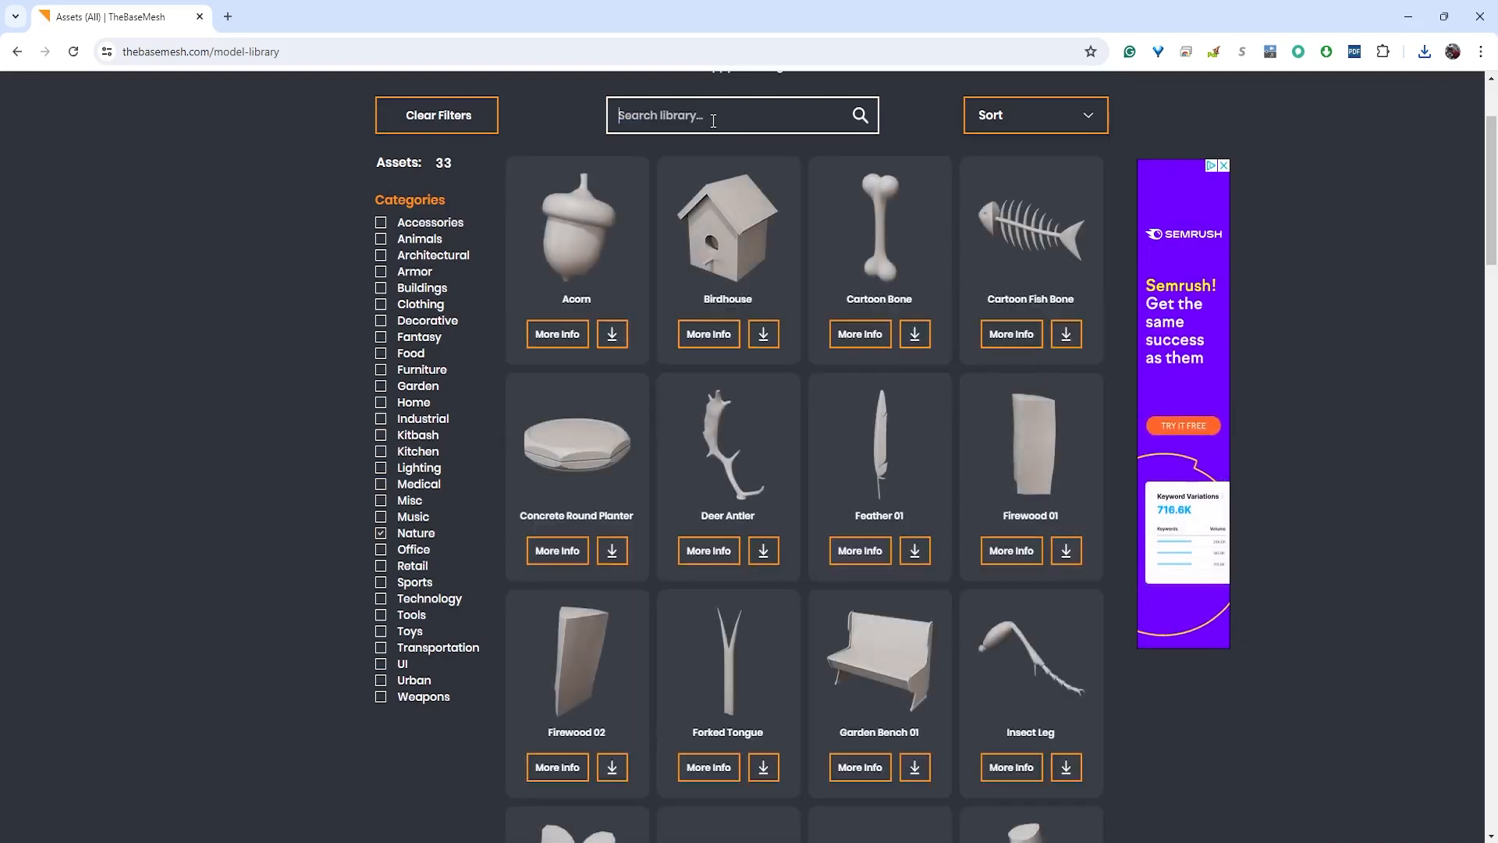
scroll(down, 3)
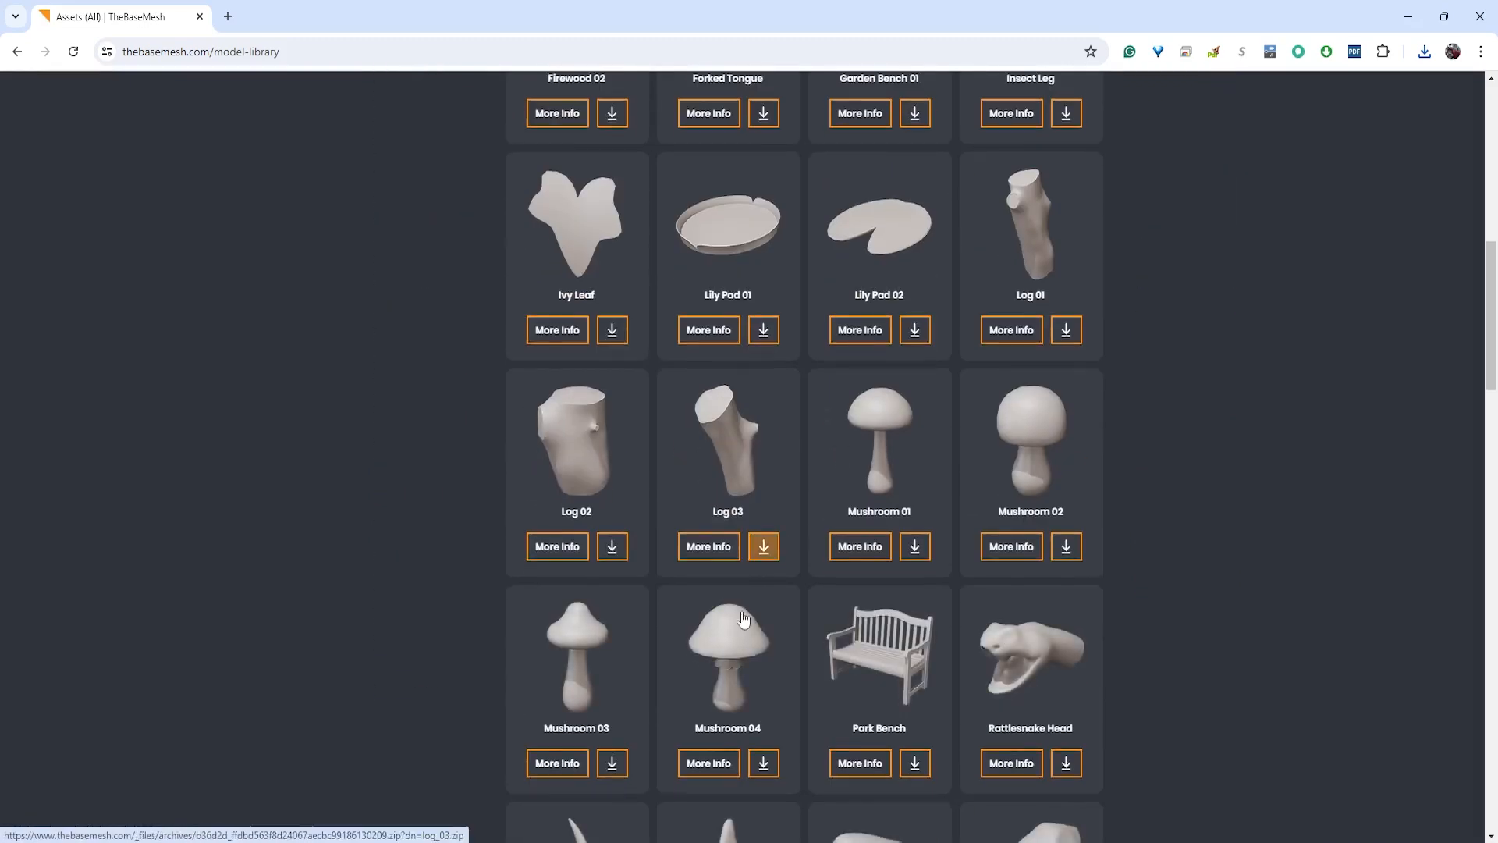
scroll(down, 3)
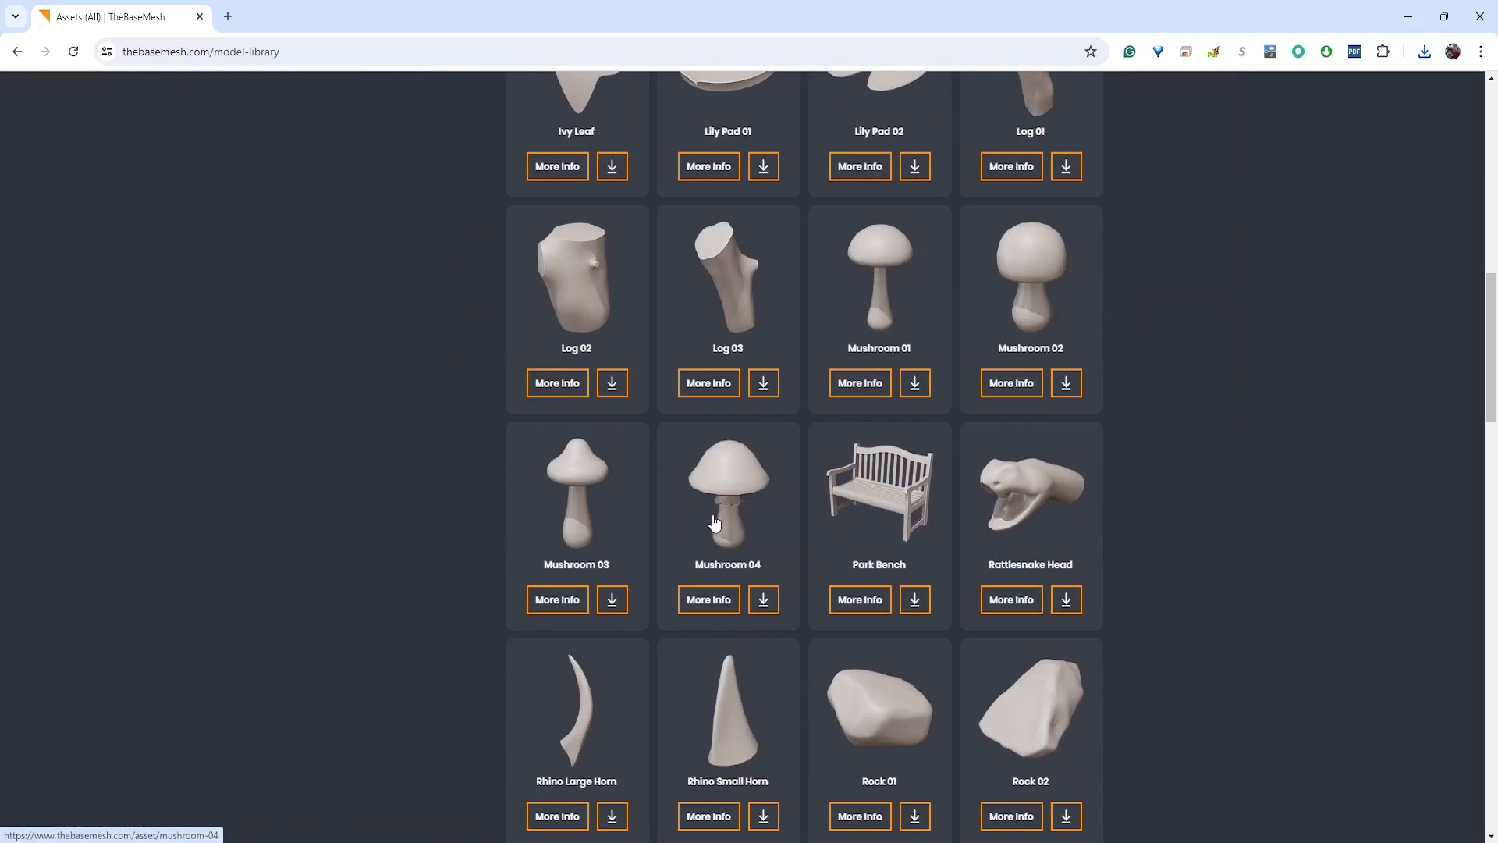
mouse_move(833, 681)
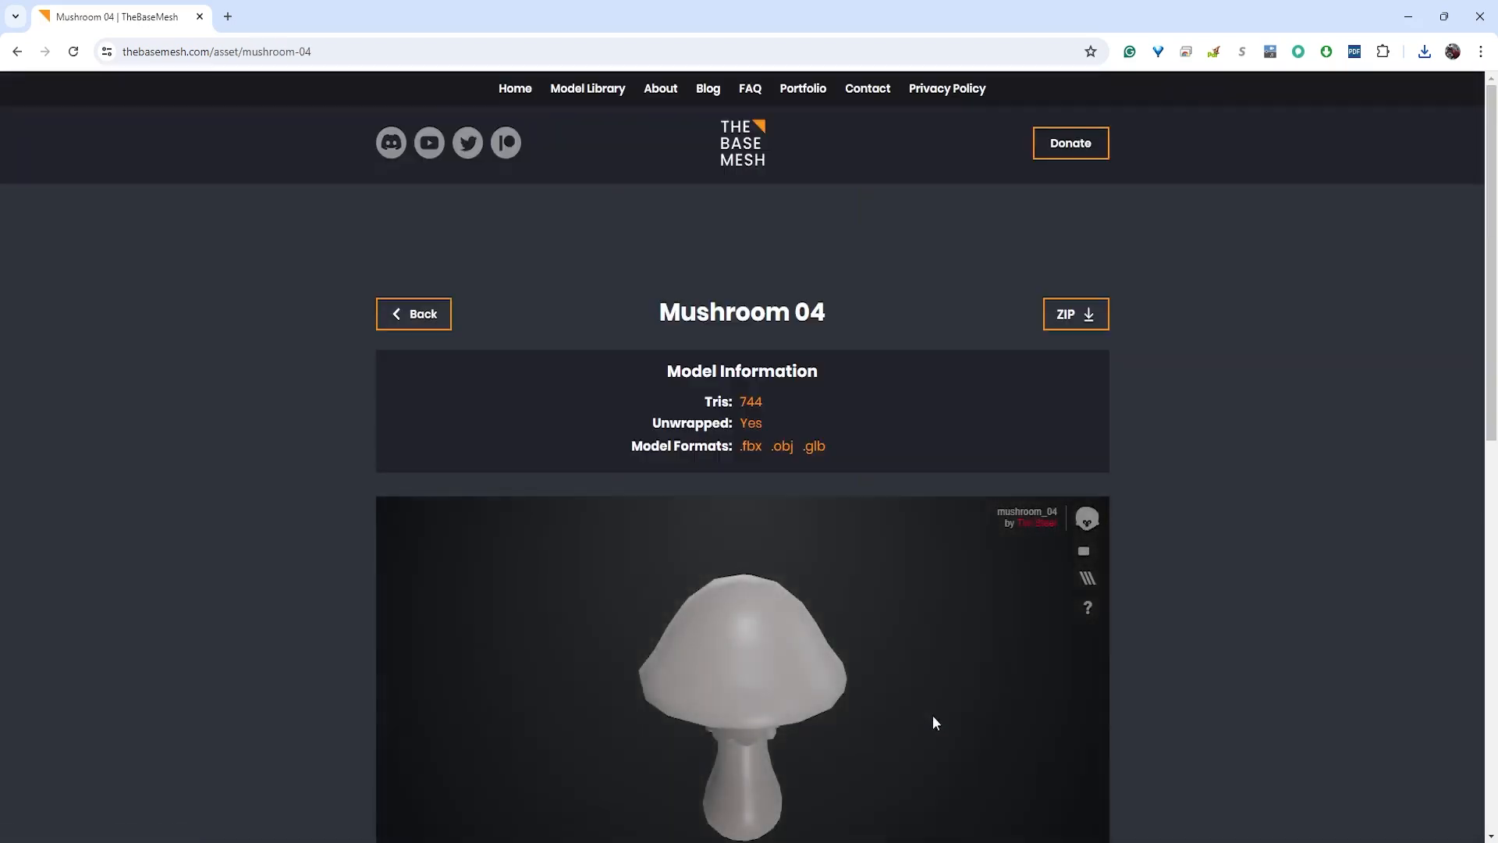
Download mushroom_04.zip as a ZIP and save it in D:\Project2\assets
scroll(down, 3)
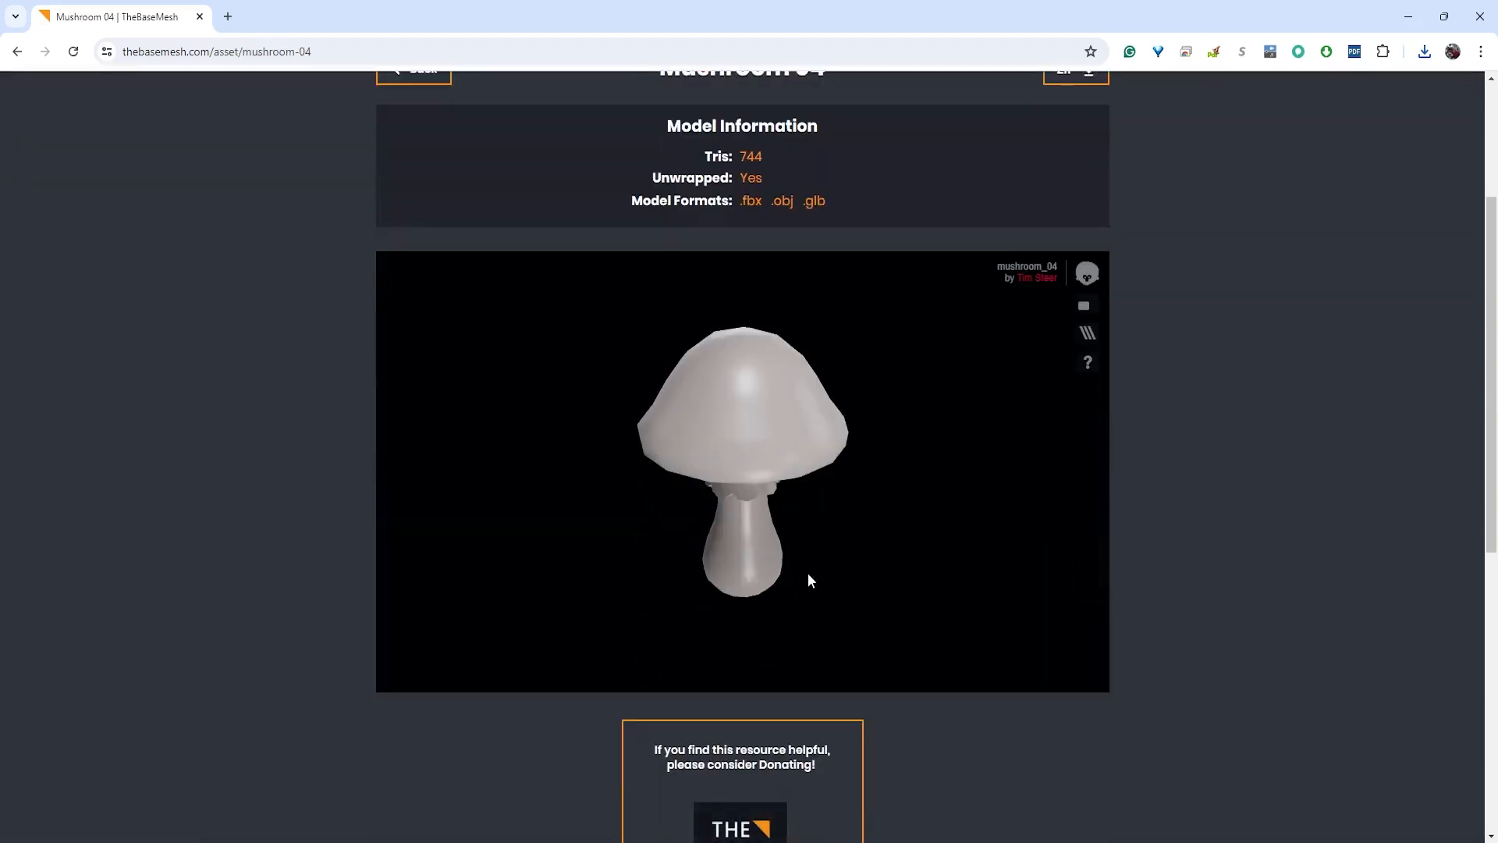
drag(809, 580, 740, 468)
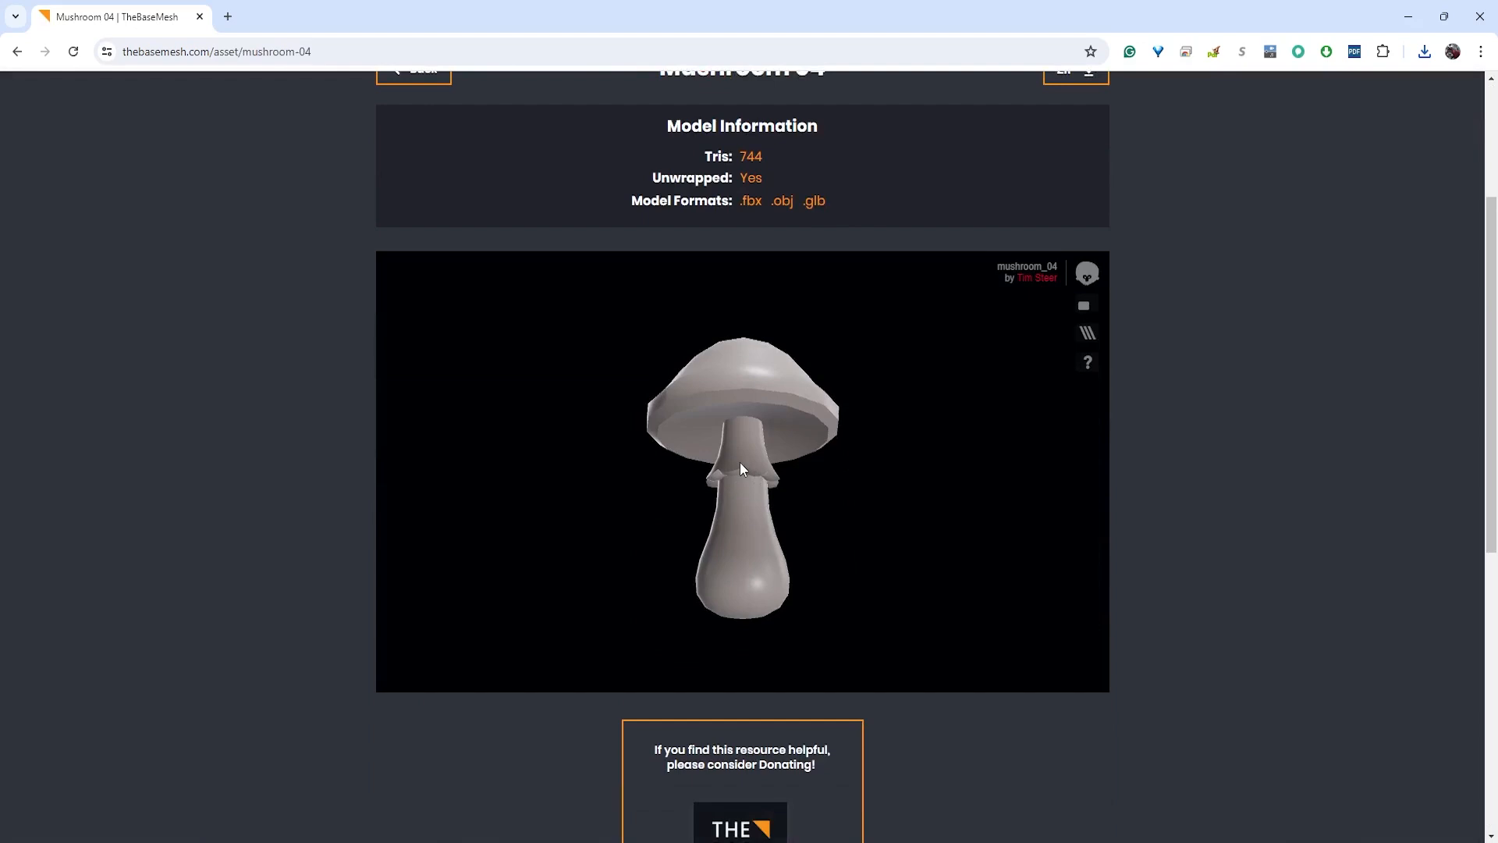
click(1086, 331)
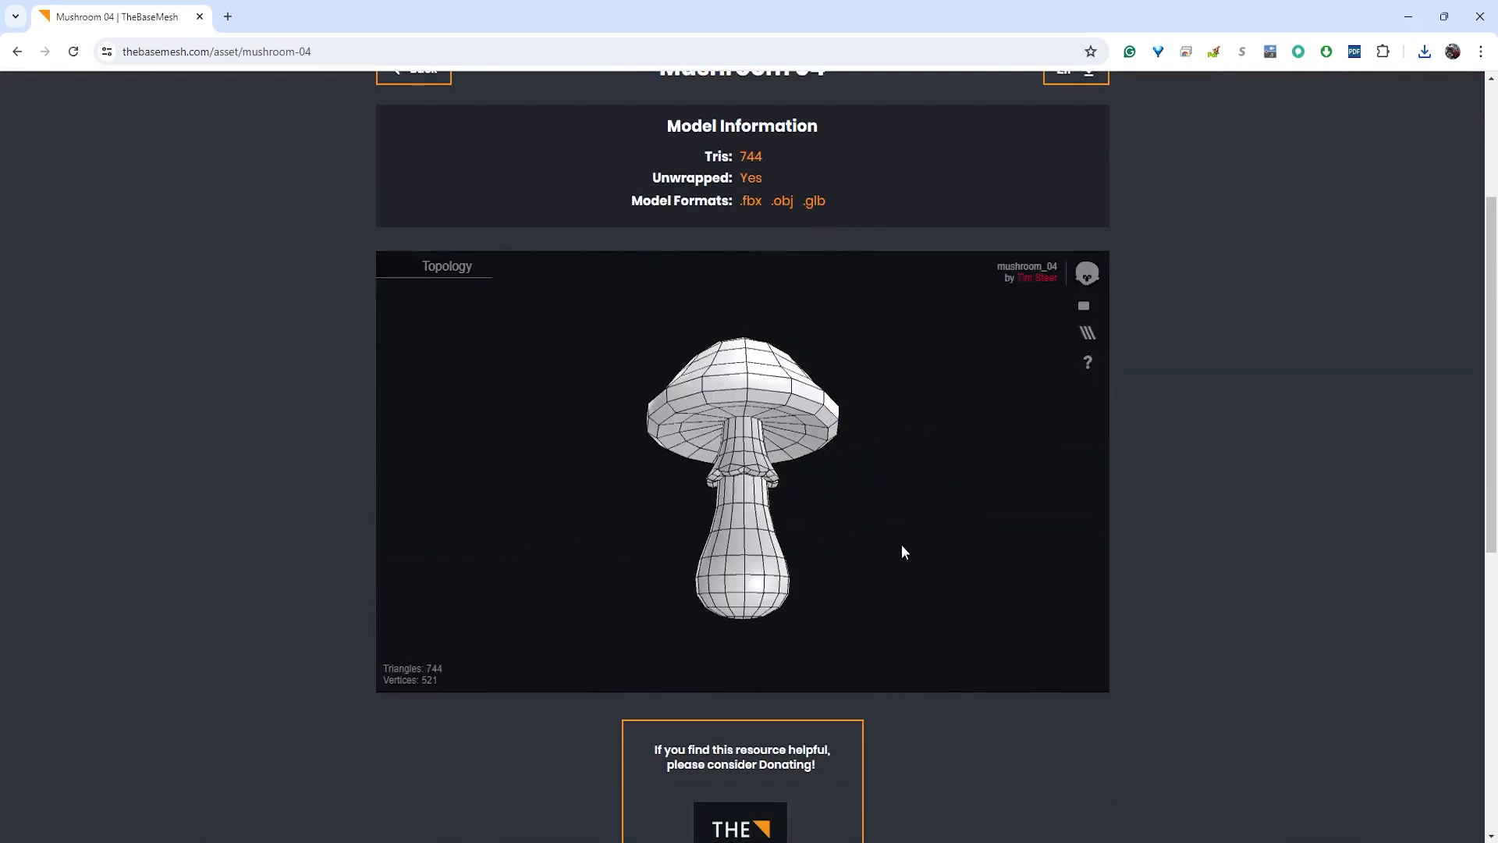
mouse_move(736, 662)
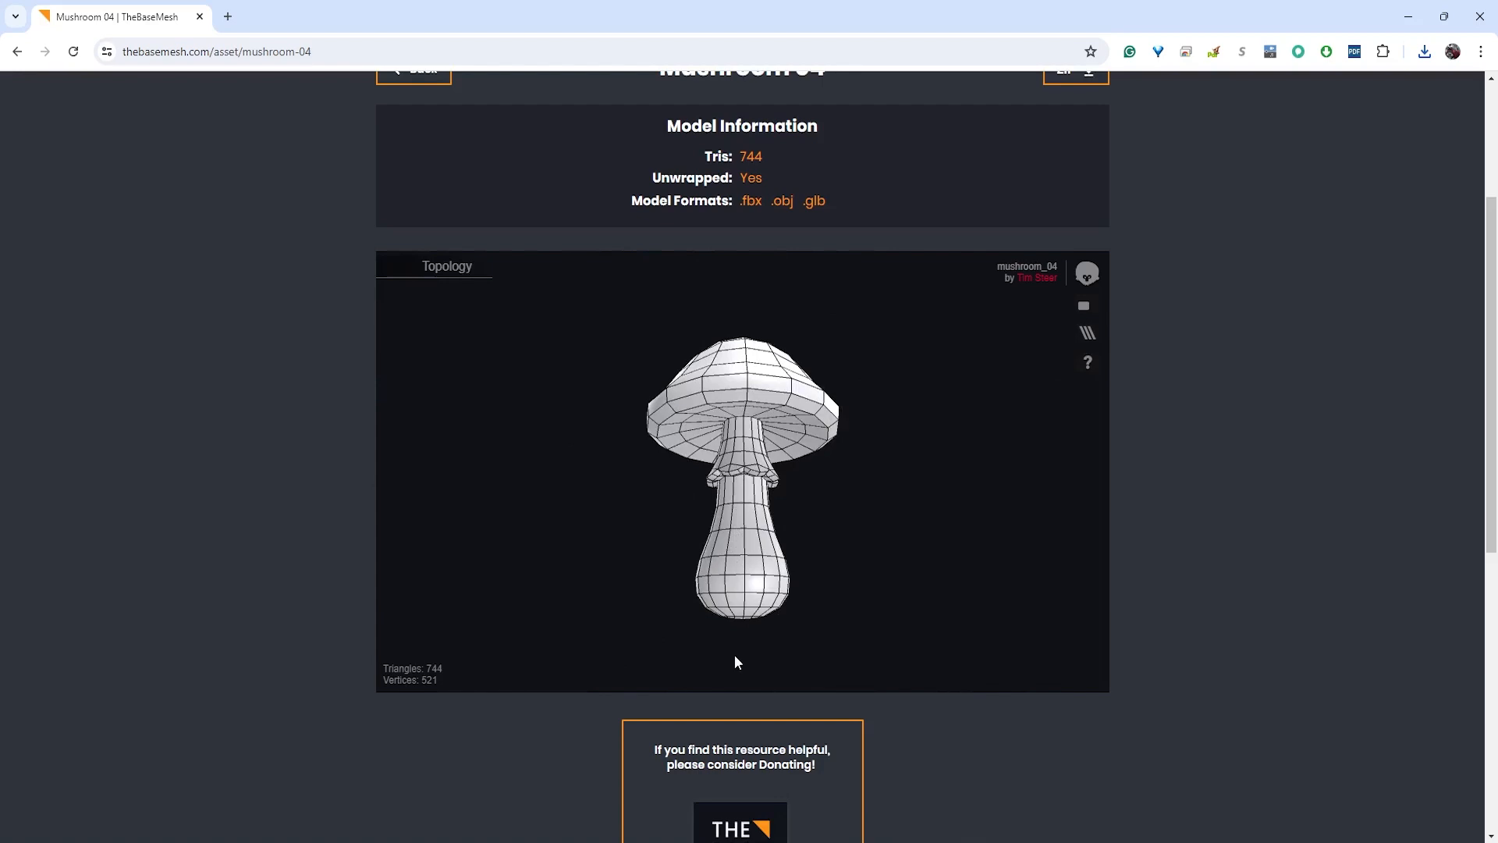
mouse_move(750, 430)
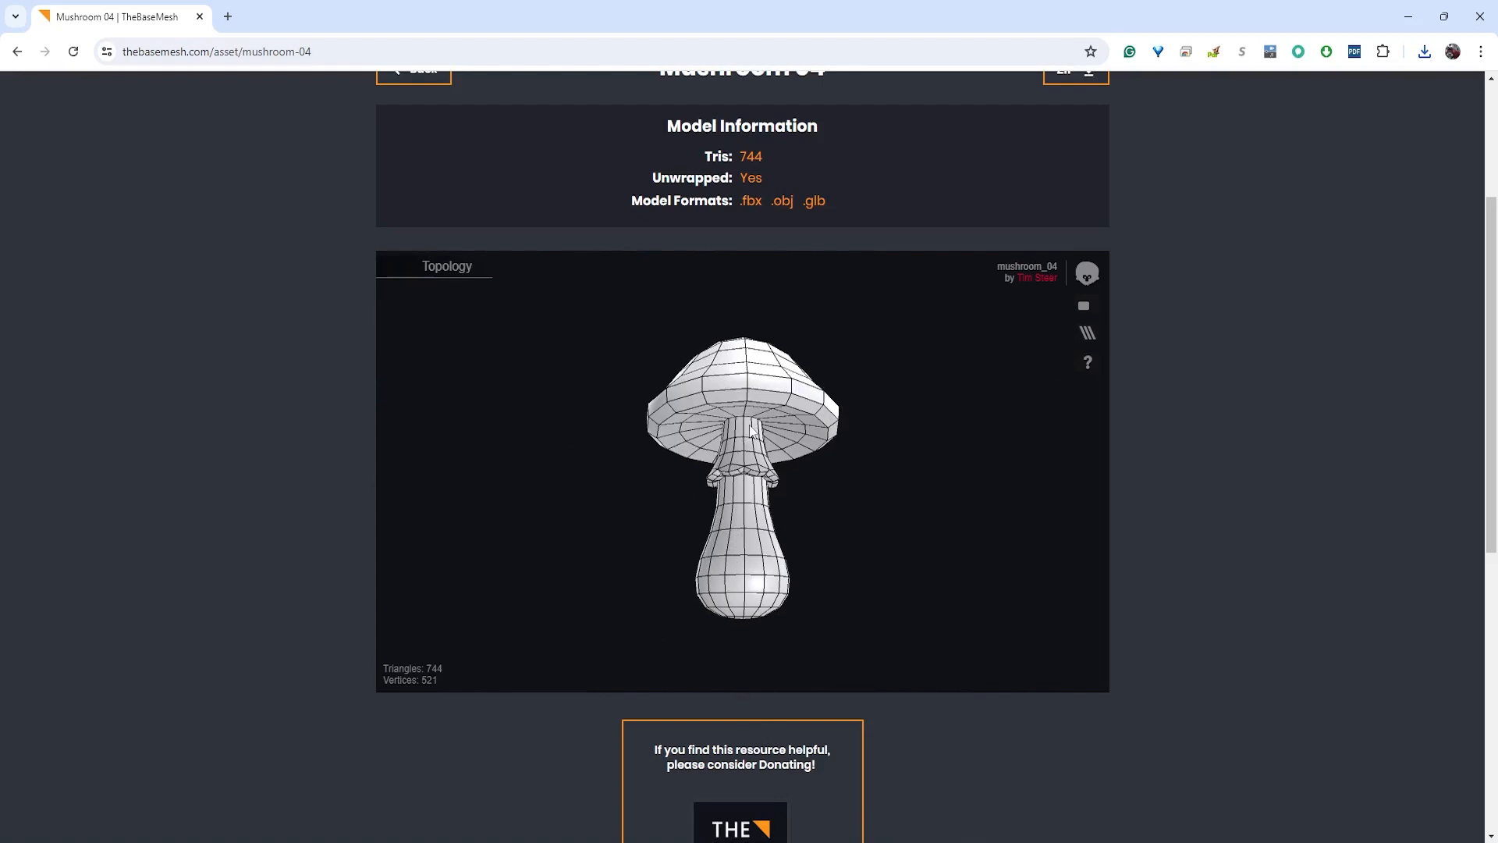
mouse_move(1037, 603)
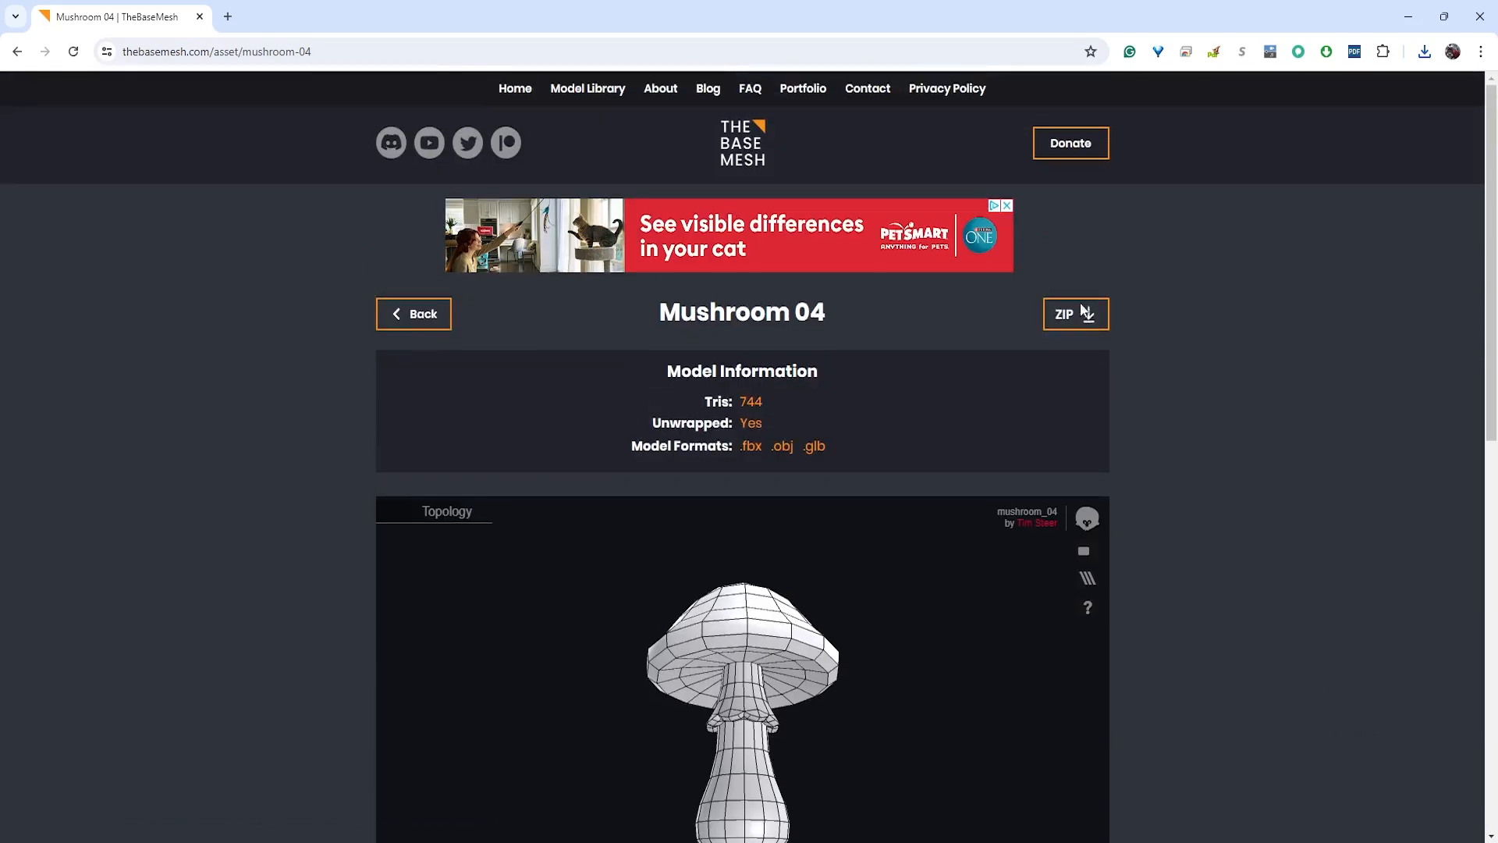
click(1074, 314)
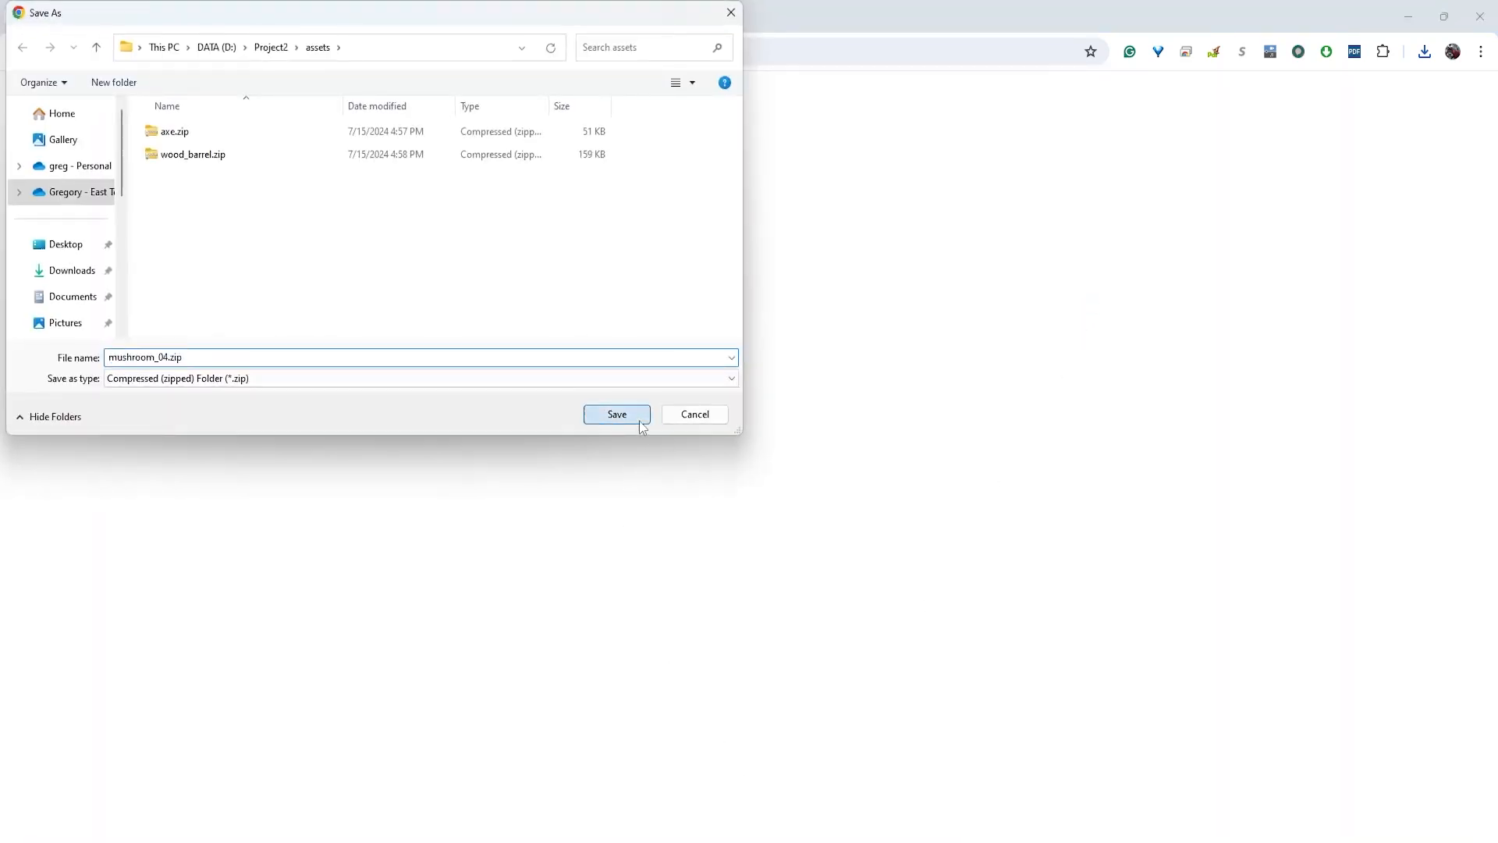
click(616, 414)
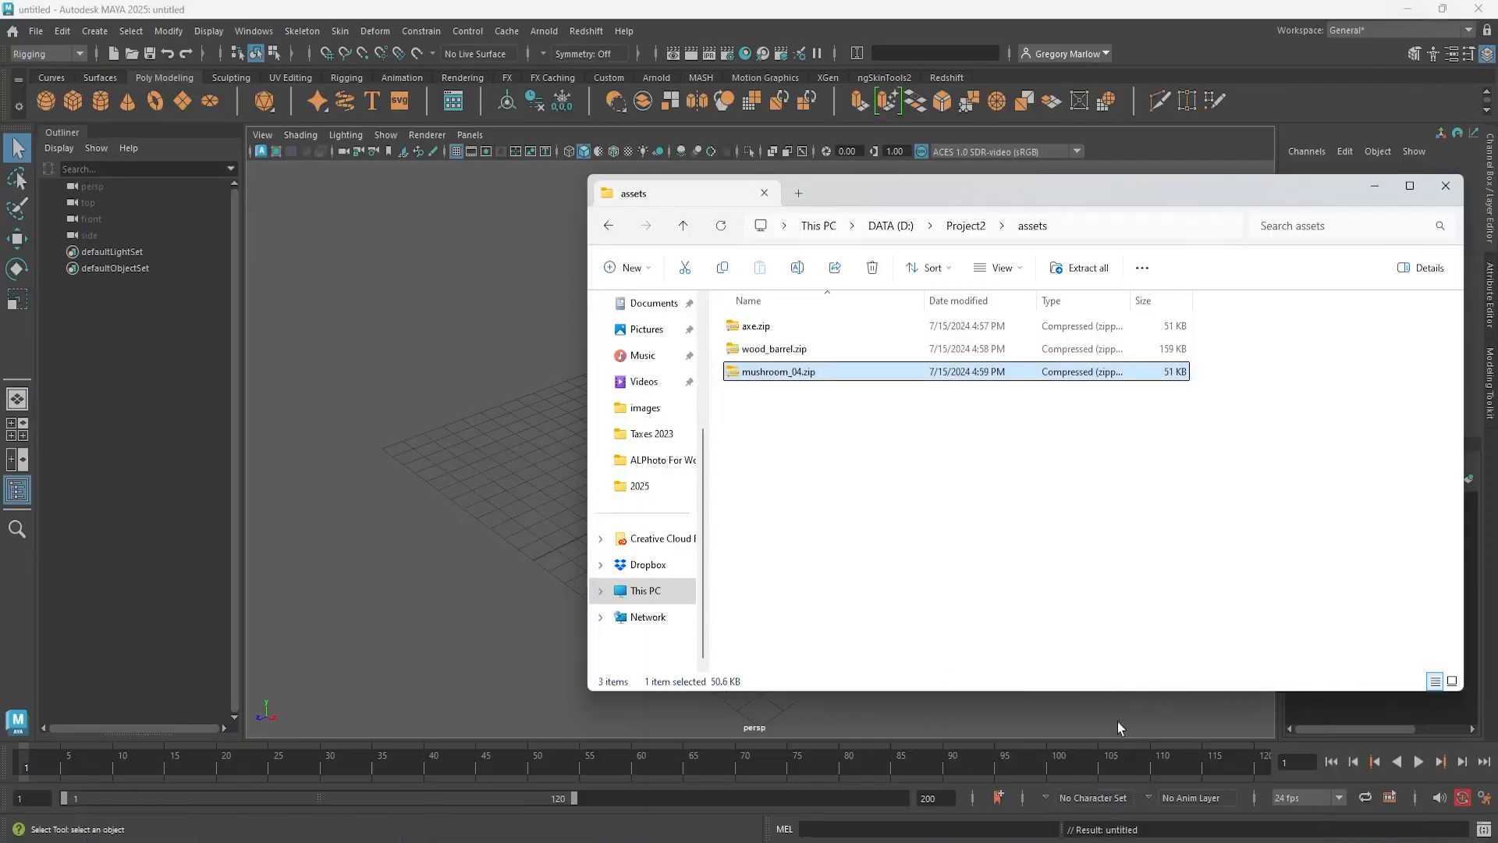
mouse_move(745, 391)
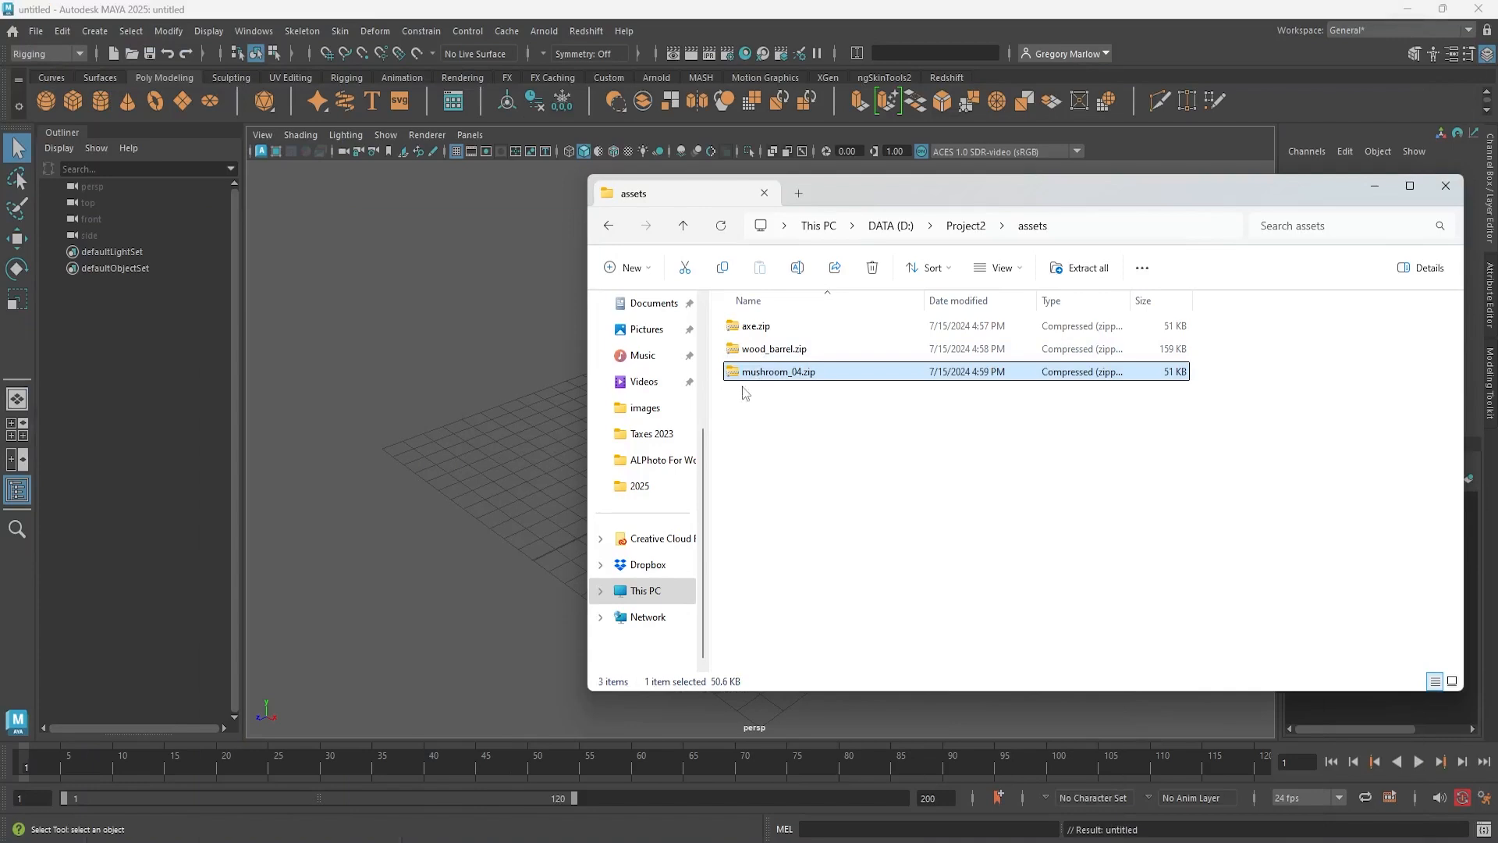
mouse_move(825, 382)
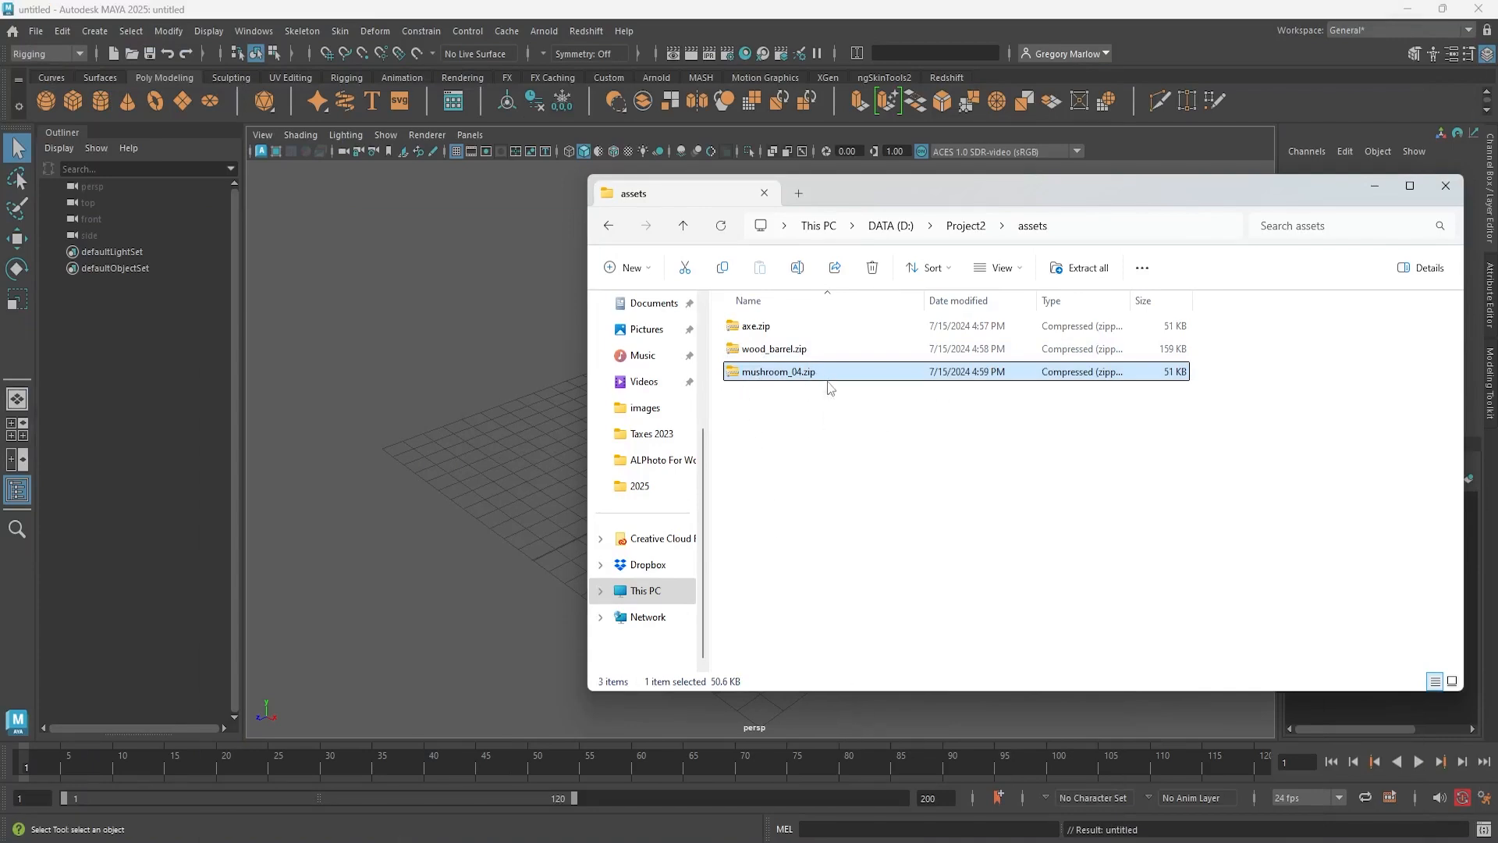
mouse_move(759, 389)
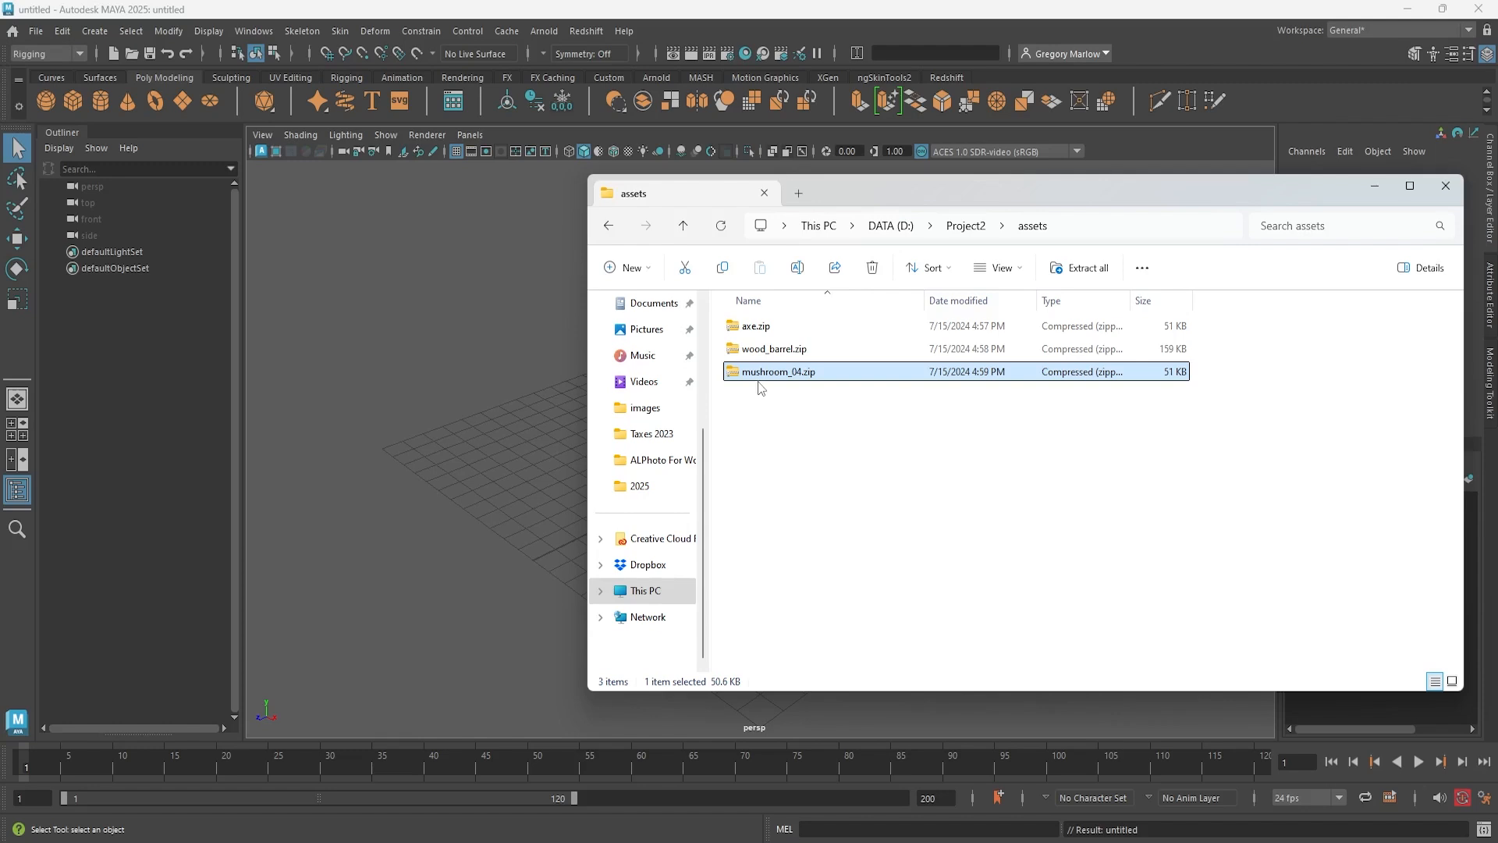
mouse_move(808, 401)
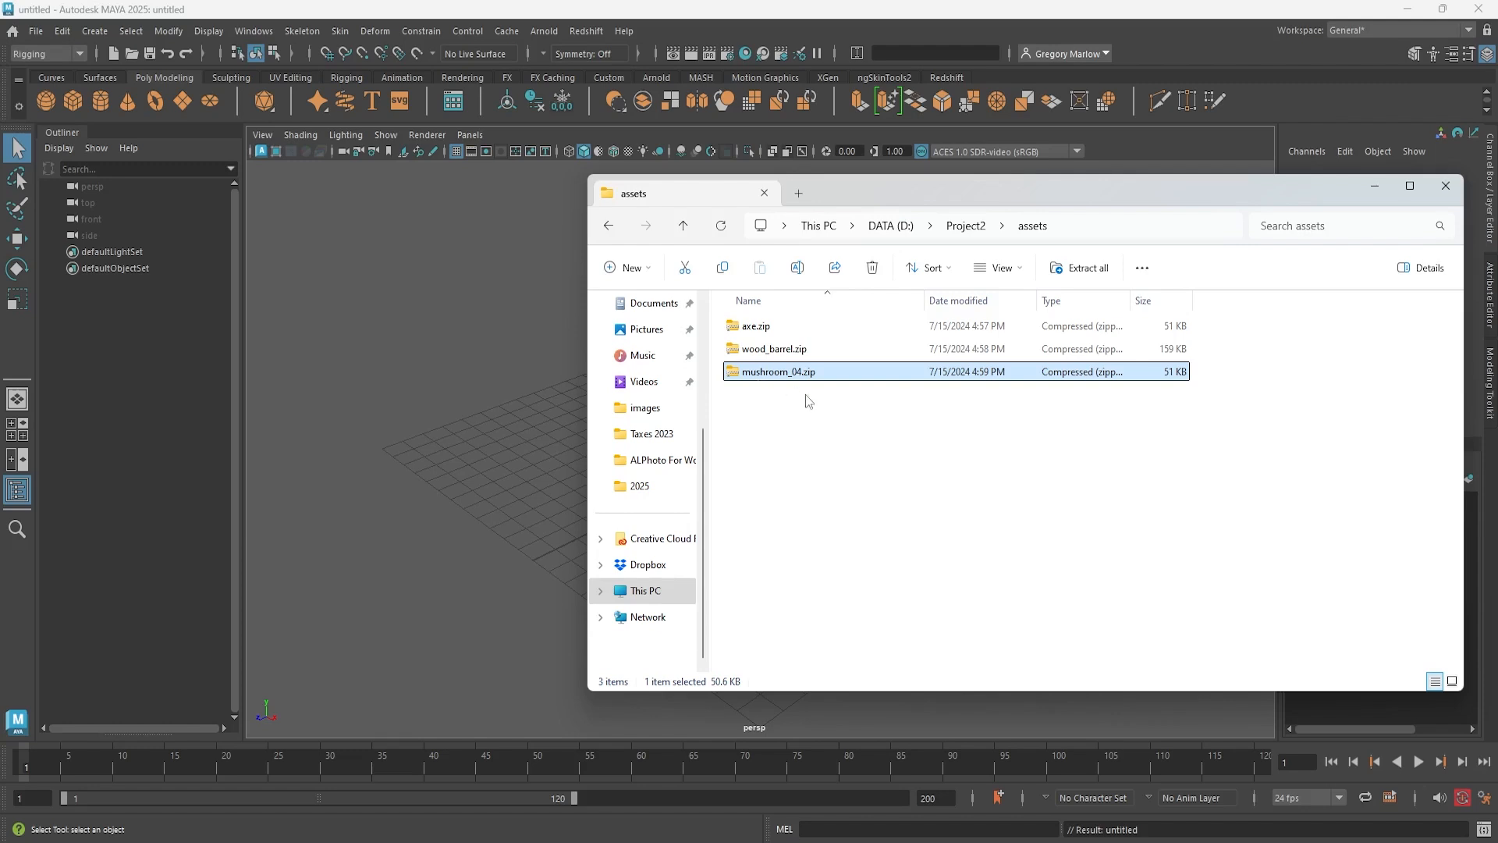
mouse_move(774, 447)
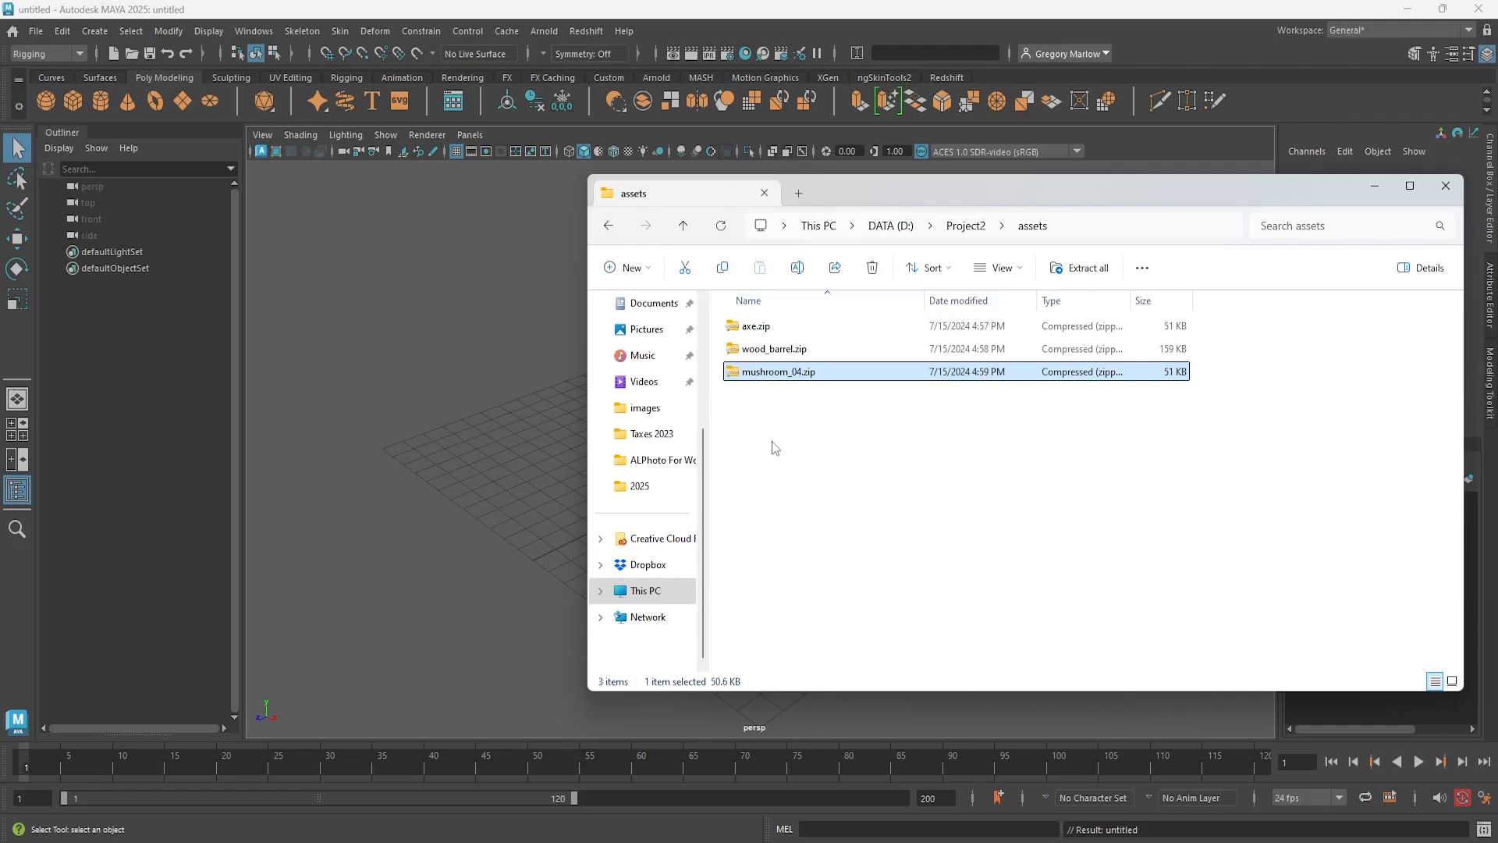
mouse_move(774, 375)
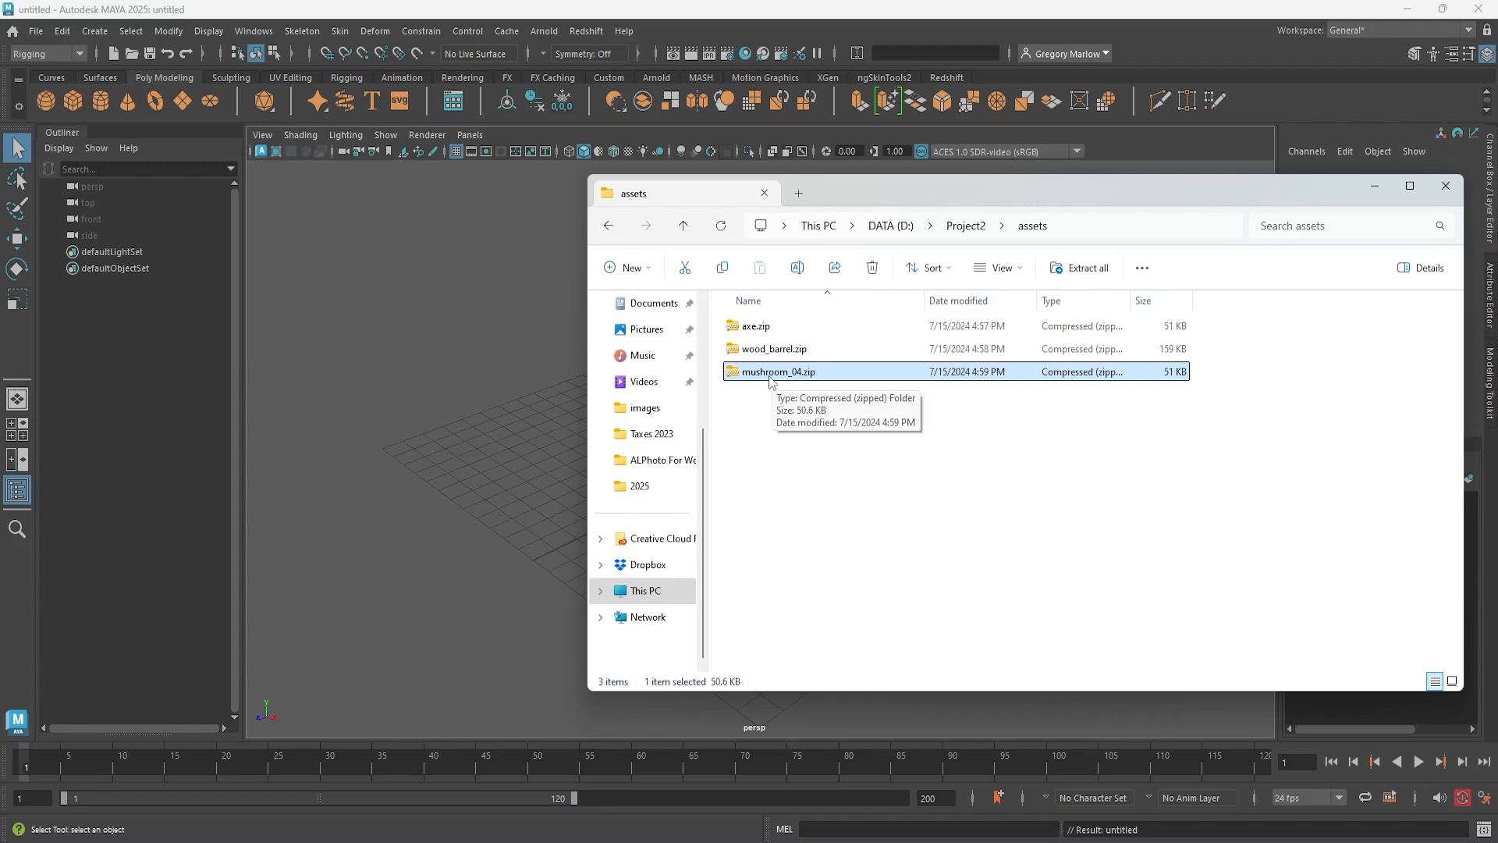
Extract the mushroom_04 and wood_barrel zips into their own folders
right_click(774, 371)
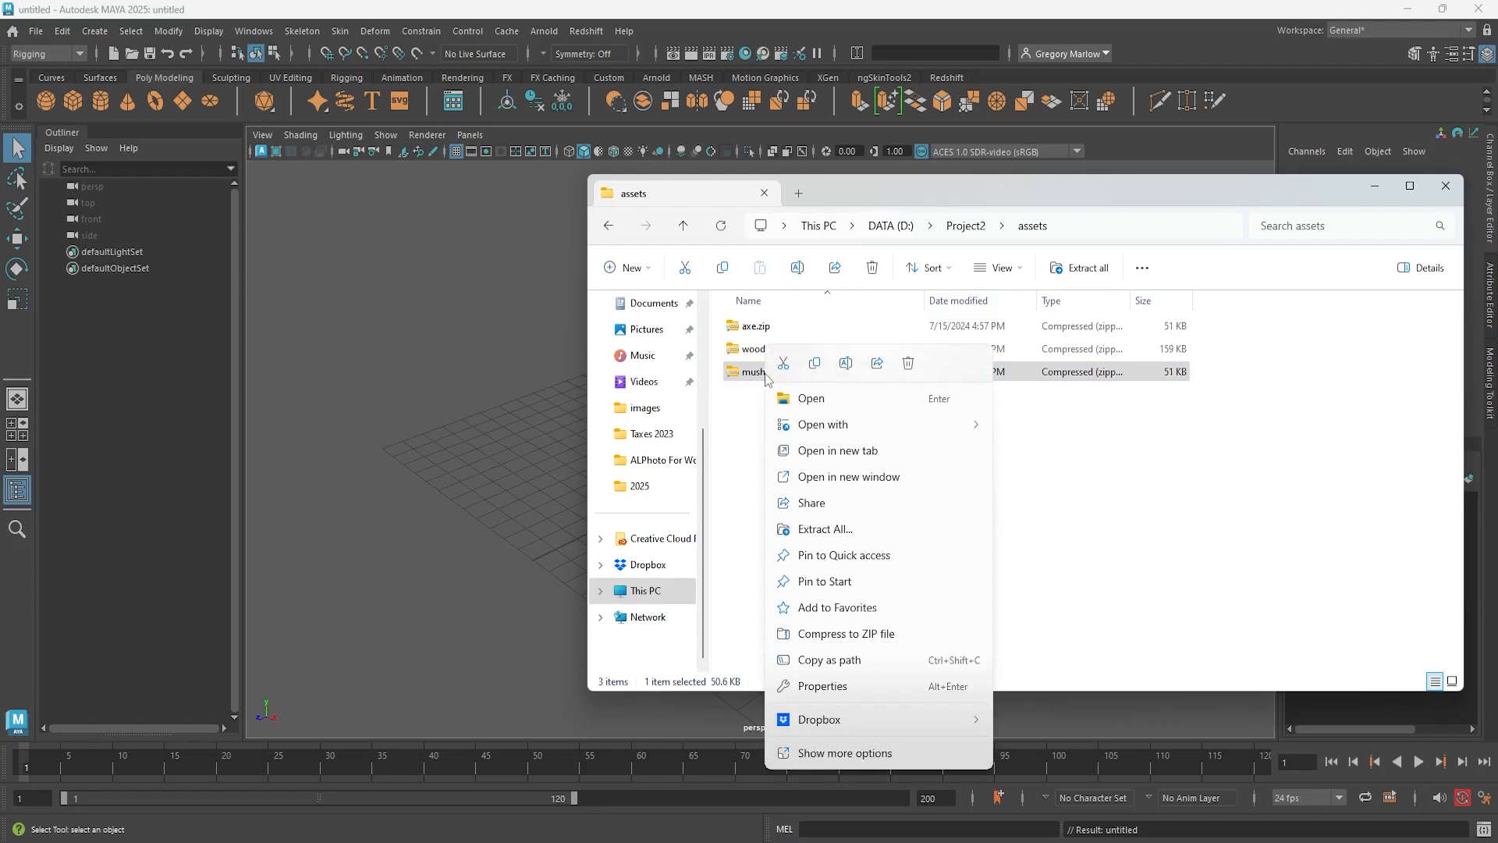
mouse_move(853, 540)
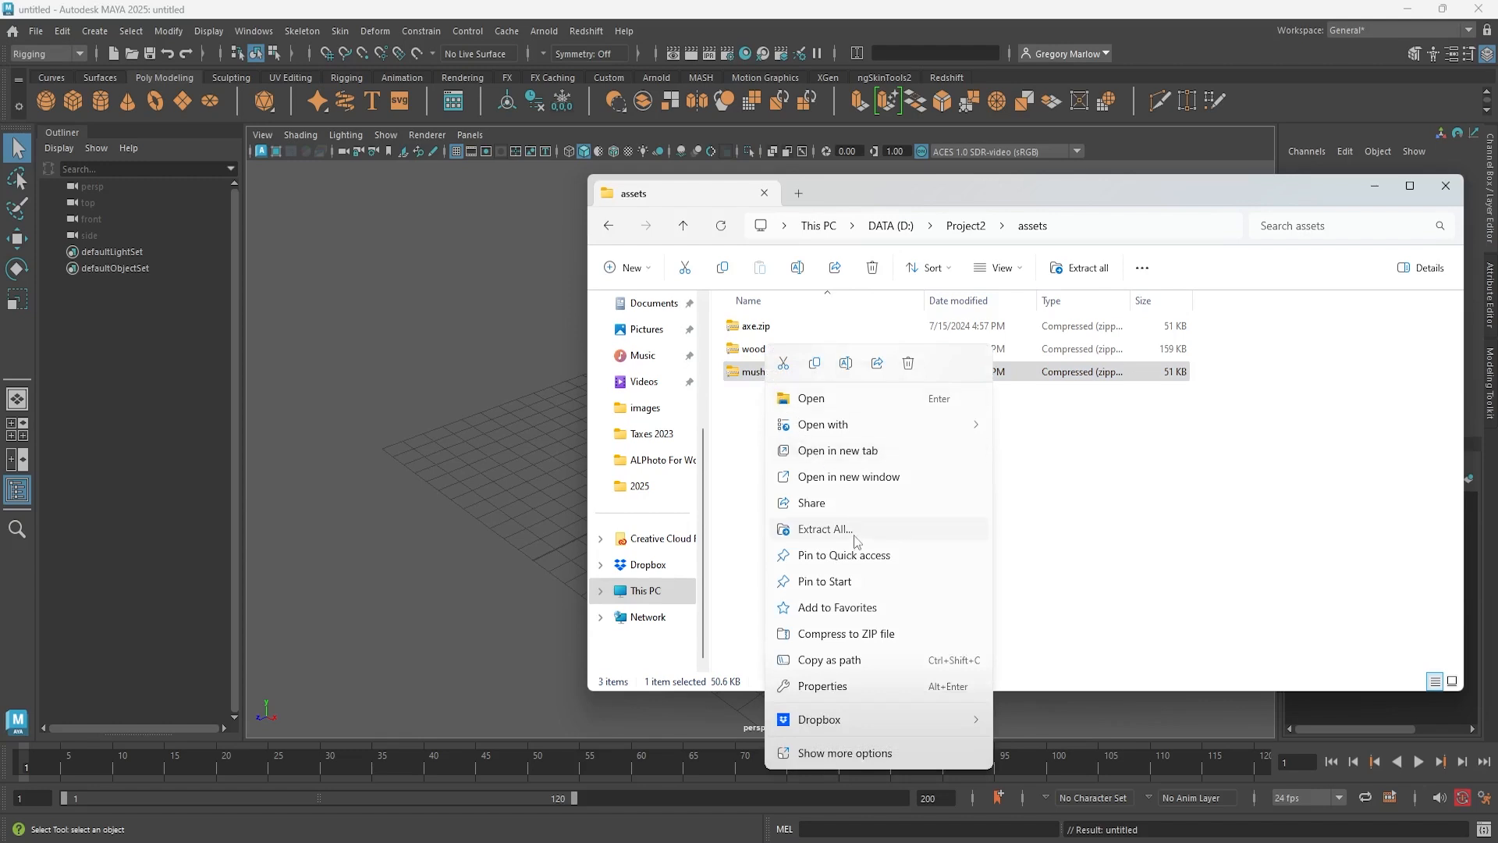
click(823, 529)
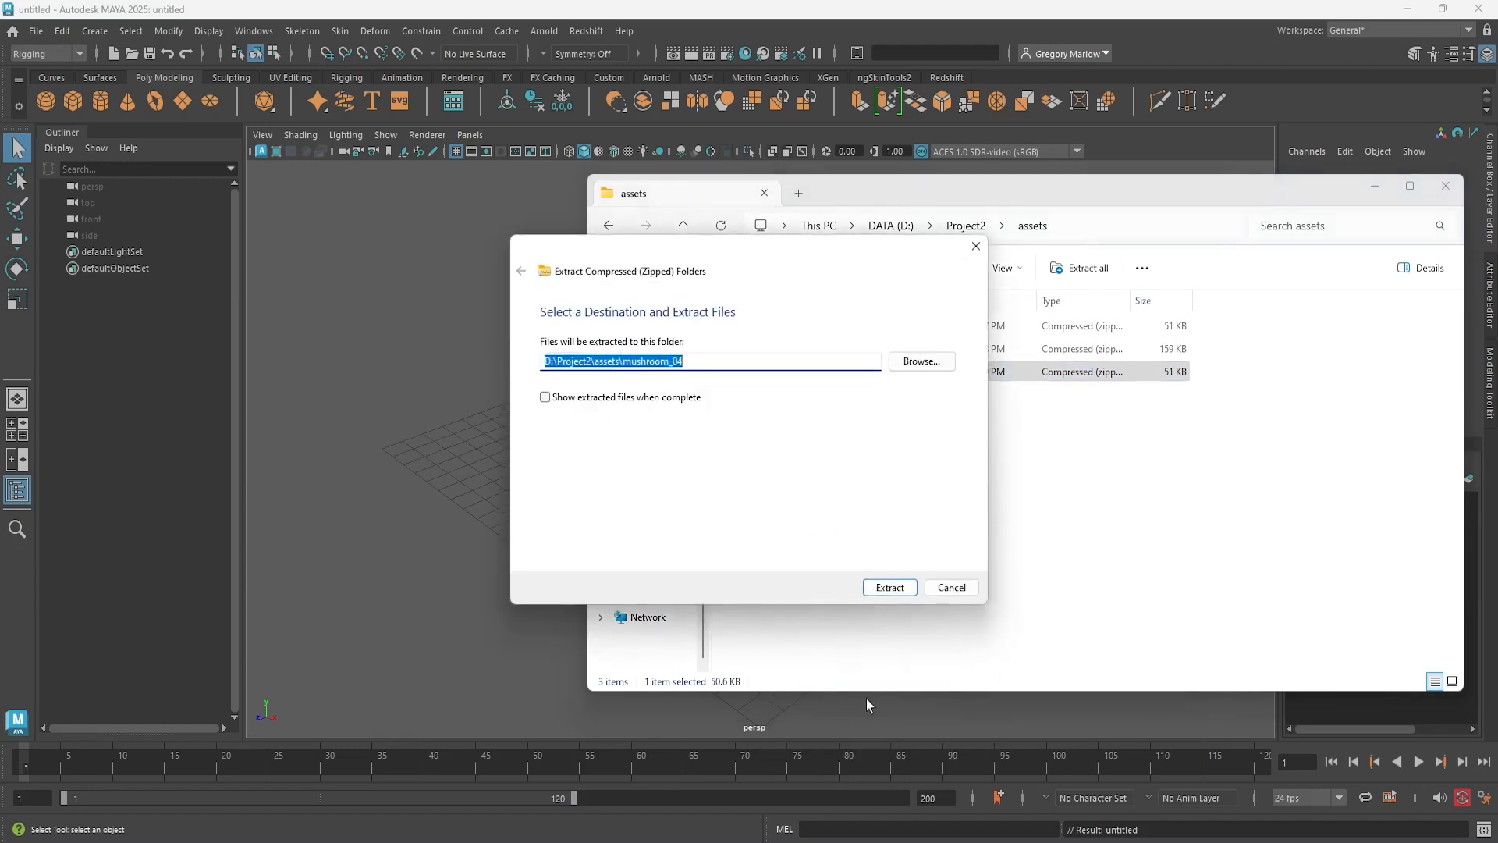
click(888, 586)
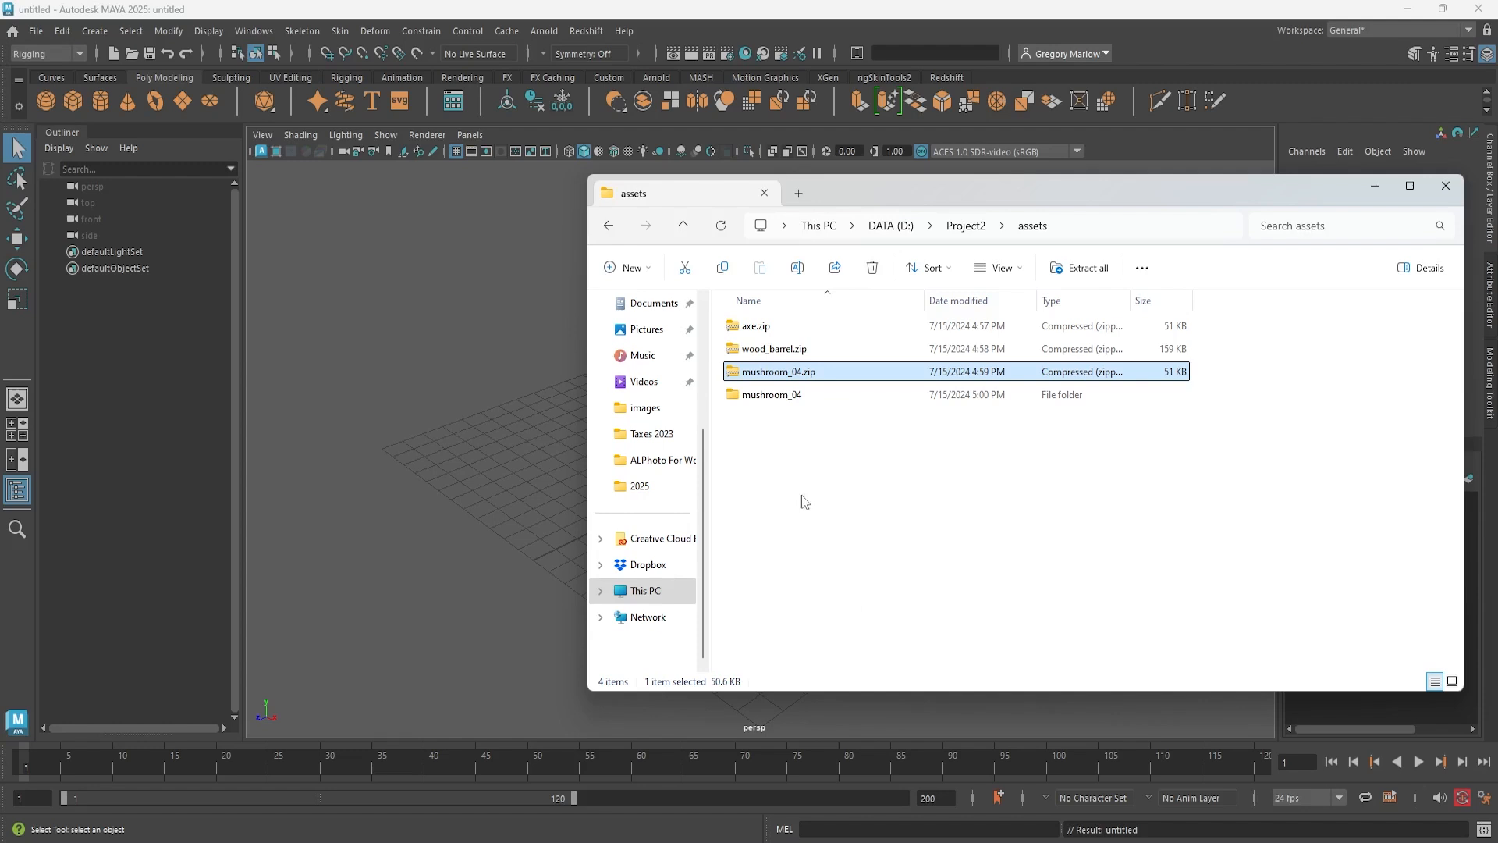
mouse_move(770, 395)
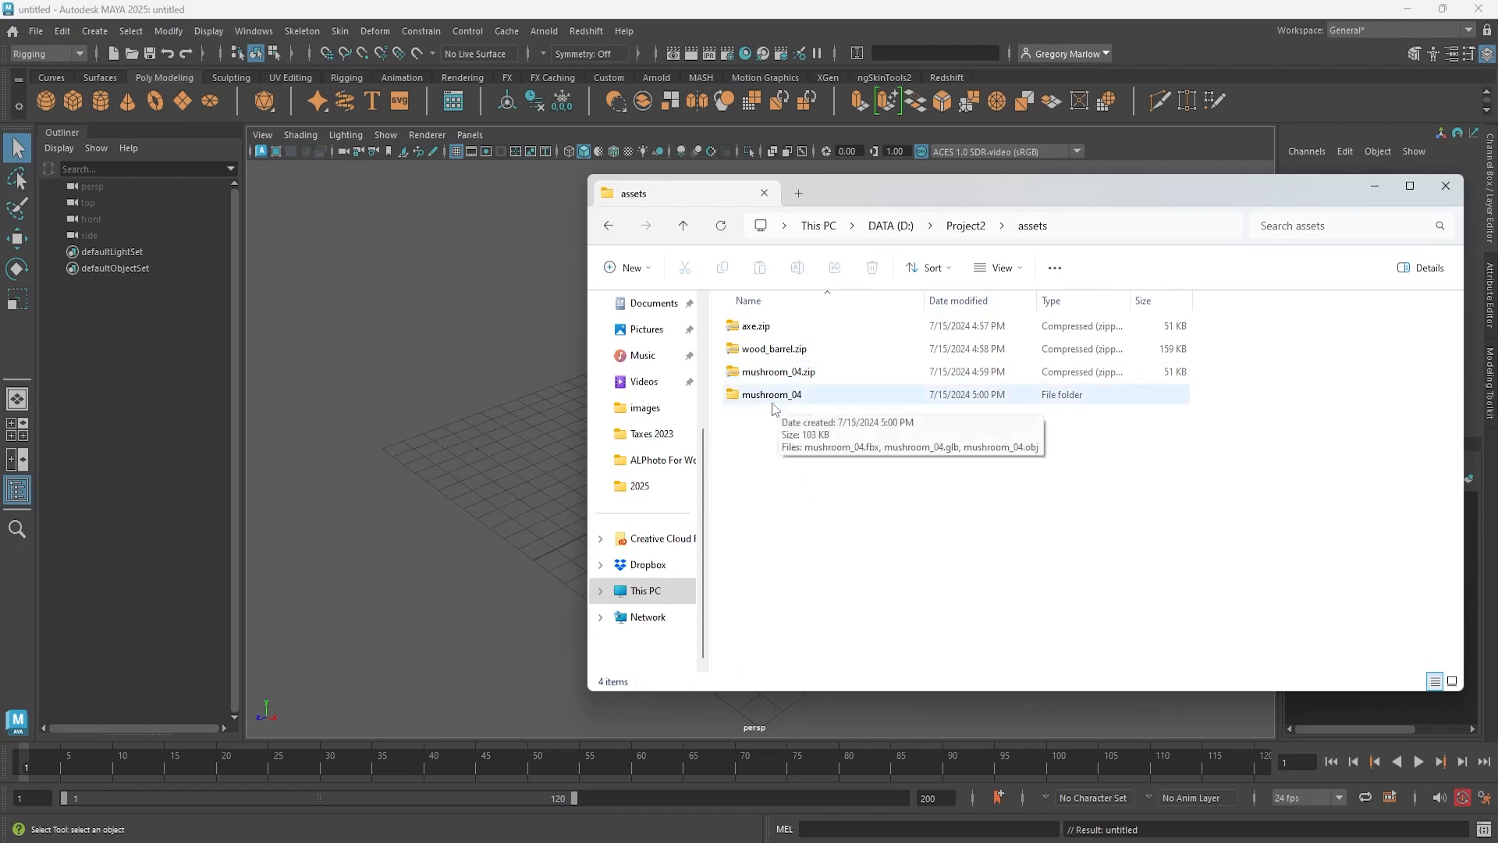
right_click(774, 348)
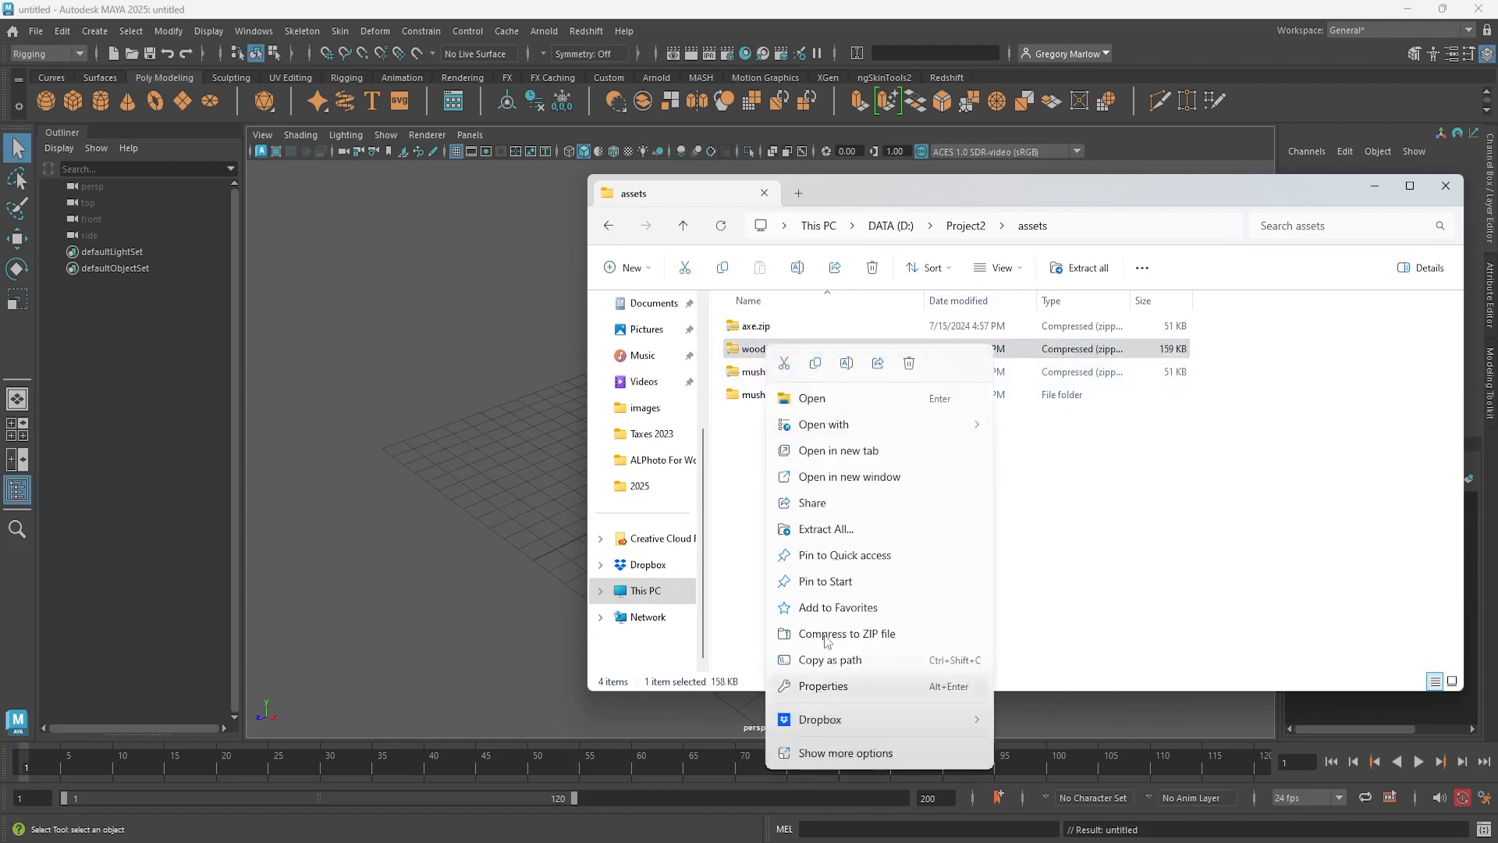
click(824, 529)
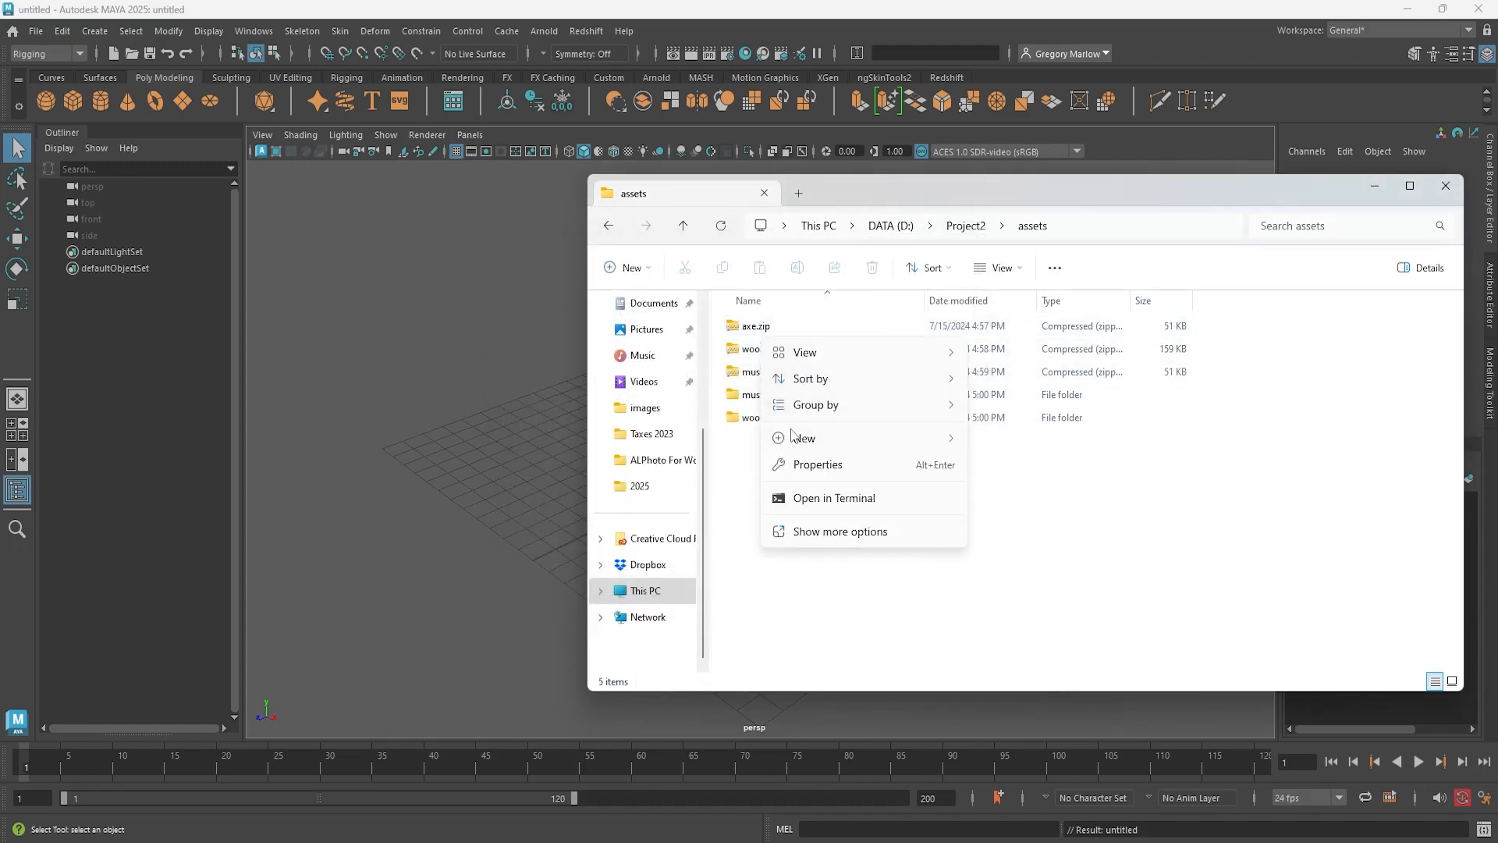
Extract the axe zip into its own folder and delete the three zip files
click(754, 326)
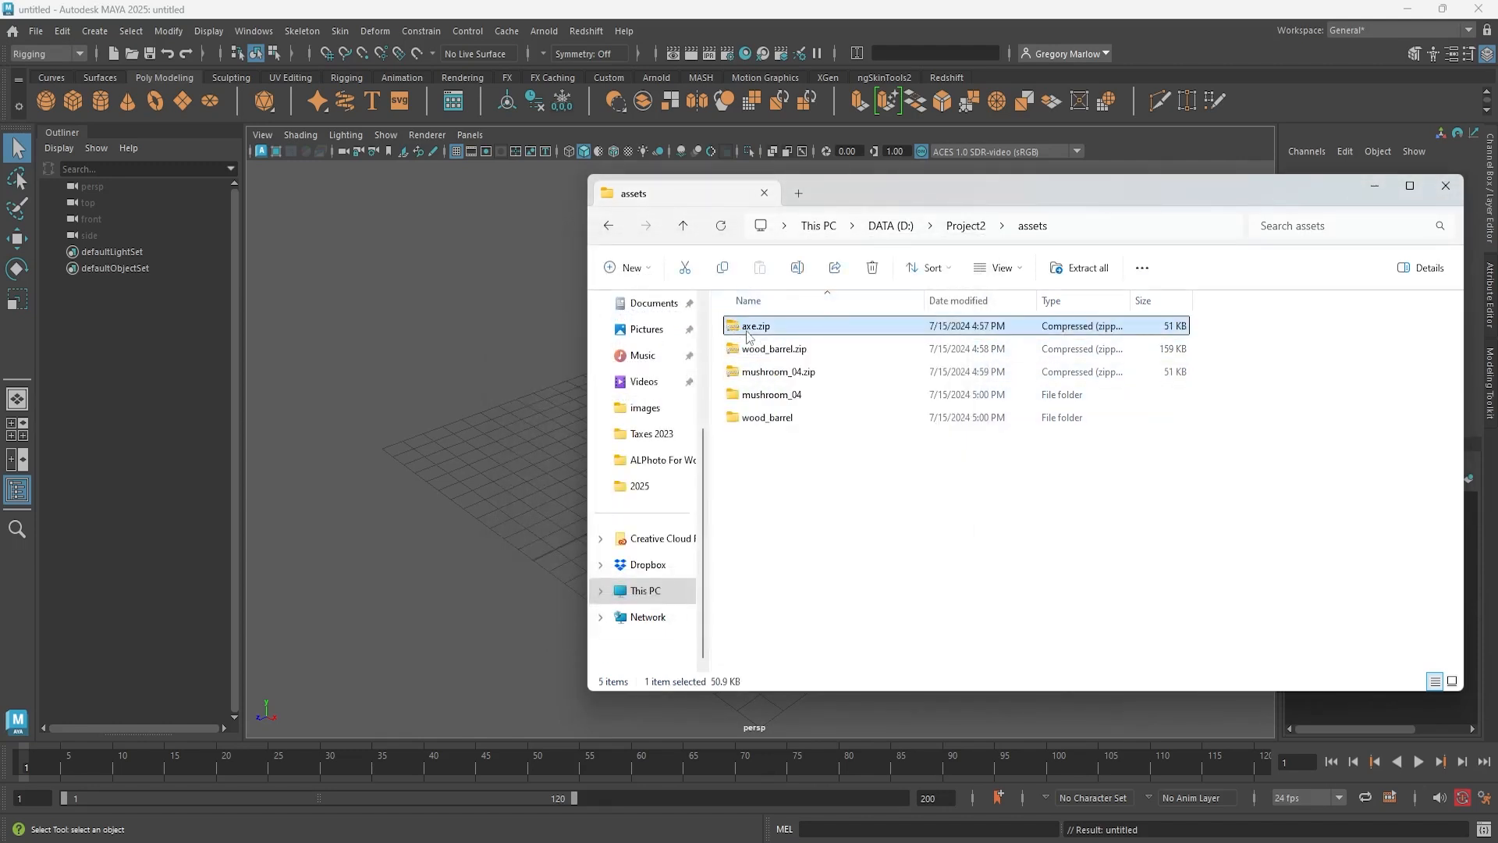
click(1081, 268)
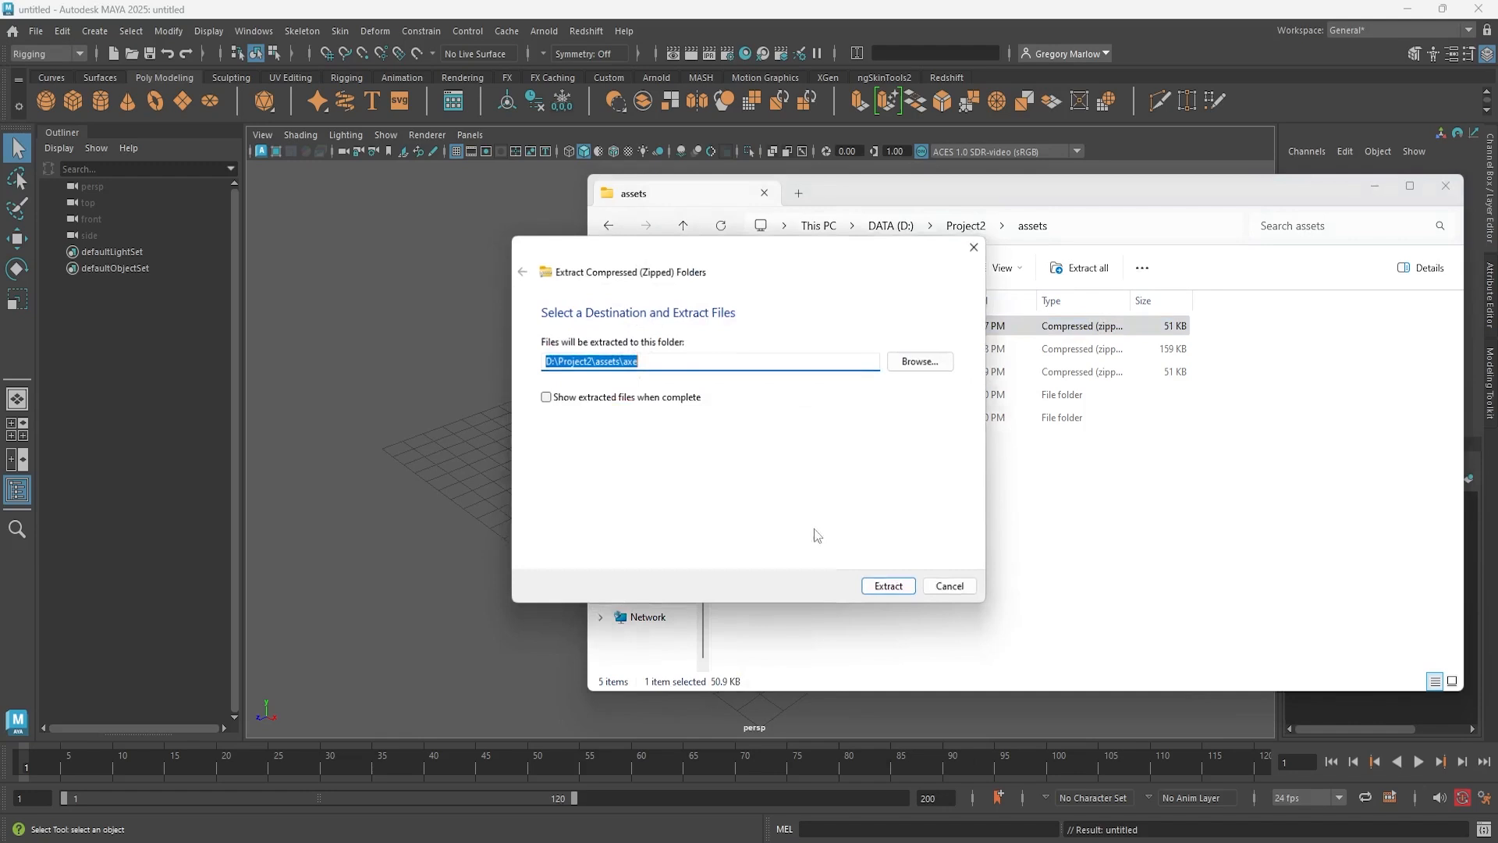
click(886, 584)
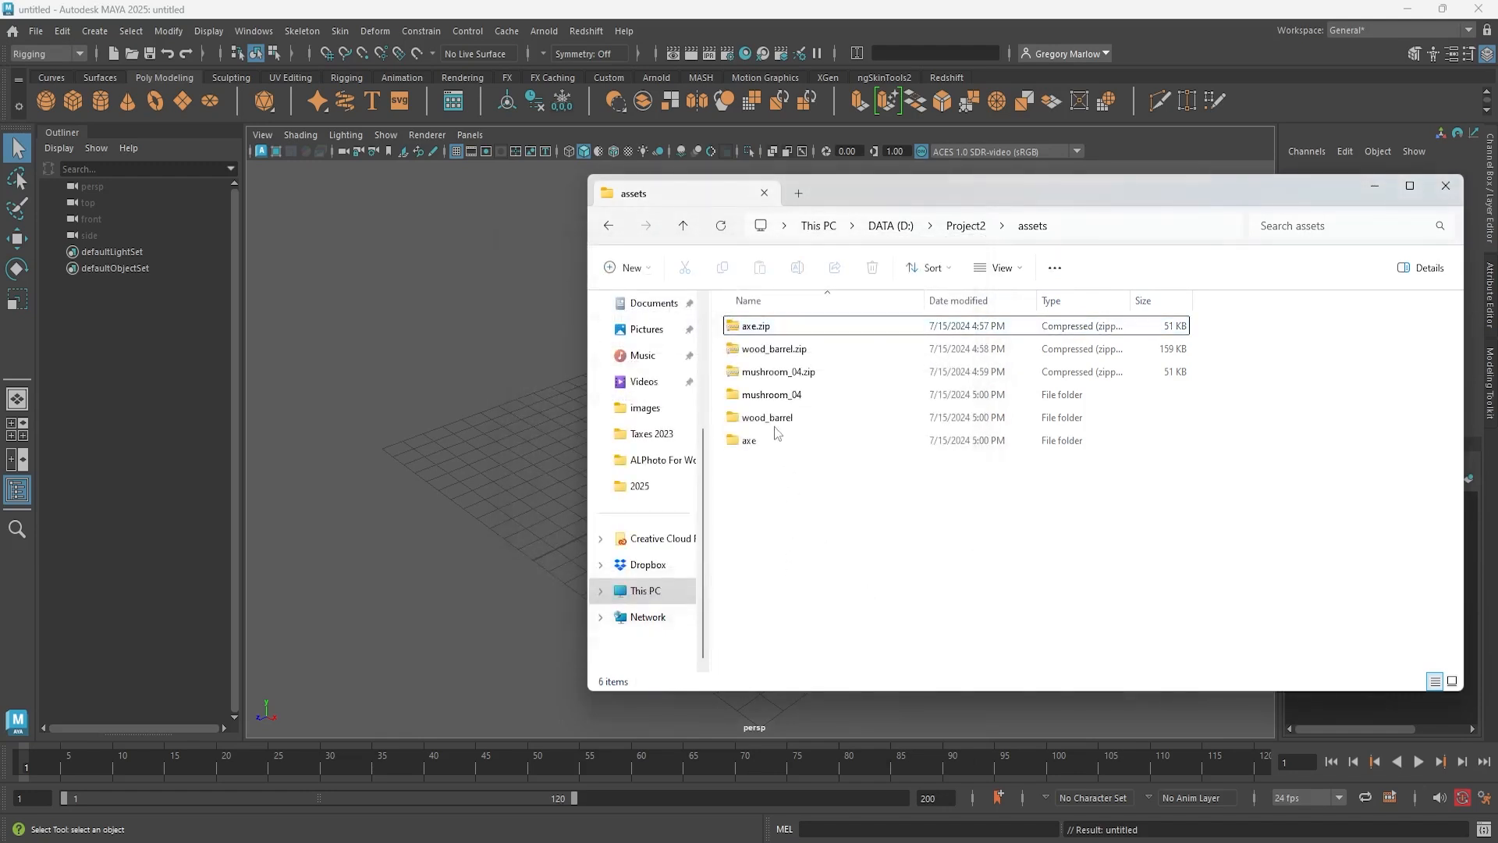
click(778, 371)
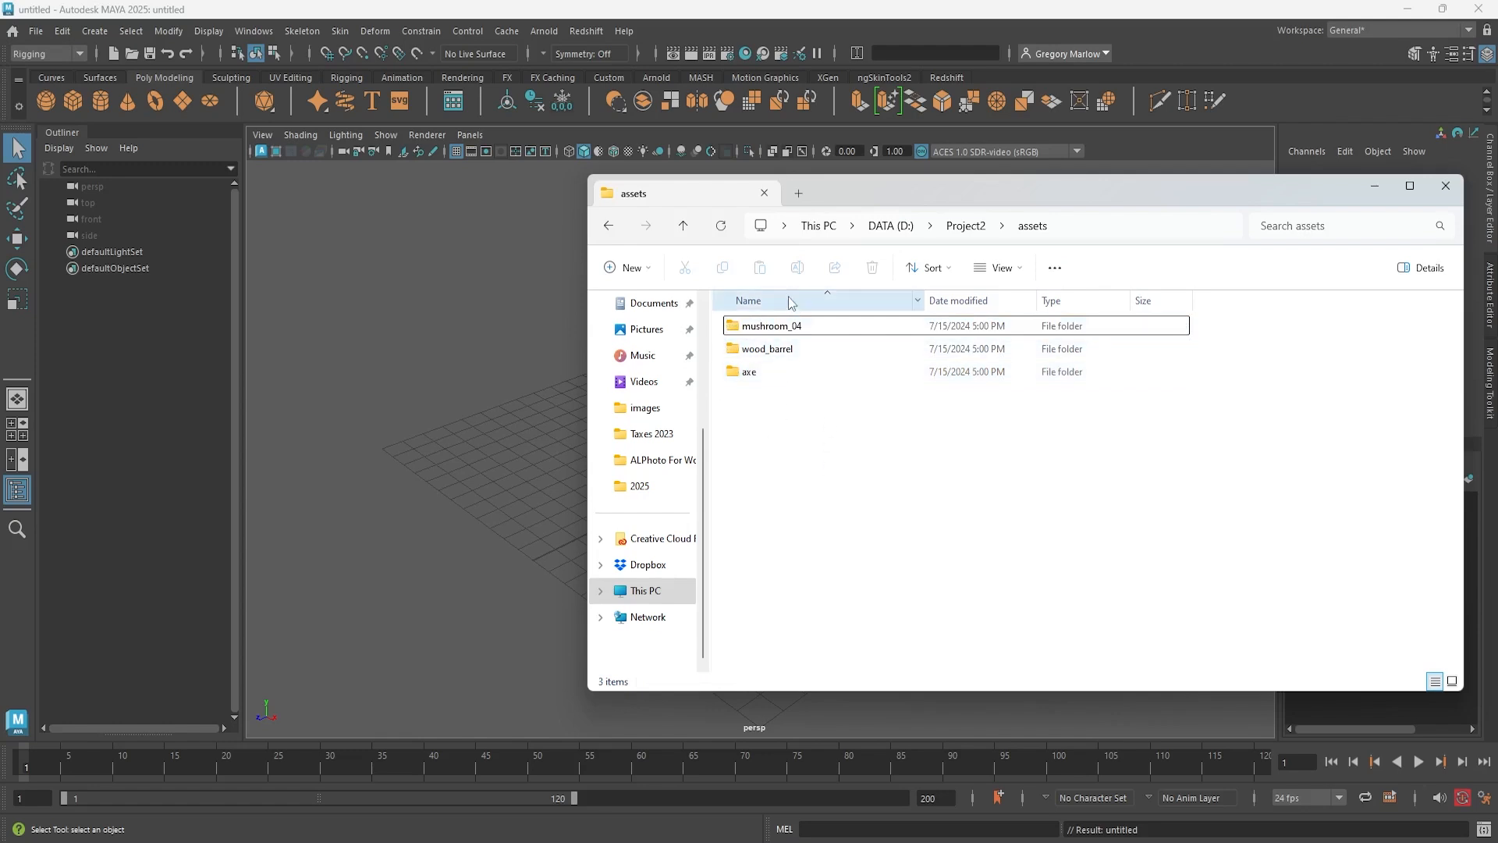
Sort the assets by name, open the axe folder and inspect axe.fbx and axe.glb
click(748, 300)
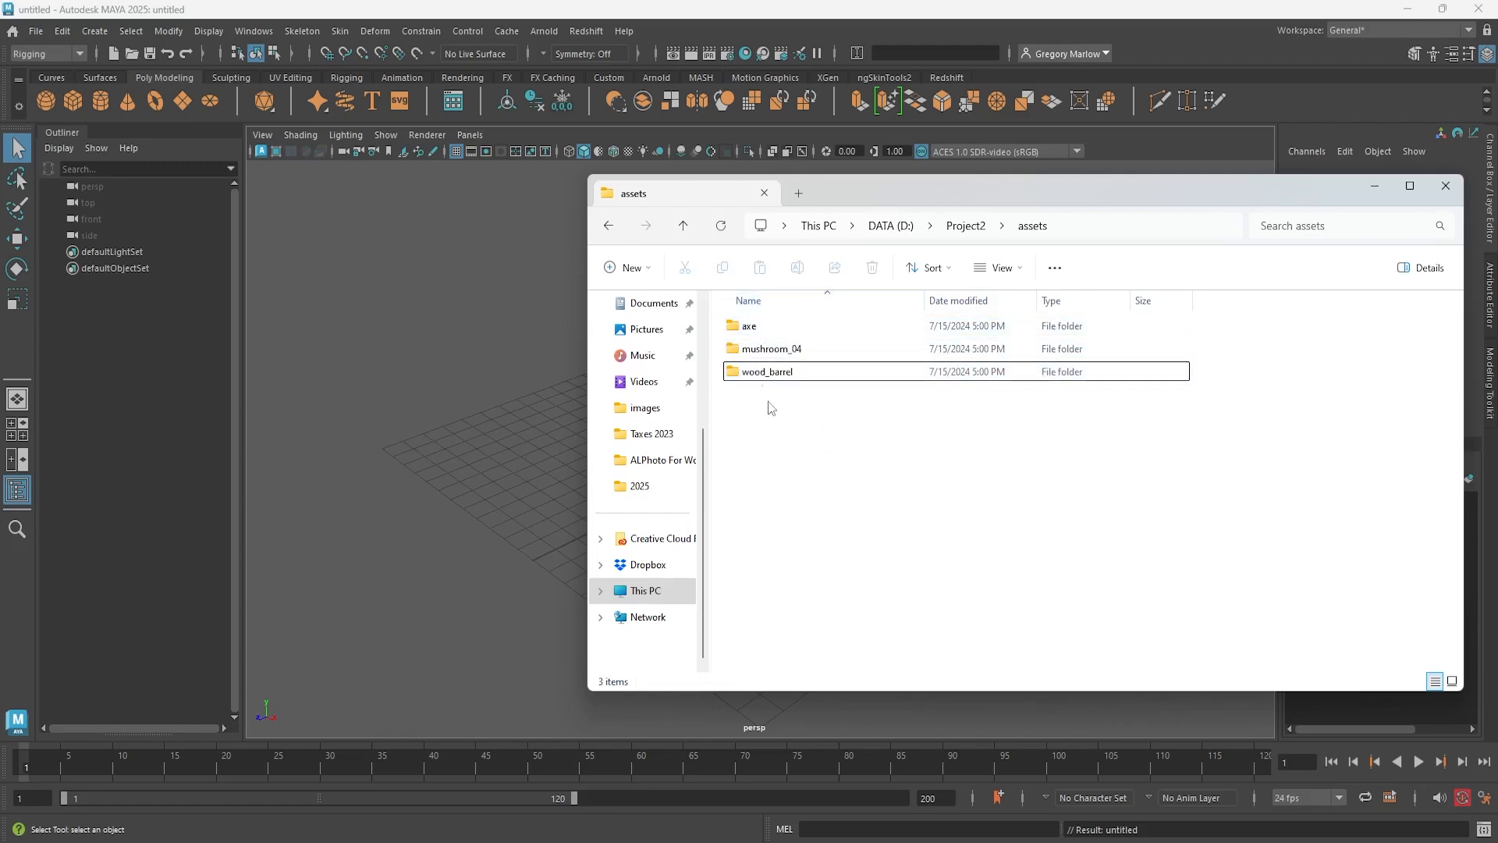
double_click(750, 326)
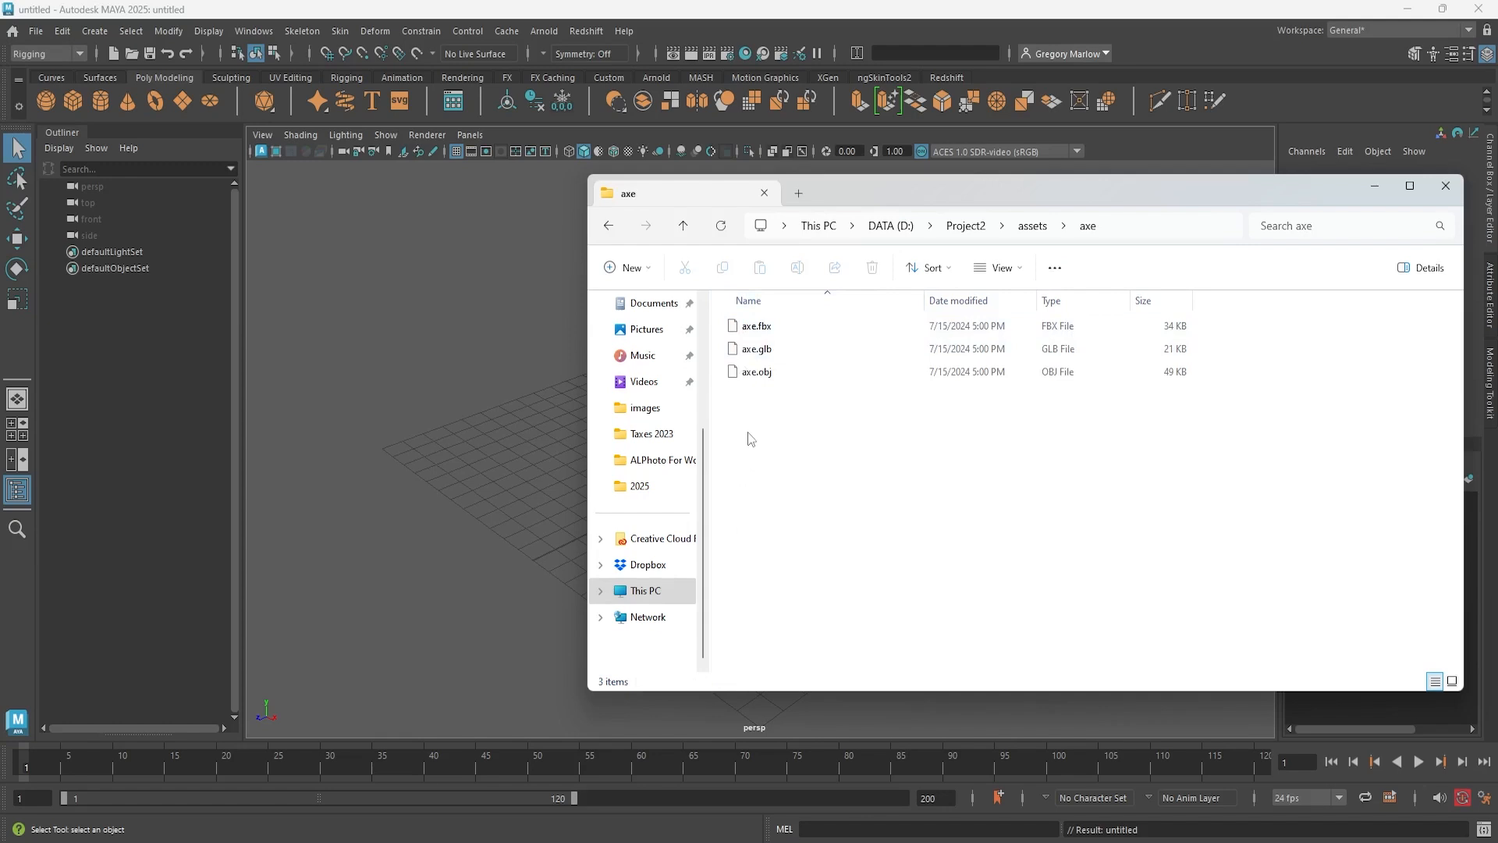
click(756, 326)
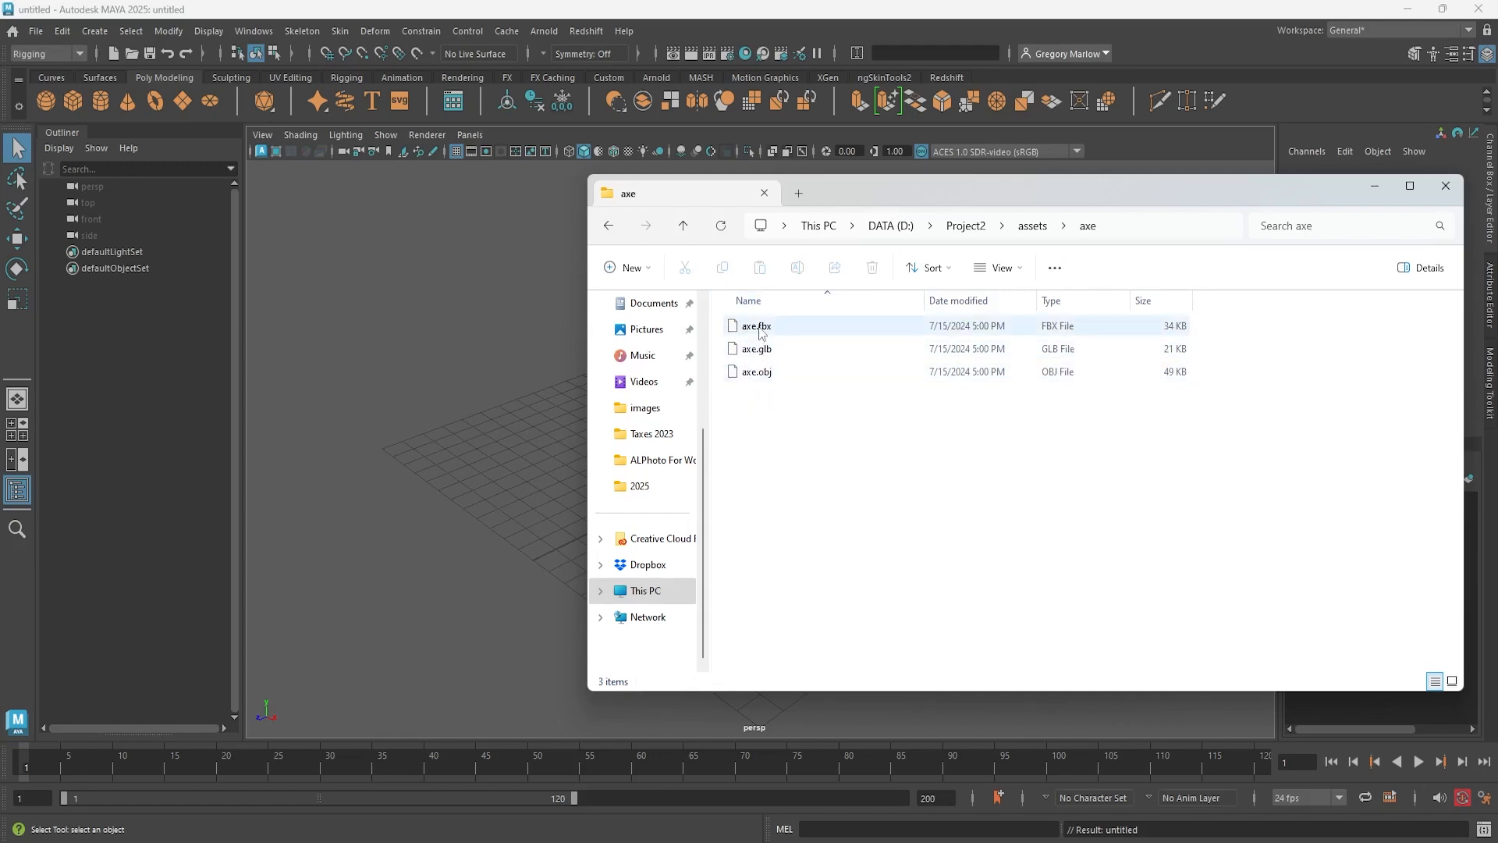
click(788, 485)
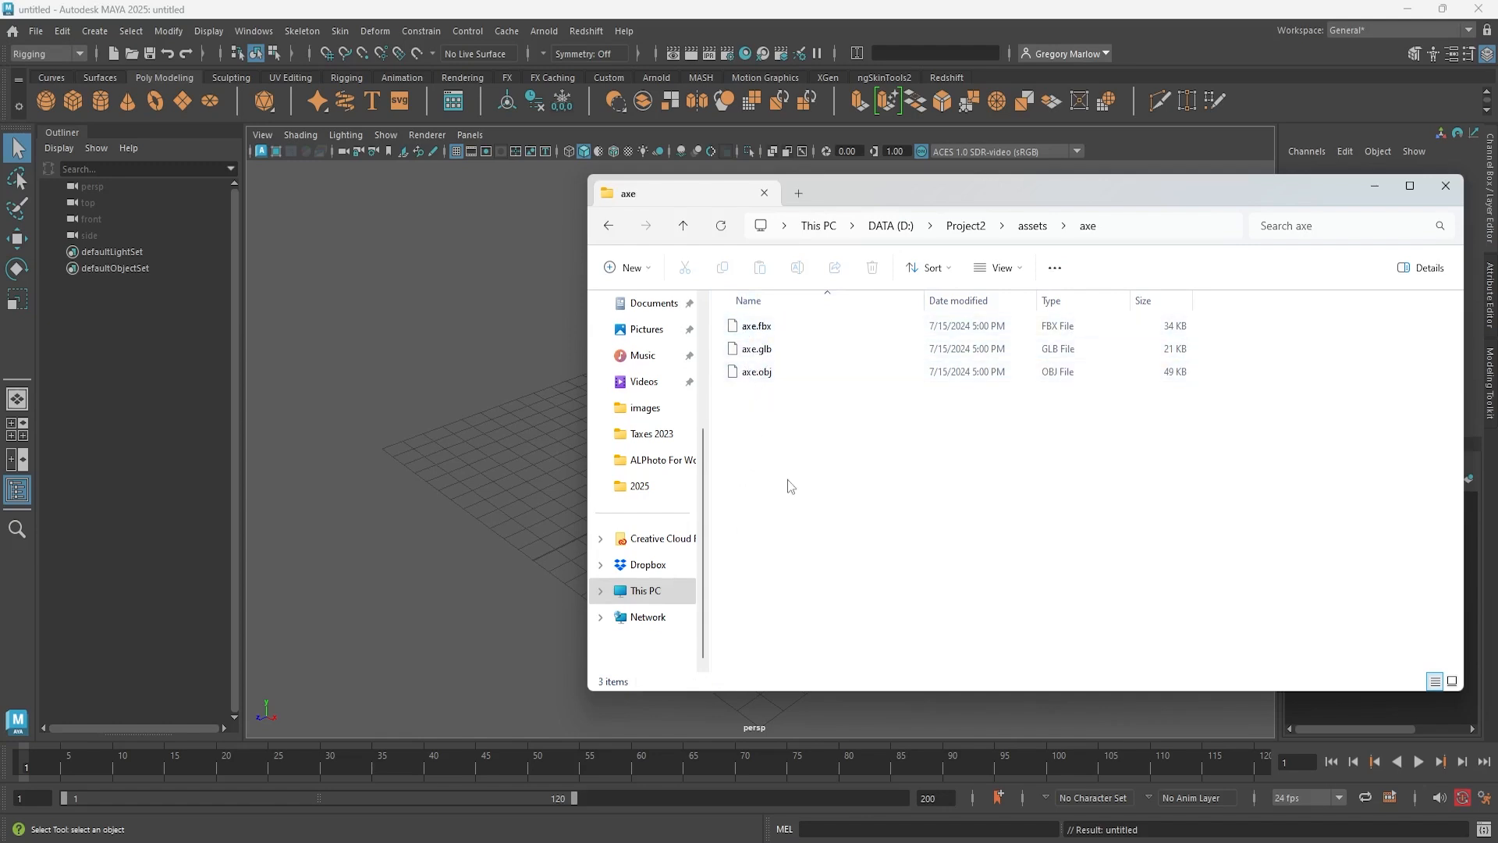
click(756, 348)
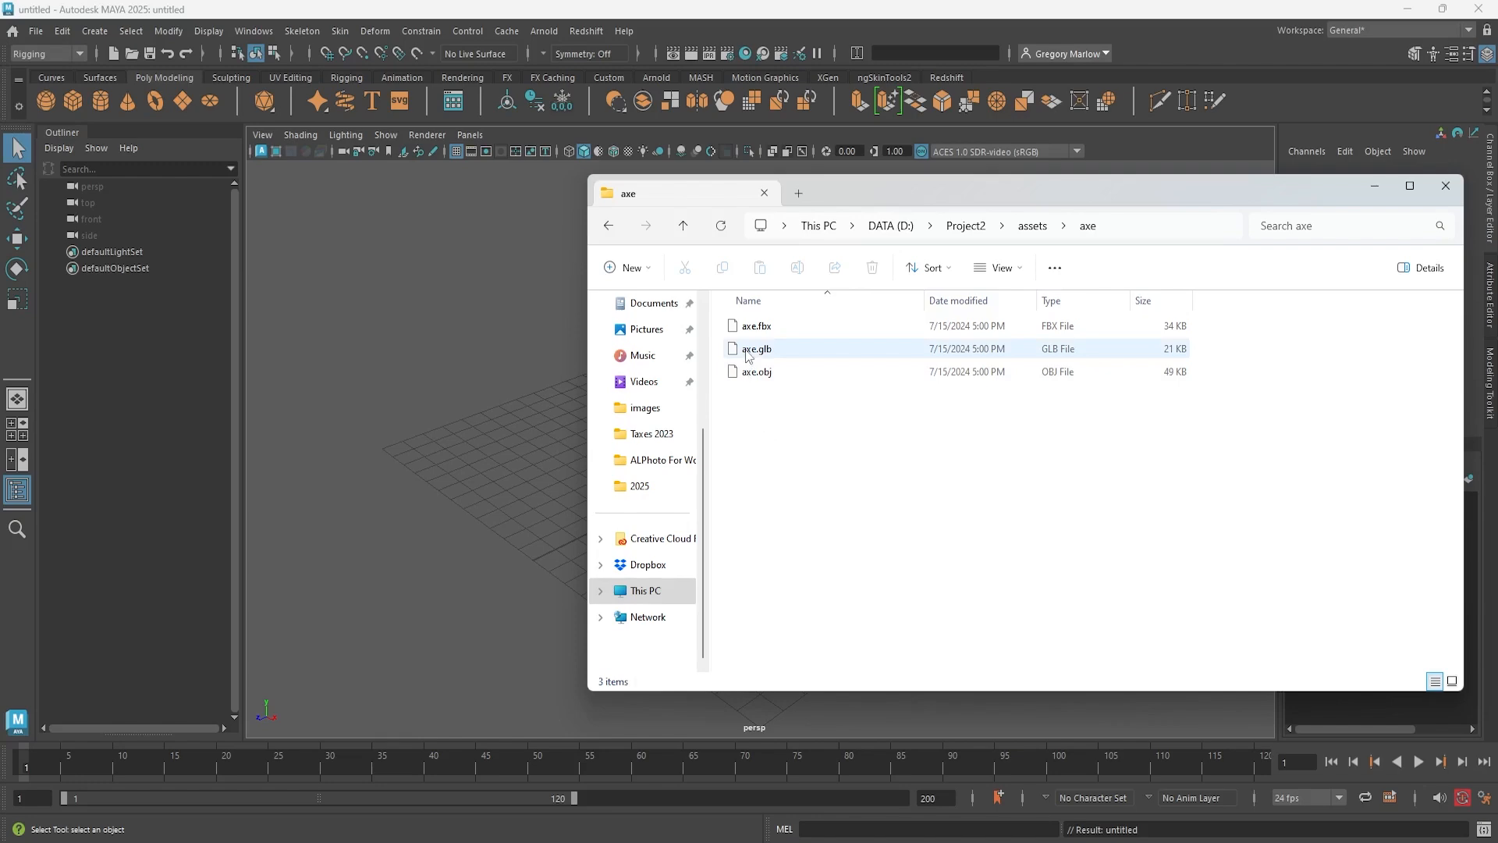
mouse_move(756, 348)
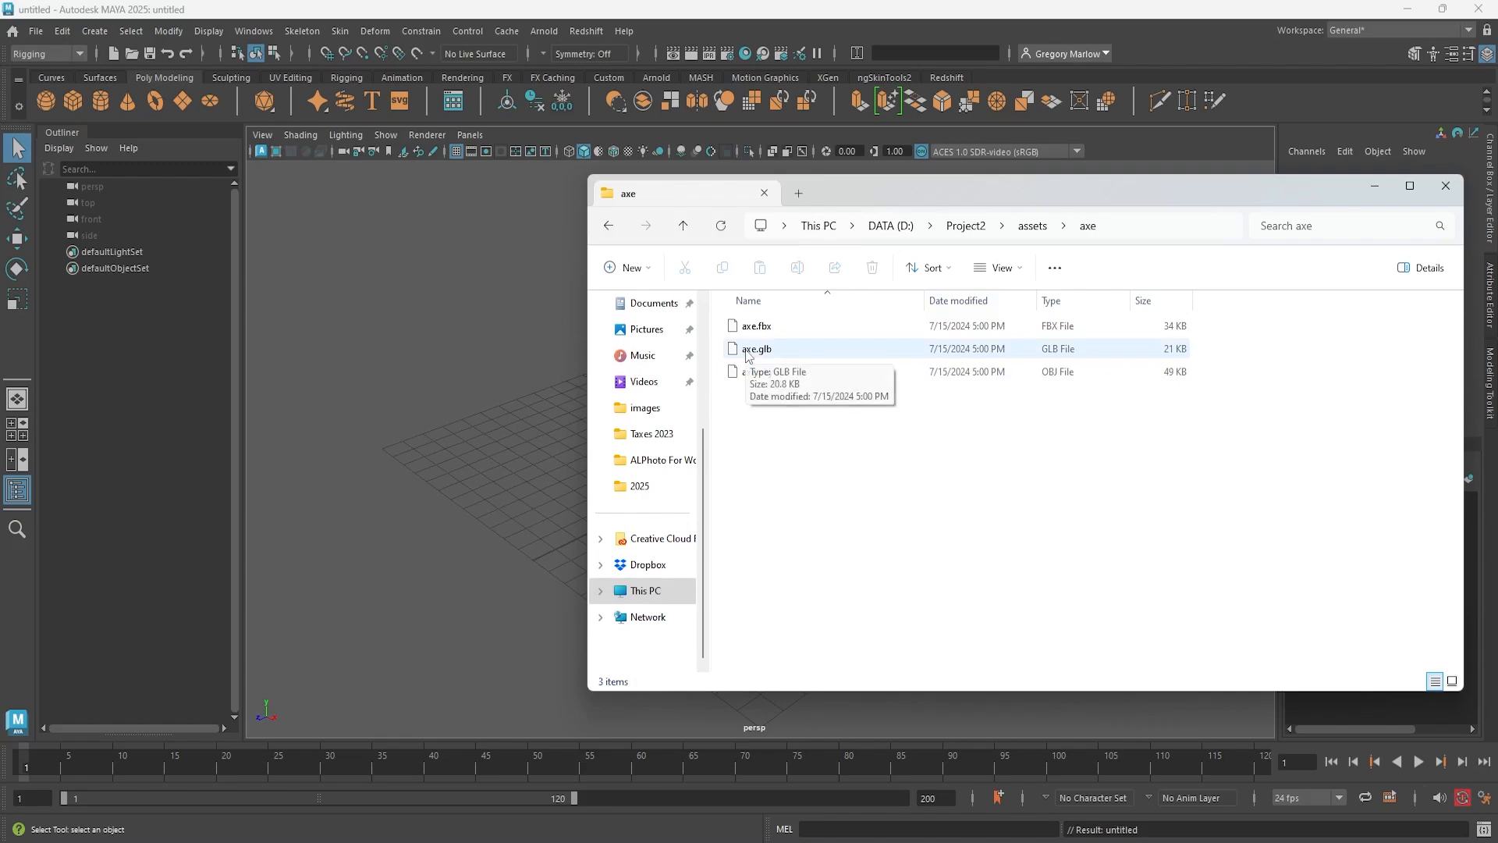